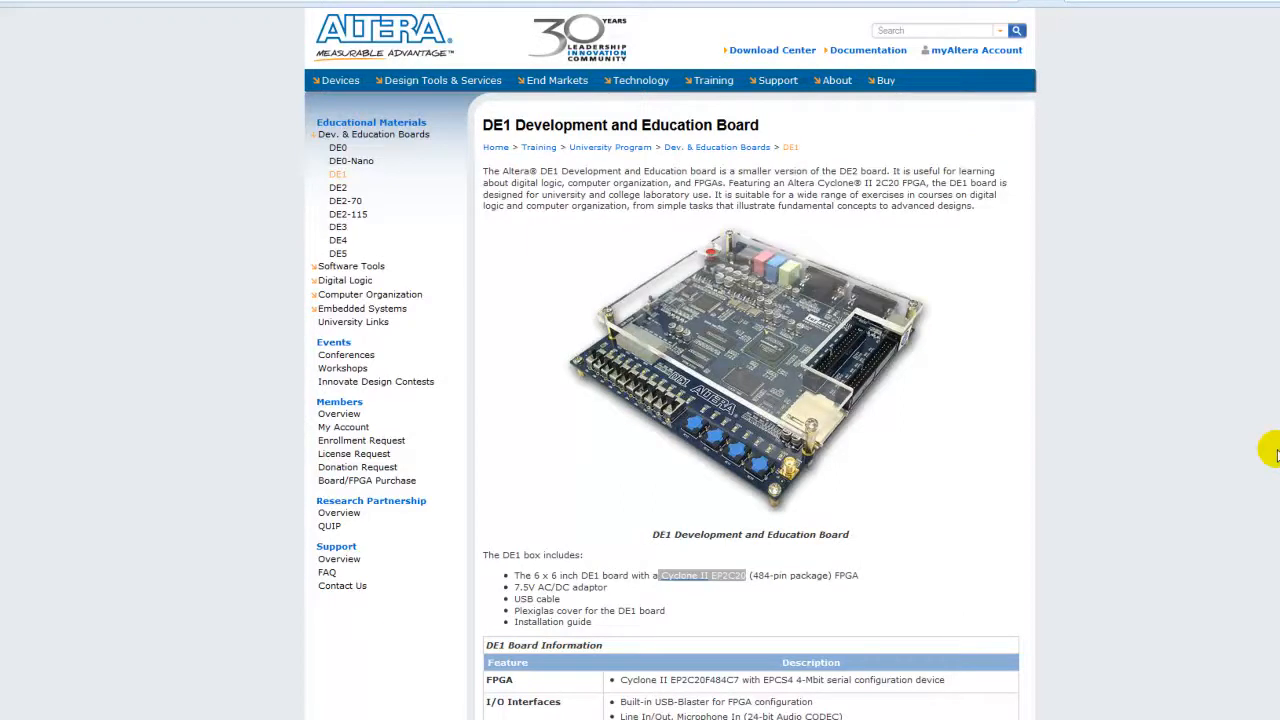
pyautogui.moveTo(817, 243)
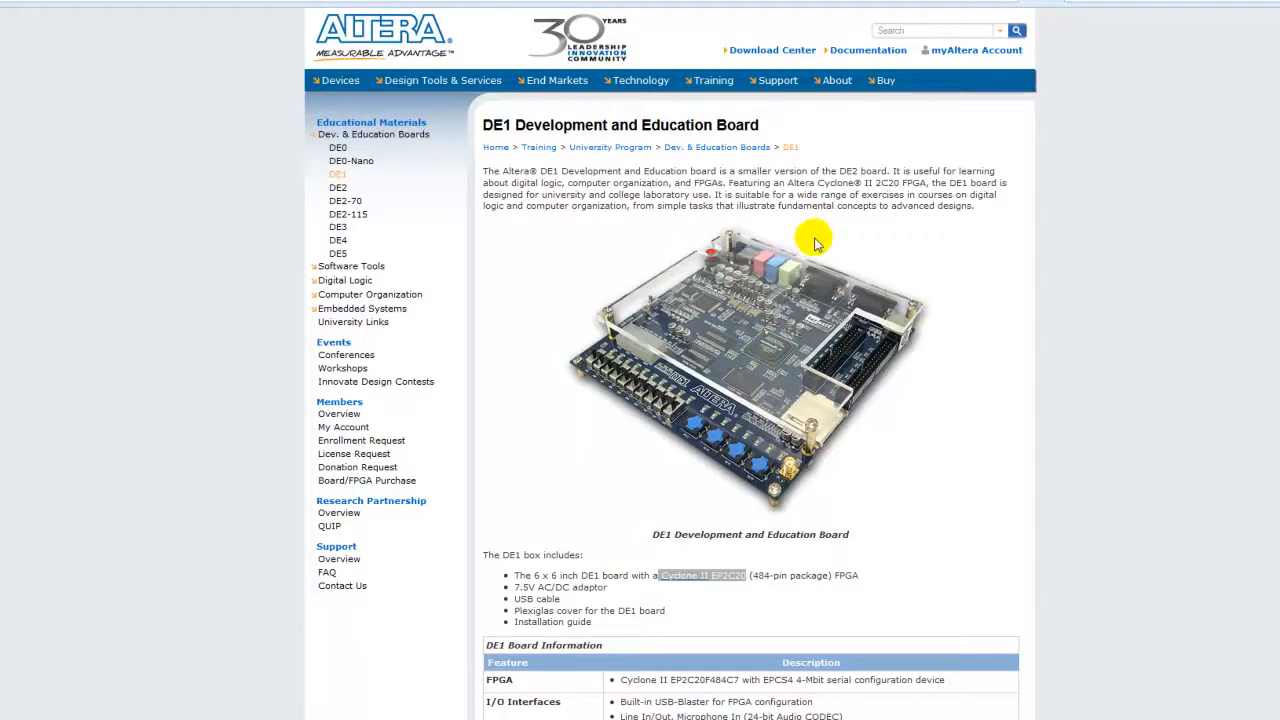
pyautogui.moveTo(837, 307)
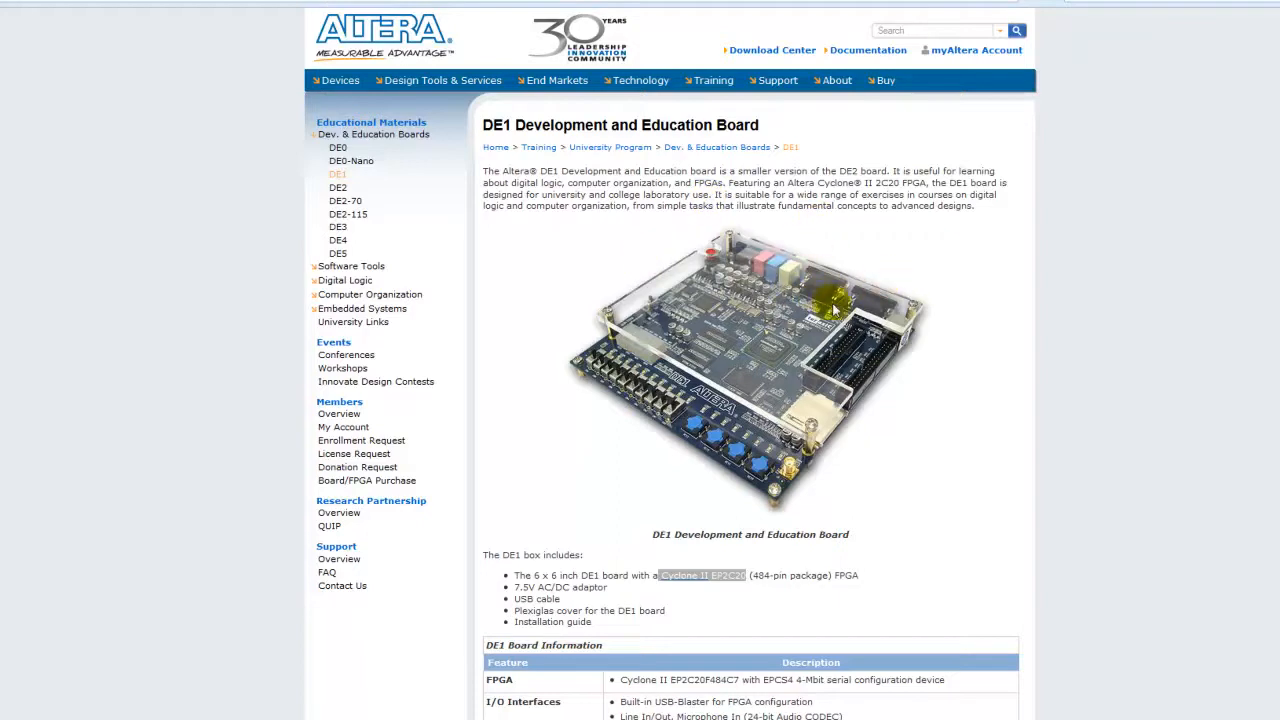
pyautogui.moveTo(732, 345)
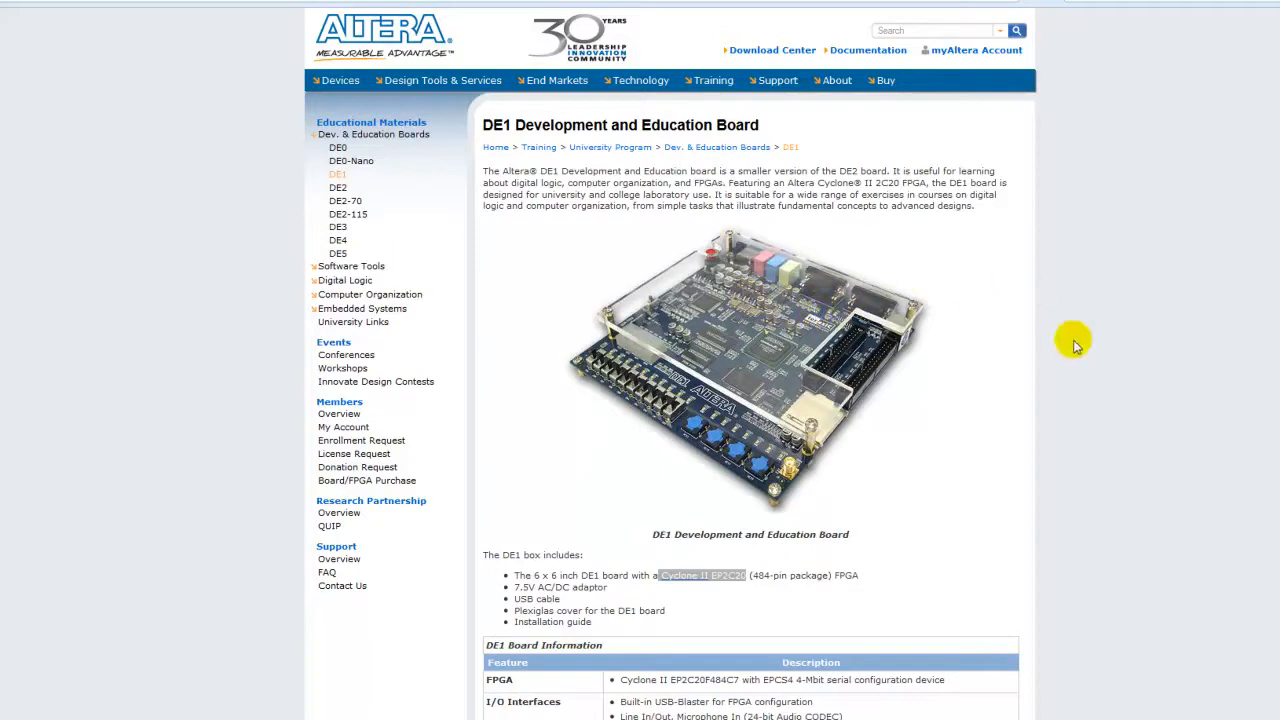
pyautogui.moveTo(954, 337)
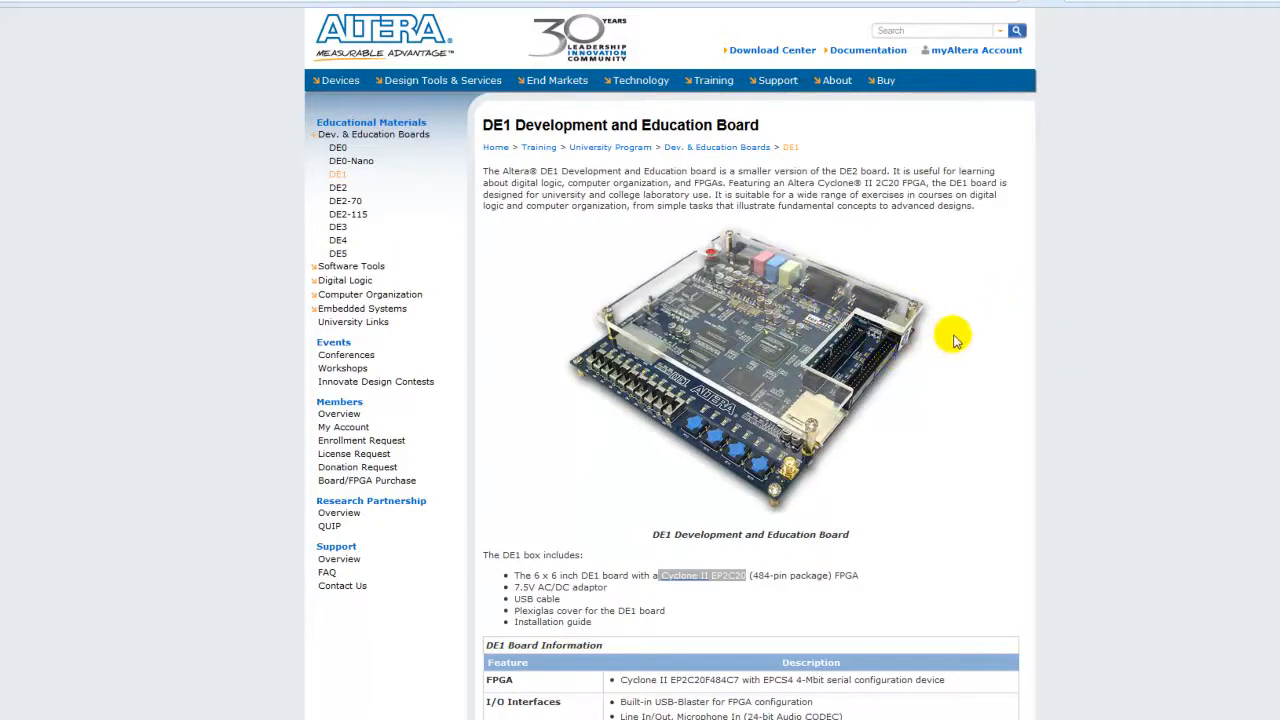
pyautogui.moveTo(922, 227)
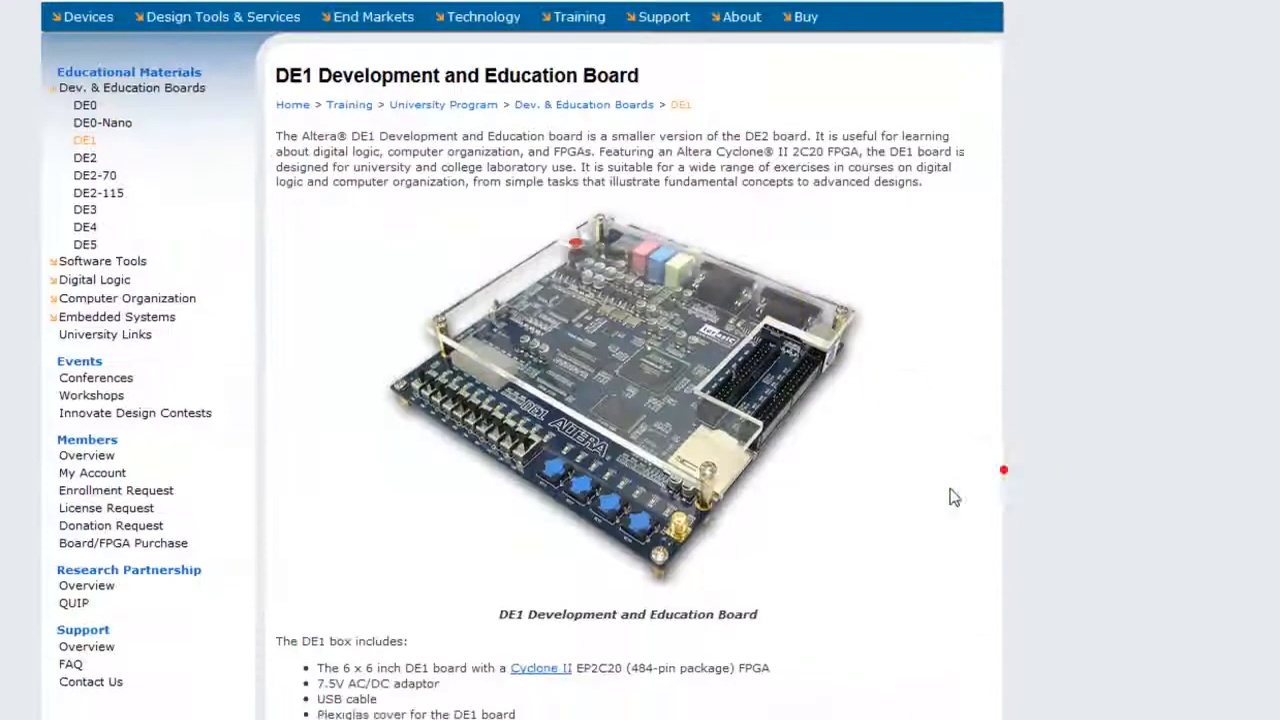
# Search Google for 'altera'.
pyautogui.scroll(-3)
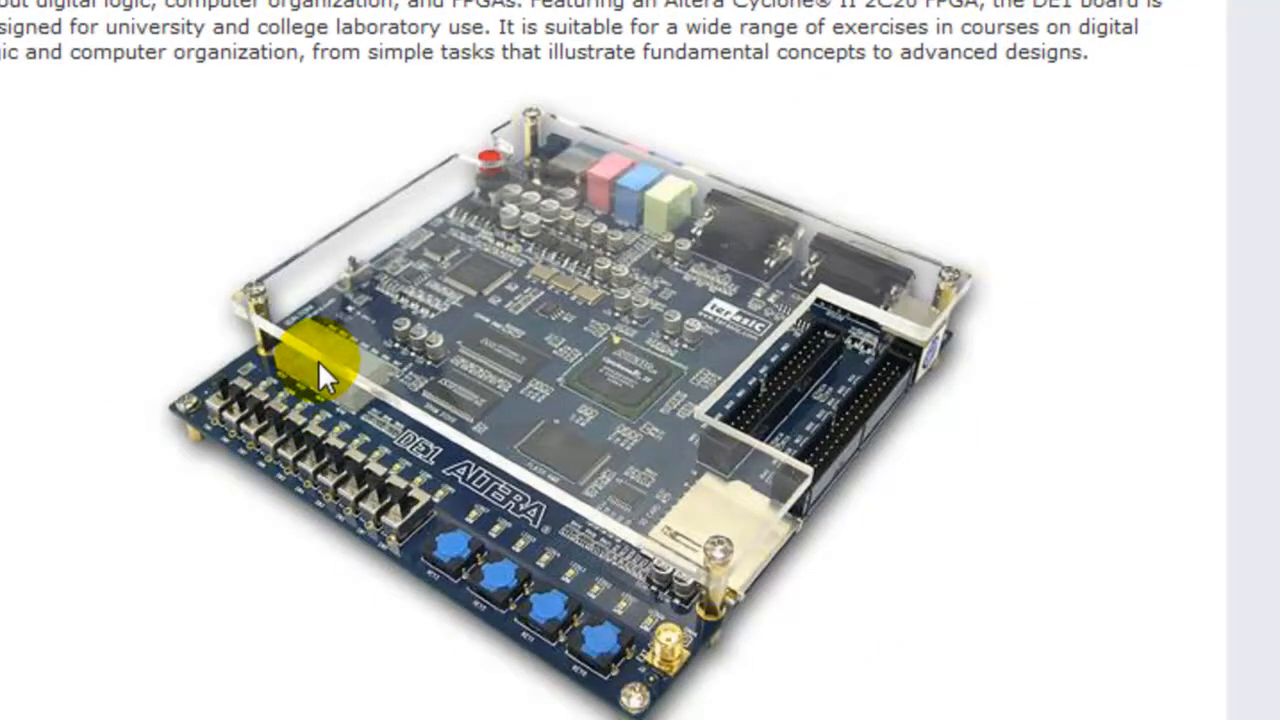
pyautogui.moveTo(805, 620)
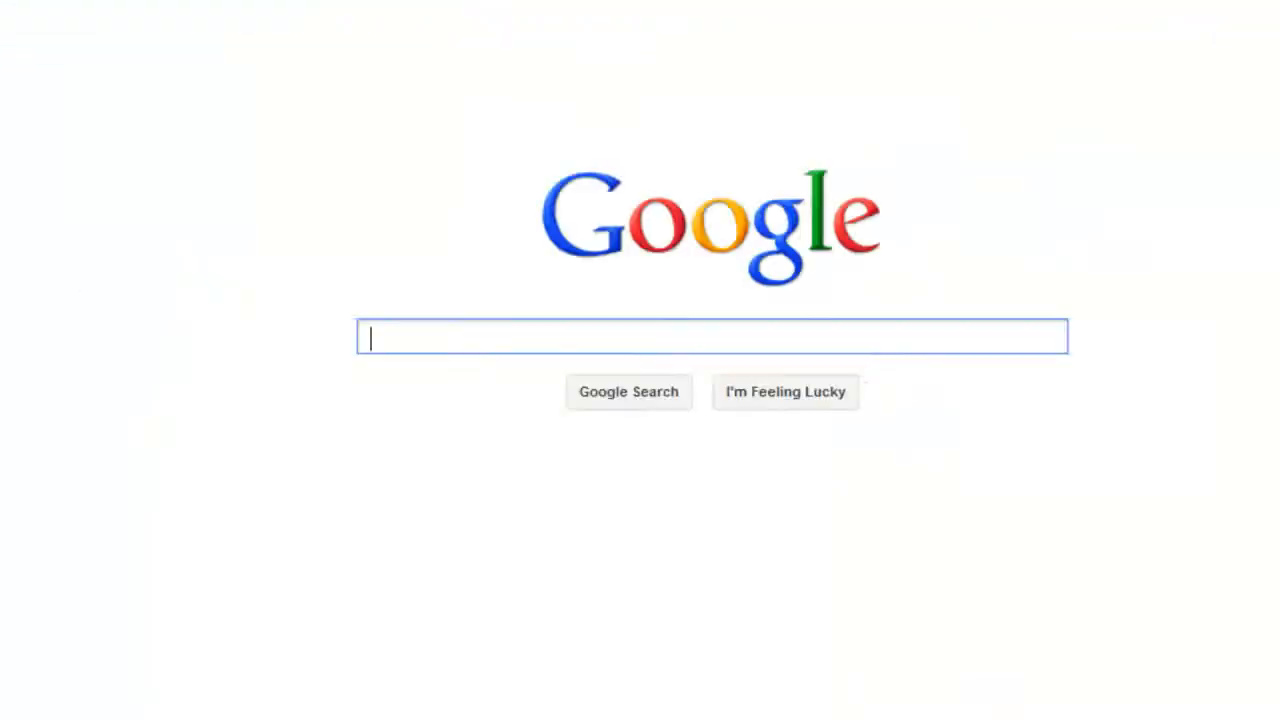
pyautogui.write('altera')
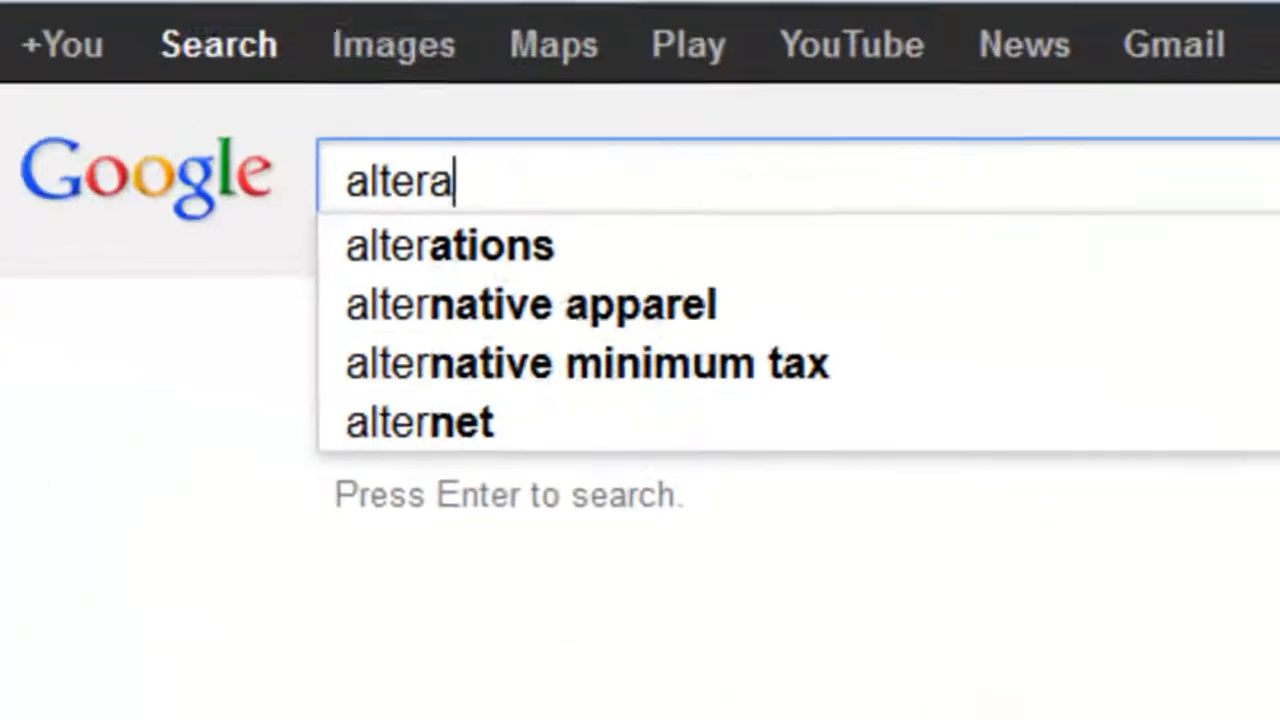
pyautogui.press('Enter')
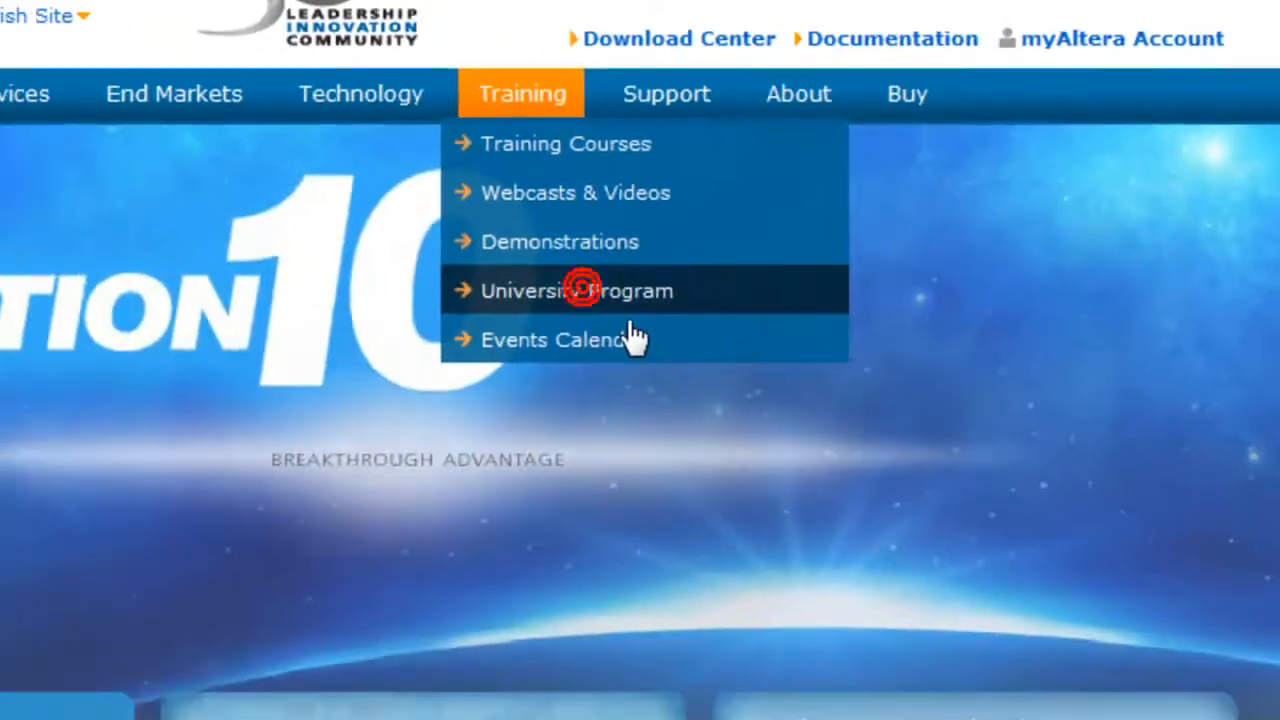
# Go through University Program and the boards overview to the DE1 board page.
pyautogui.click(580, 291)
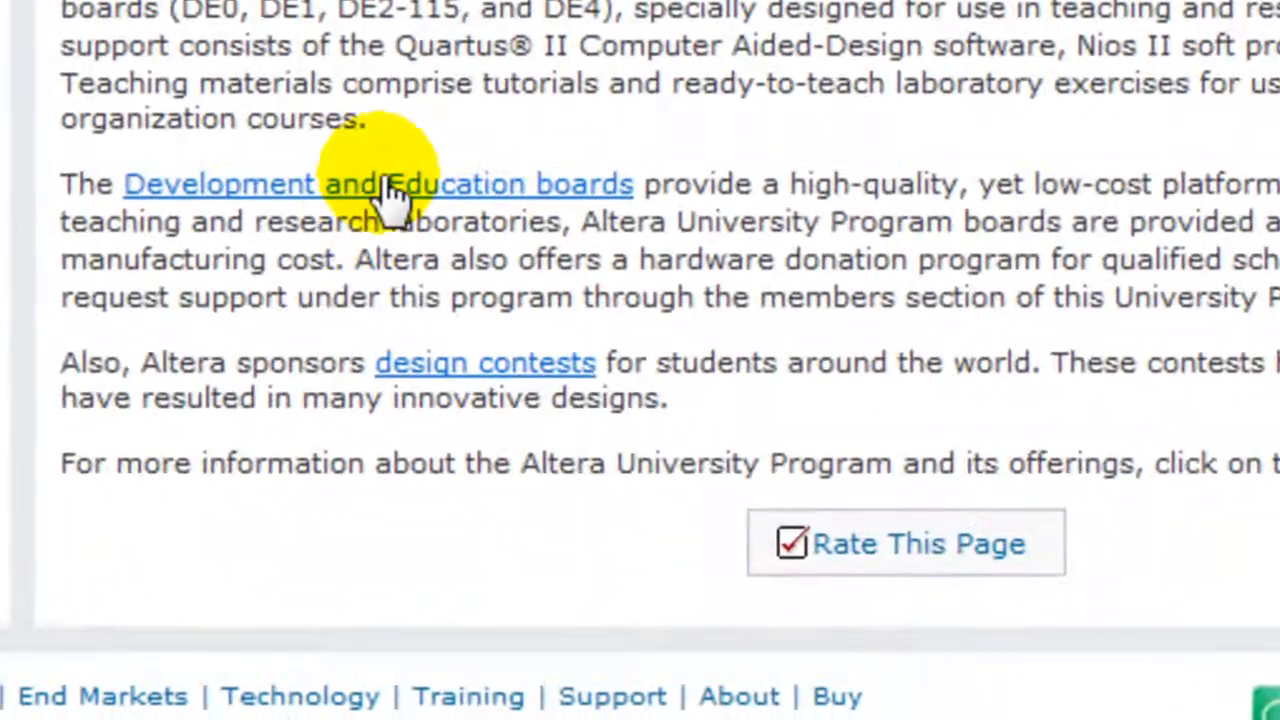
pyautogui.click(377, 184)
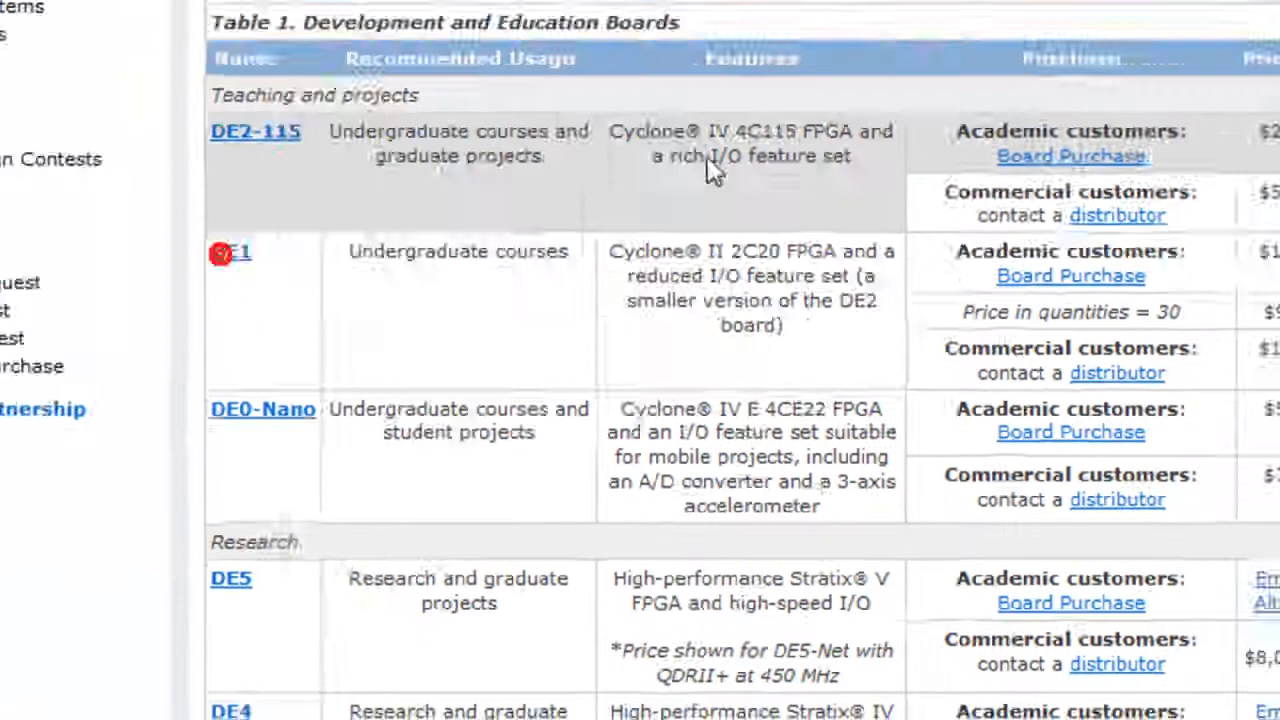
pyautogui.click(233, 251)
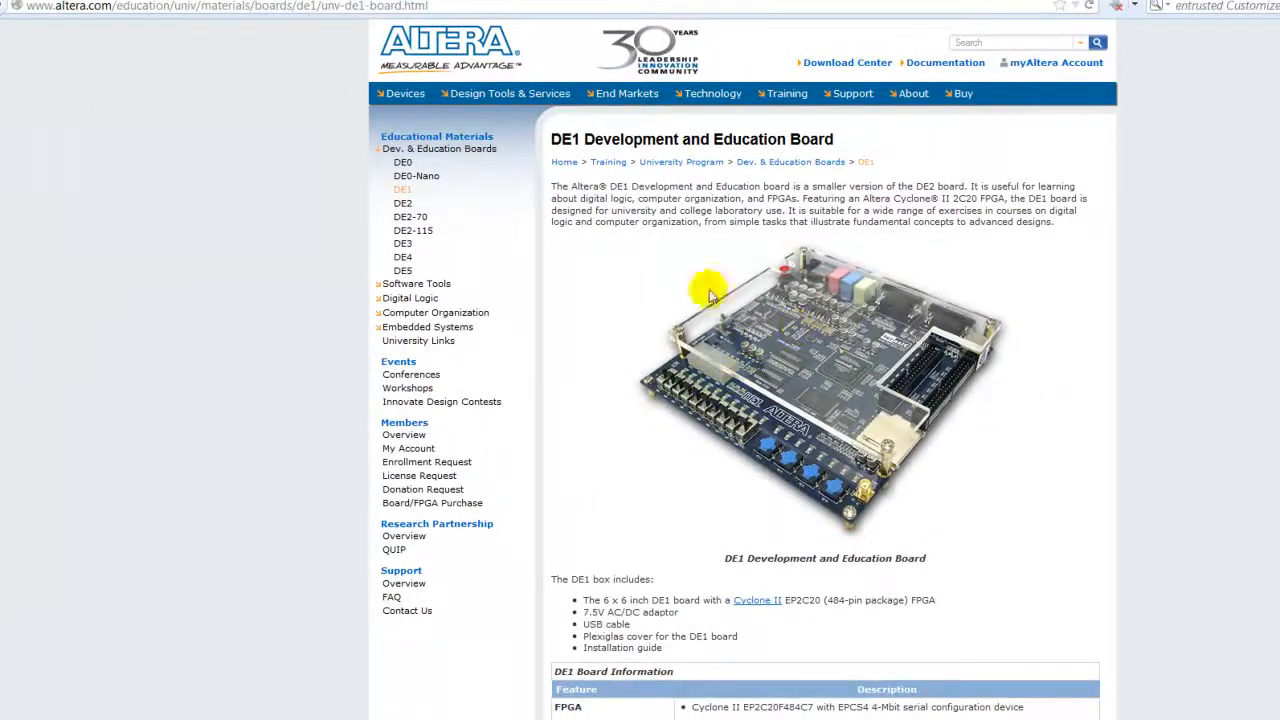
pyautogui.moveTo(842, 62)
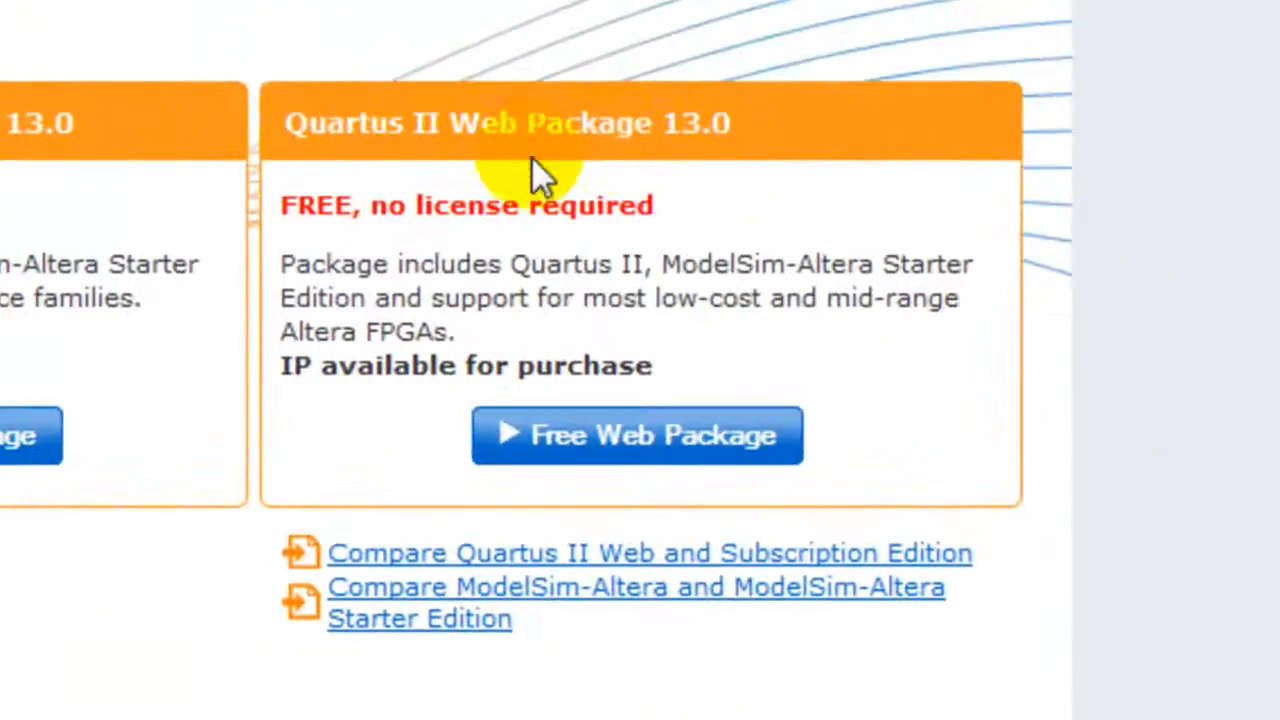
pyautogui.moveTo(675, 360)
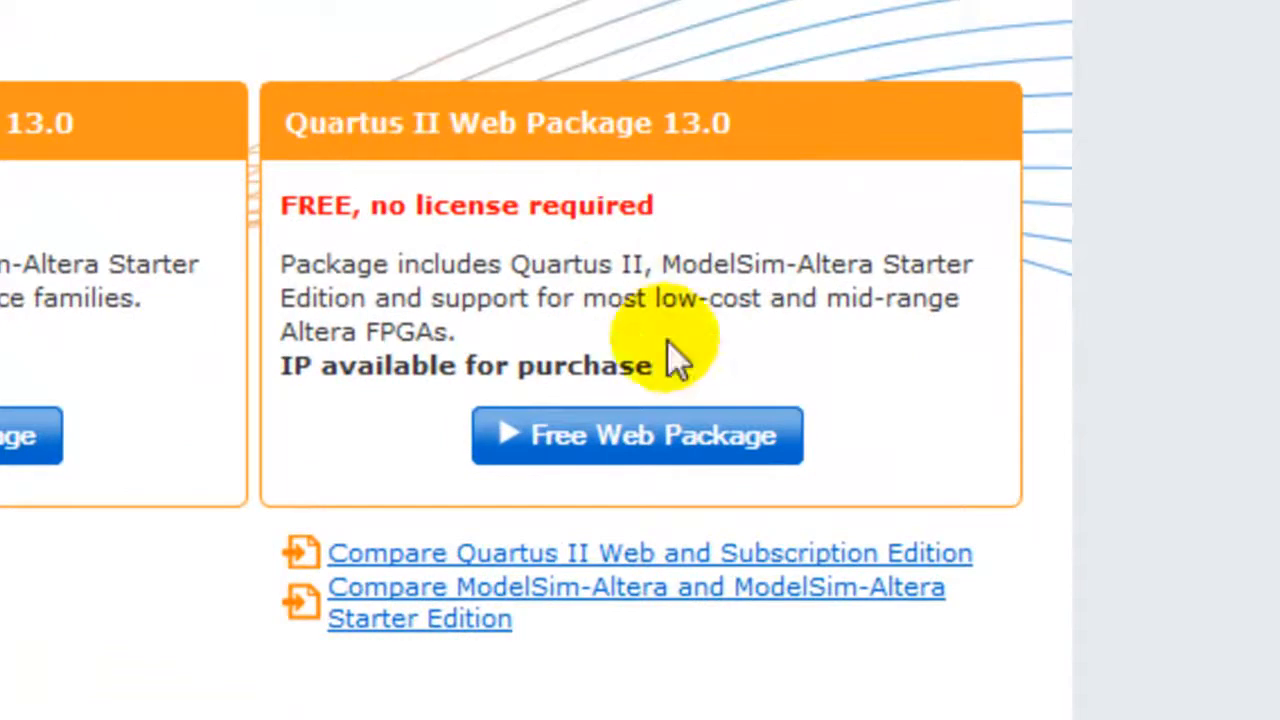
pyautogui.moveTo(690, 160)
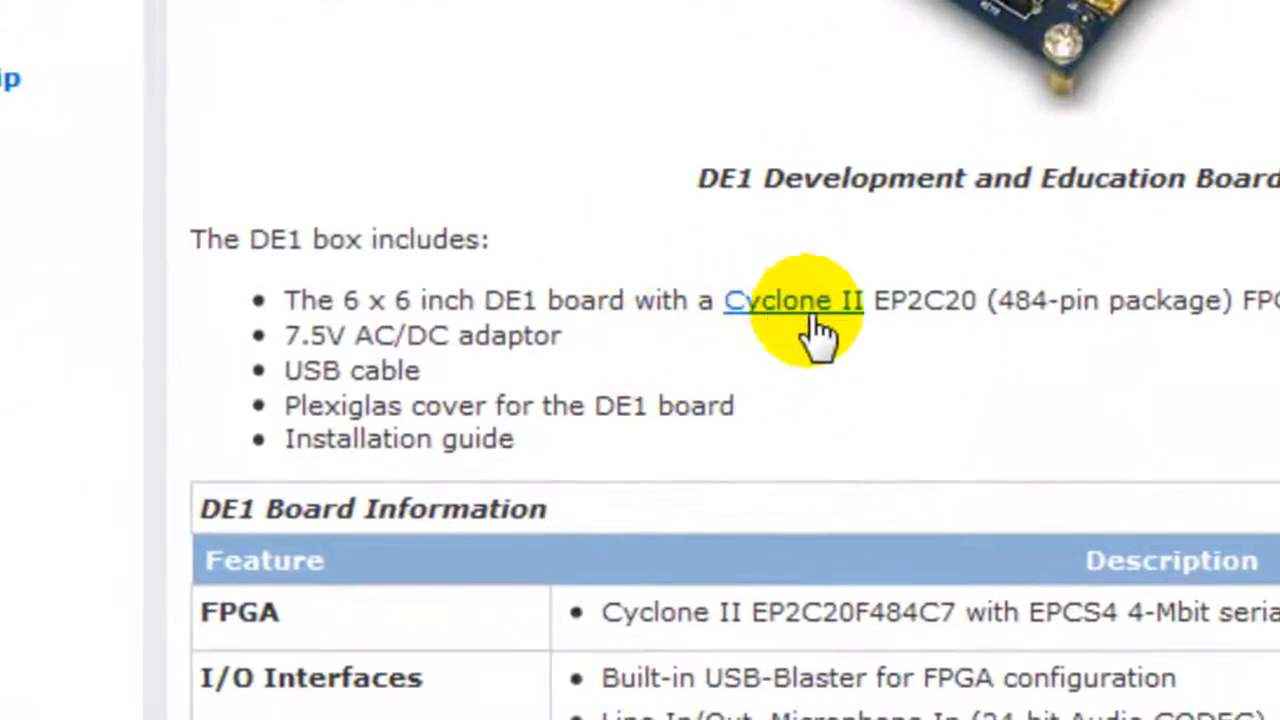
pyautogui.moveTo(980, 300)
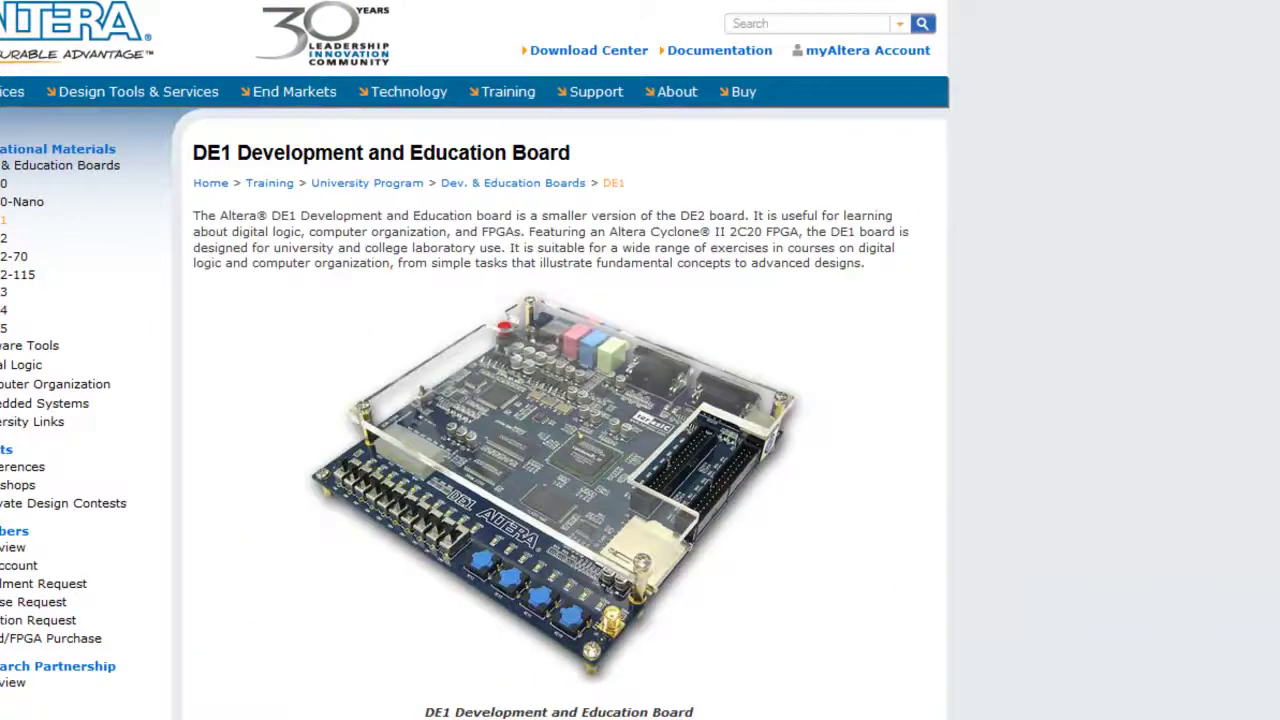
# Close the browser window showing the DE1 board page.
pyautogui.click(869, 50)
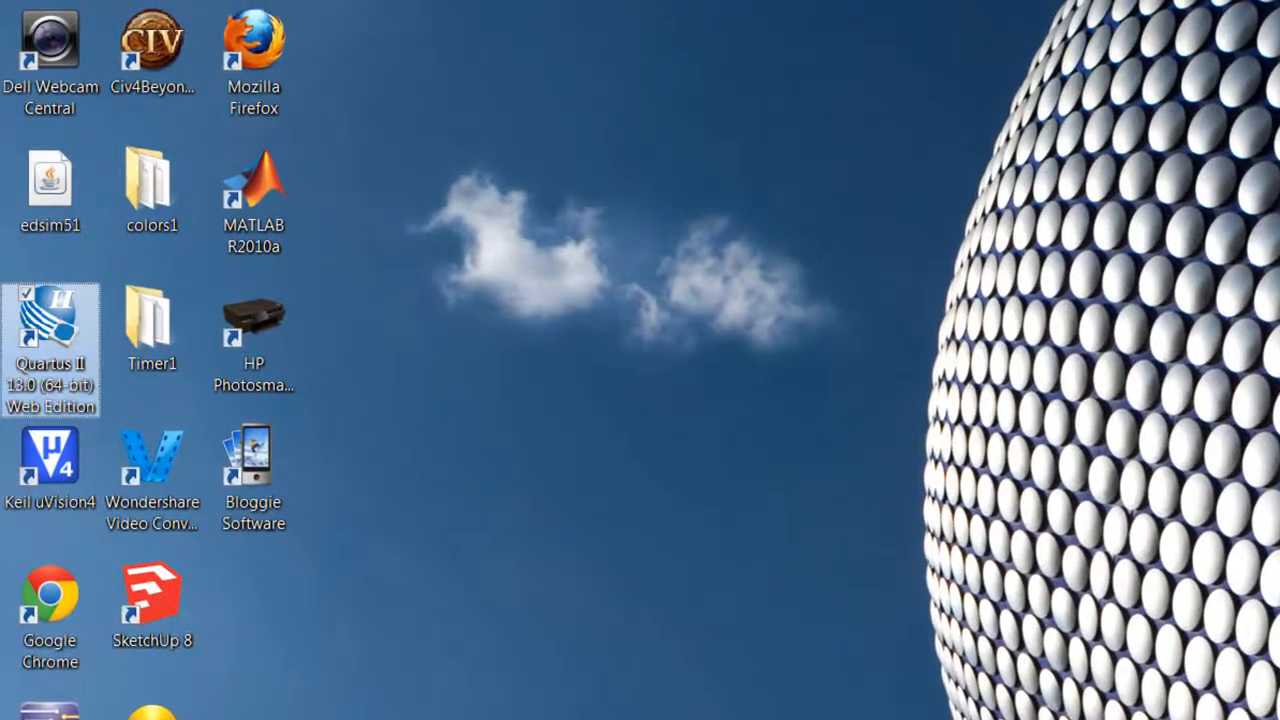
pyautogui.doubleClick(51, 335)
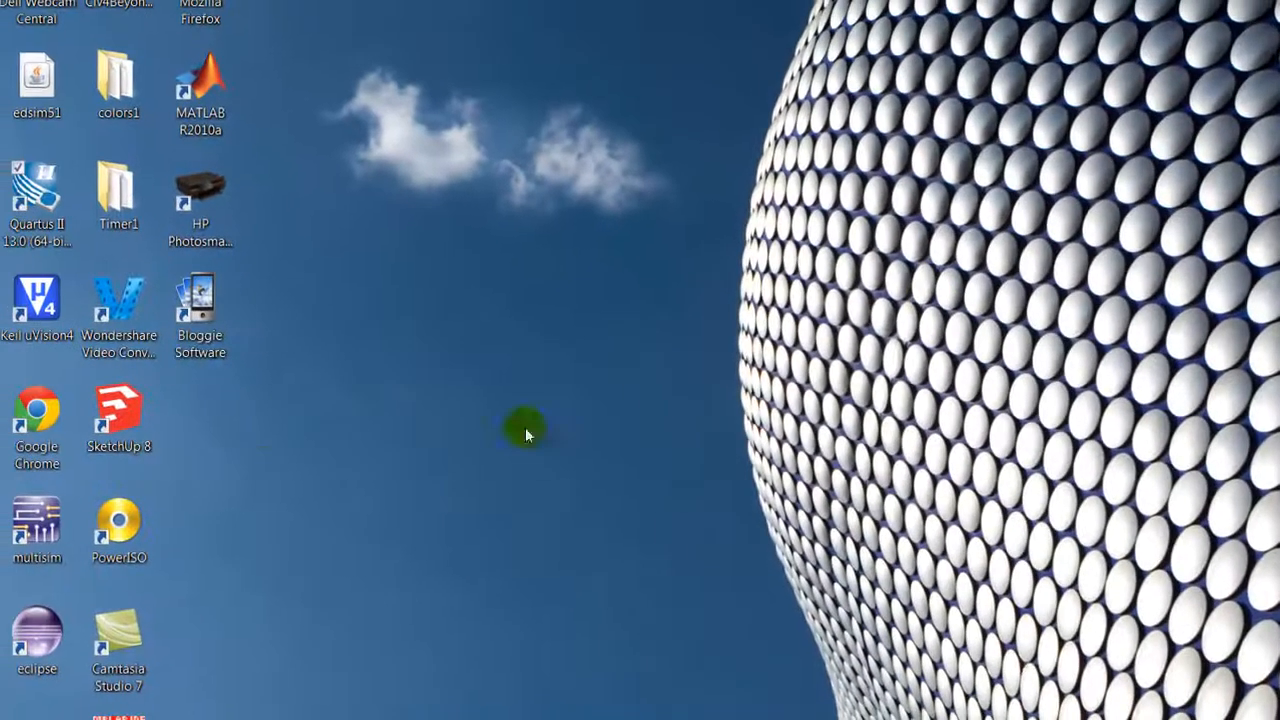
pyautogui.moveTo(477, 545)
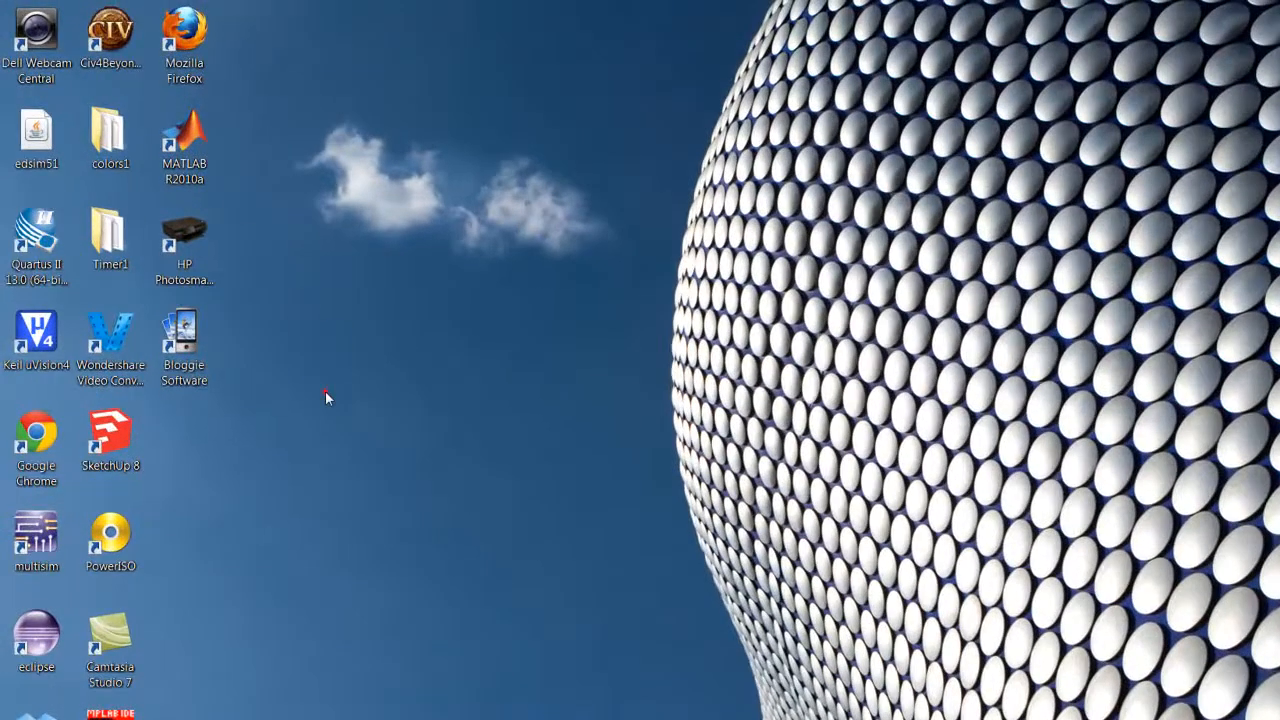
# Create a new folder on the desktop and name it 'led'.
pyautogui.rightClick(325, 397)
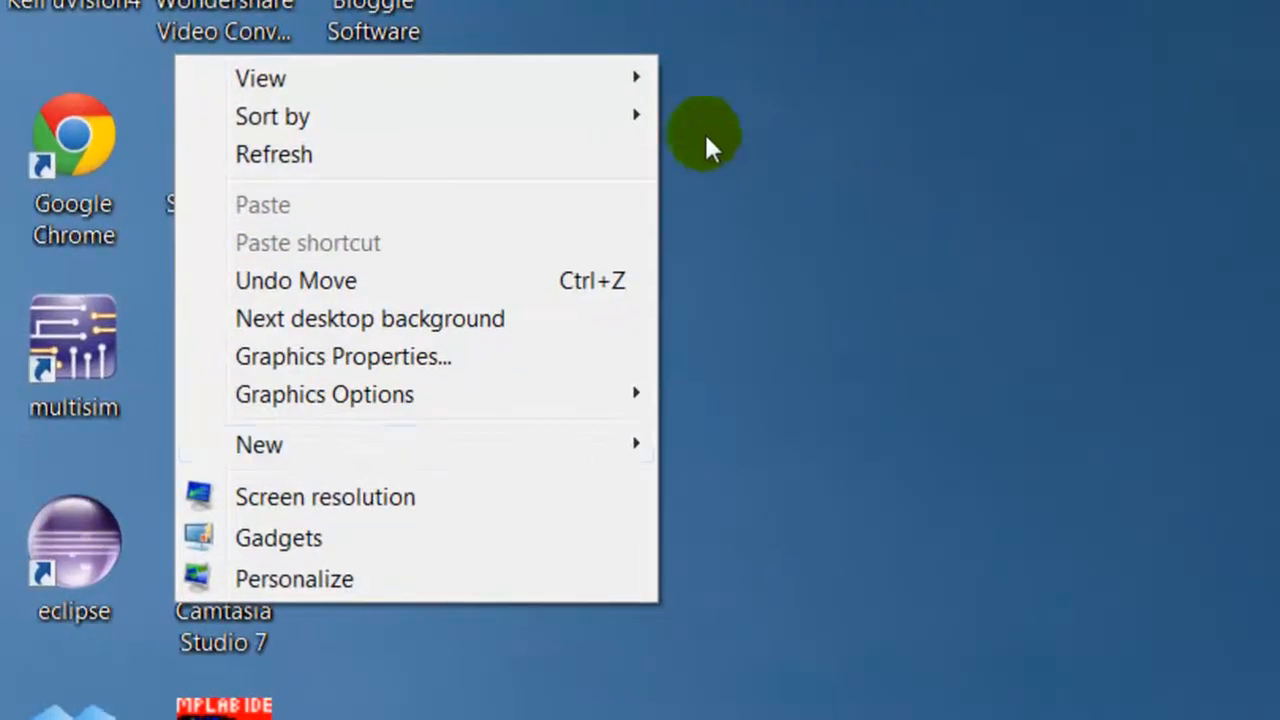
pyautogui.click(259, 445)
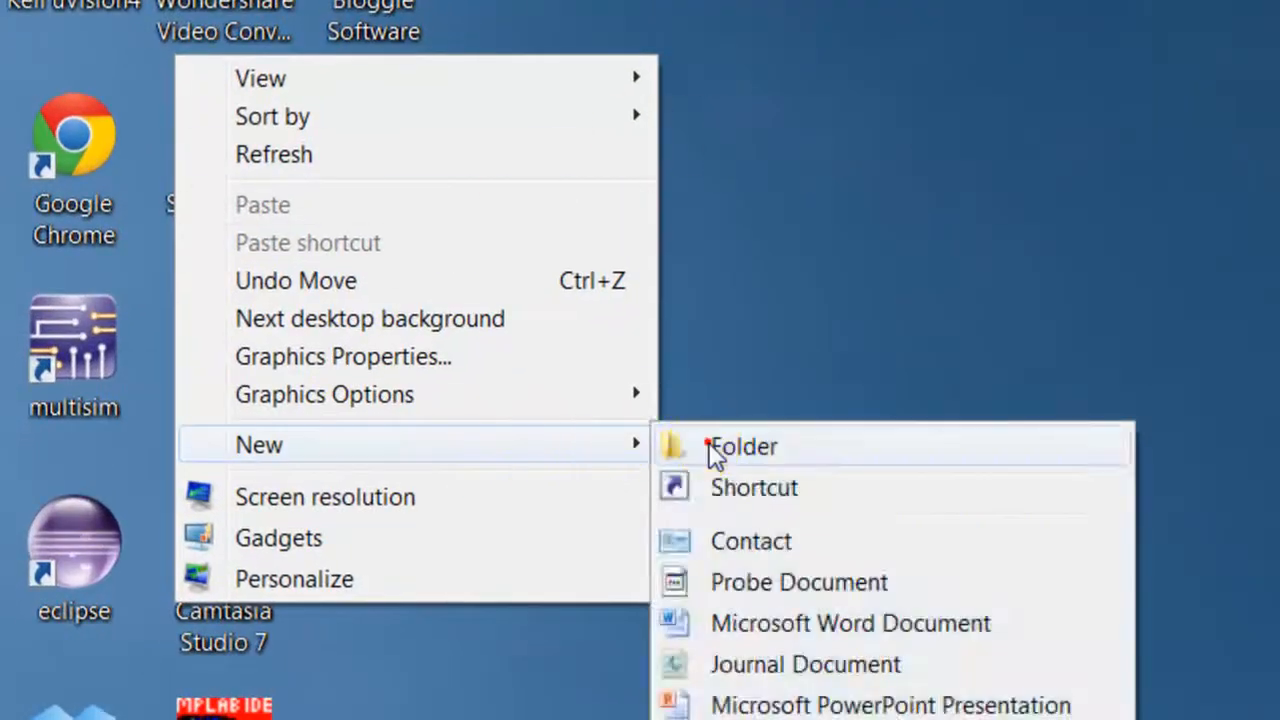
pyautogui.click(744, 446)
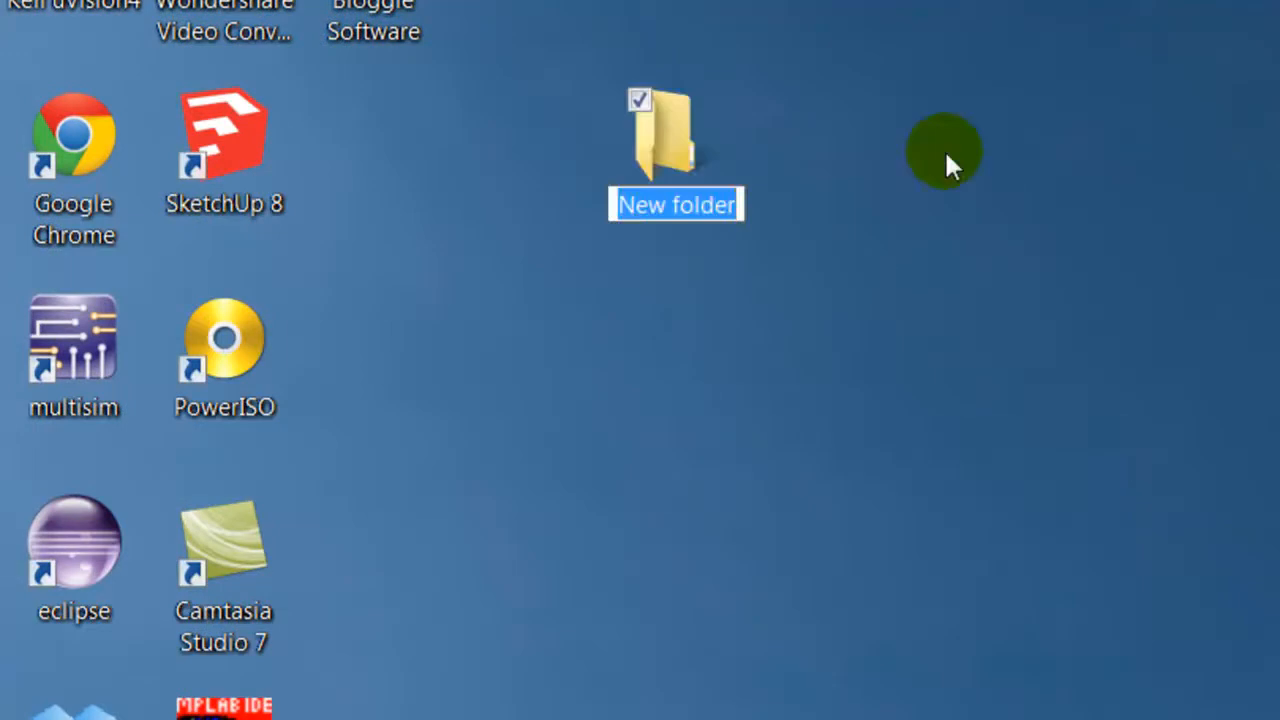
pyautogui.write('led')
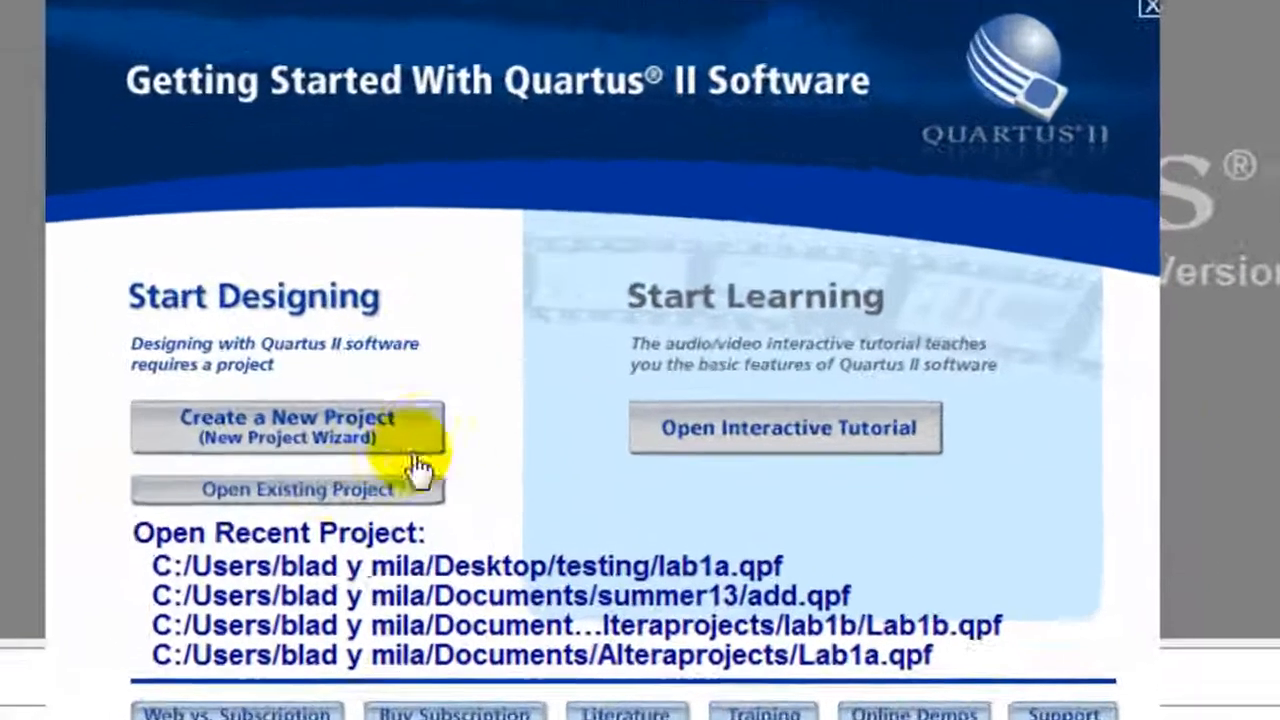
# Start a new project in the led folder named 'led', skipping the Add Files page.
pyautogui.click(288, 427)
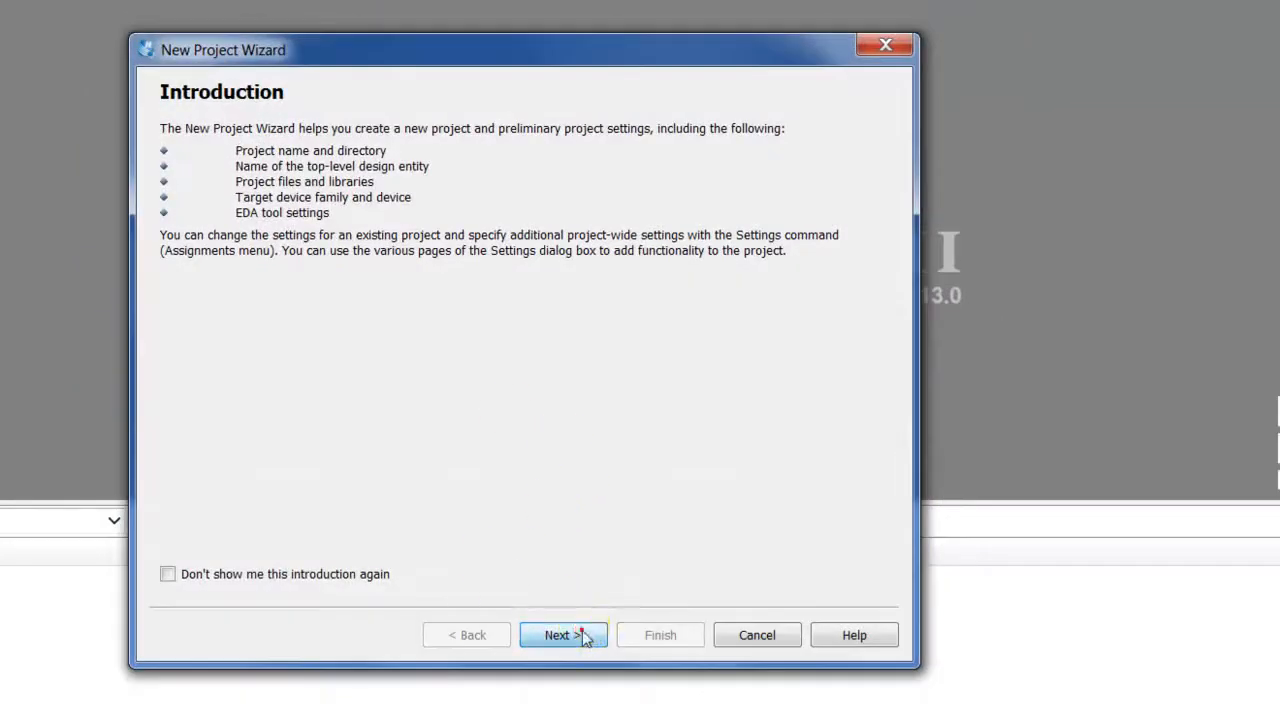
pyautogui.click(562, 634)
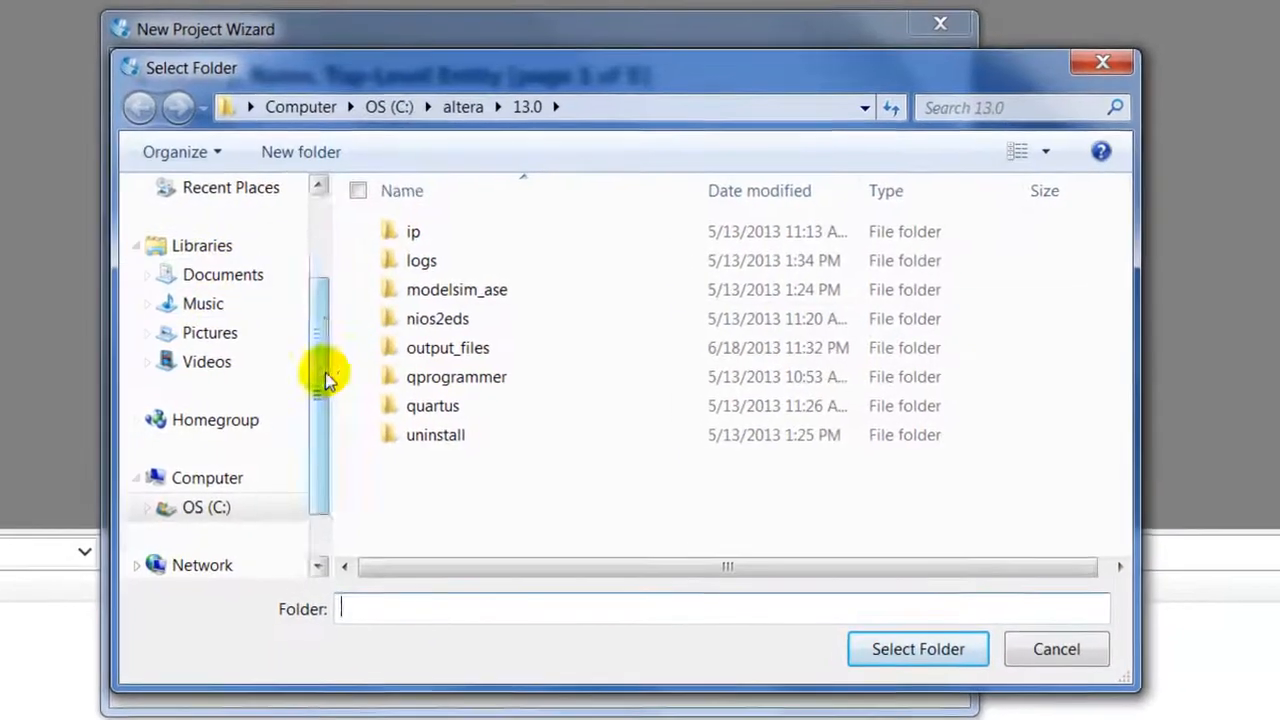
pyautogui.click(212, 225)
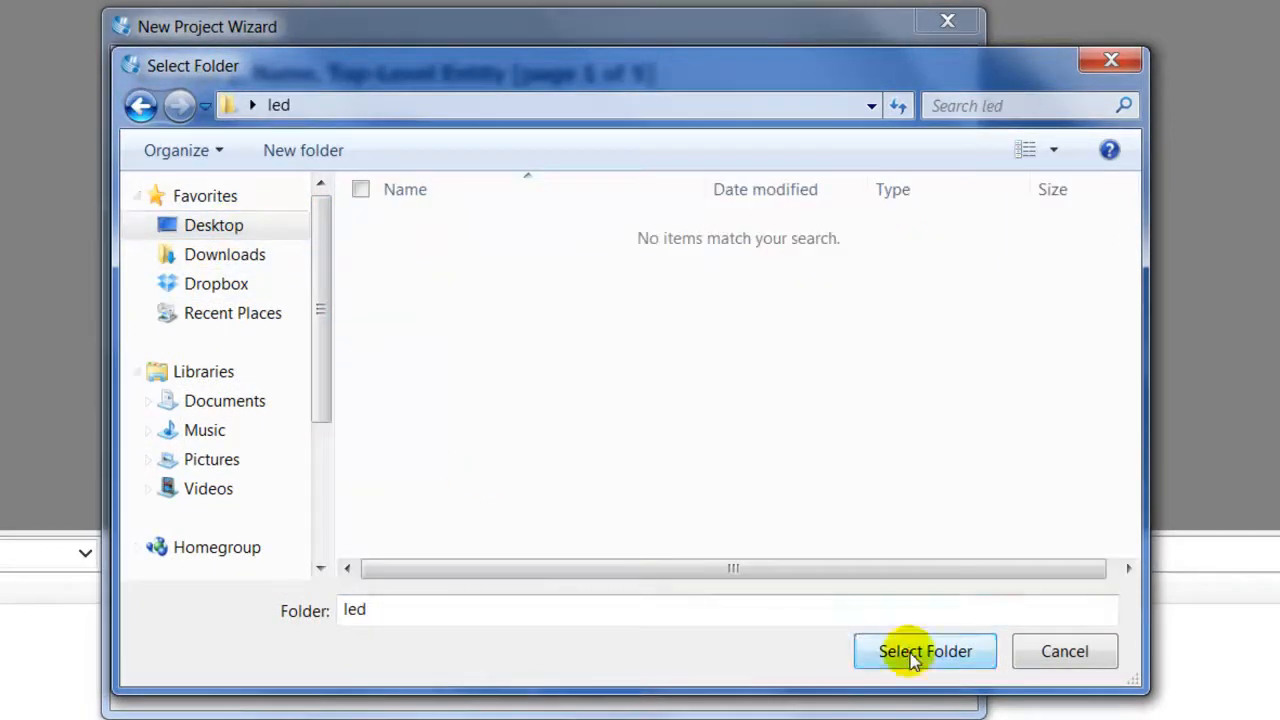
pyautogui.click(923, 651)
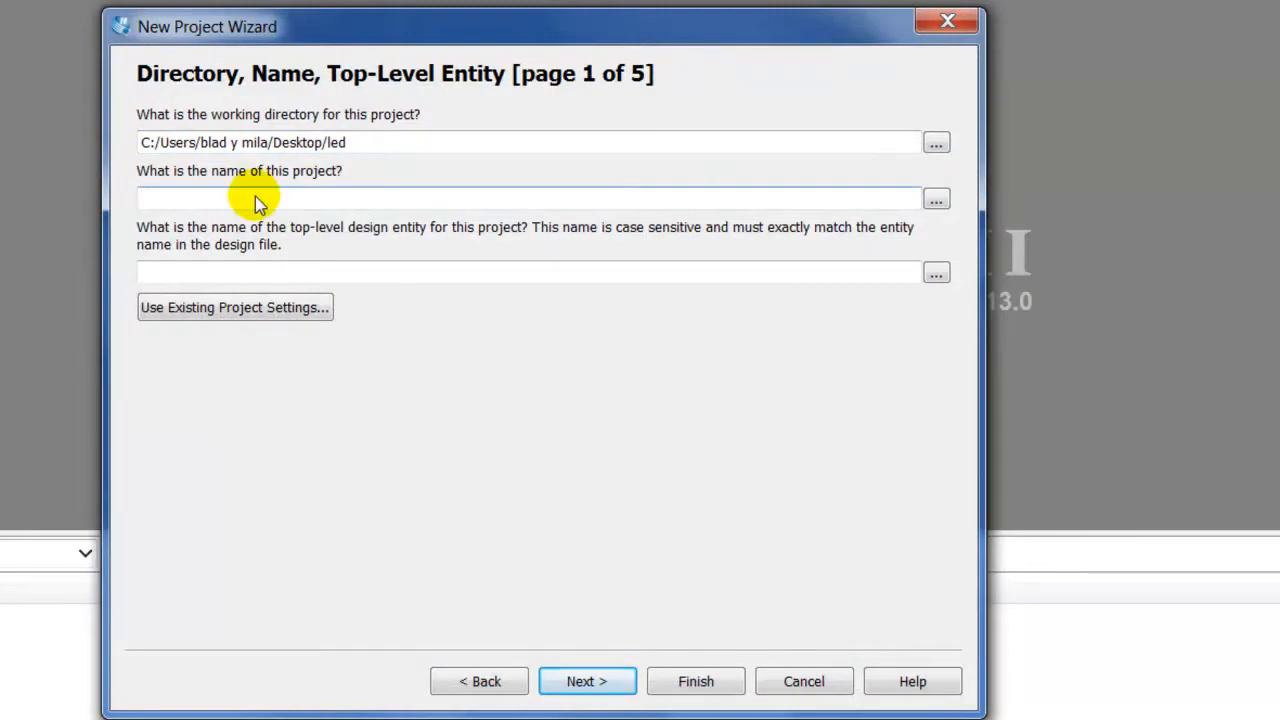
pyautogui.write('led')
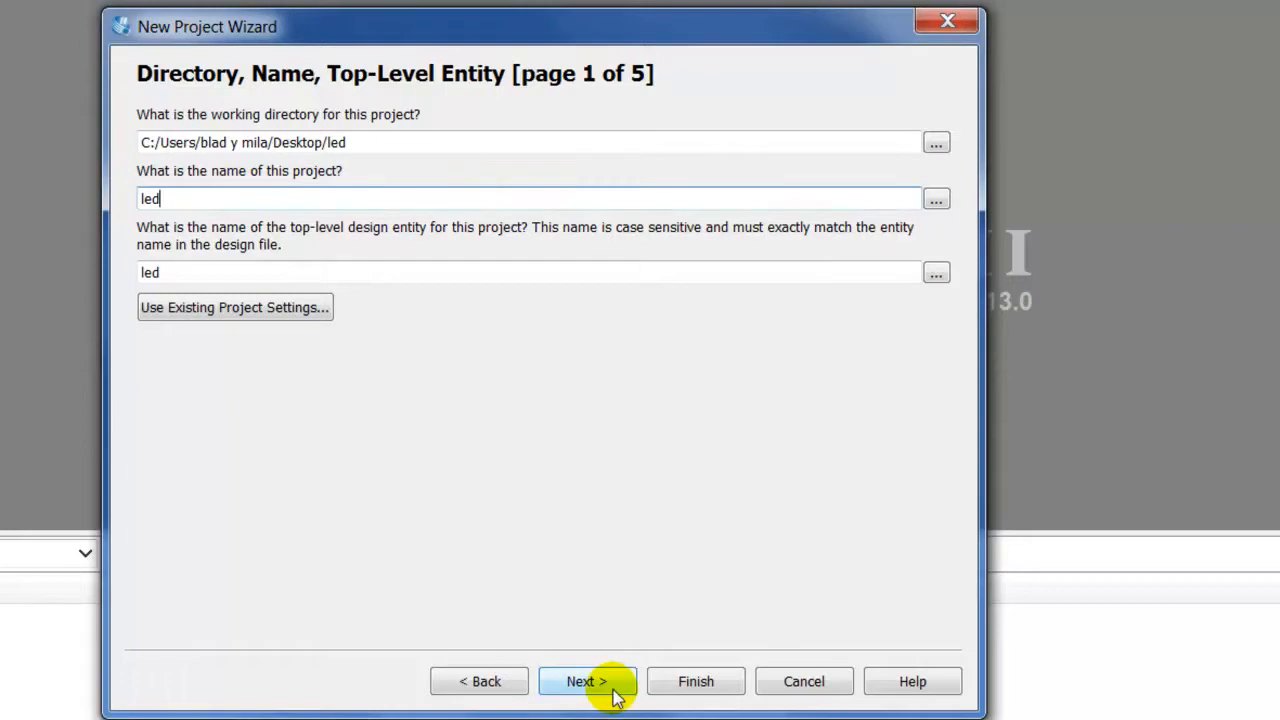
pyautogui.click(587, 681)
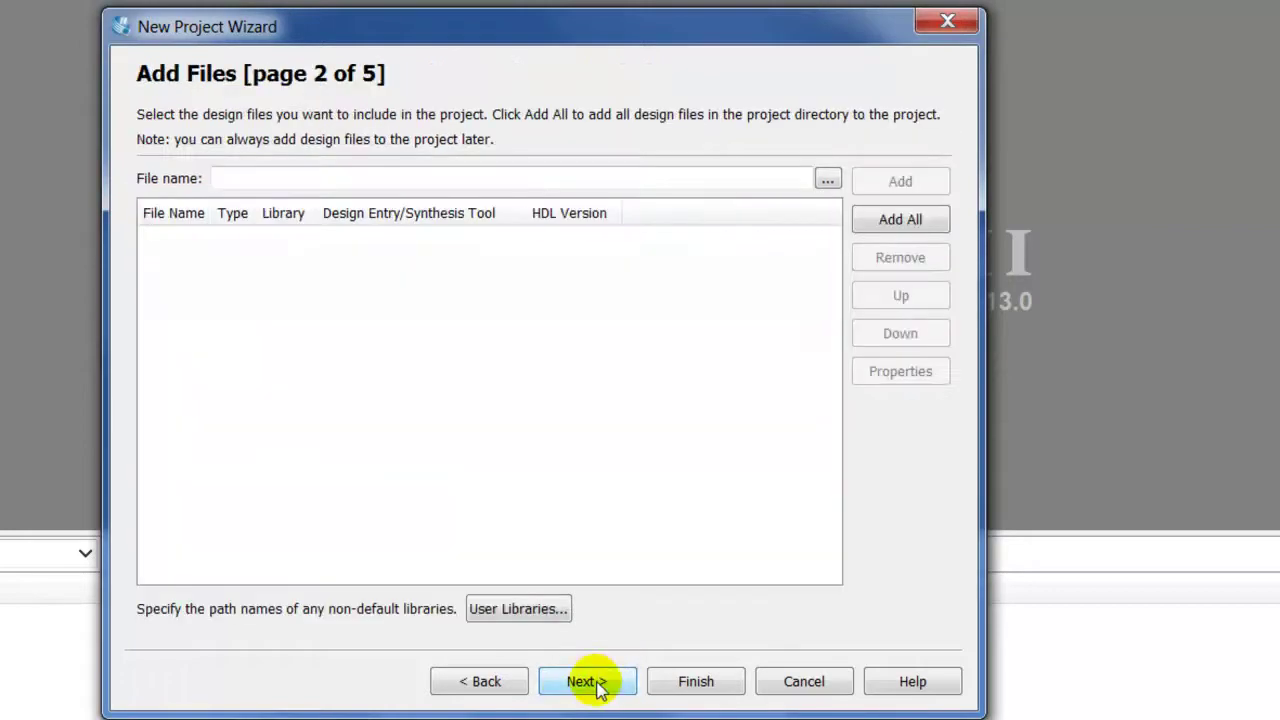
pyautogui.click(586, 681)
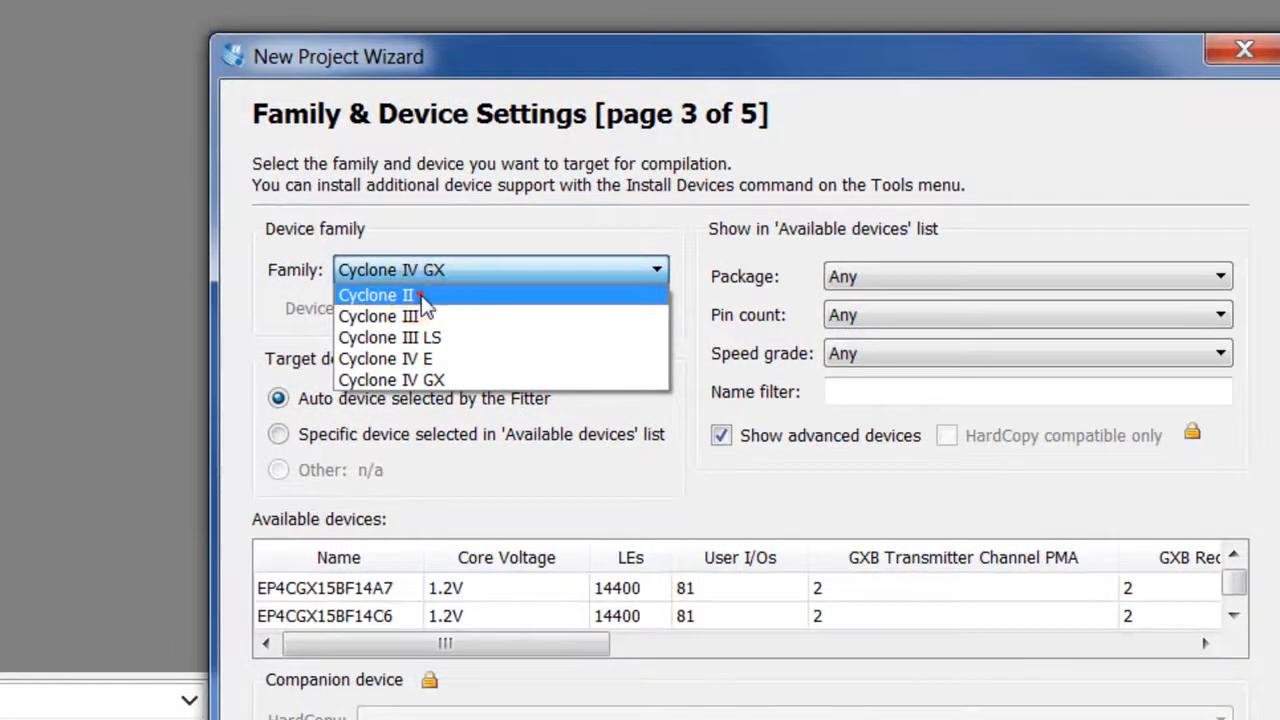
# Select Cyclone II device EP2C20F484C7 and finish the wizard to create the project.
pyautogui.click(377, 294)
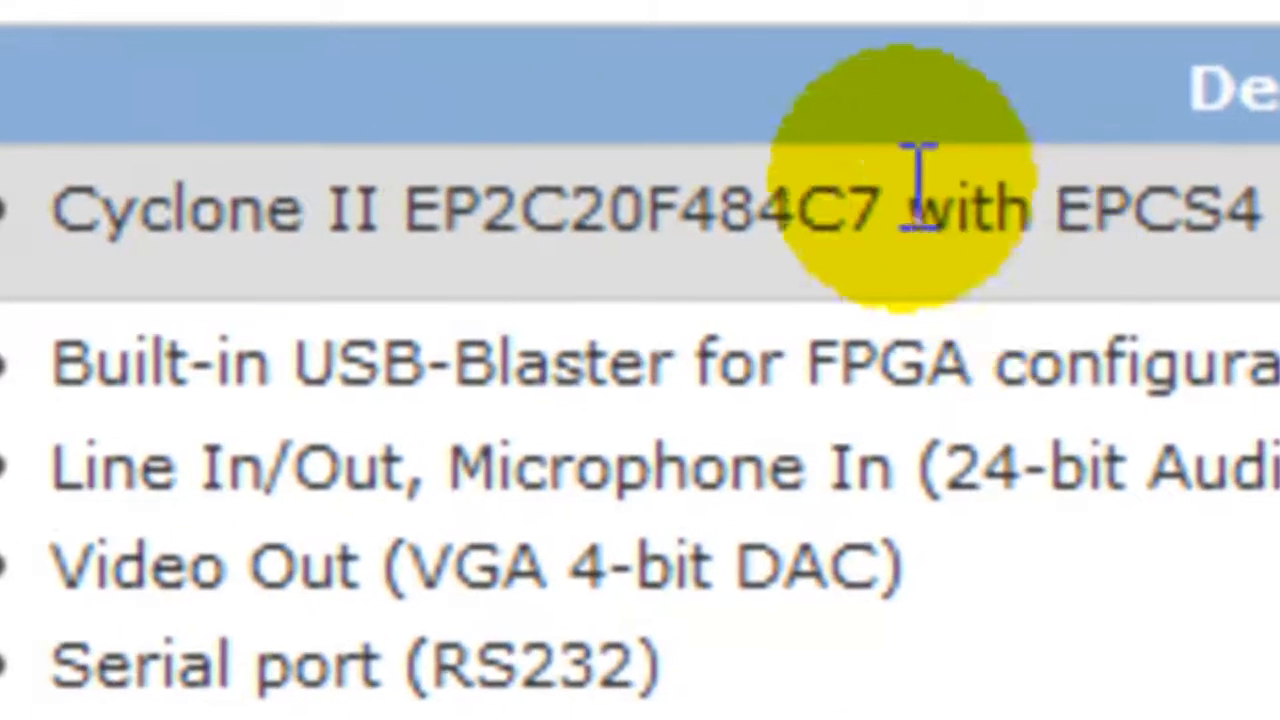
pyautogui.doubleClick(640, 218)
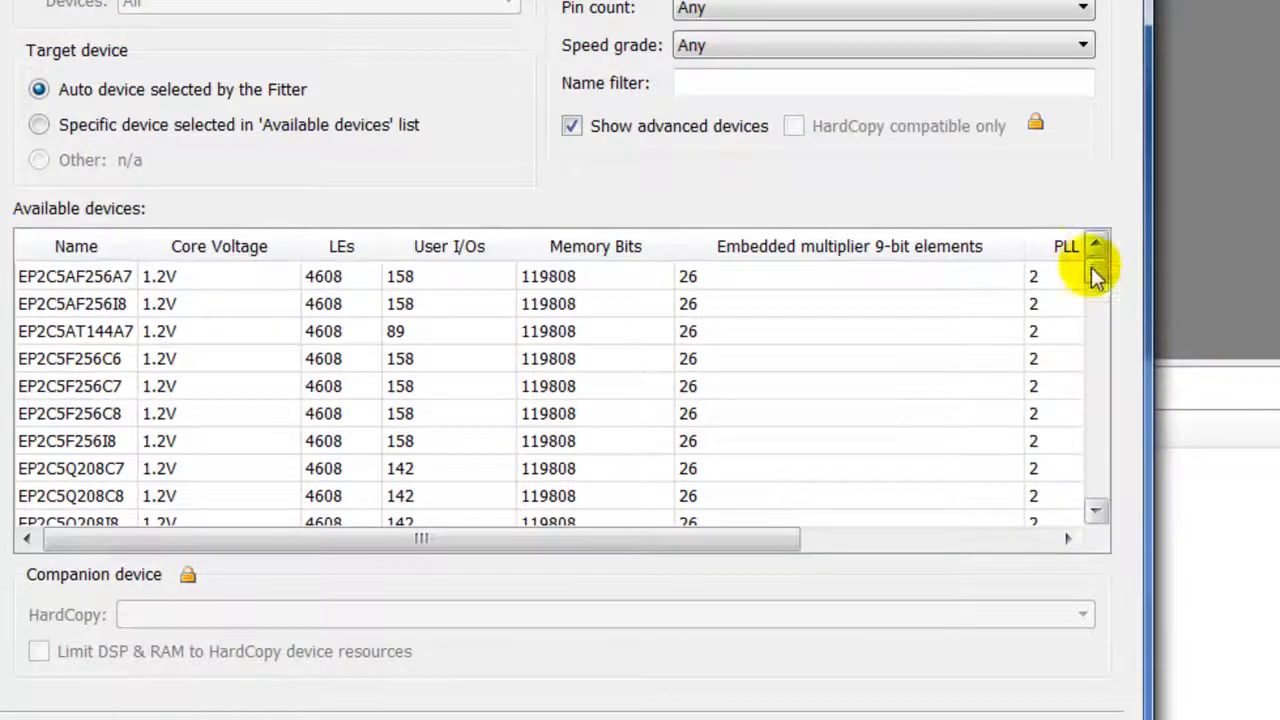
pyautogui.scroll(-3)
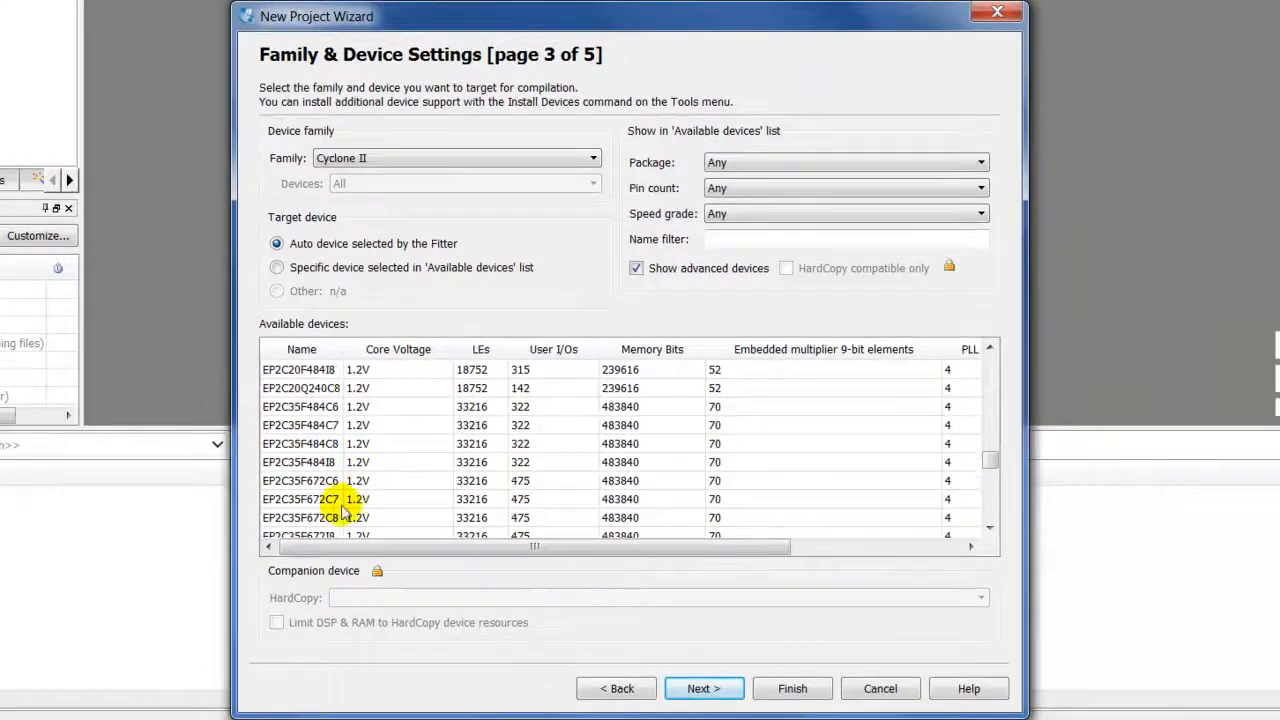
pyautogui.scroll(-3)
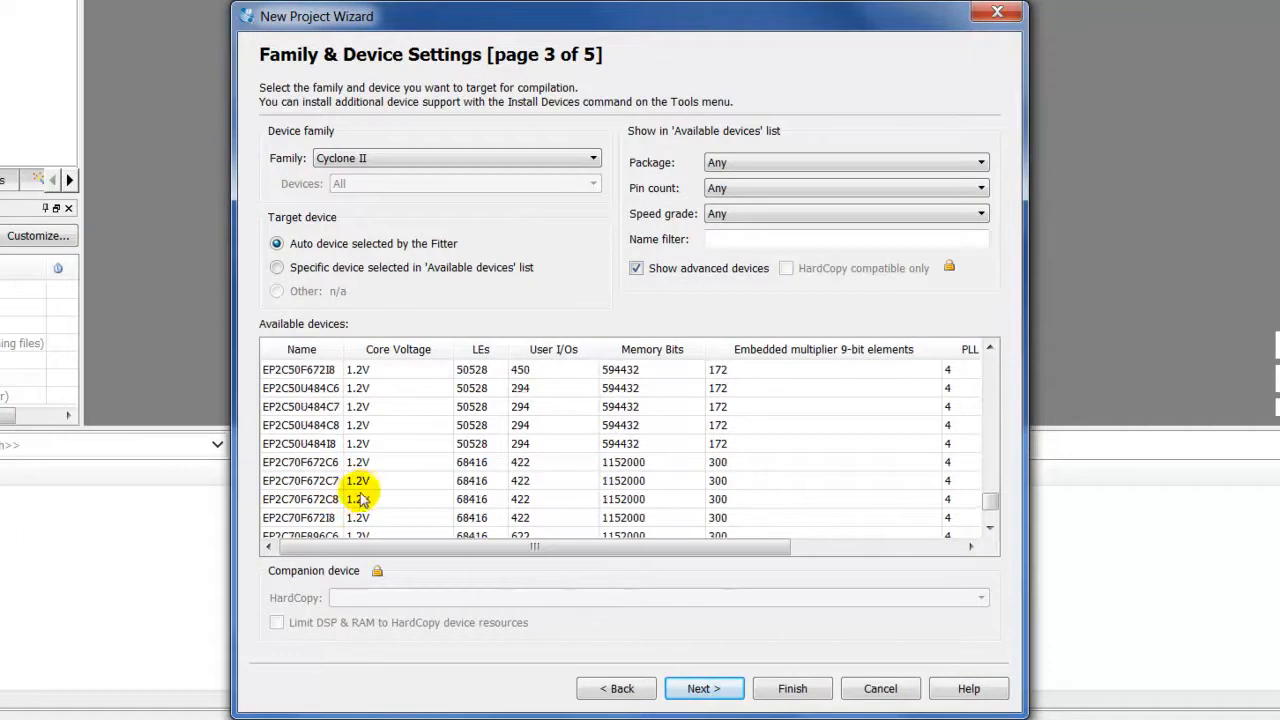
pyautogui.scroll(-3)
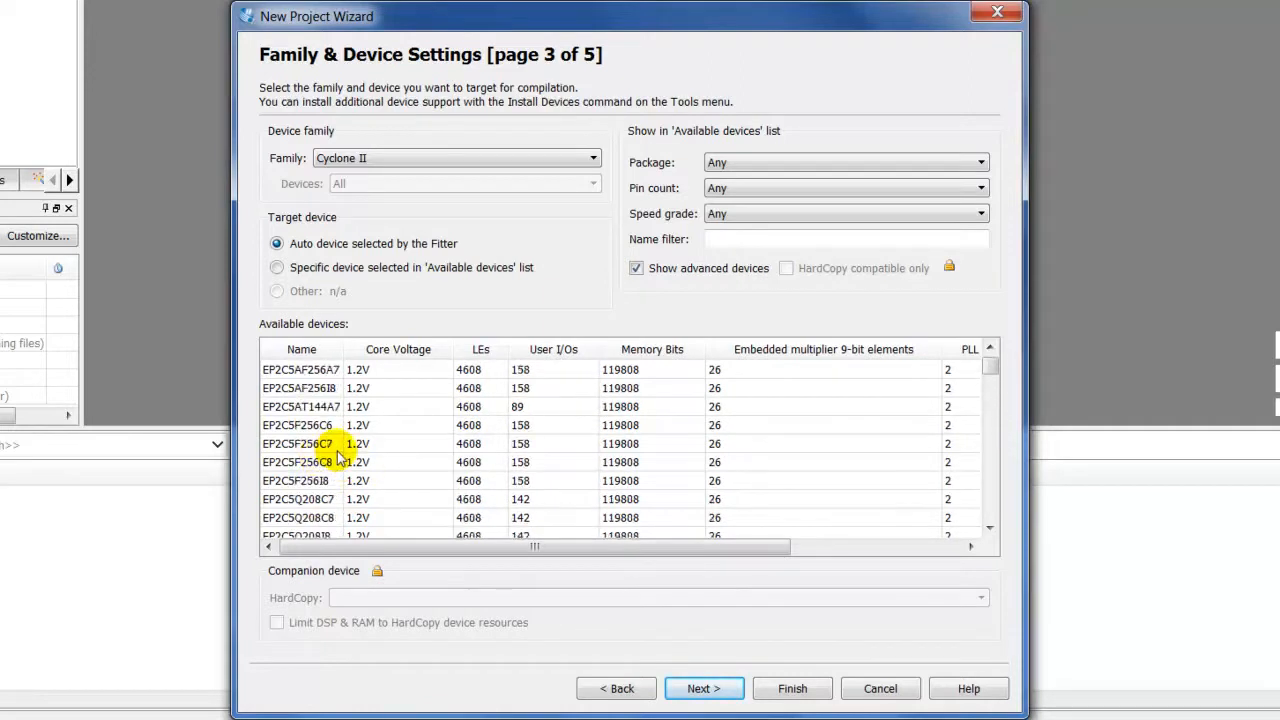
pyautogui.scroll(-3)
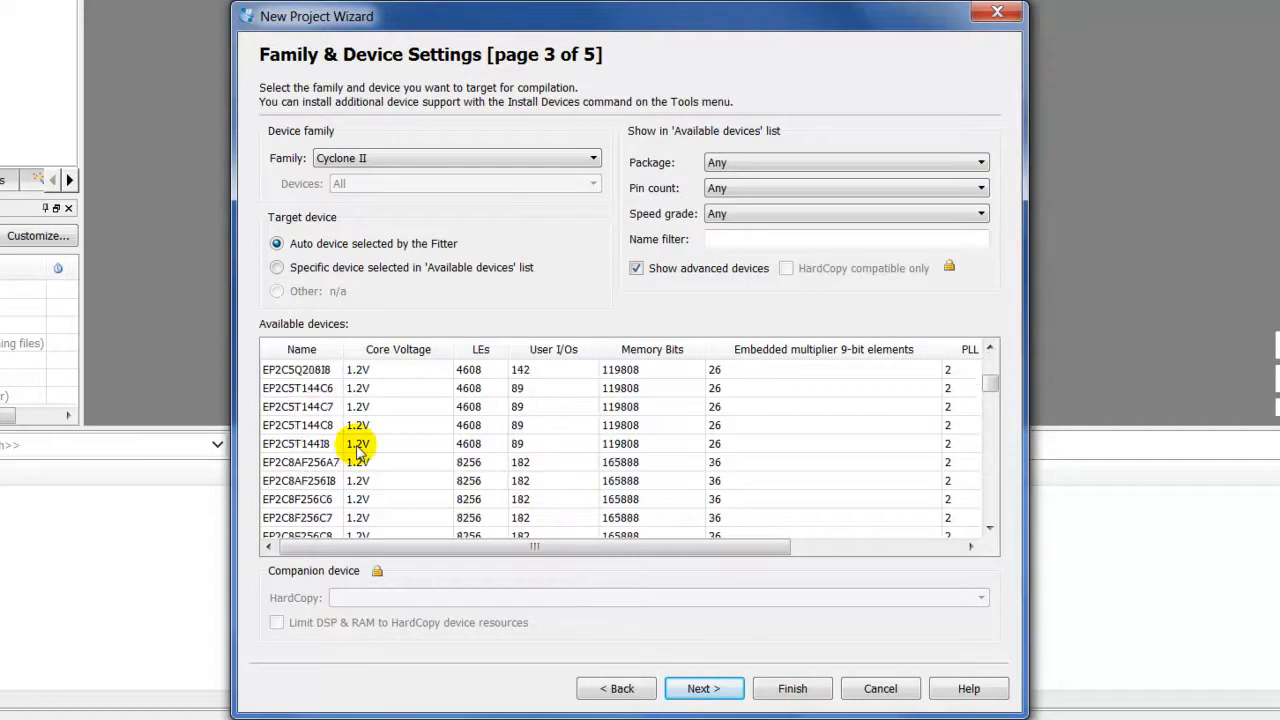
pyautogui.scroll(-3)
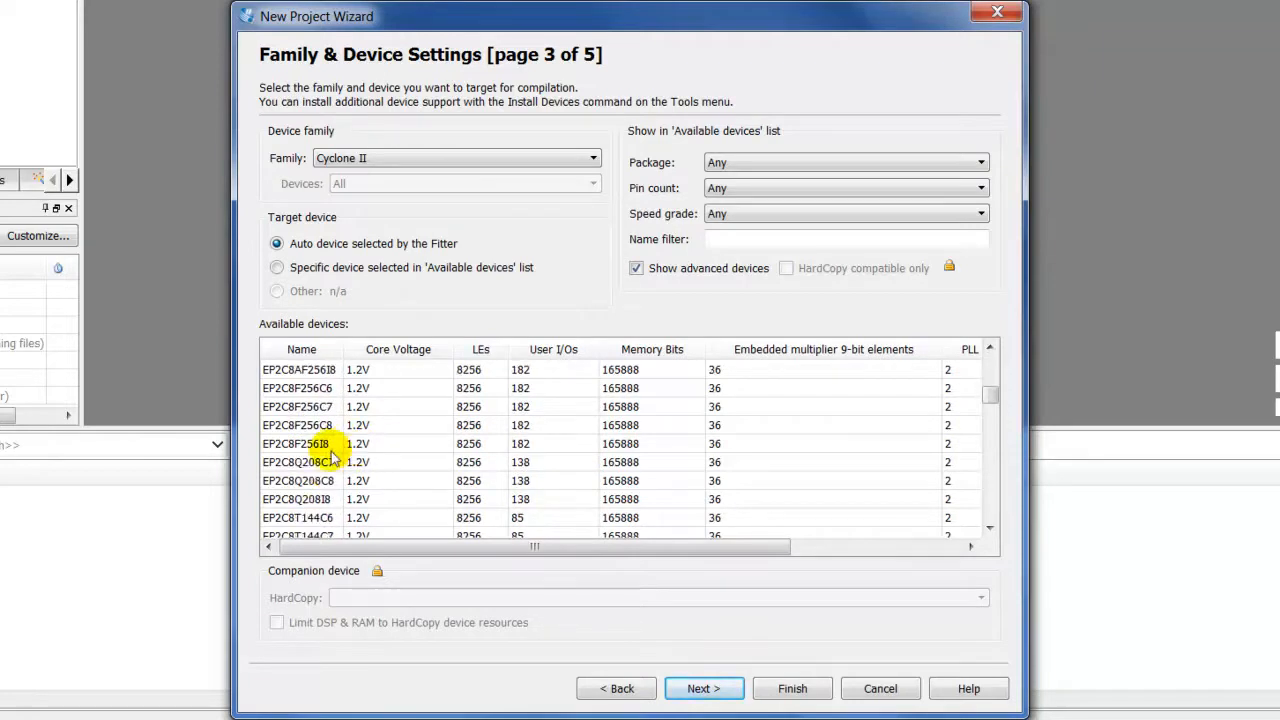
pyautogui.scroll(-3)
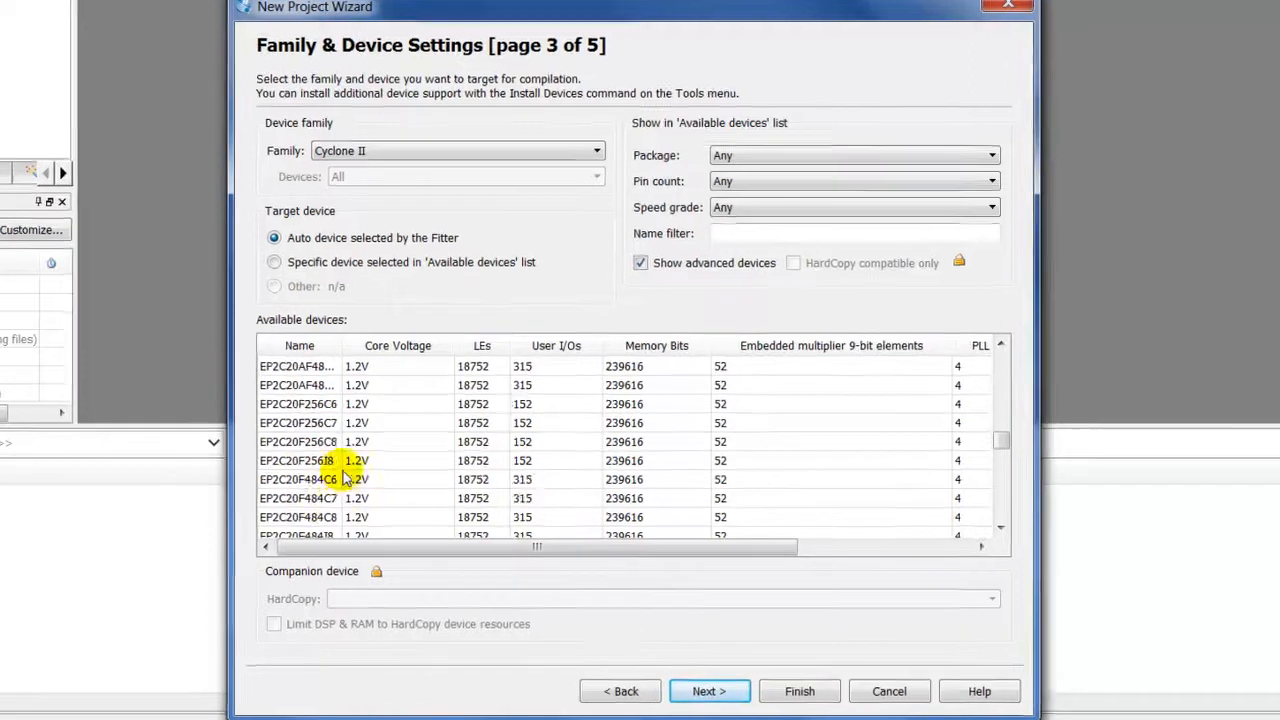
pyautogui.click(297, 498)
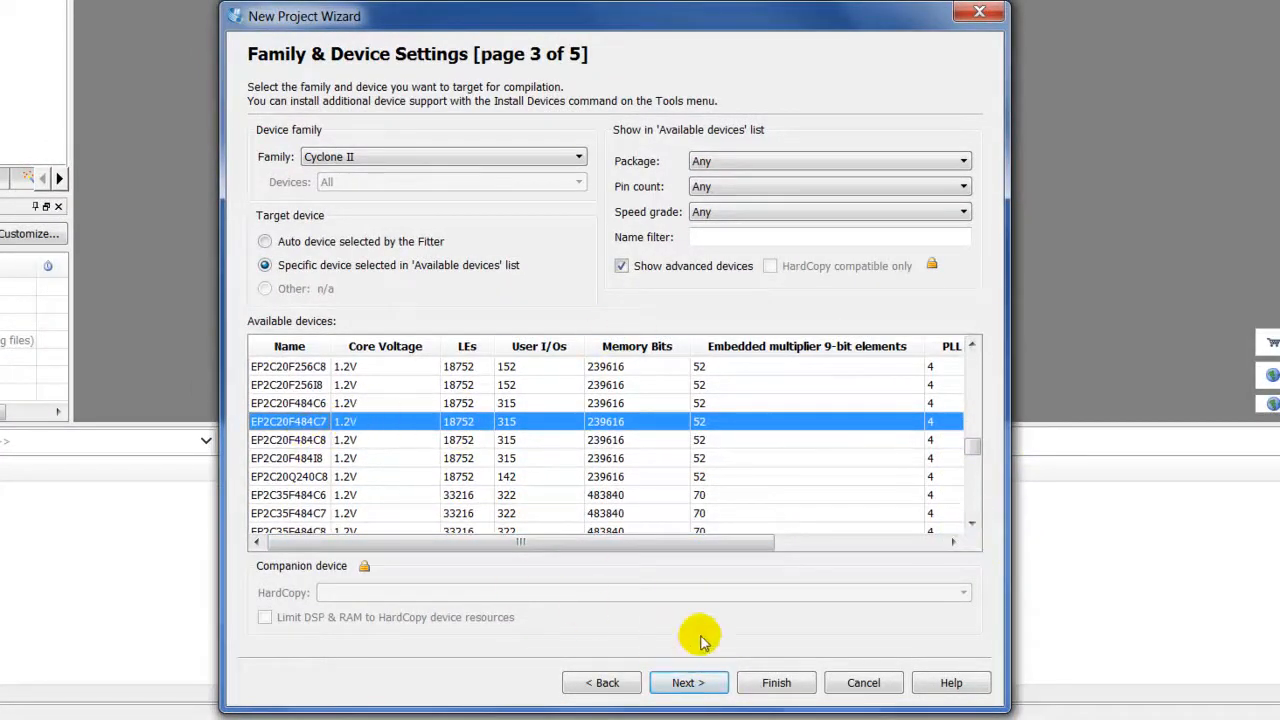
pyautogui.click(688, 682)
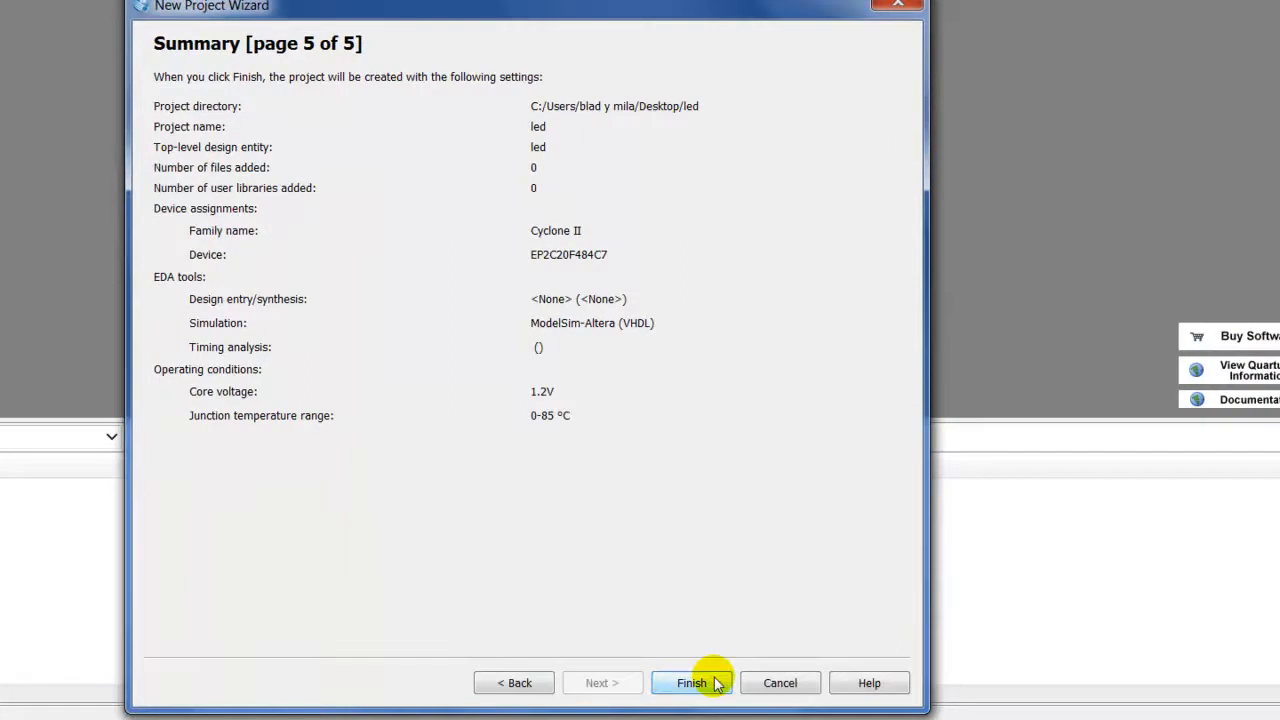
pyautogui.click(699, 682)
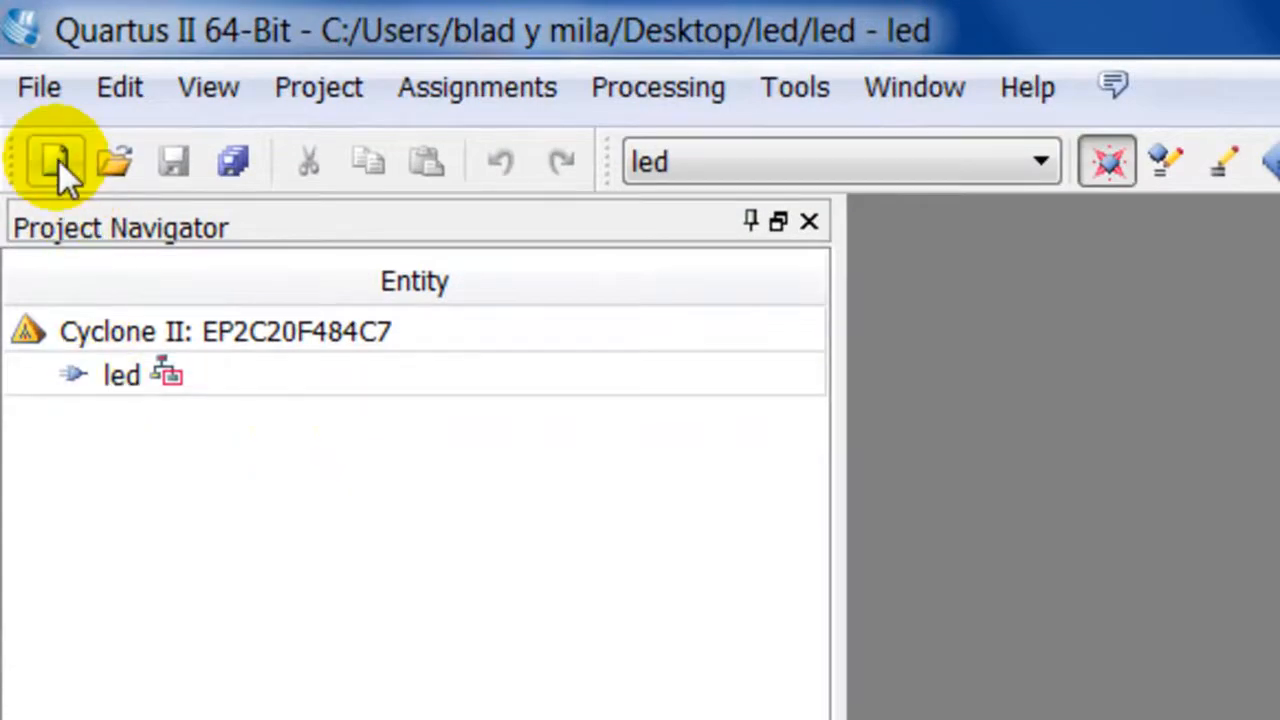
# Create a new VHDL file, Vhdl1.vhd, and start typing a '--' comment.
pyautogui.click(48, 163)
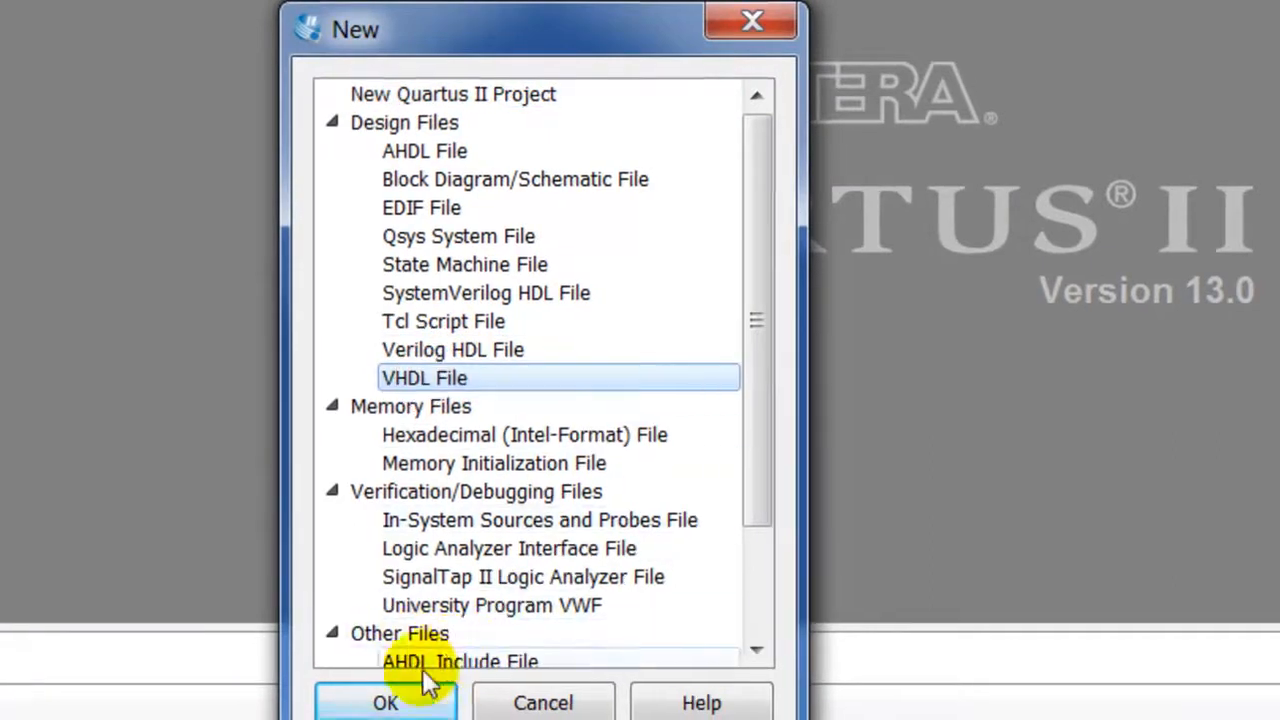
pyautogui.click(384, 702)
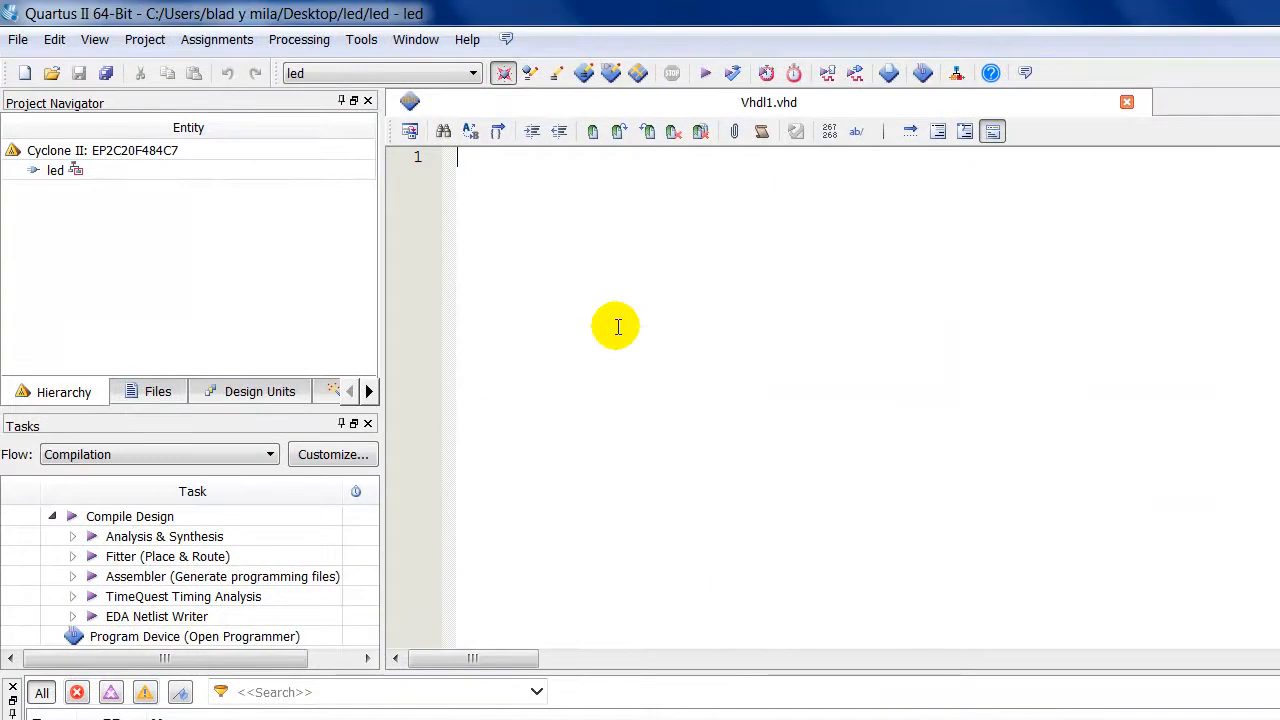
pyautogui.write('--')
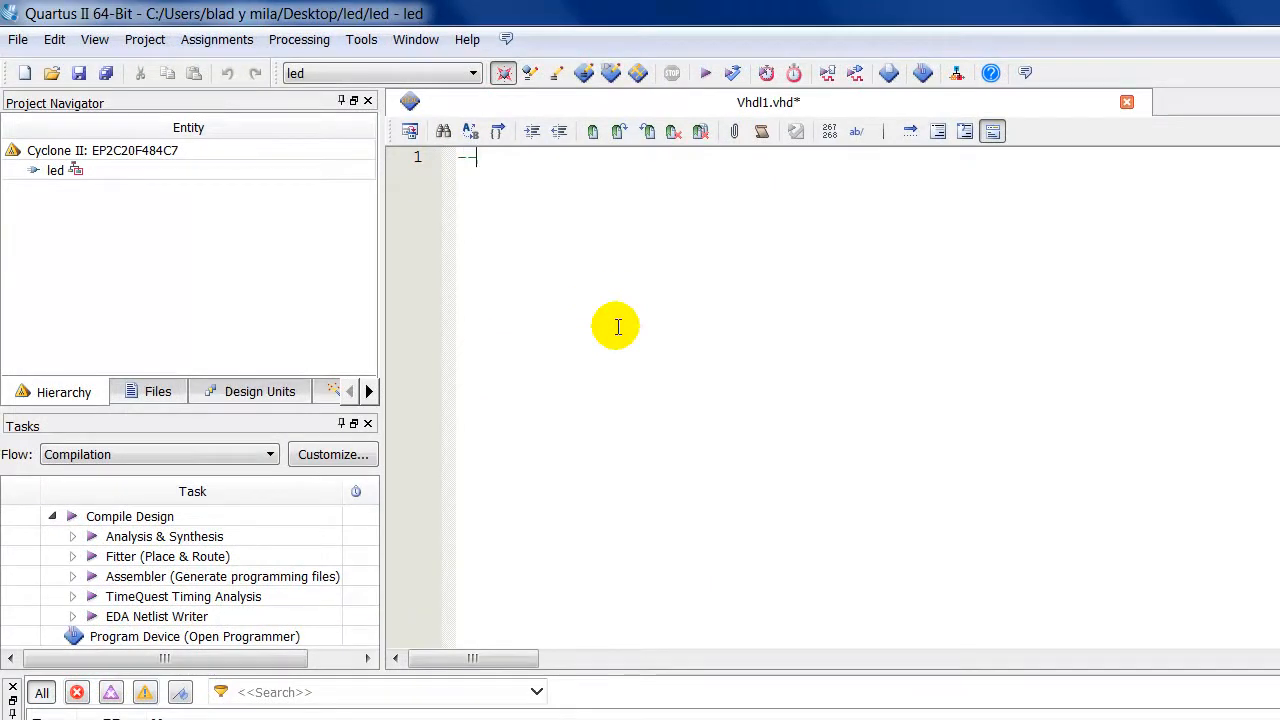
# Type the header lines 'library ieee;' and 'use ieee.std_logic_vector.all;'.
pyautogui.write('skdjakjsdjbas')
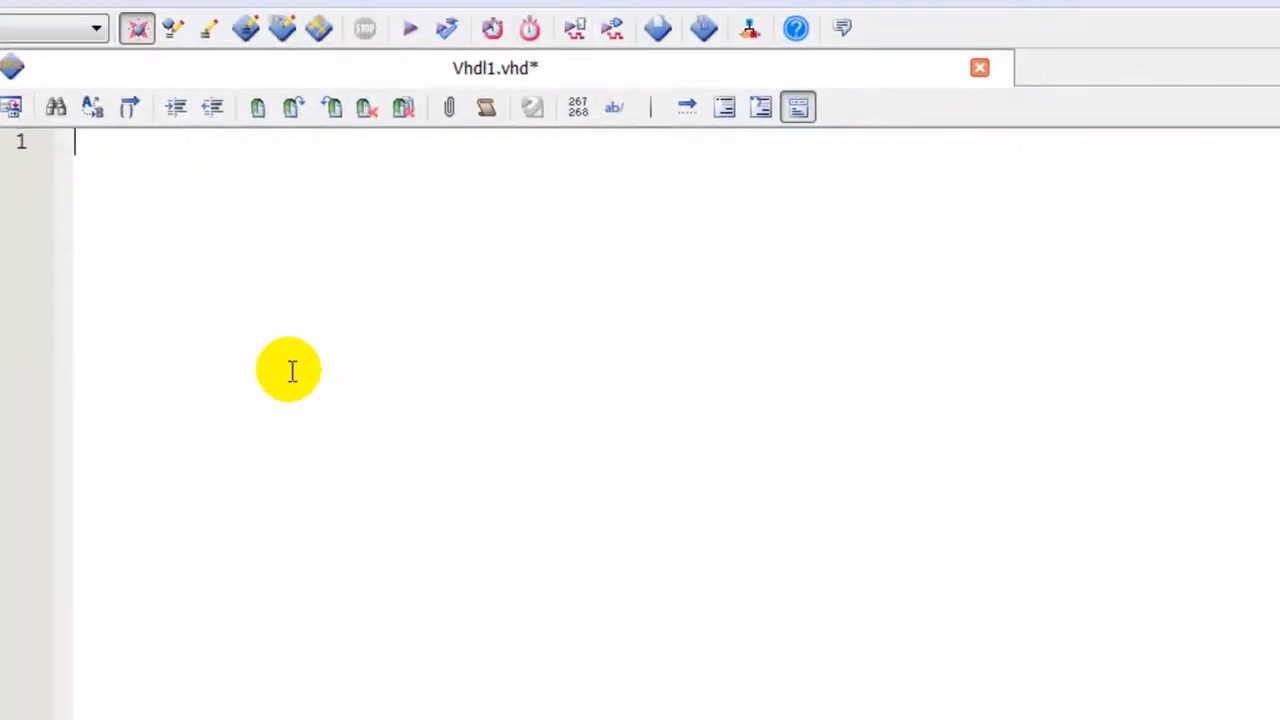
pyautogui.write('library')
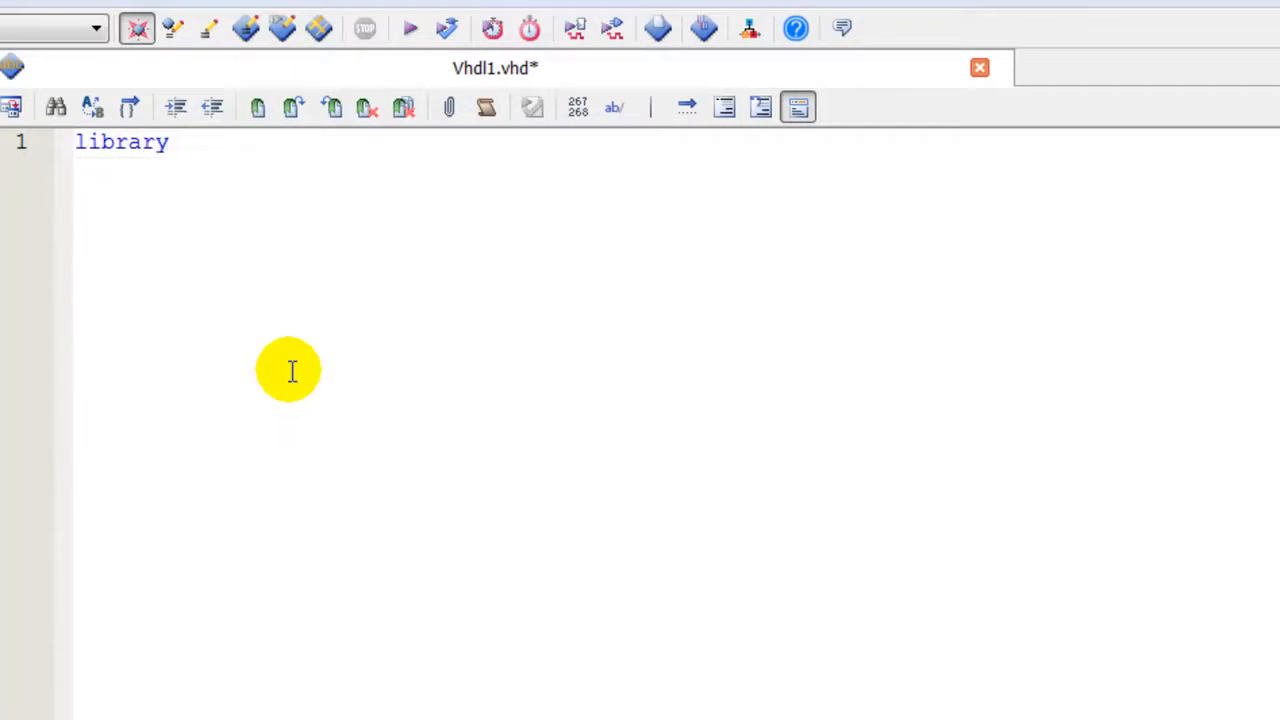
pyautogui.write('ieee')
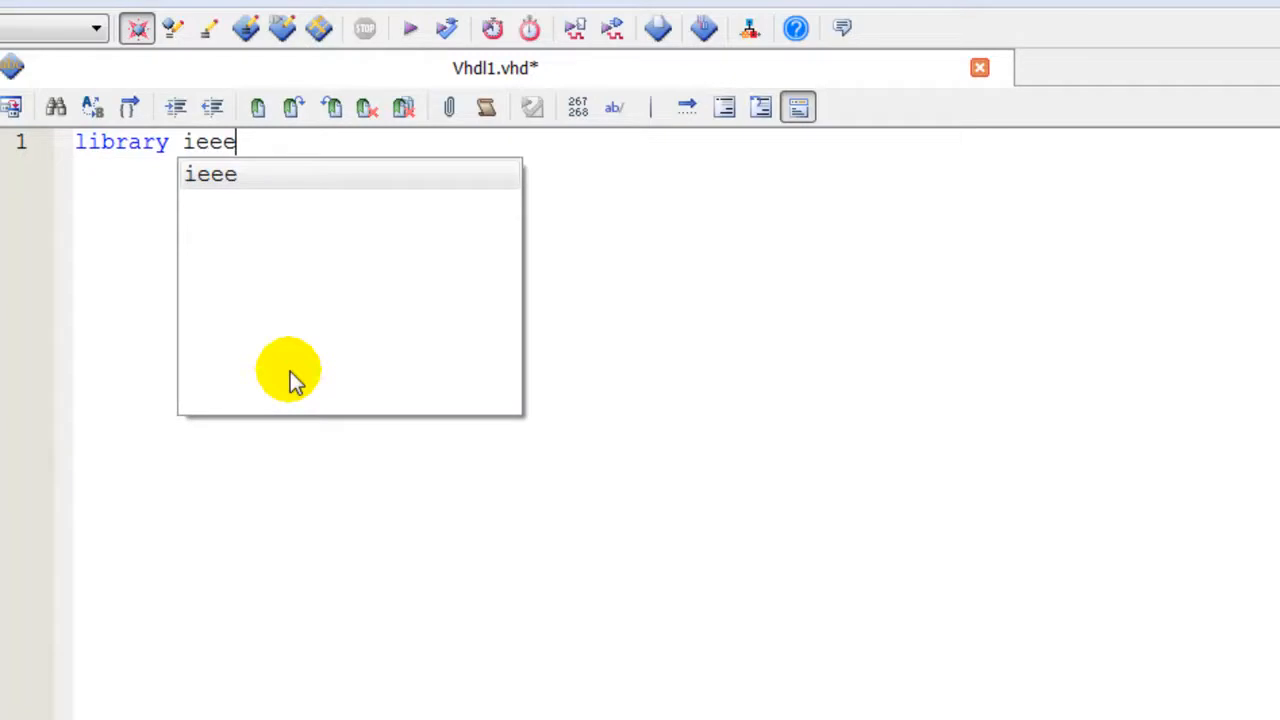
pyautogui.write(';')
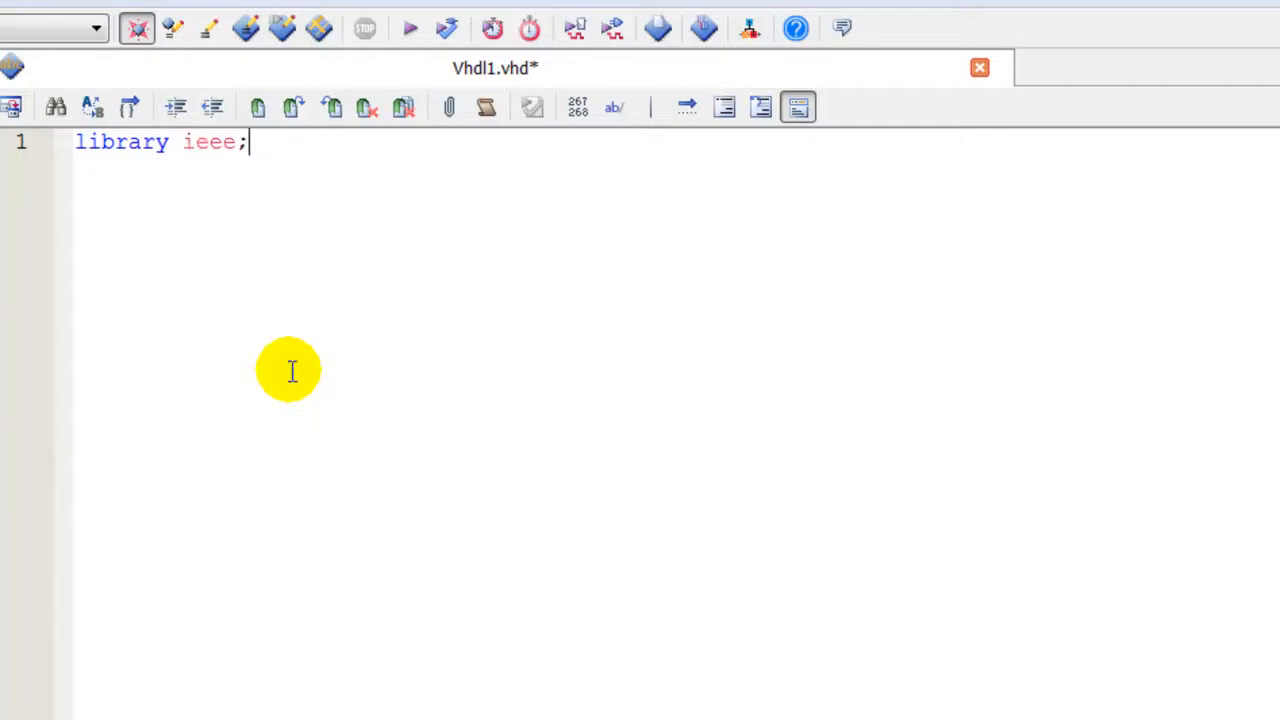
pyautogui.write('use')
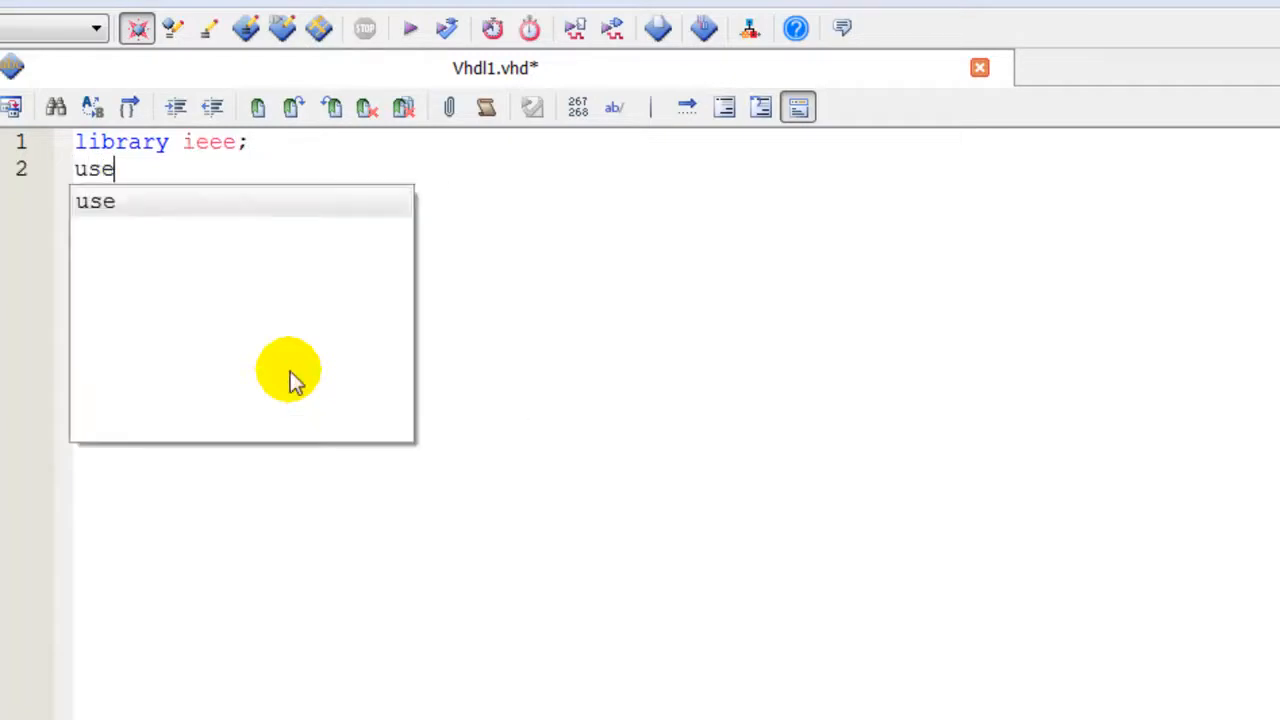
pyautogui.write('ieee')
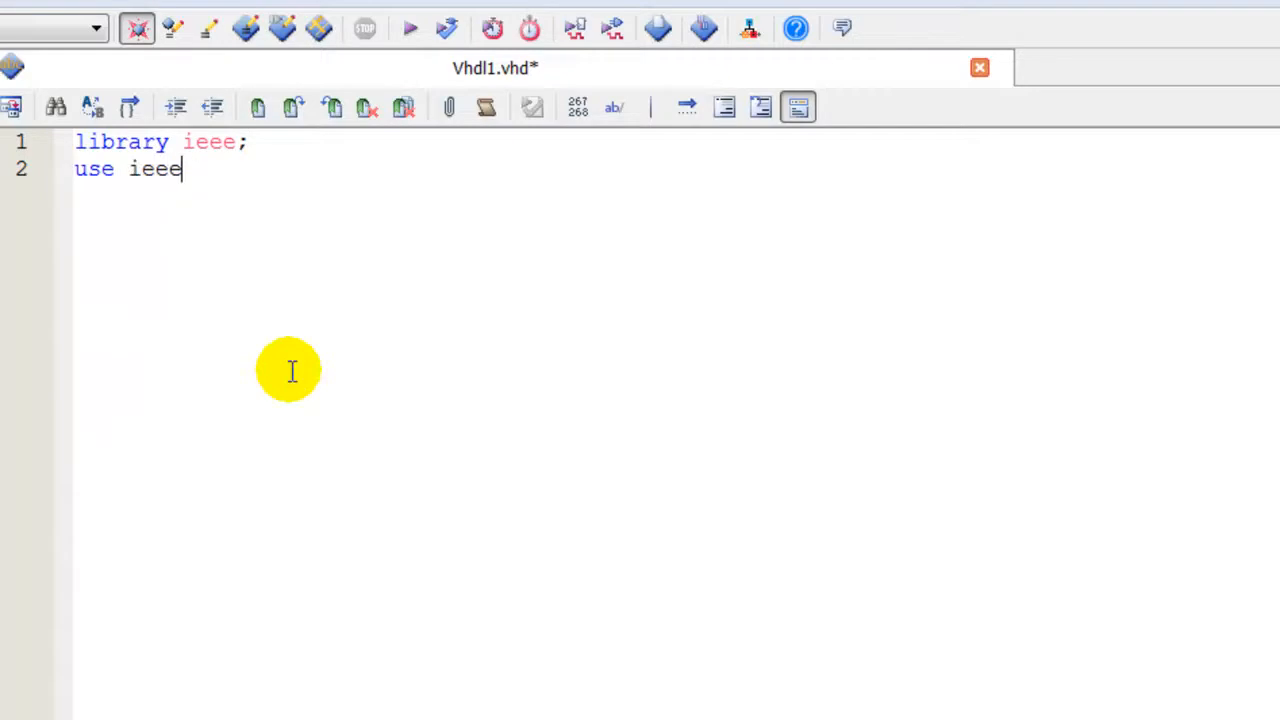
pyautogui.write('.std_logic_vector')
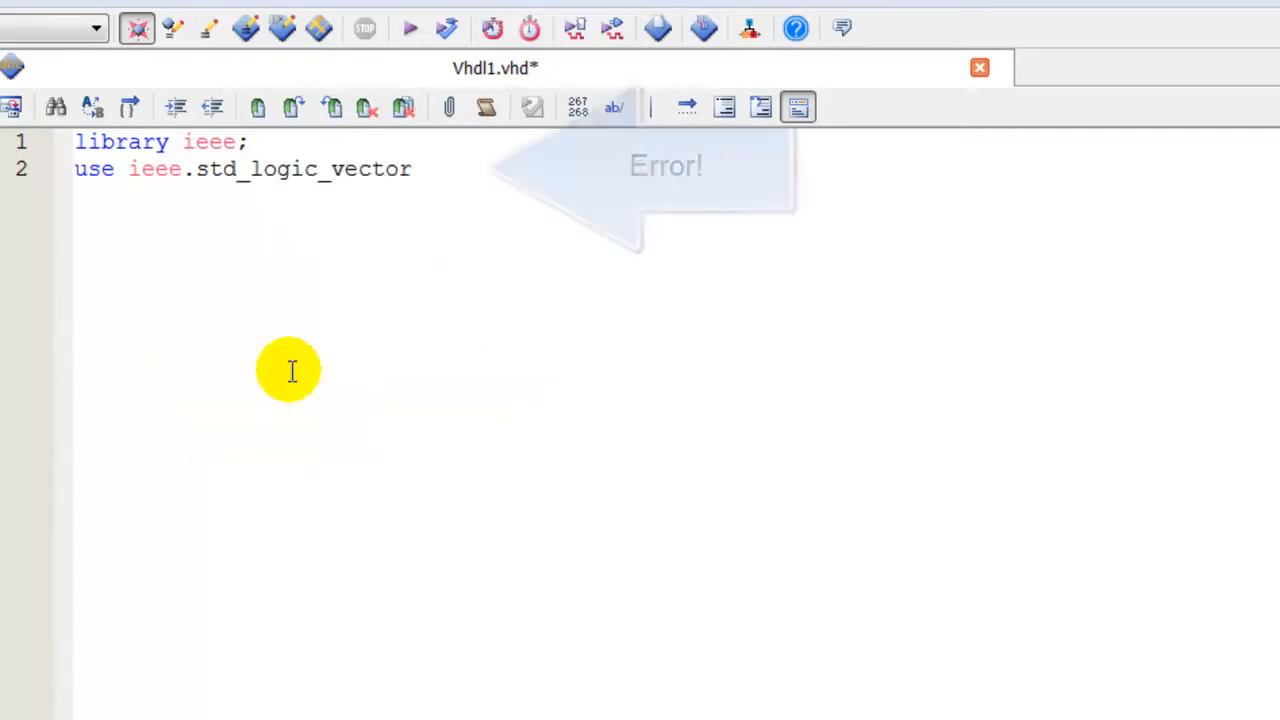
pyautogui.write('.all;')
pyautogui.write('enit')
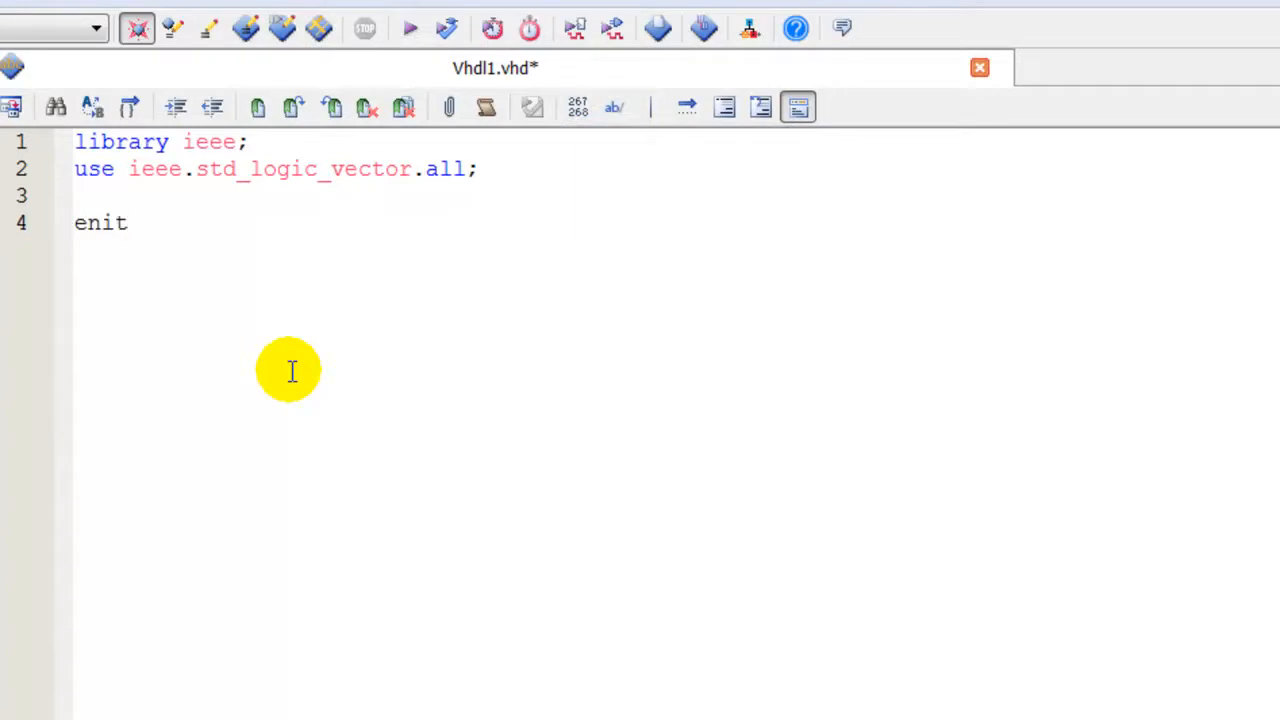
# Correct the typo and complete the 'entity led is' declaration line.
pyautogui.write('y')
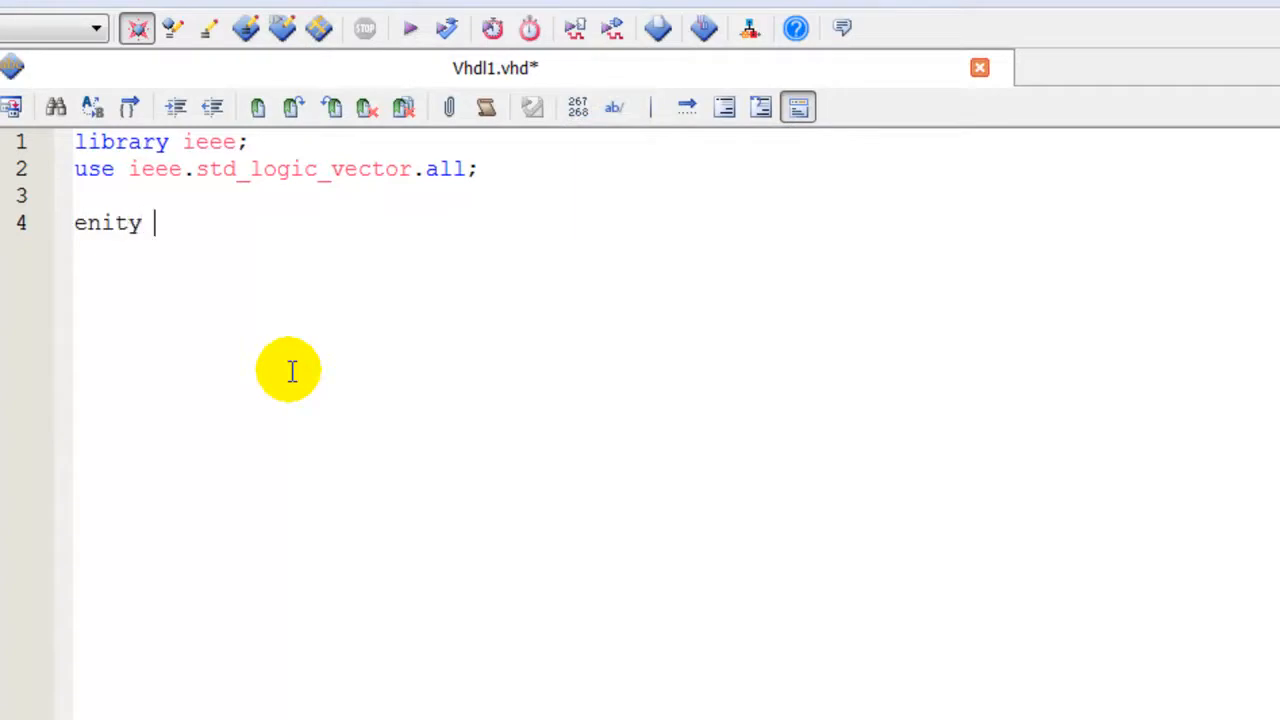
pyautogui.press('BackSpace')
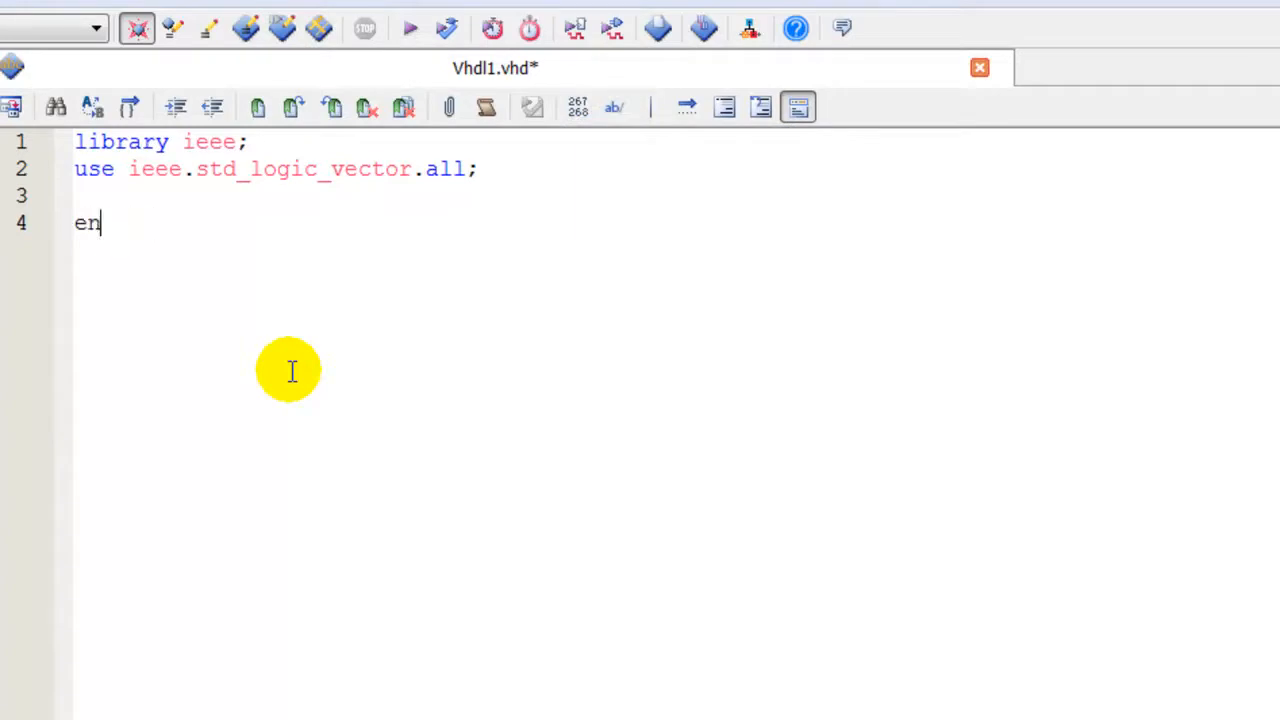
pyautogui.write('tity led is')
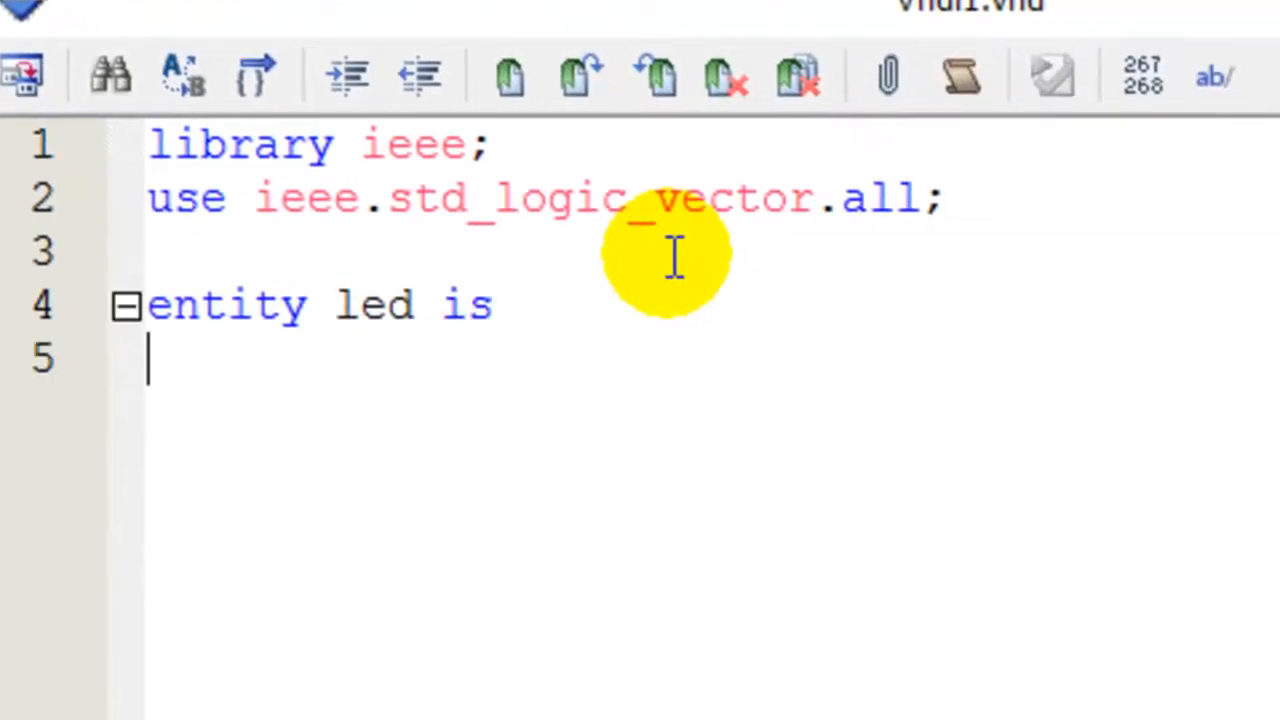
# Type the port line 'port(SW: in std_logic_vector(9 downto 0);'.
pyautogui.write('port')
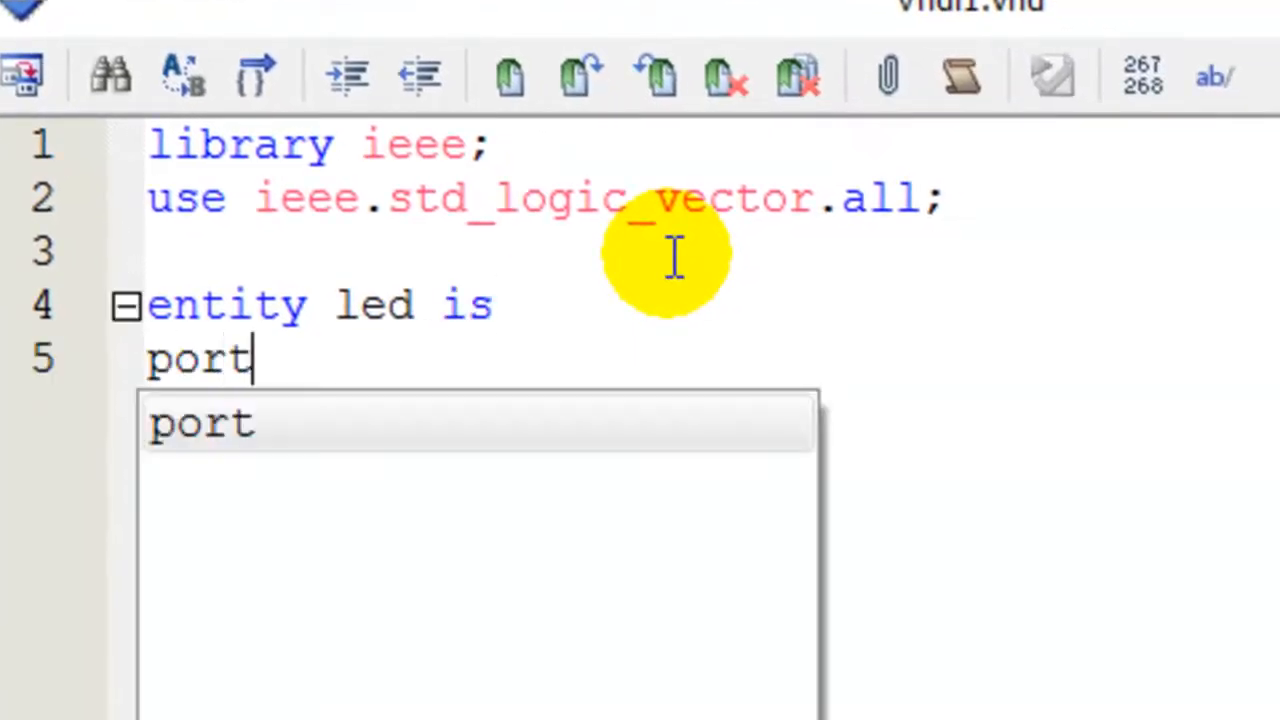
pyautogui.write('()')
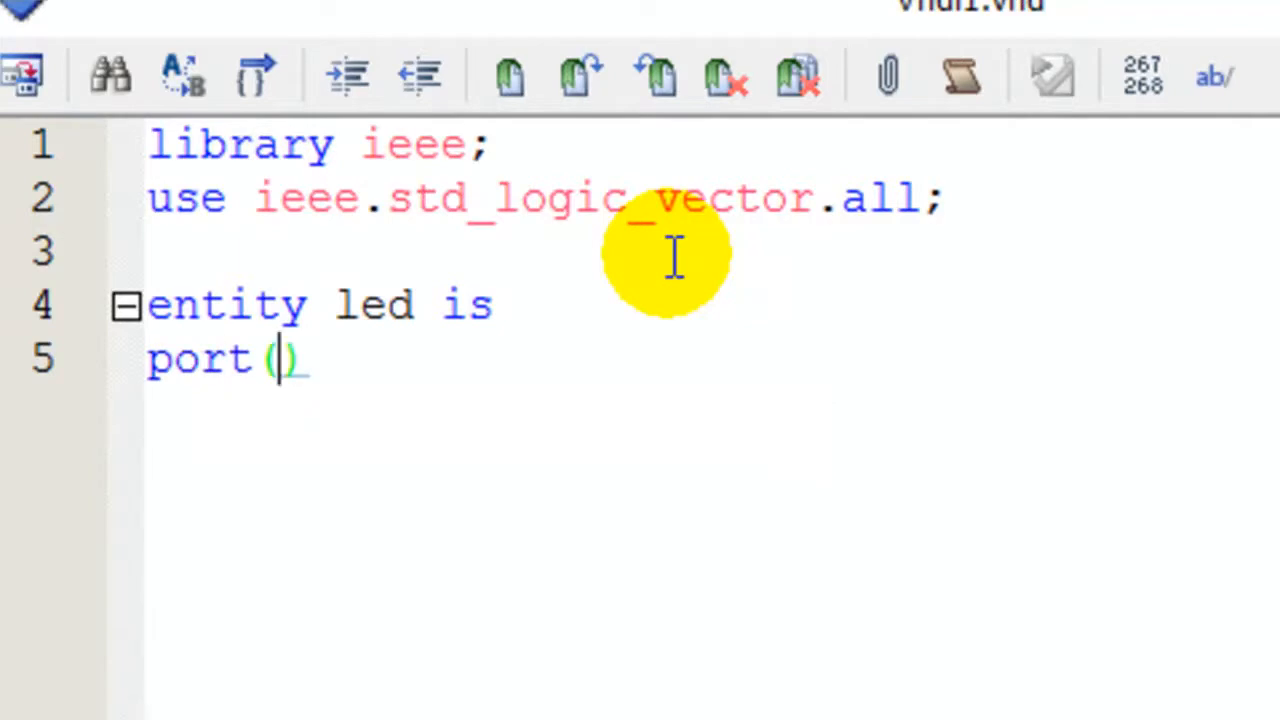
pyautogui.write('SW:')
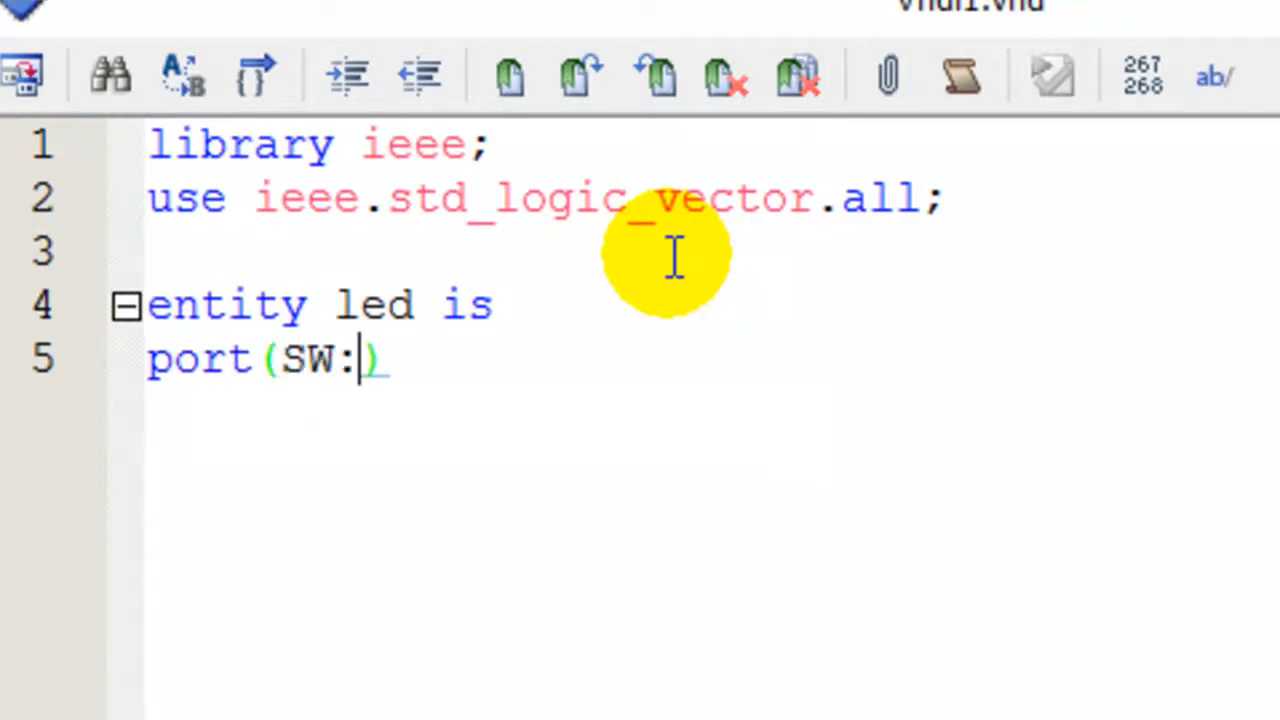
pyautogui.write('in')
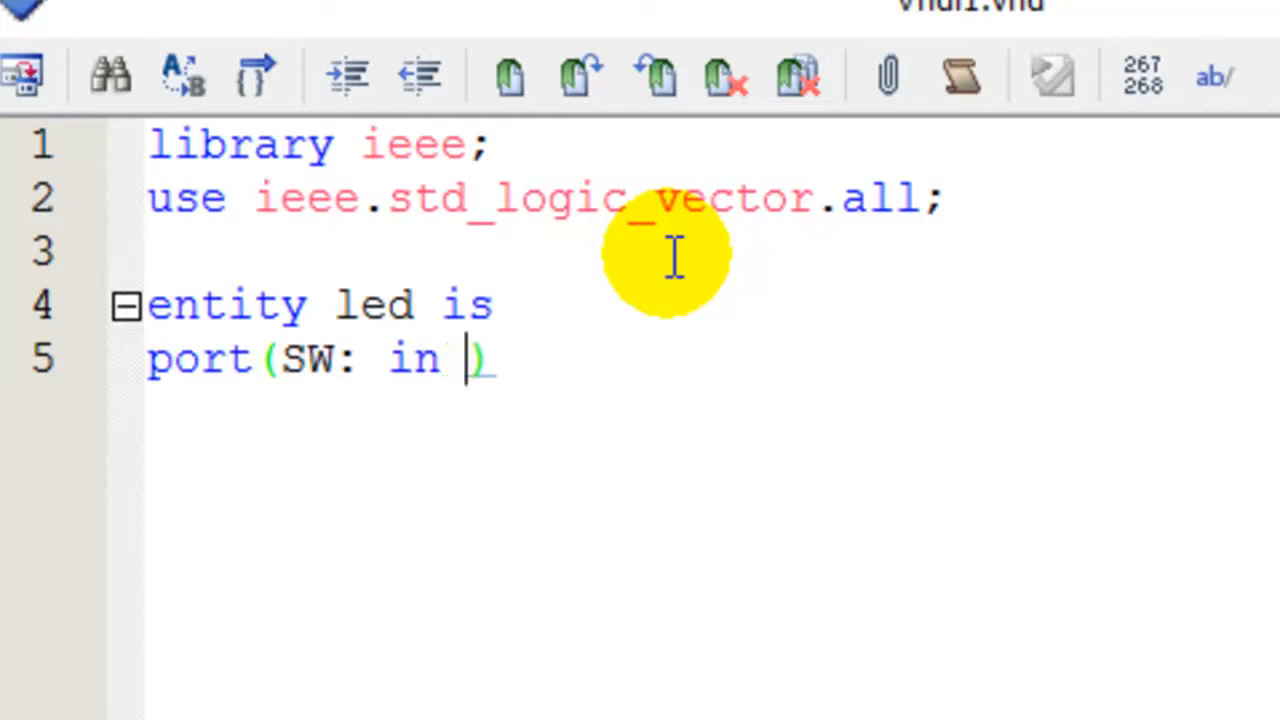
pyautogui.write('std')
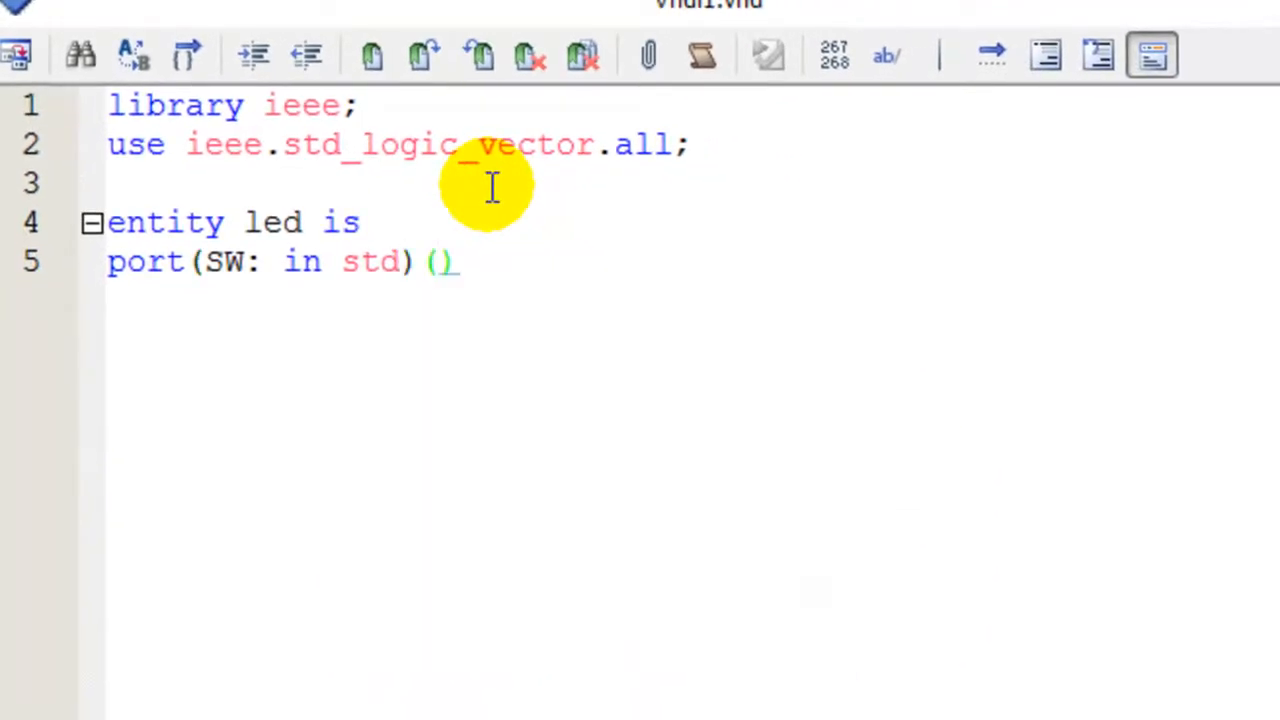
pyautogui.write('9')
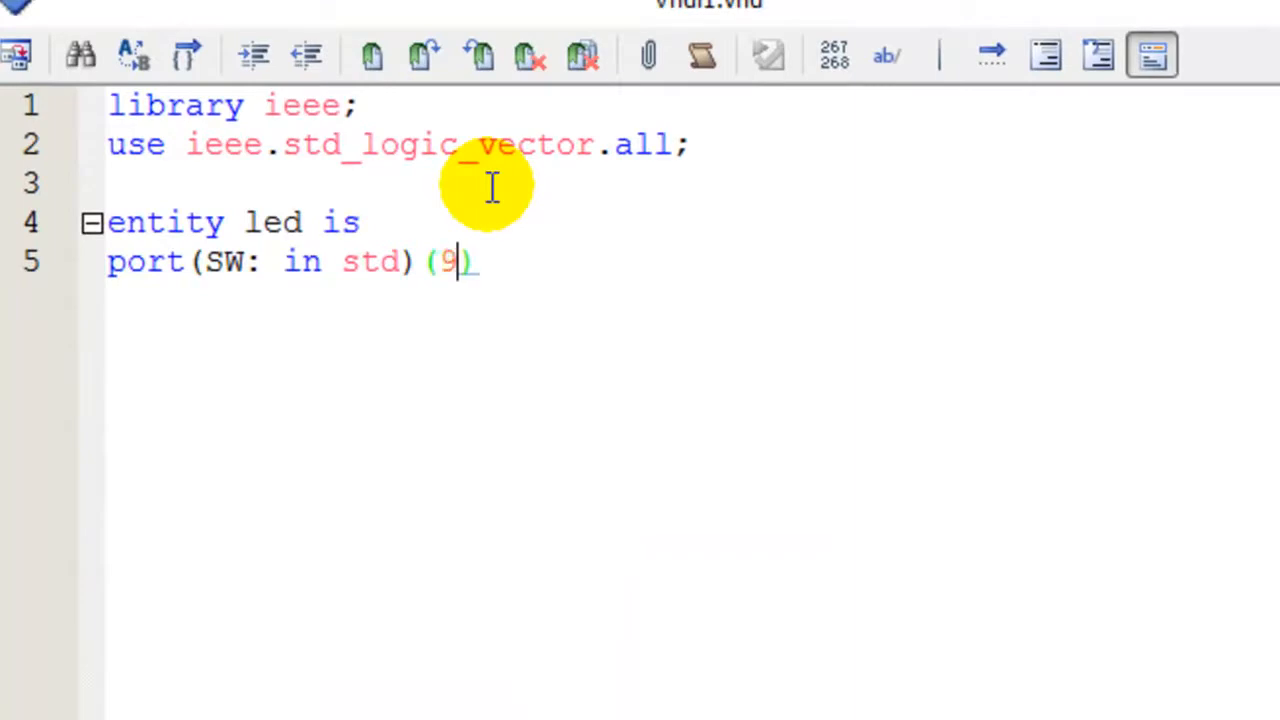
pyautogui.write('d')
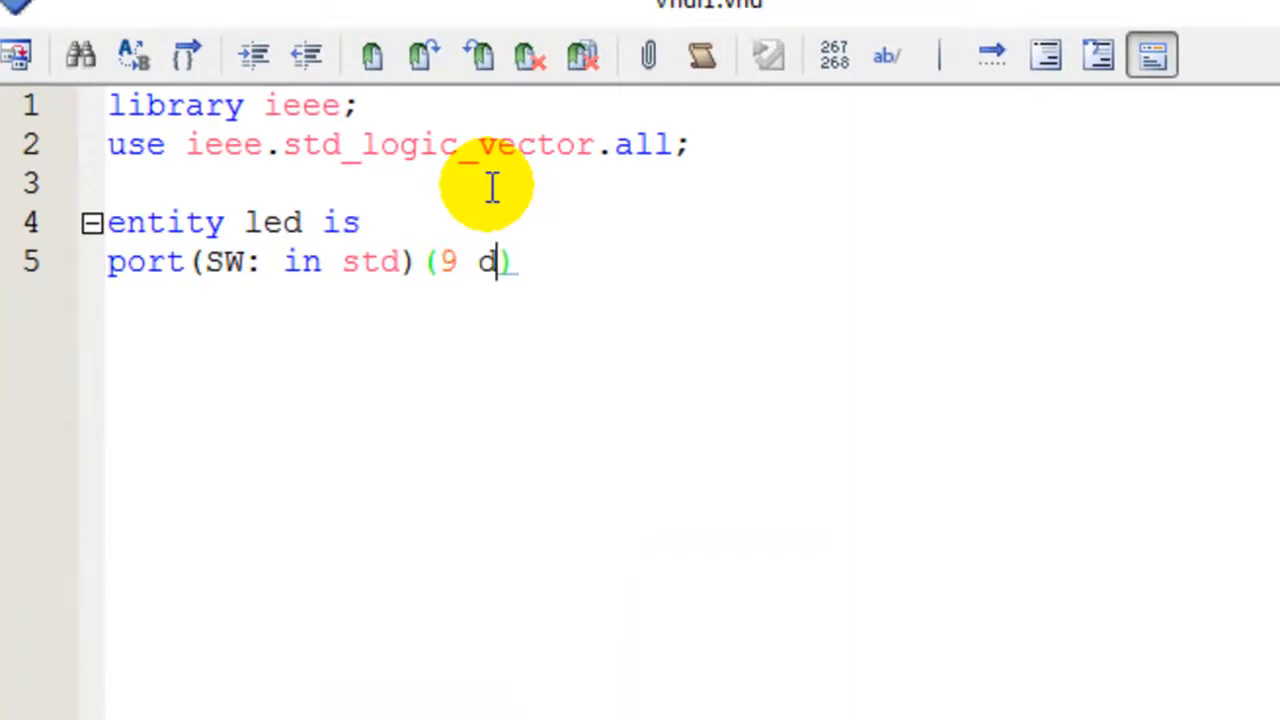
pyautogui.write('ownto')
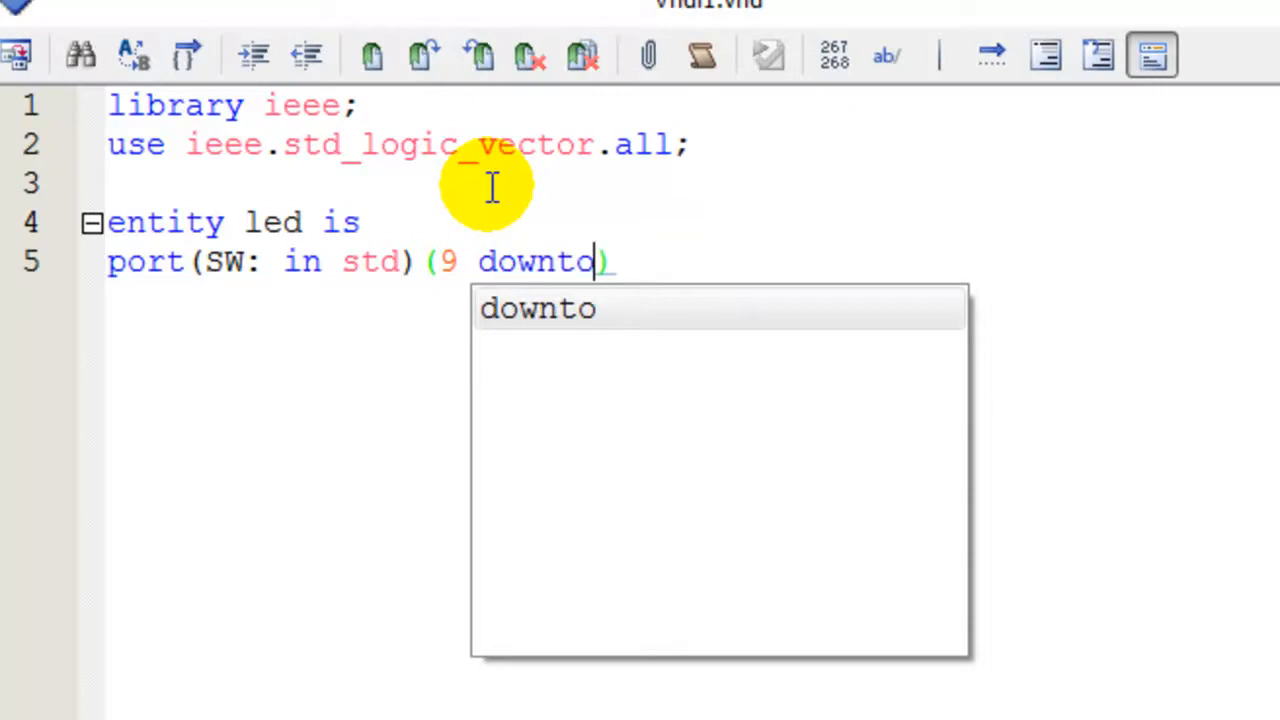
pyautogui.write('0')
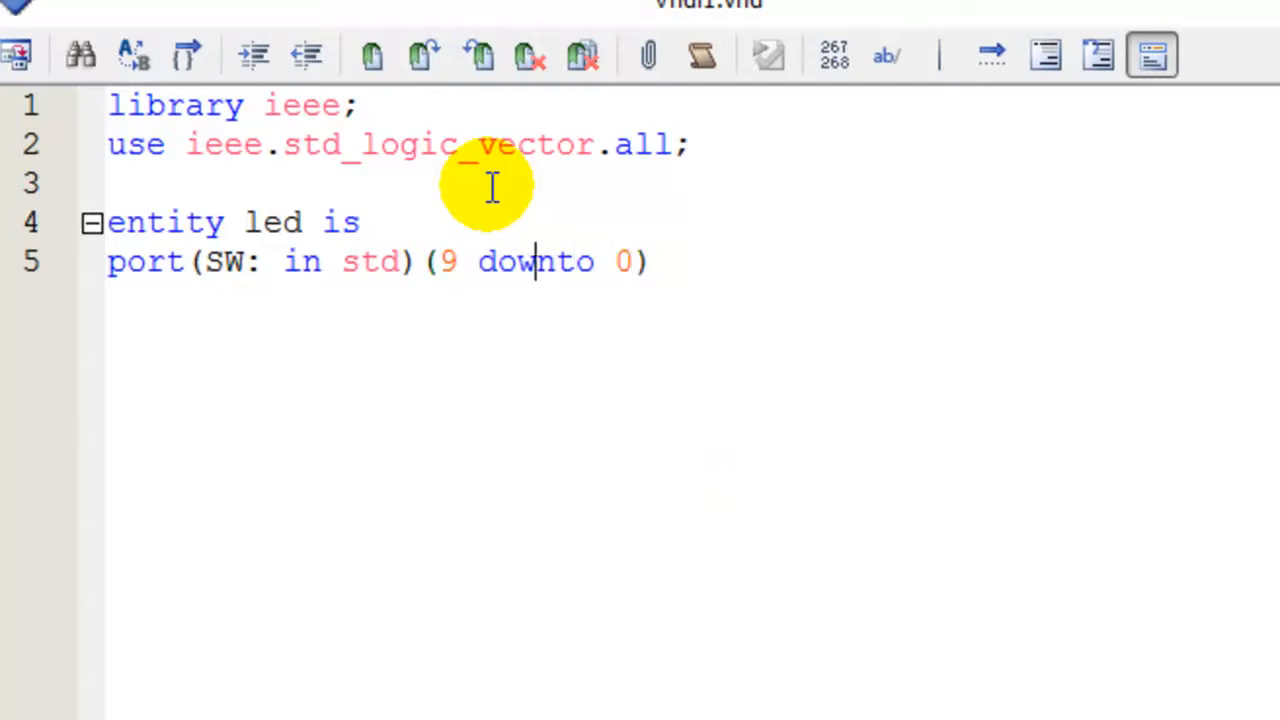
pyautogui.press('Backspace')
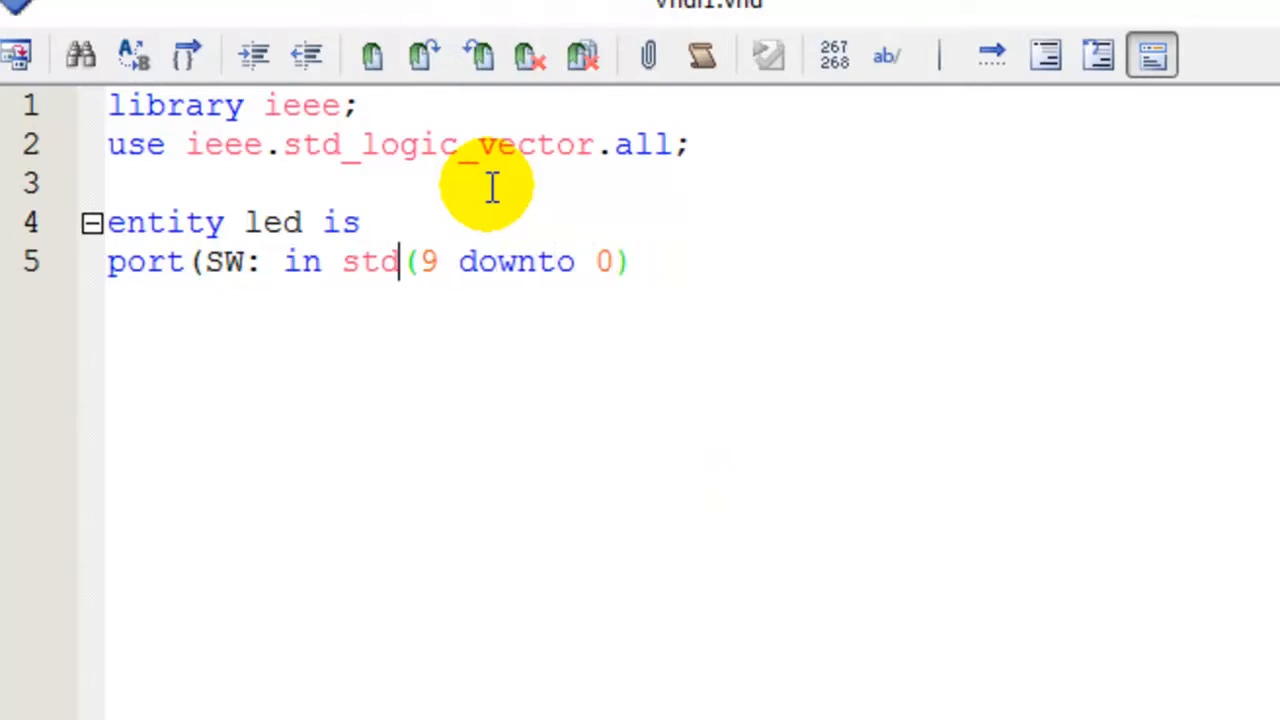
pyautogui.write('_logic_vector')
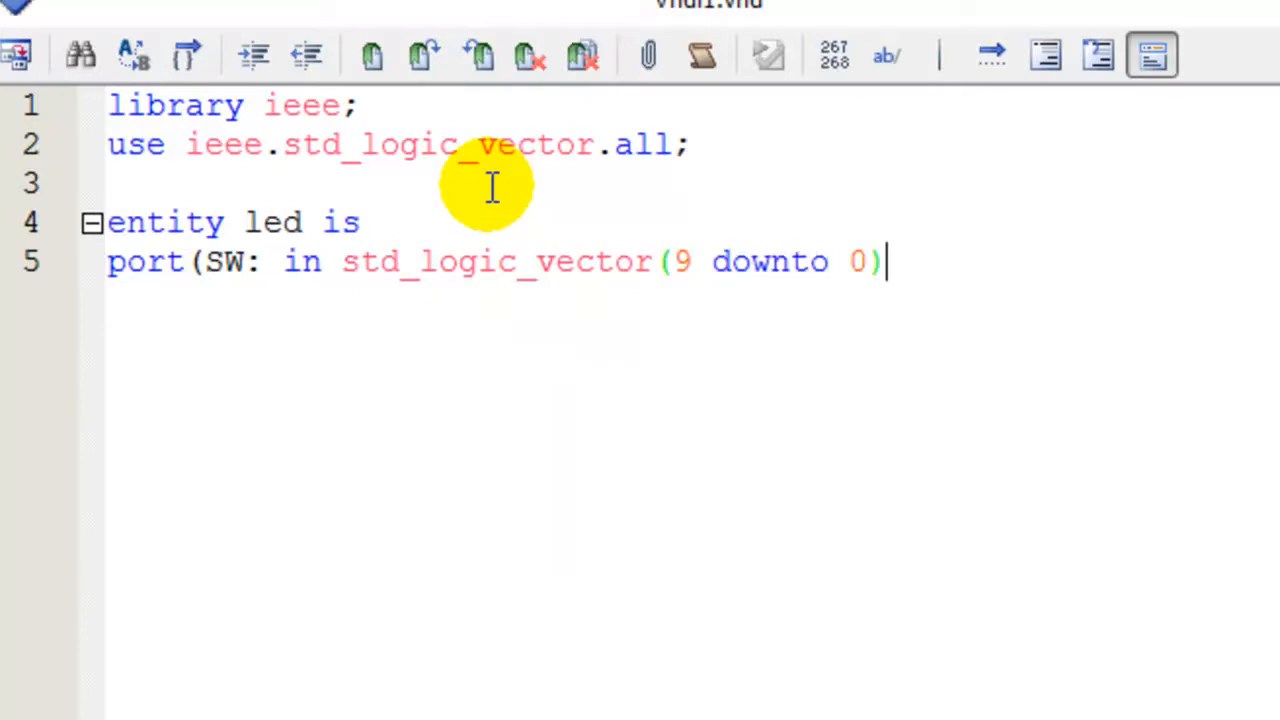
pyautogui.write(';')
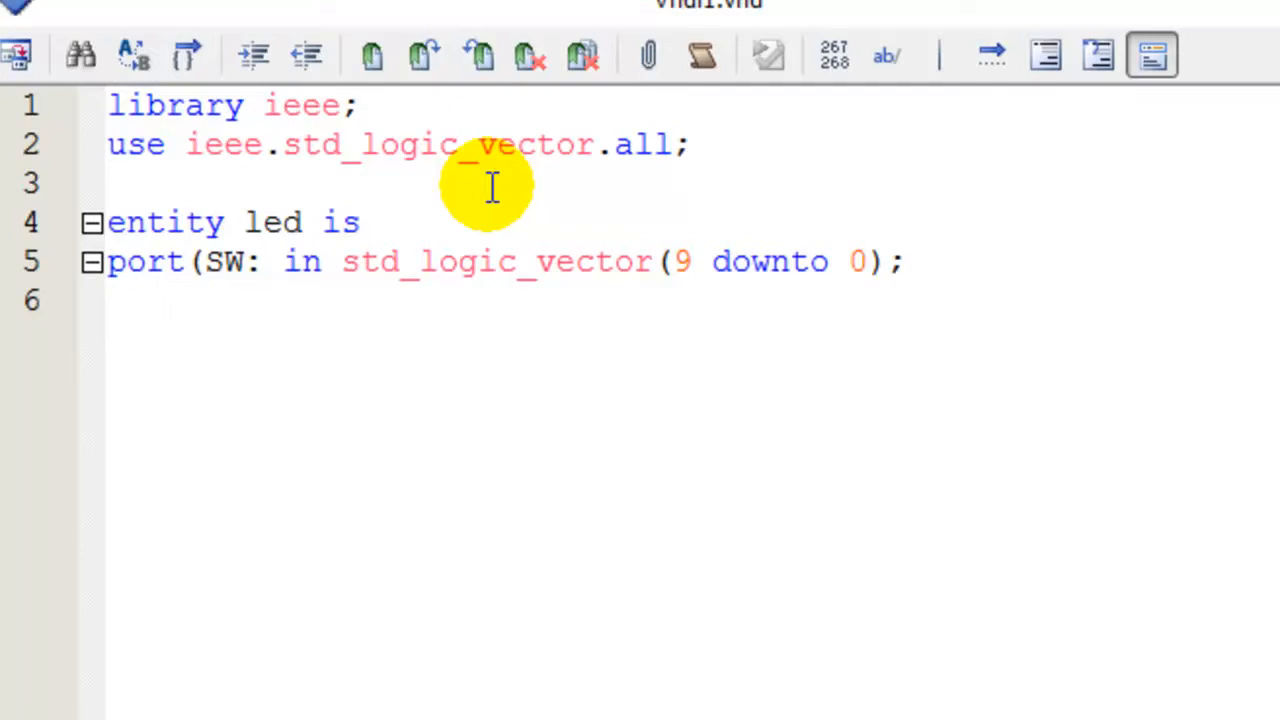
# Declare 'LEDR: out std_logic_vector(9 downto 0));' to close the port list.
pyautogui.write('LED')
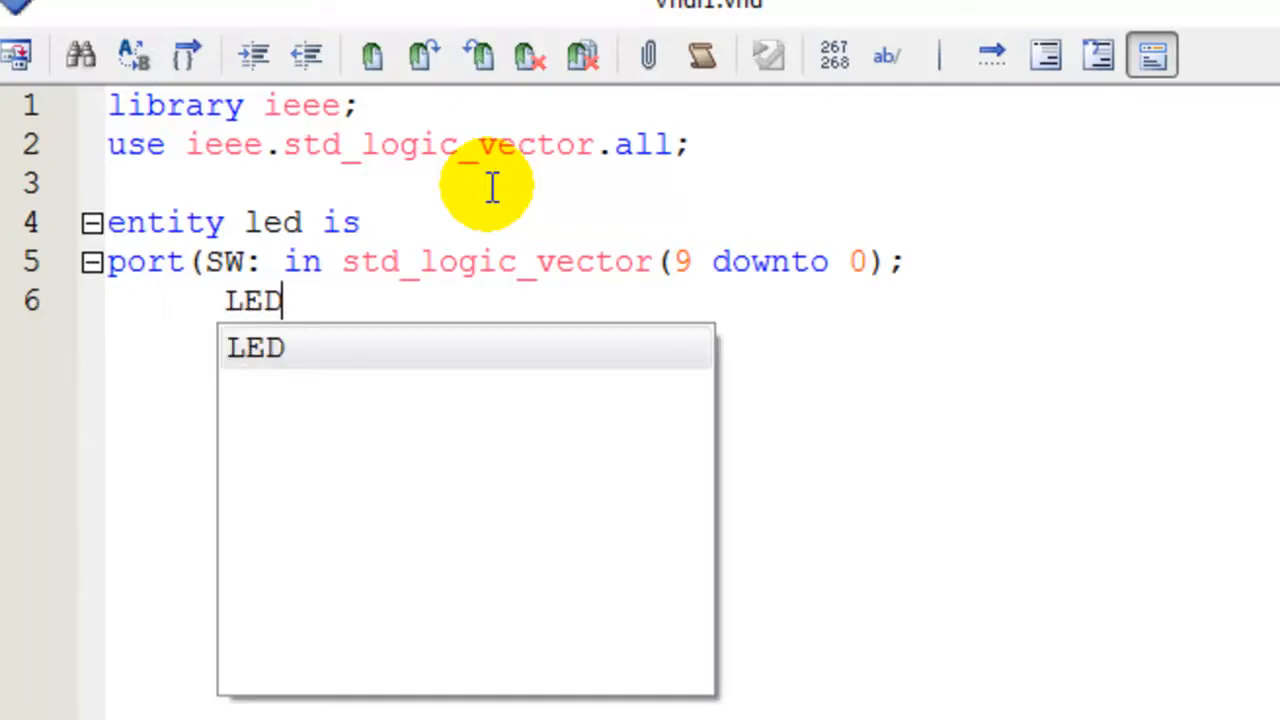
pyautogui.write('R')
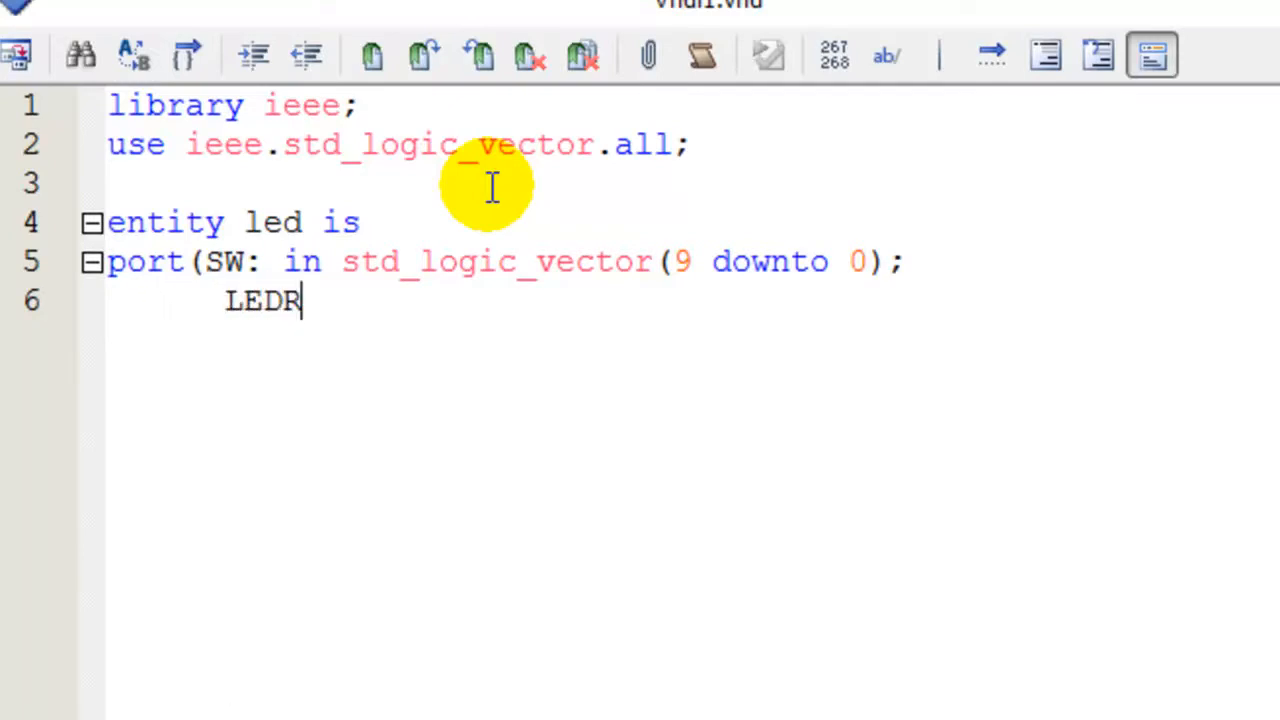
pyautogui.write(':')
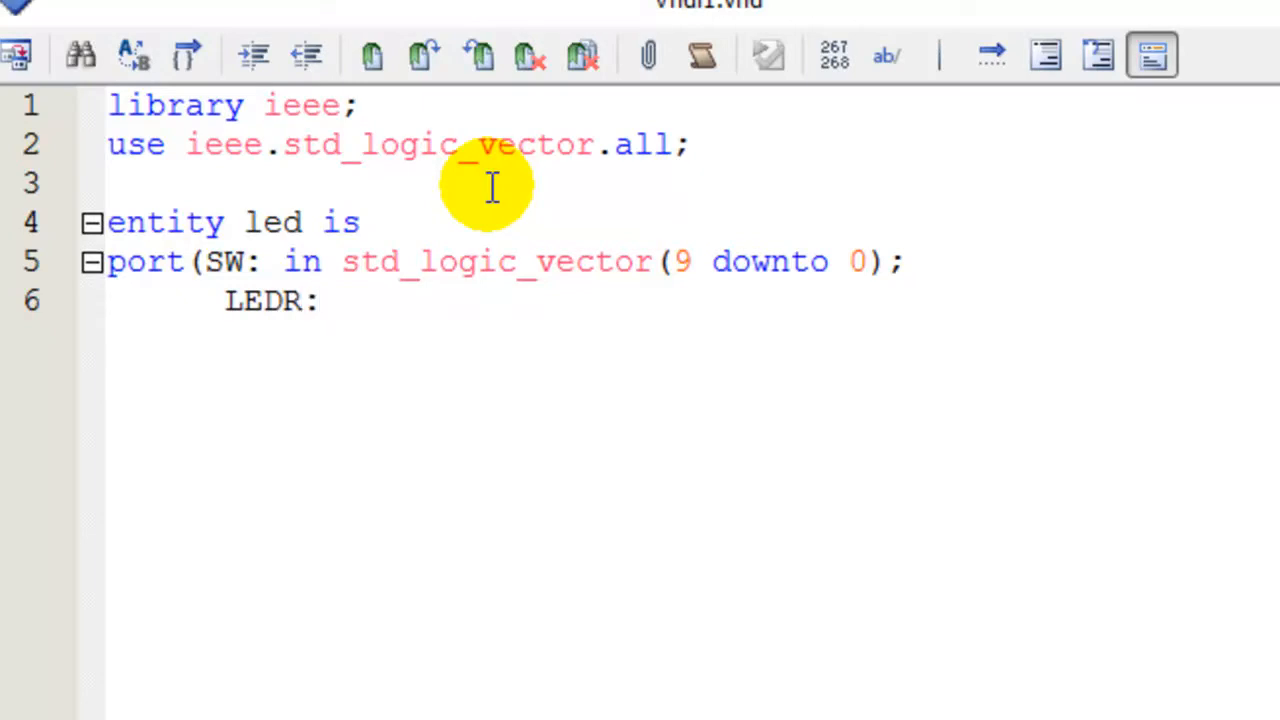
pyautogui.write('ledr=')
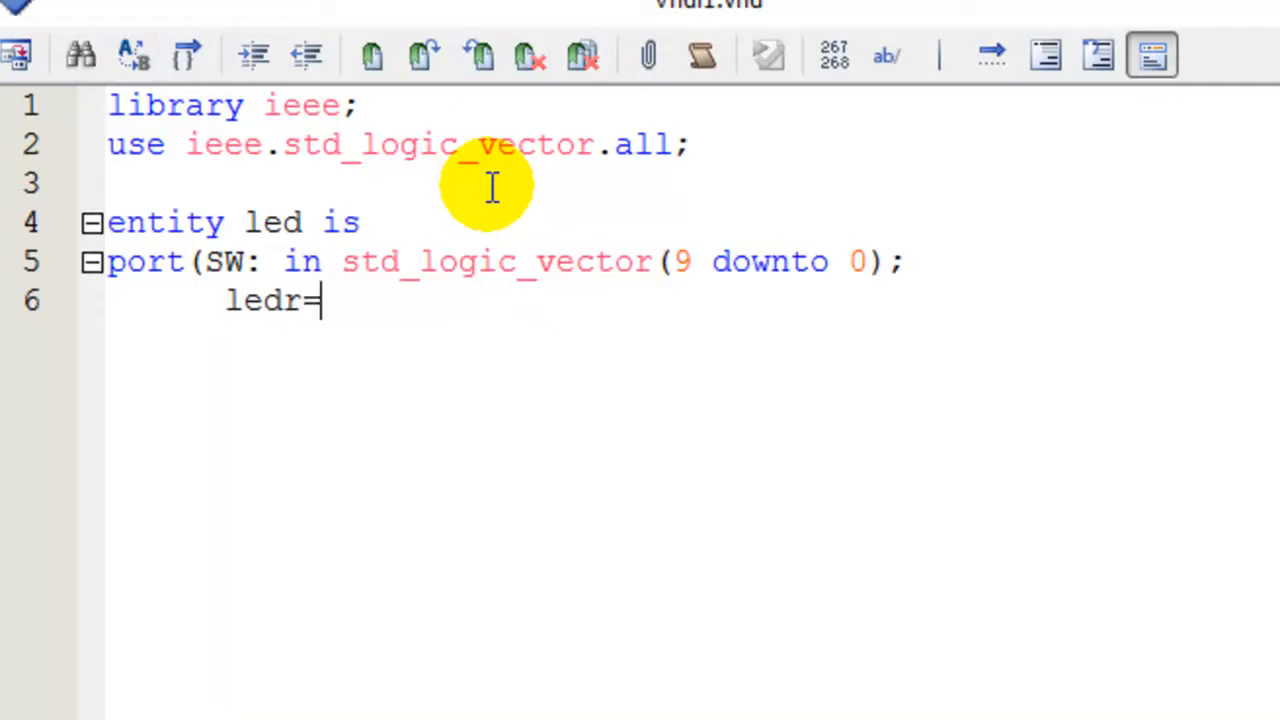
pyautogui.write('LE')
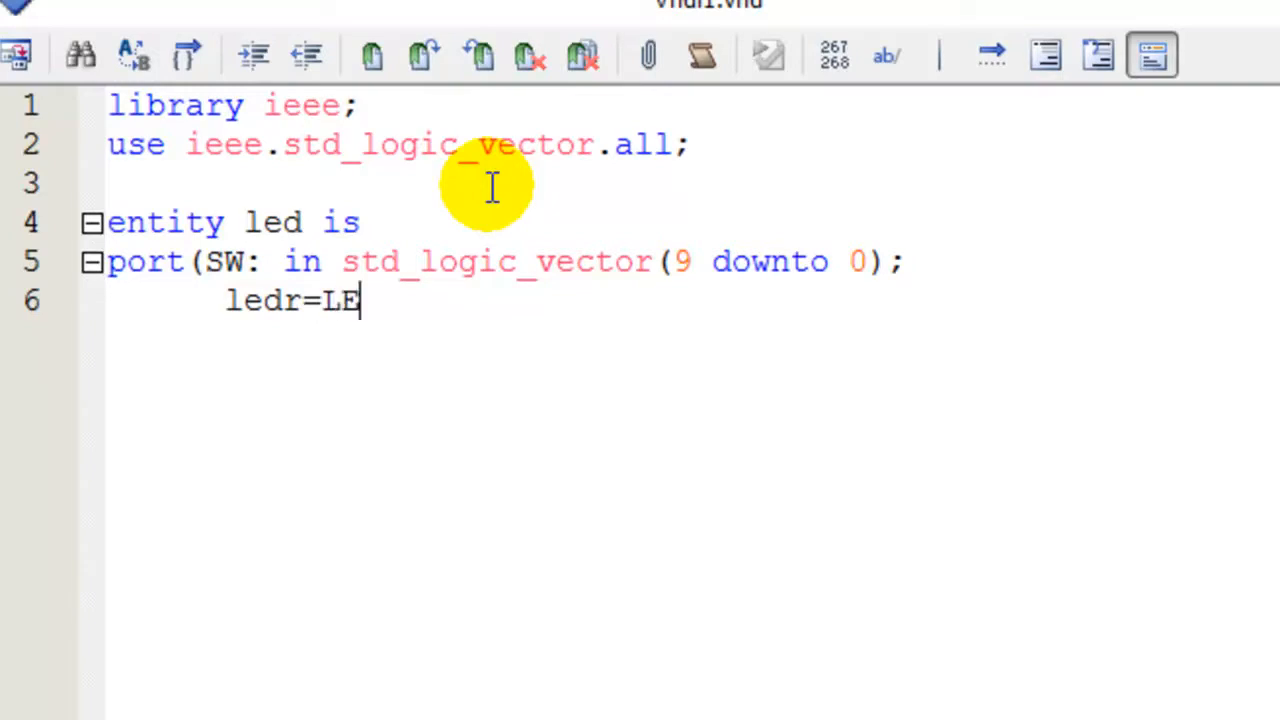
pyautogui.press('BackSpace')
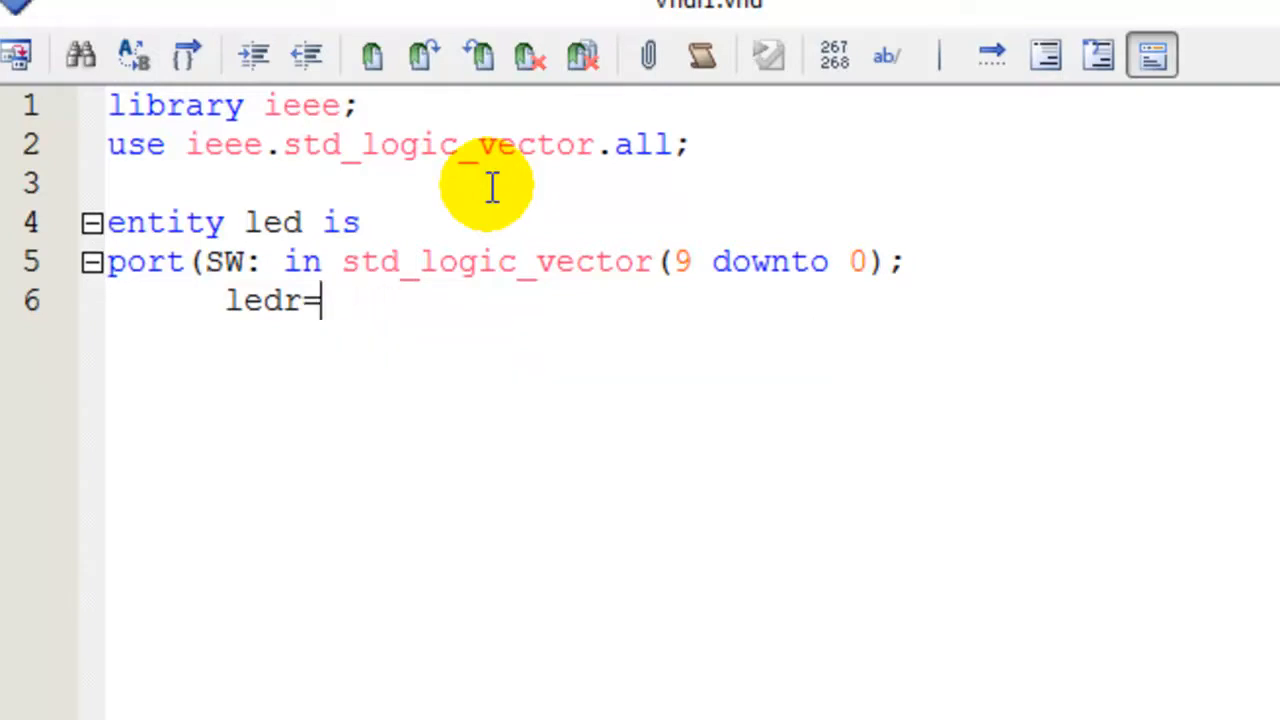
pyautogui.press('Backspace')
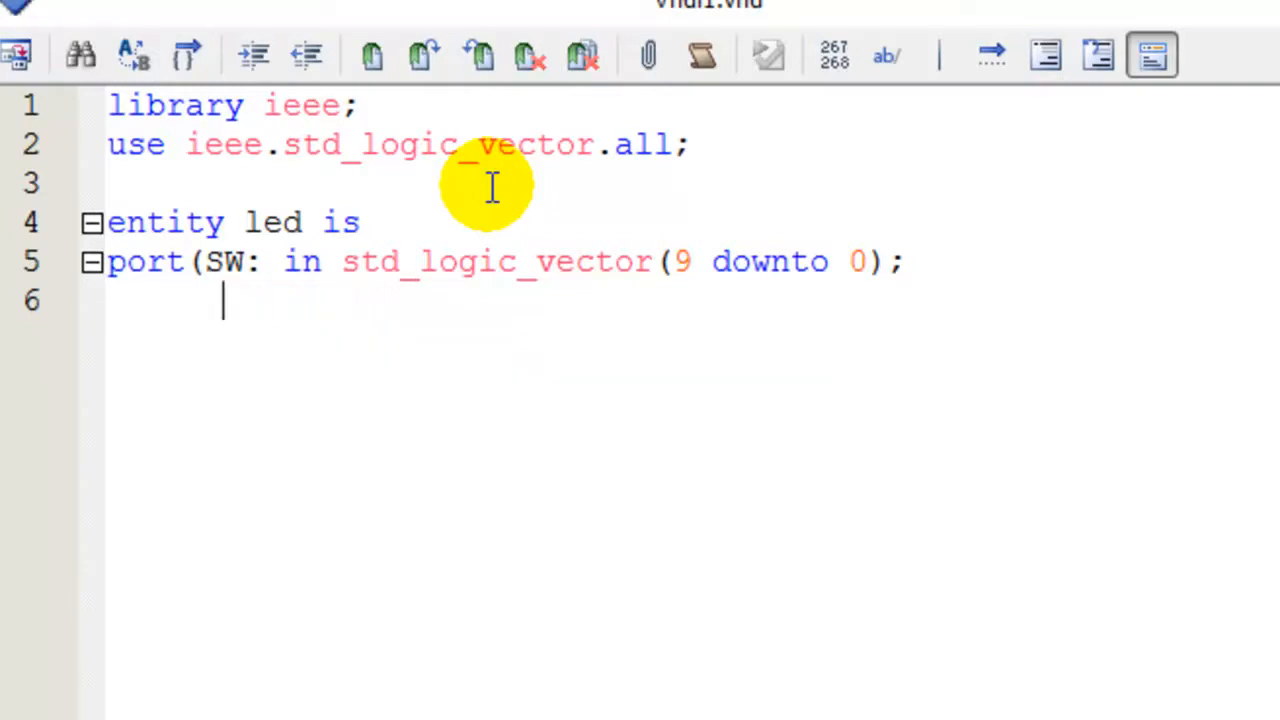
pyautogui.write('LED')
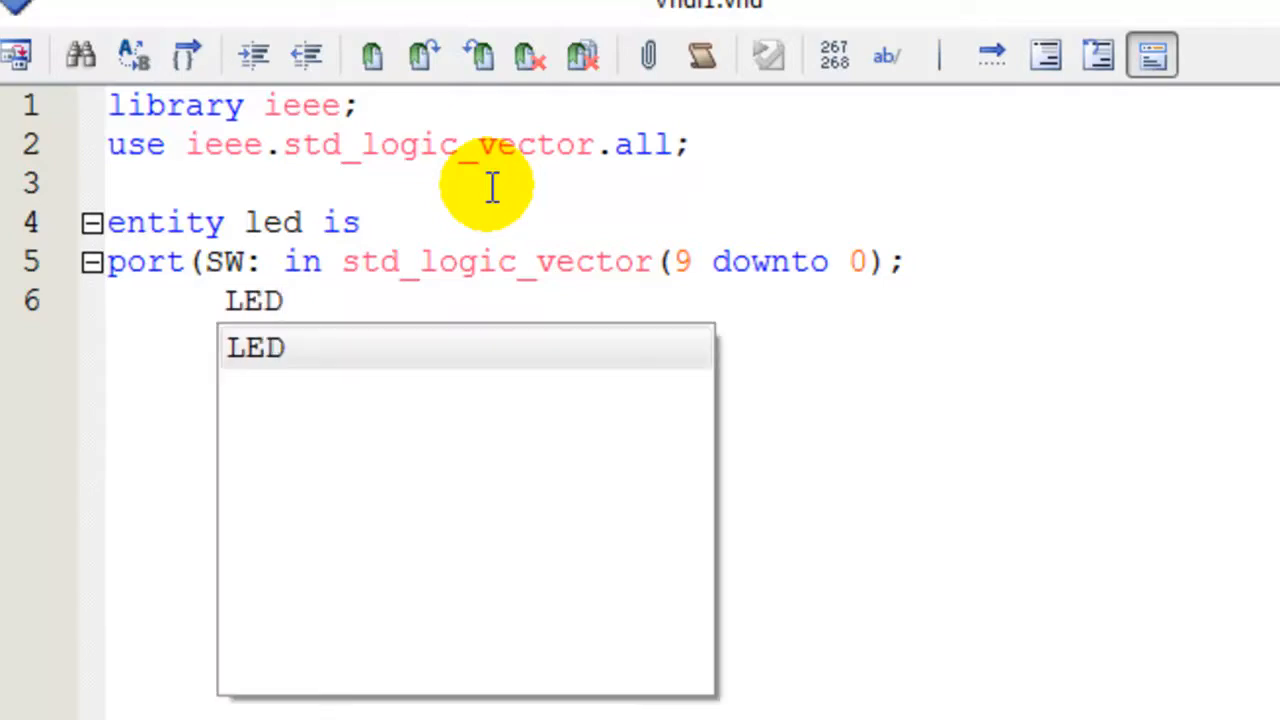
pyautogui.write('R:')
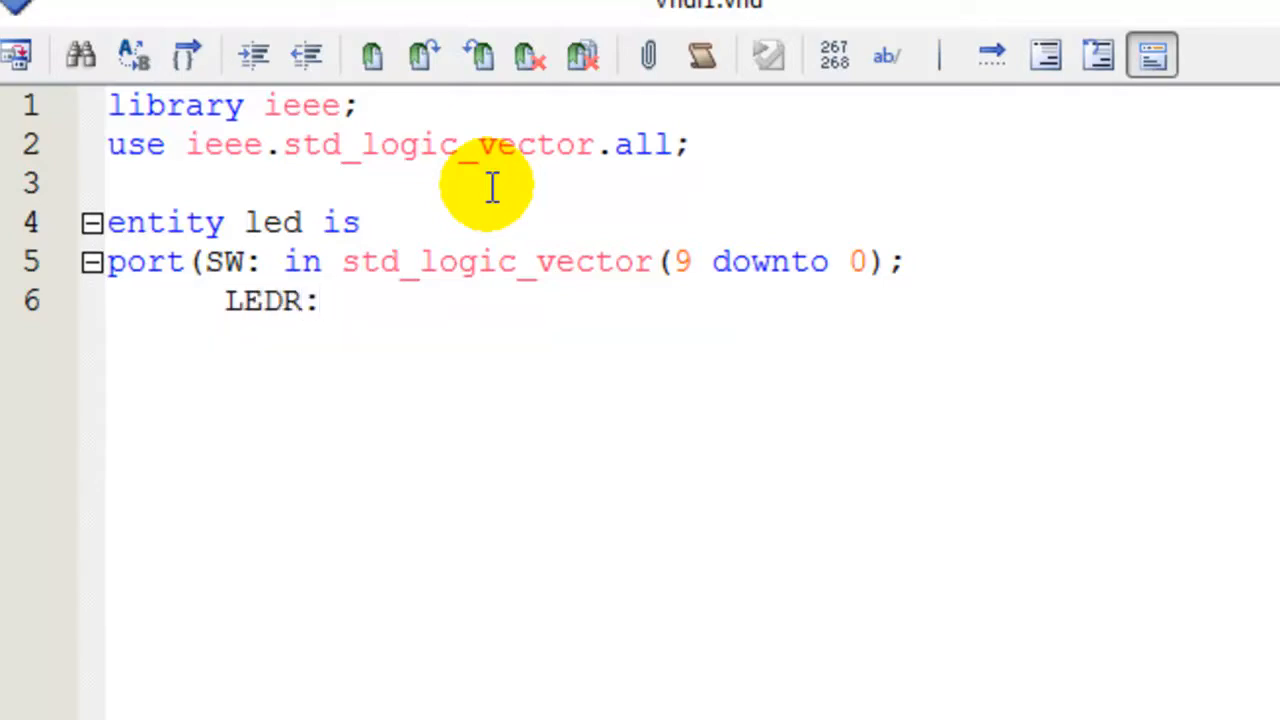
pyautogui.write('out')
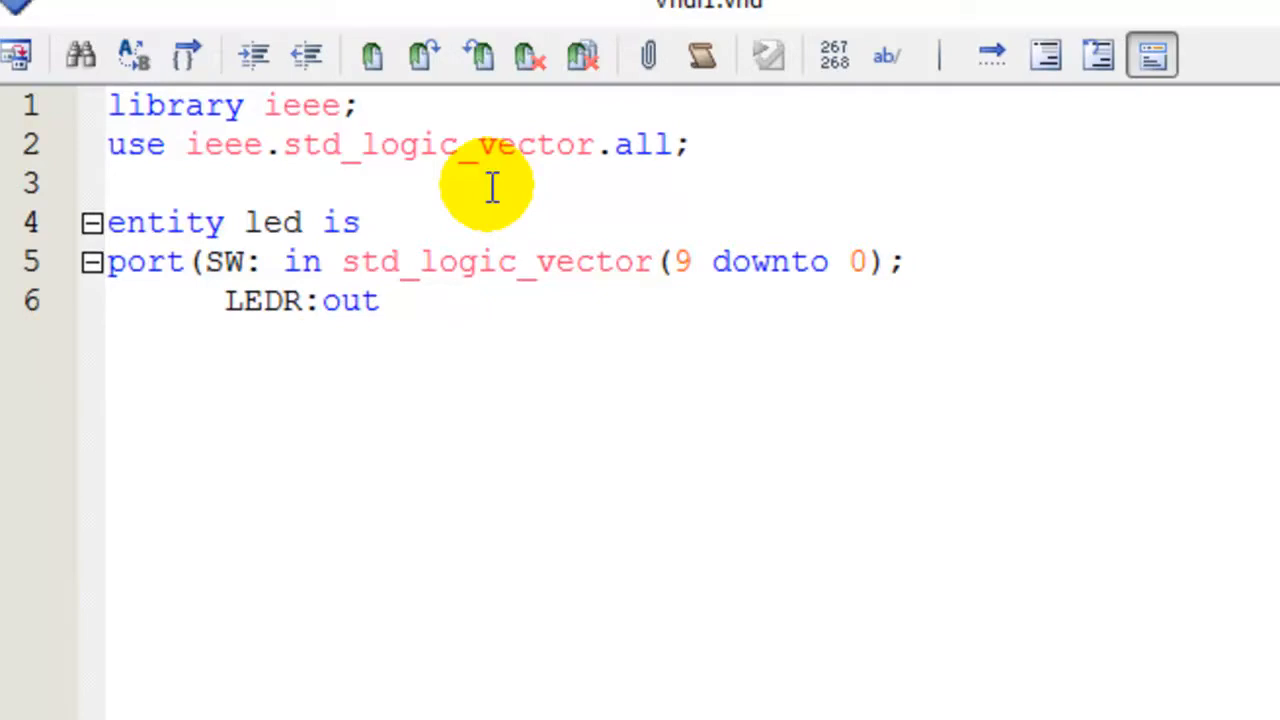
pyautogui.write('std_logic_vector')
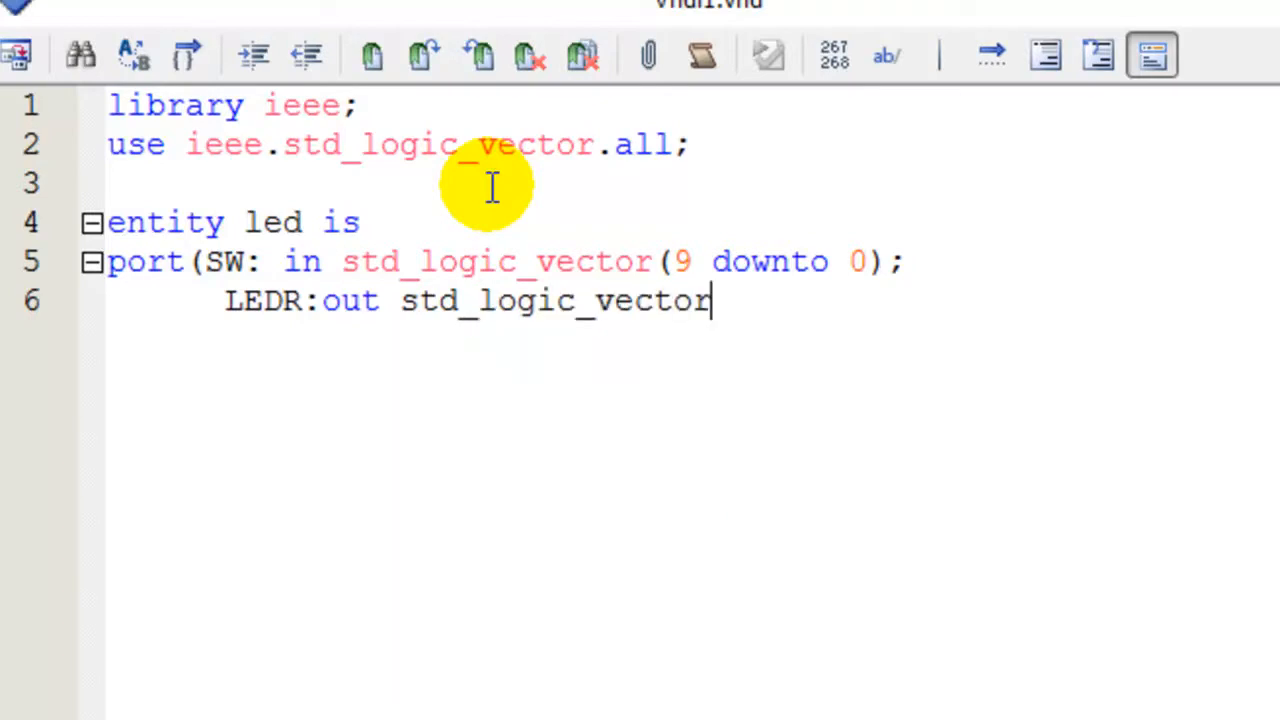
pyautogui.write('()')
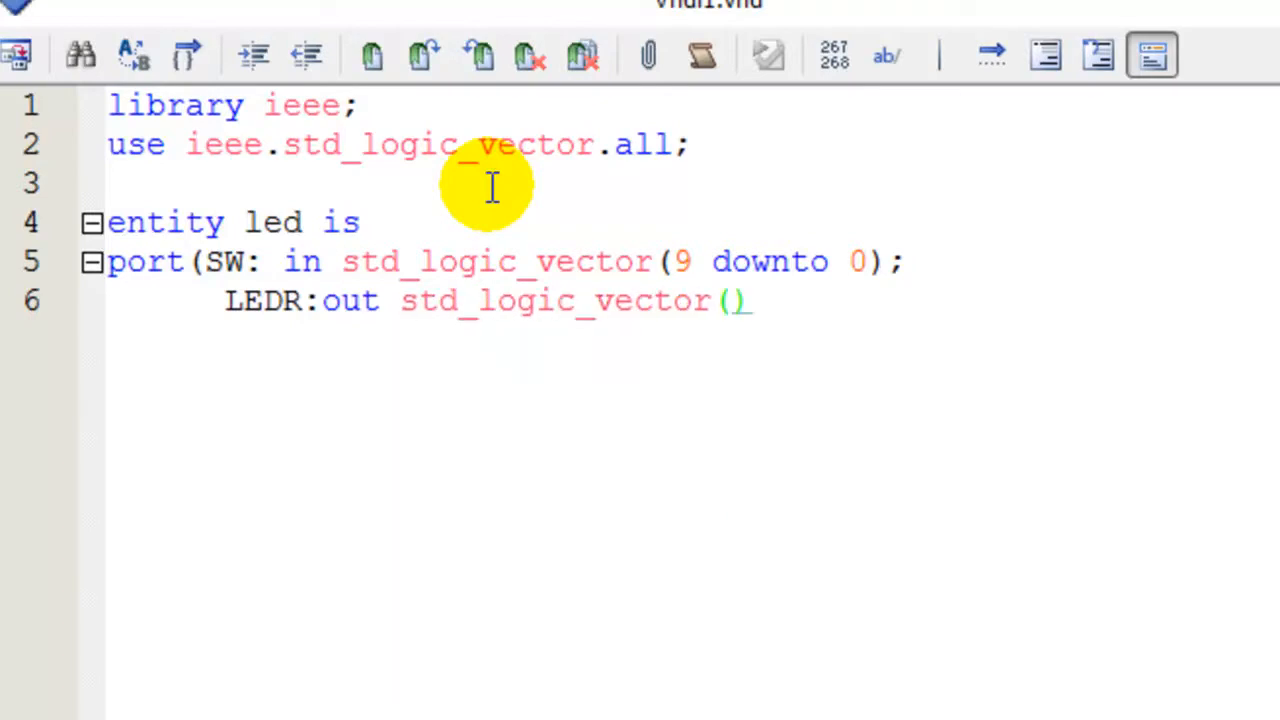
pyautogui.write('9 downto 0')
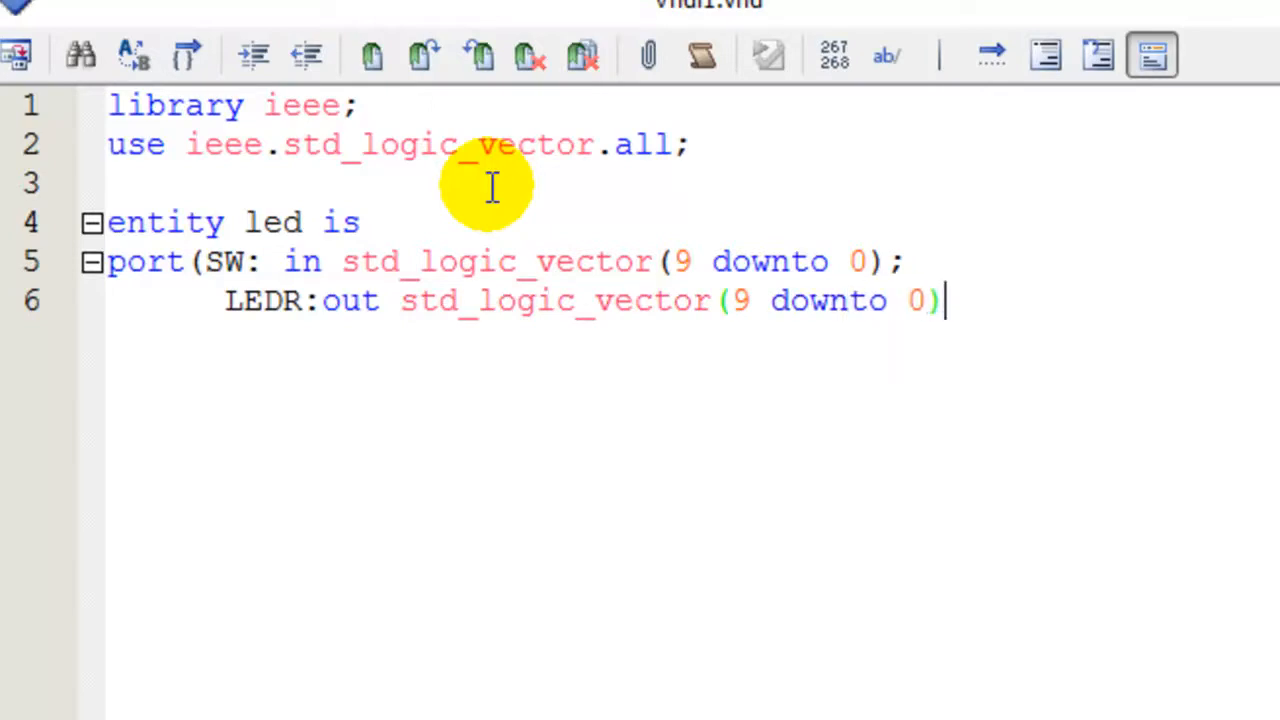
pyautogui.write(')')
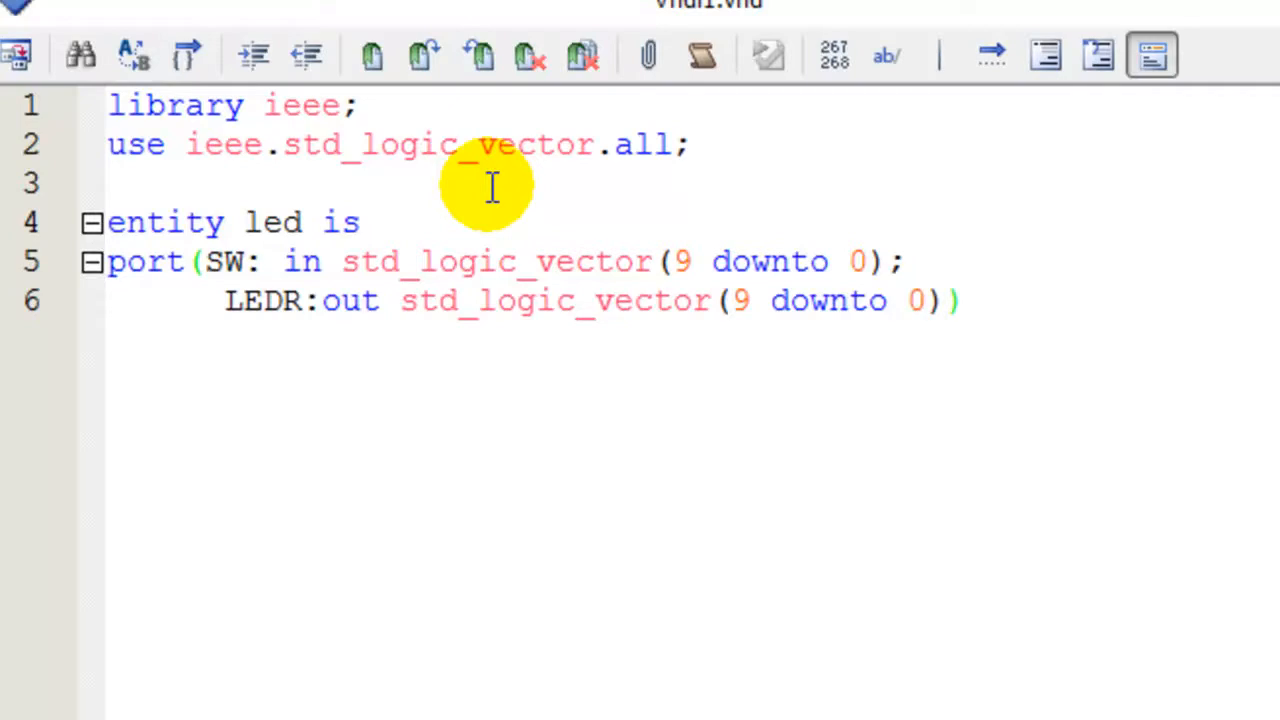
pyautogui.write(';')
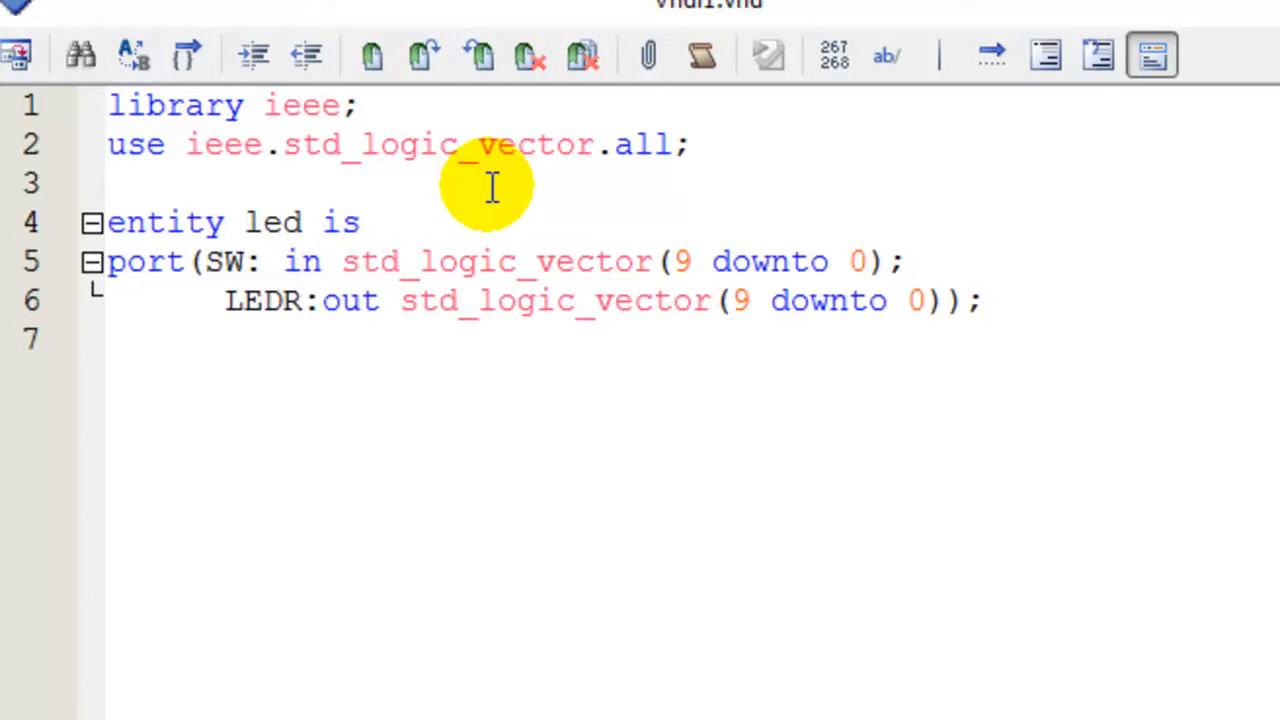
# Close the entity with 'end led;' and start a new line.
pyautogui.write('end led')
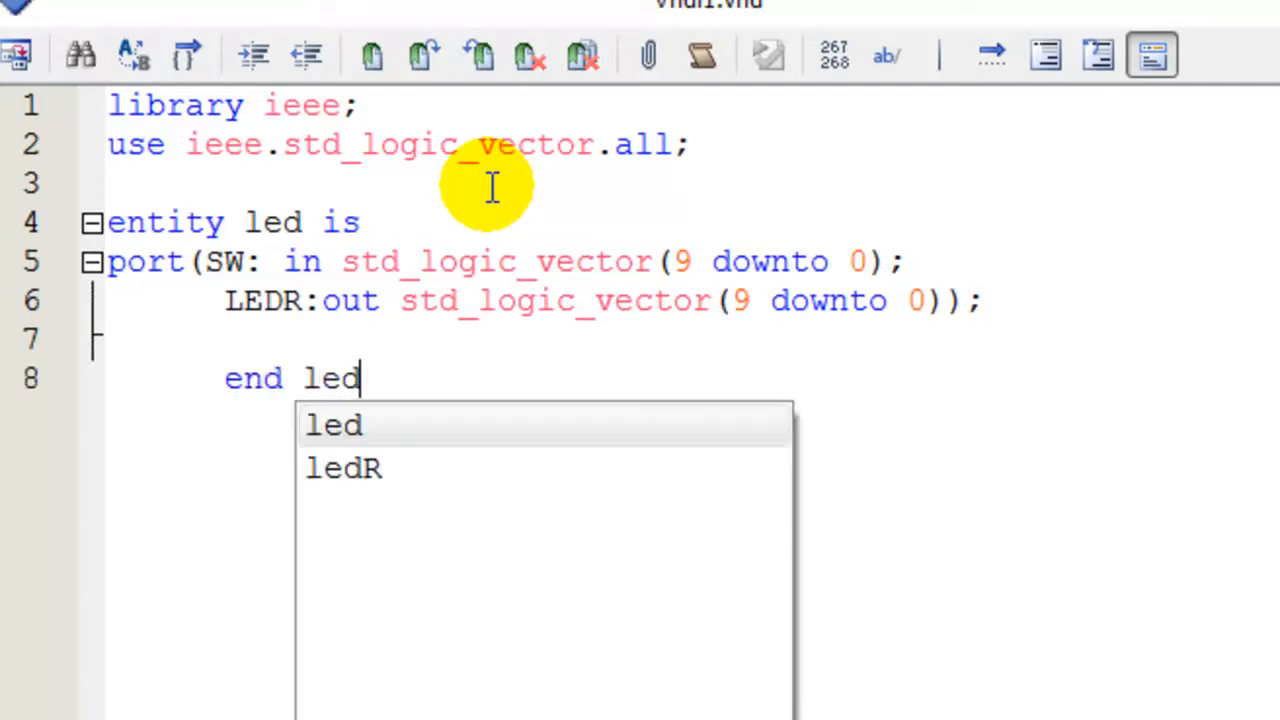
pyautogui.write(';')
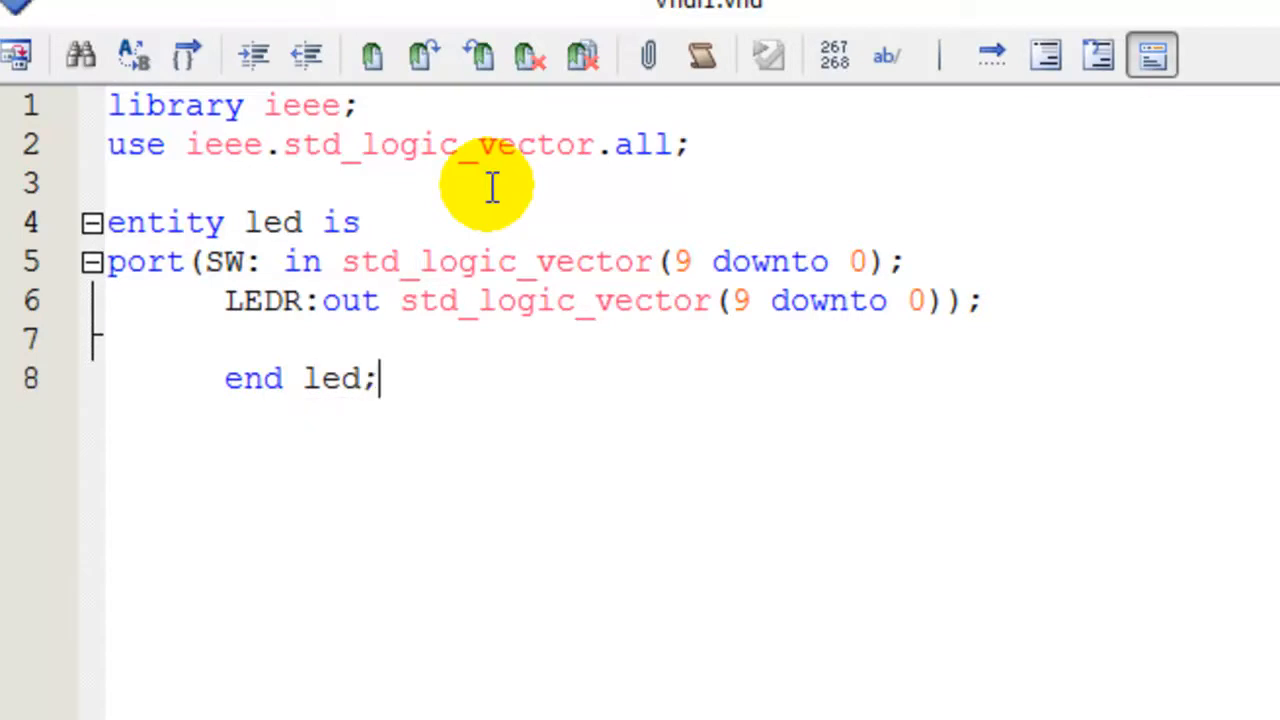
pyautogui.press('Enter')
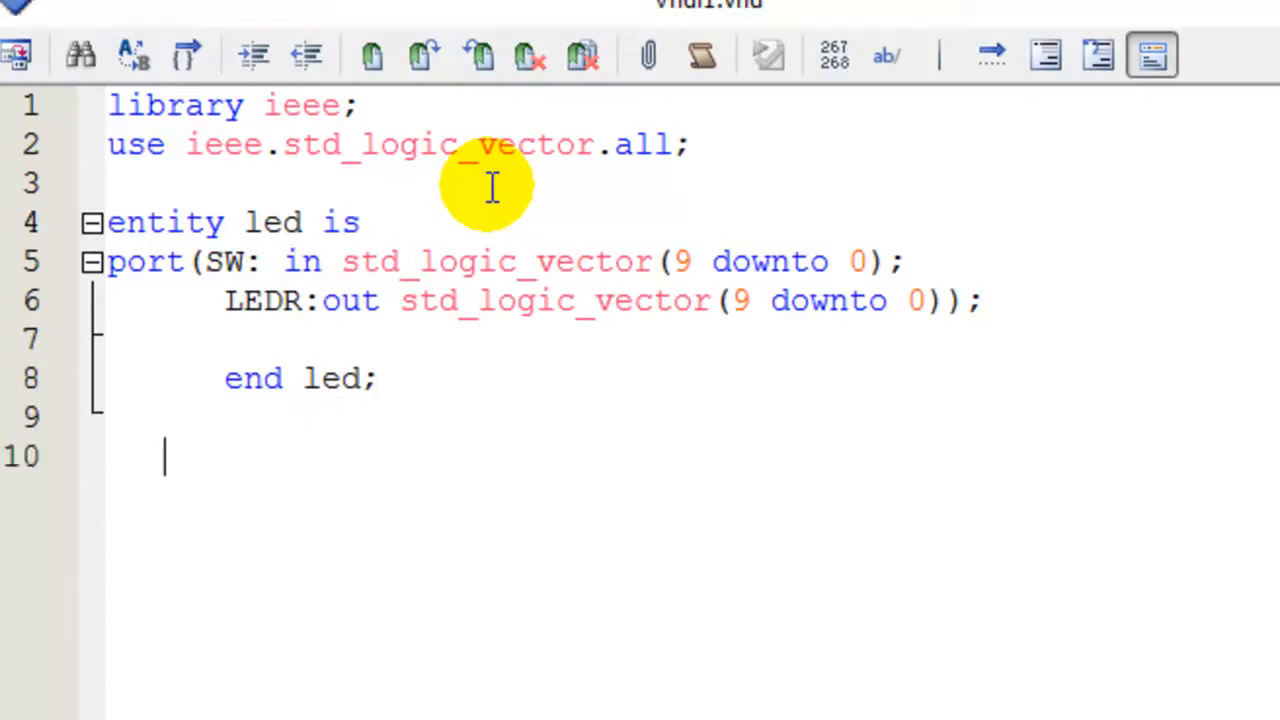
# Type 'architecture behavior of led is' followed by 'begin'.
pyautogui.write('architecture')
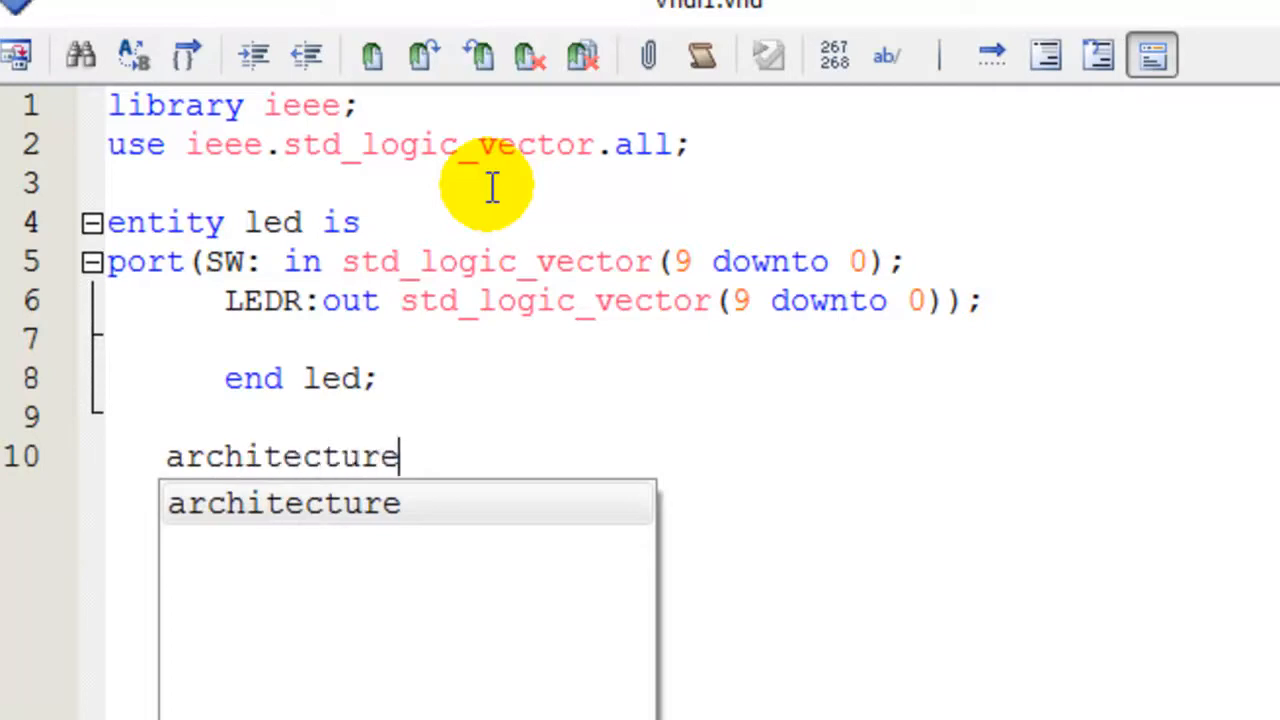
pyautogui.write('behav')
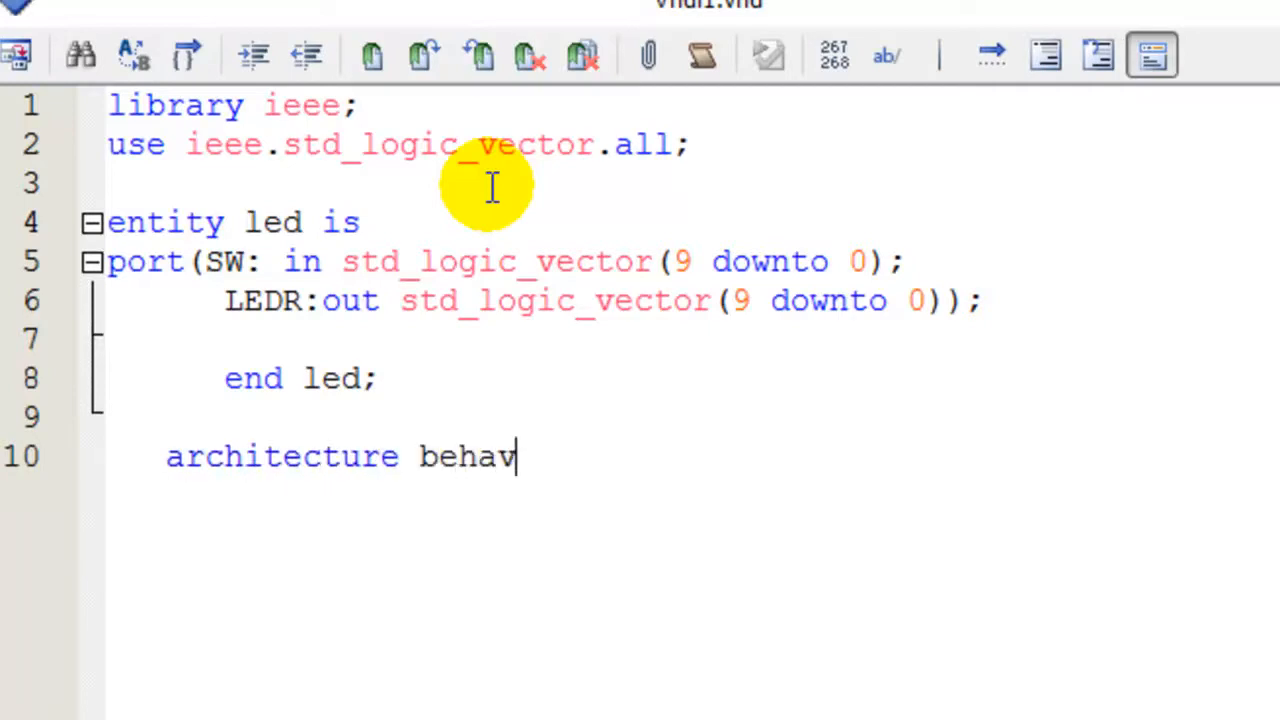
pyautogui.write('ior of led is')
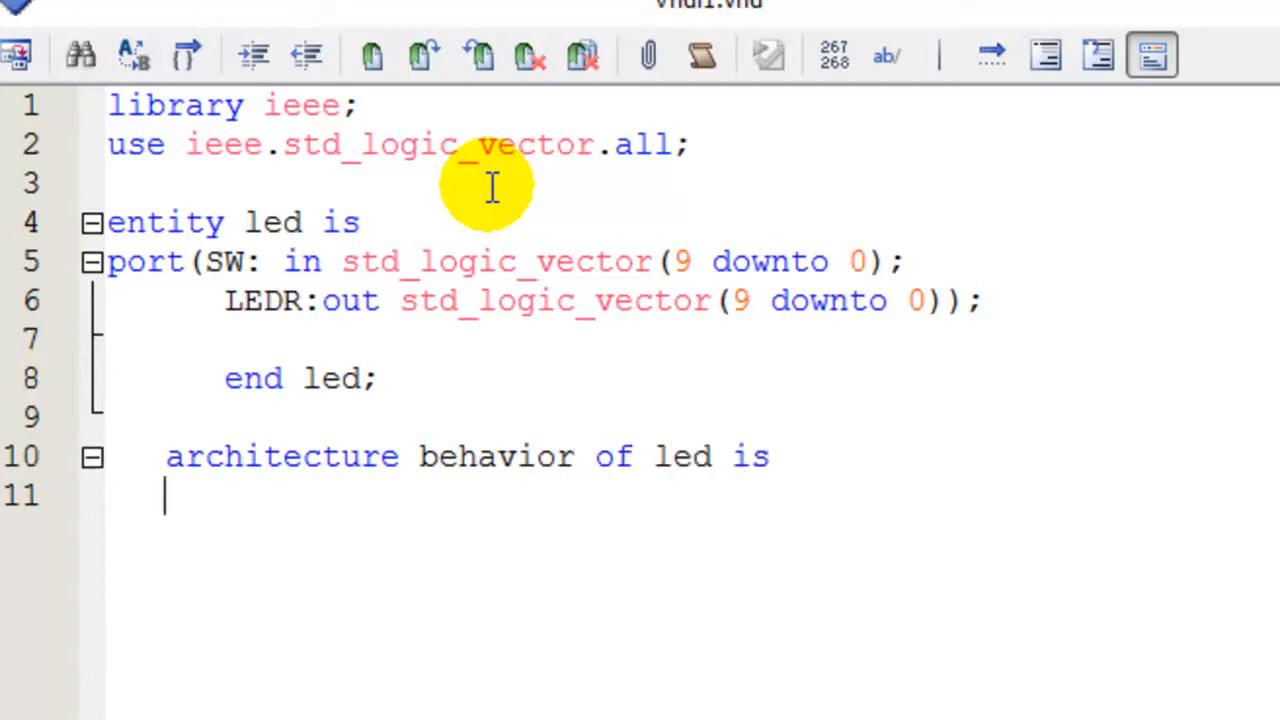
pyautogui.write('begin')
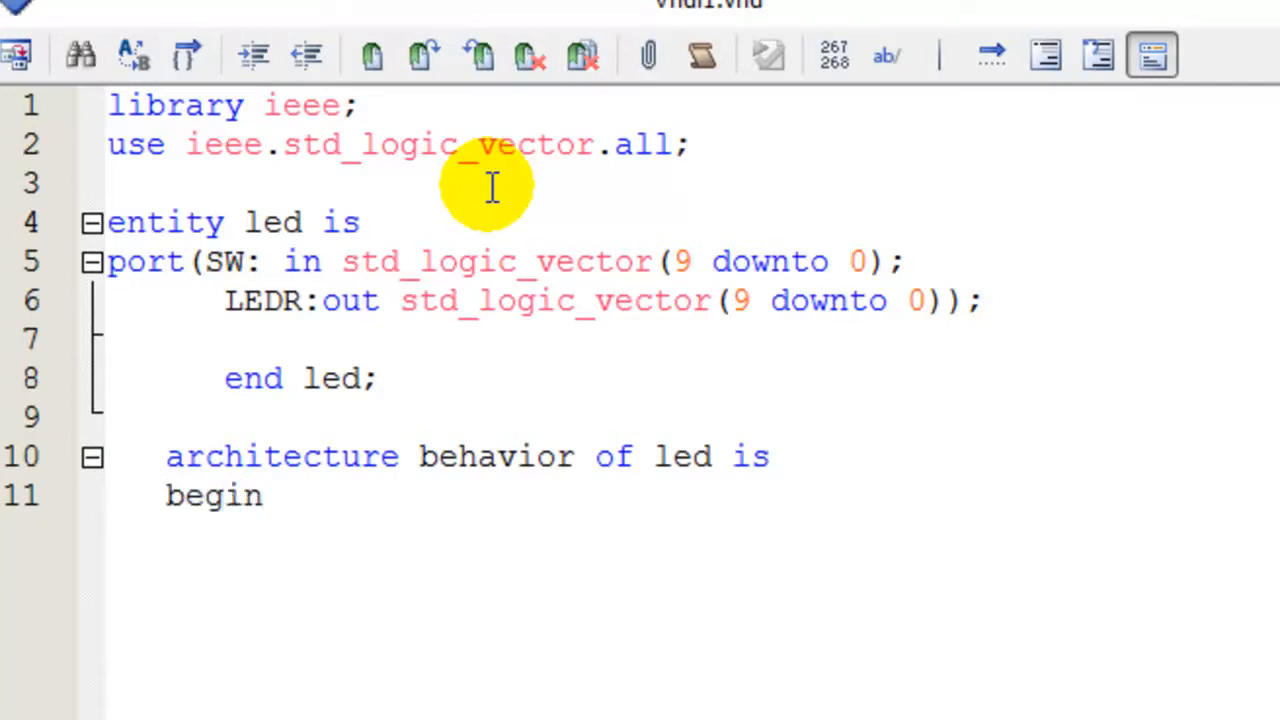
# Write the assignment 'LEDR <= SW;', replacing a single-bit LEDR(0) attempt.
pyautogui.write('LEDR')
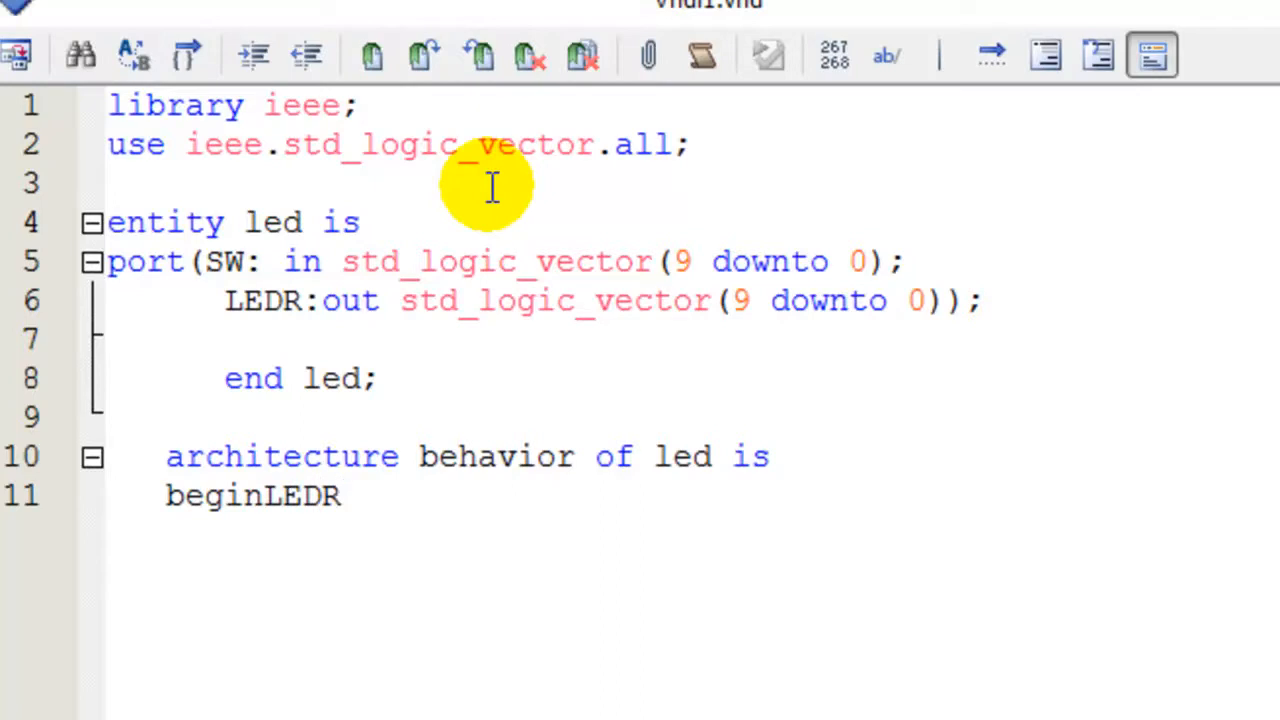
pyautogui.press('Enter')
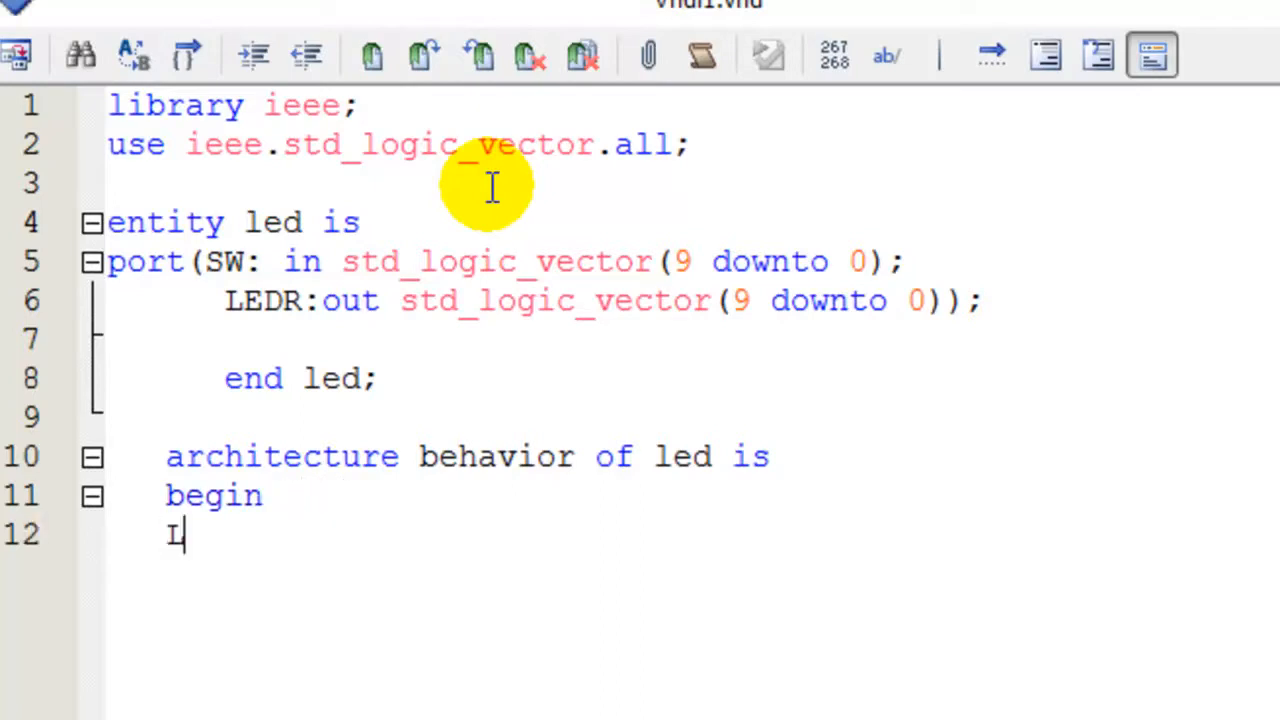
pyautogui.write('EDR')
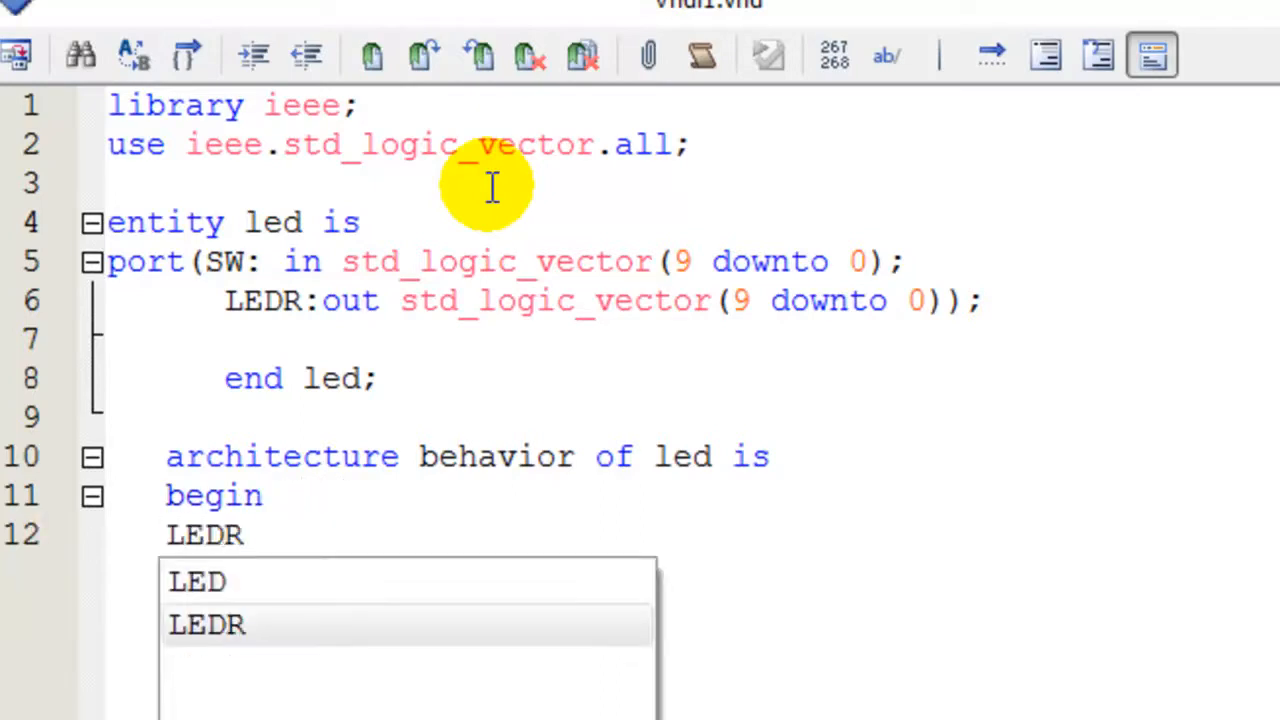
pyautogui.write('<=S')
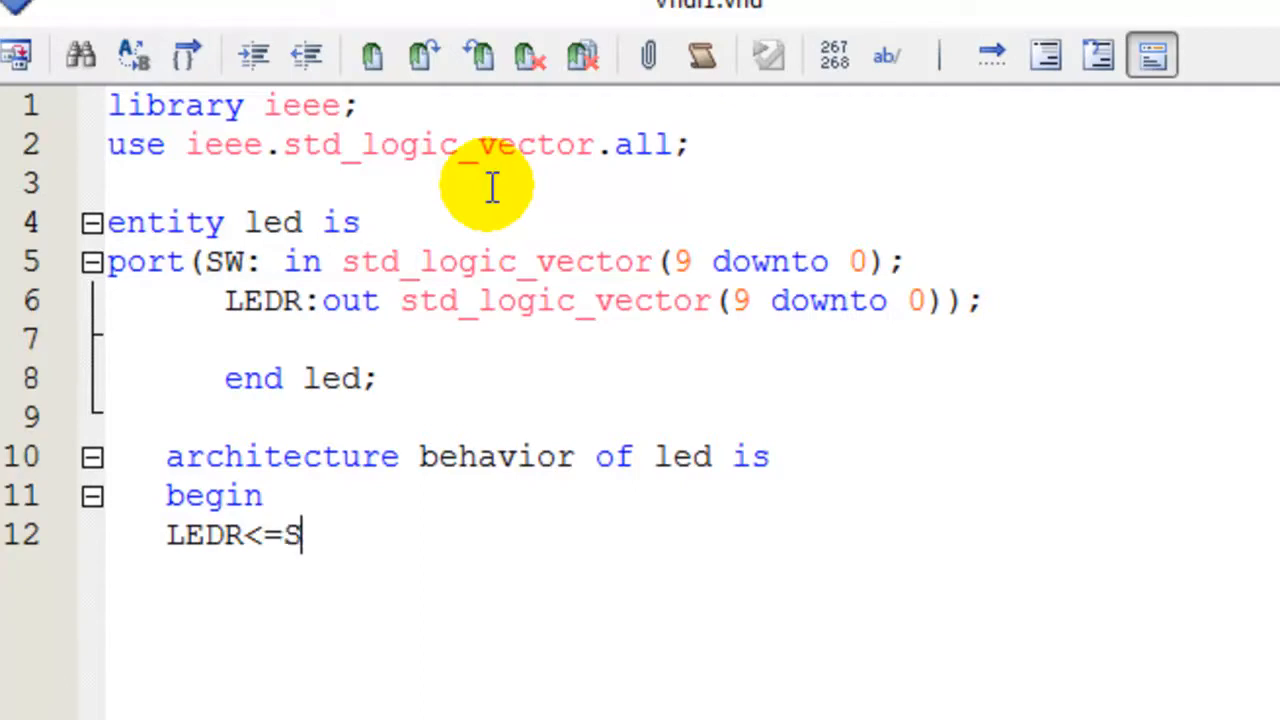
pyautogui.write('W:')
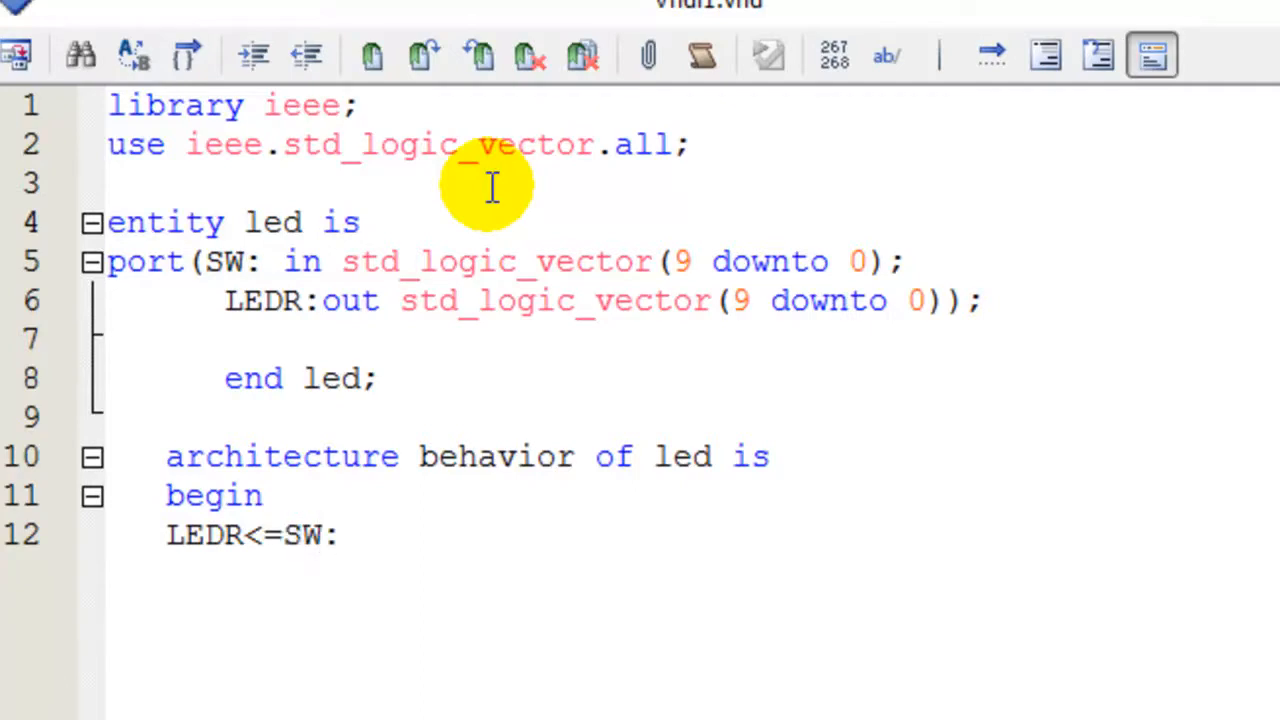
pyautogui.write(';')
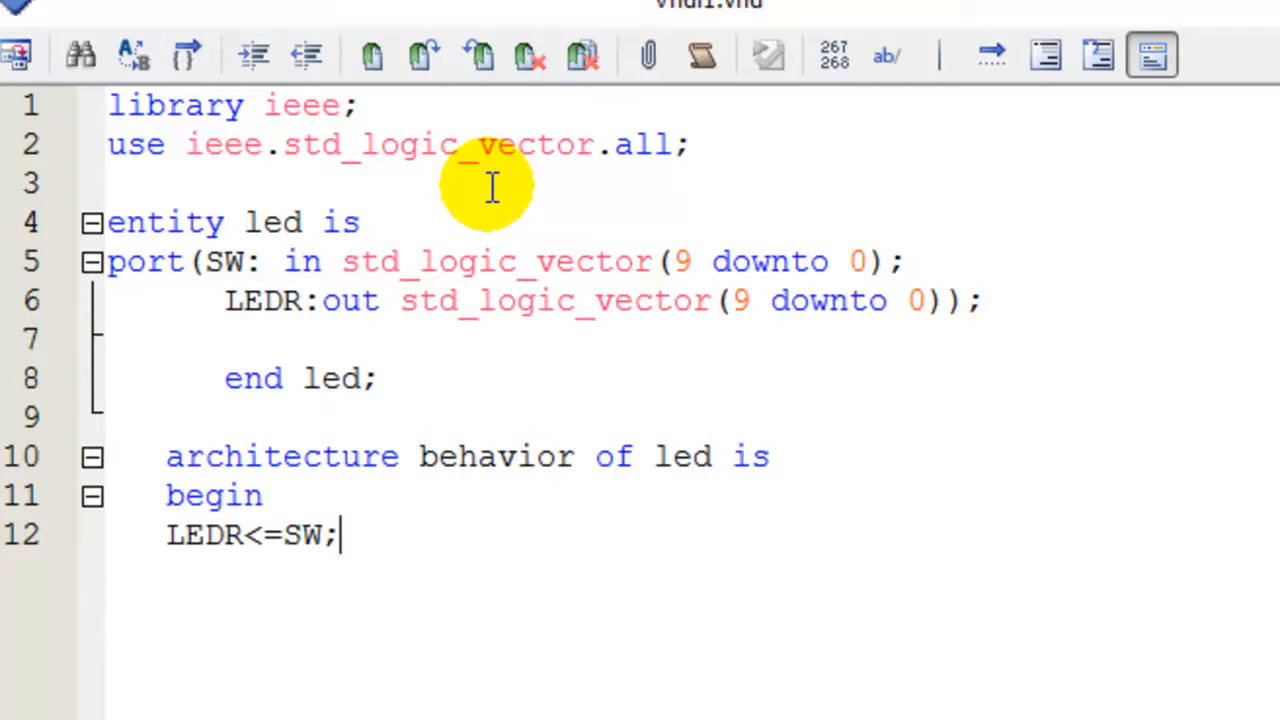
pyautogui.moveTo(690, 300)
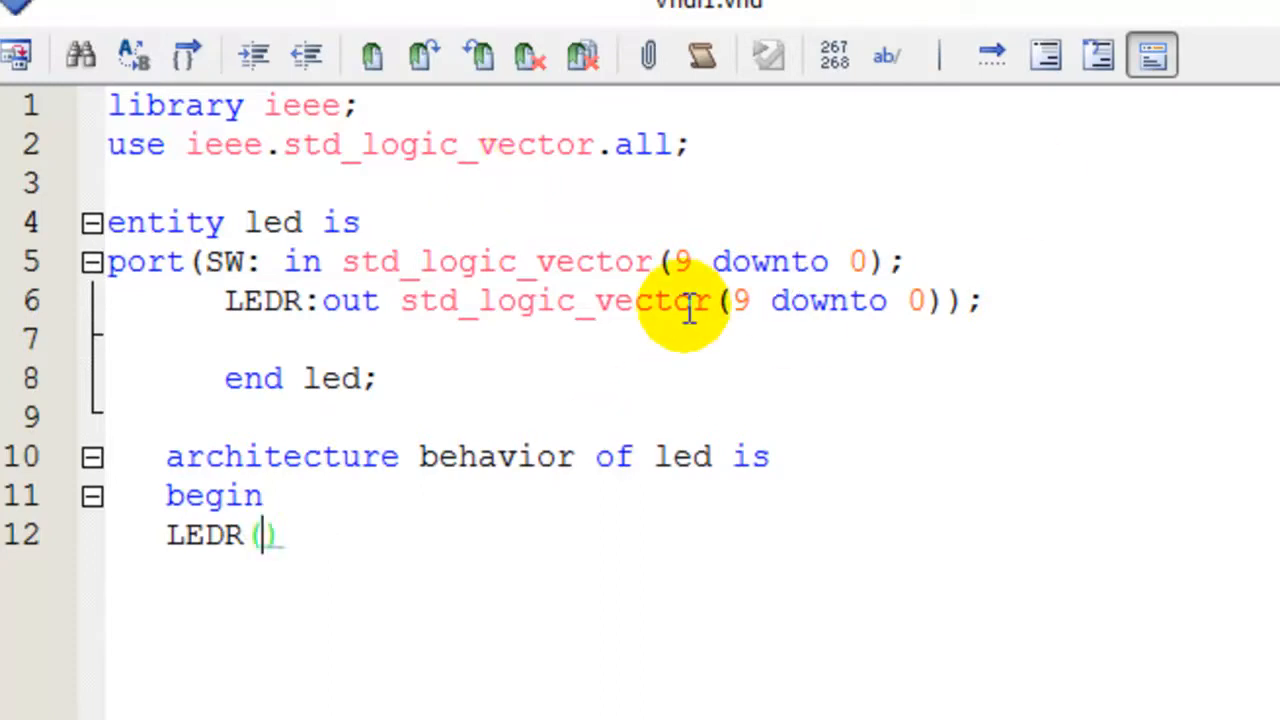
pyautogui.write('0)<')
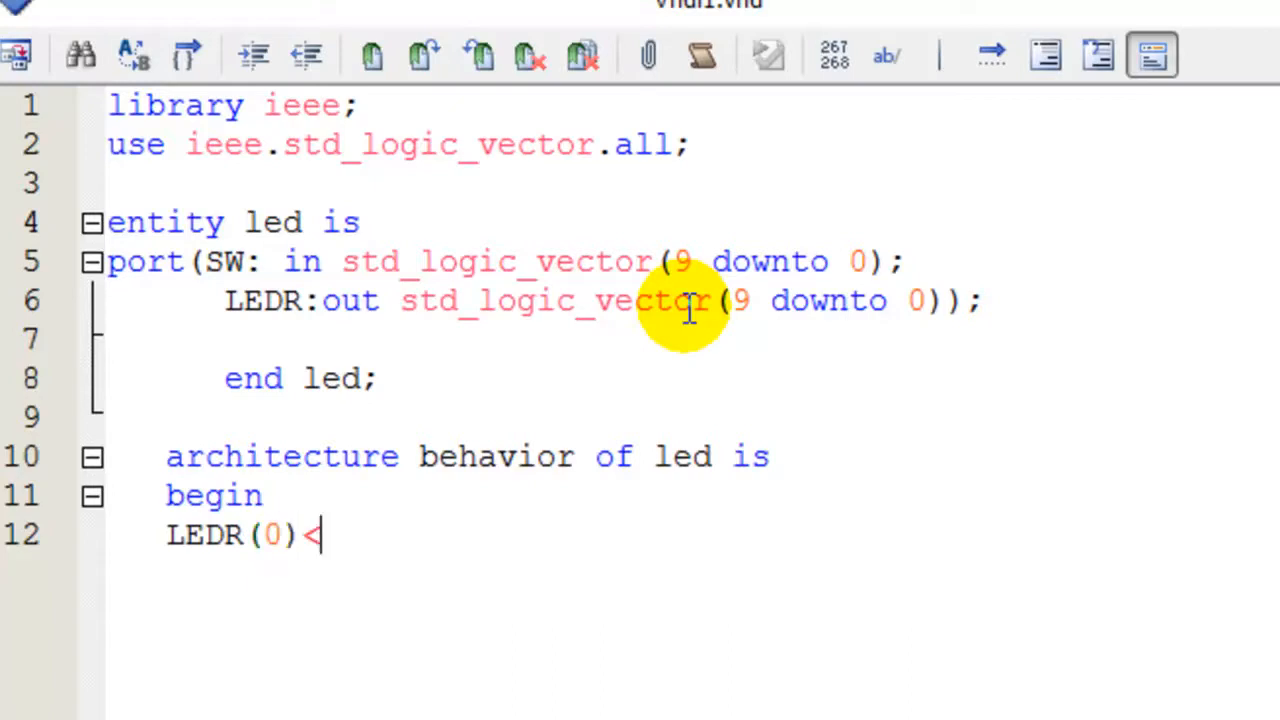
pyautogui.write('=sw')
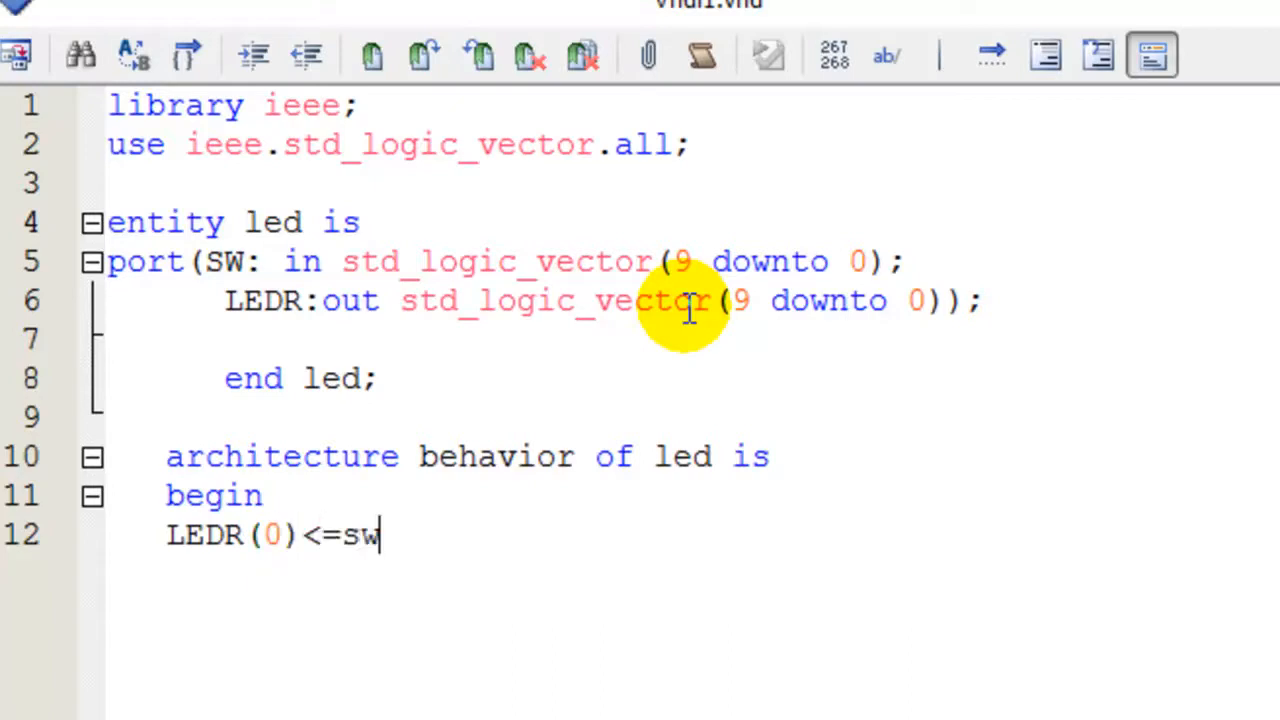
pyautogui.write('(0)')
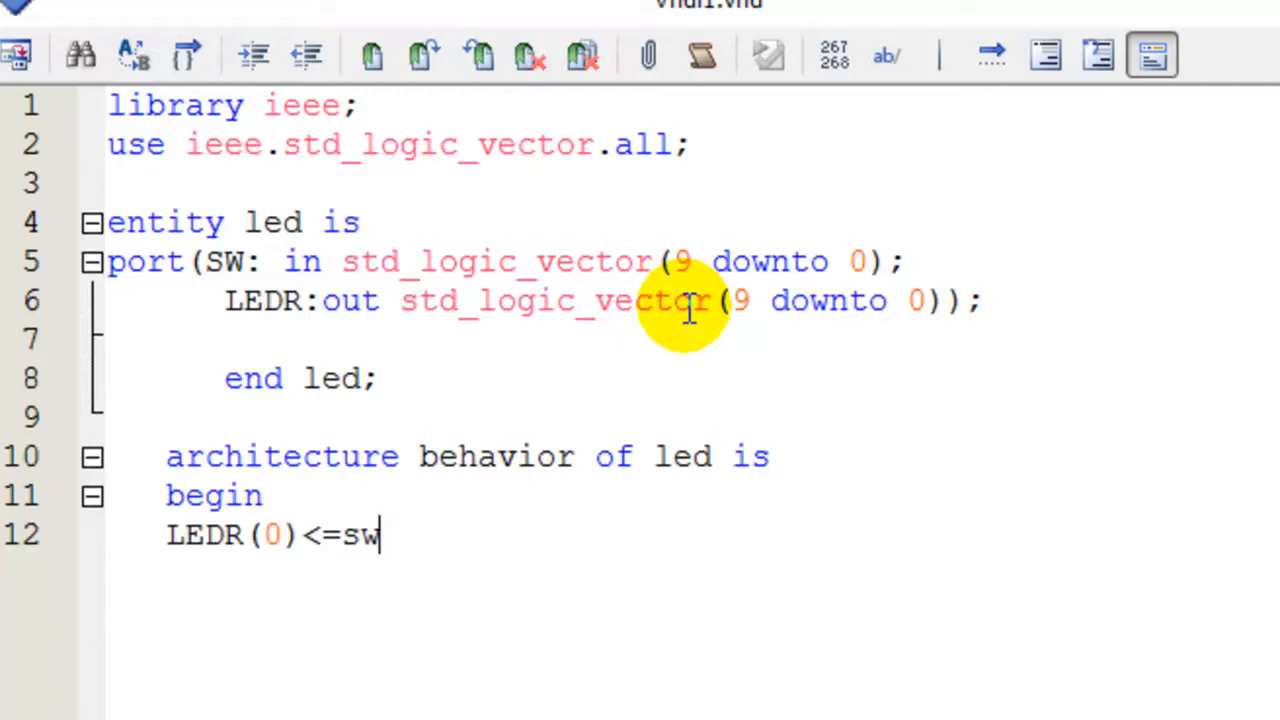
pyautogui.press('BackSpace')
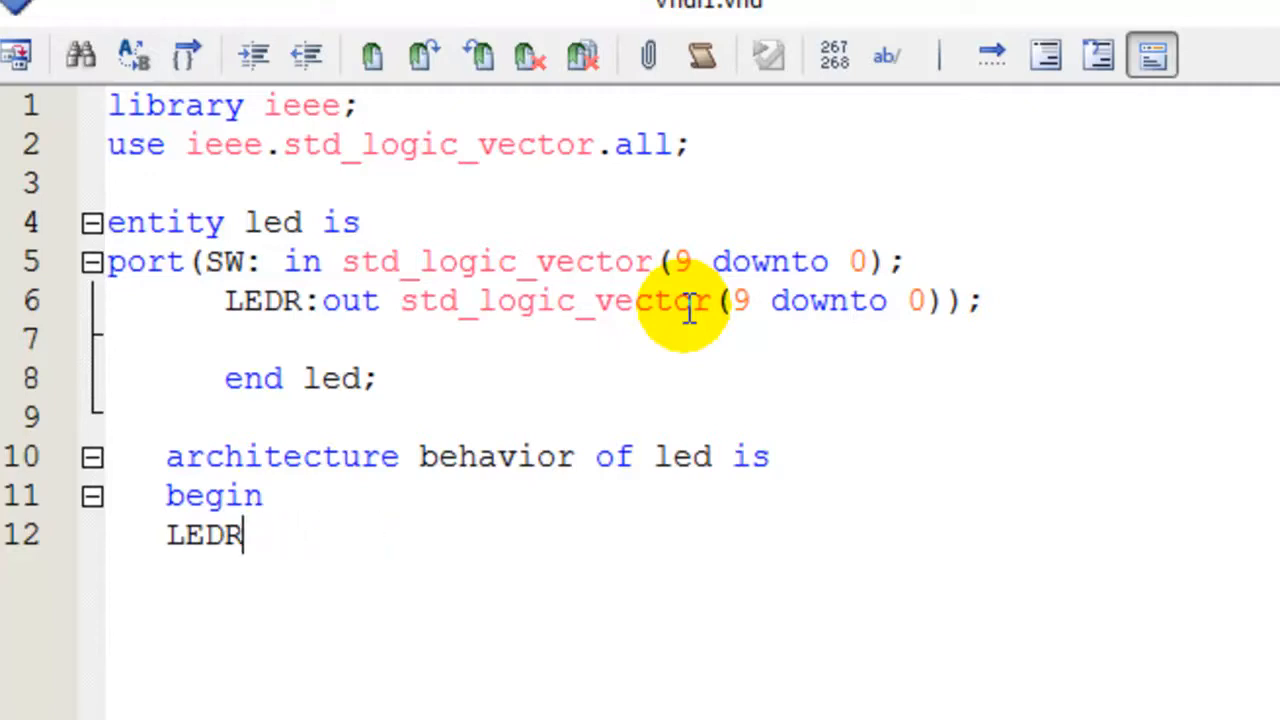
pyautogui.write('<=')
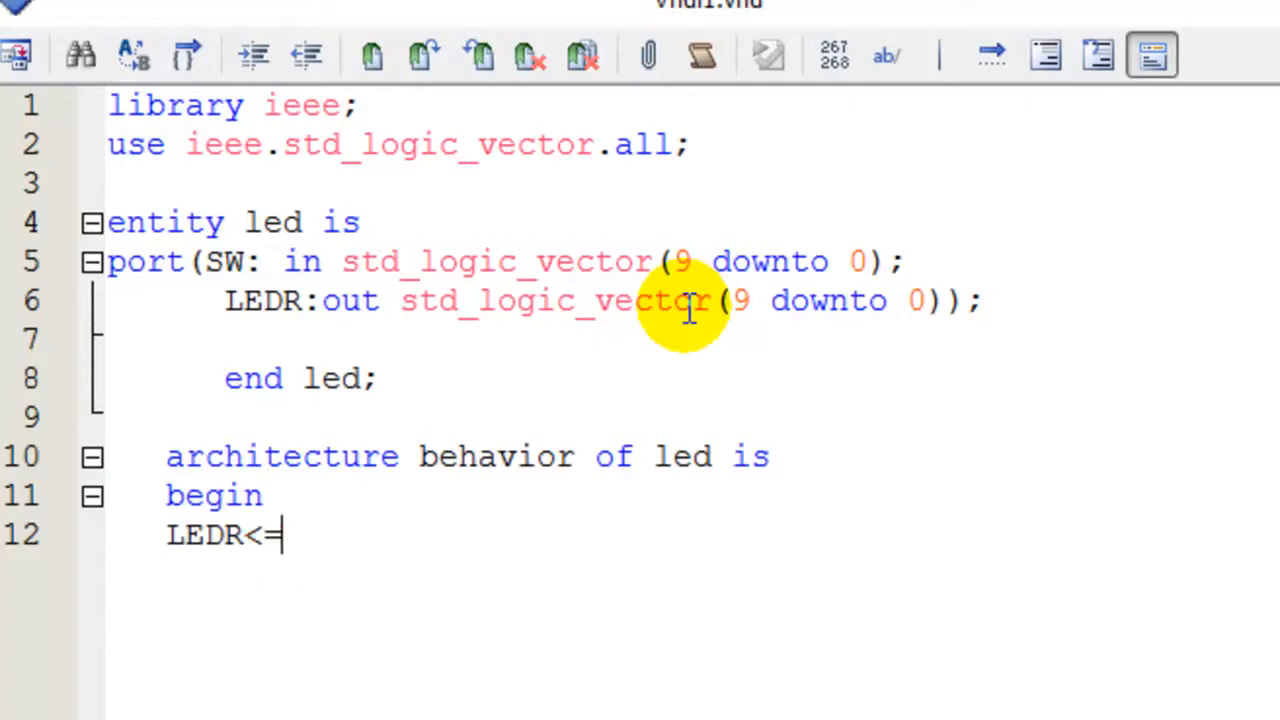
pyautogui.write('SW;')
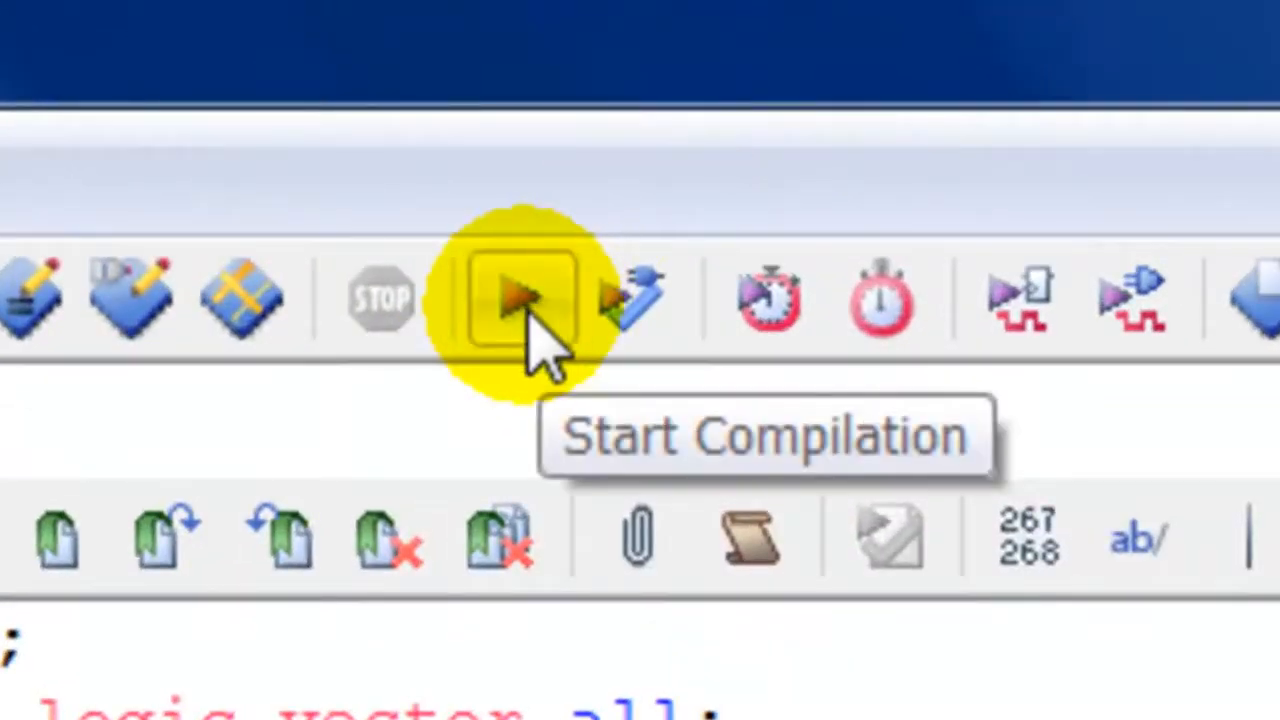
# Save the VHDL file as led.vhd and compile it, acknowledging the 4-error failure notice.
pyautogui.click(520, 295)
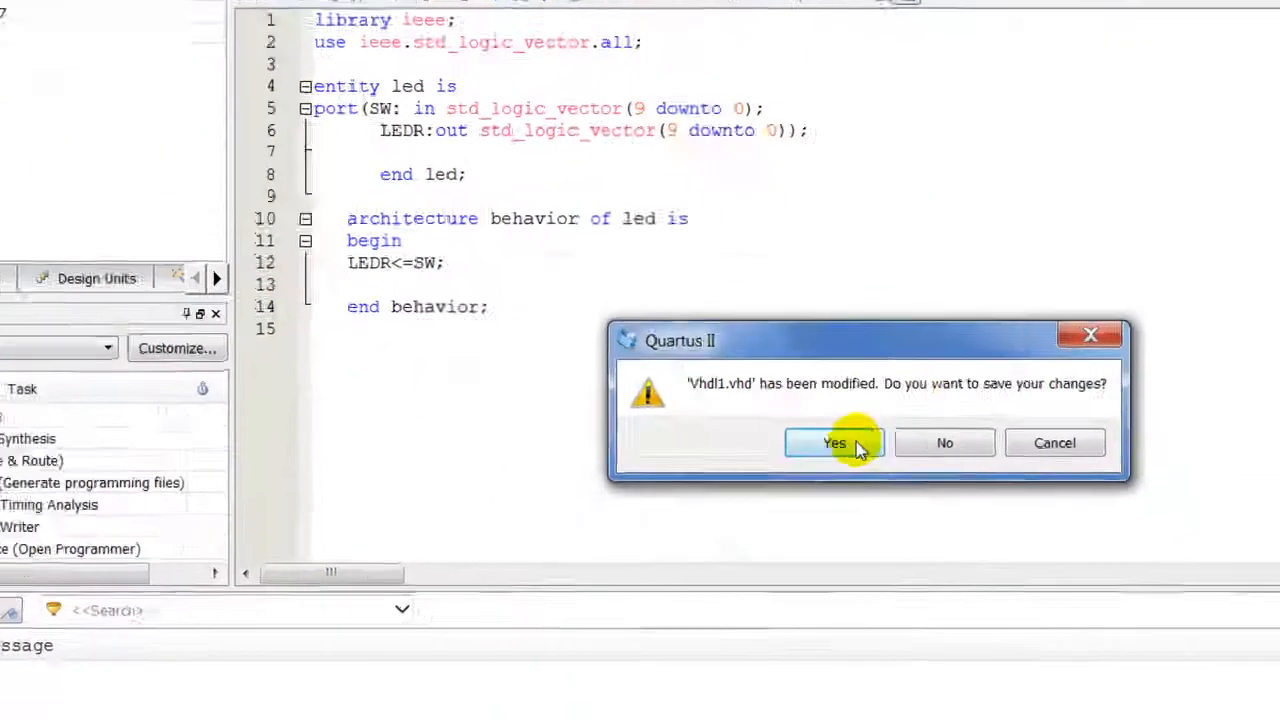
pyautogui.click(834, 443)
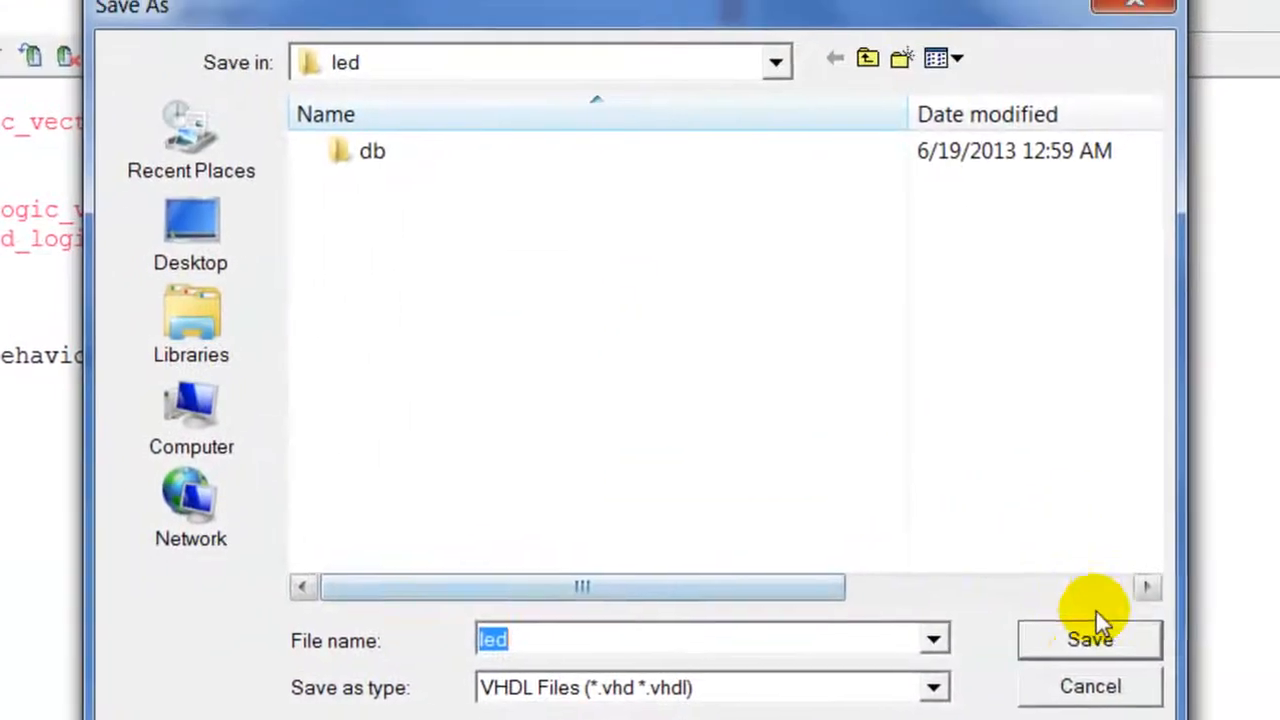
pyautogui.click(1093, 641)
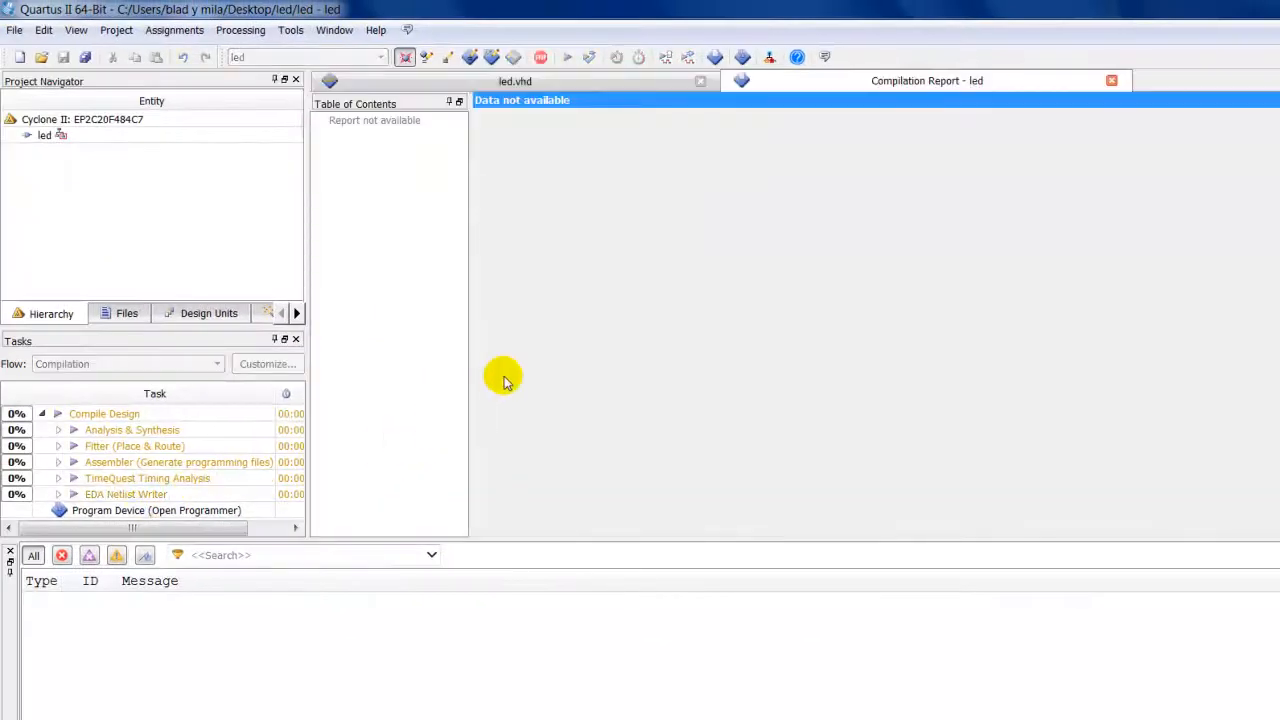
pyautogui.moveTo(408, 373)
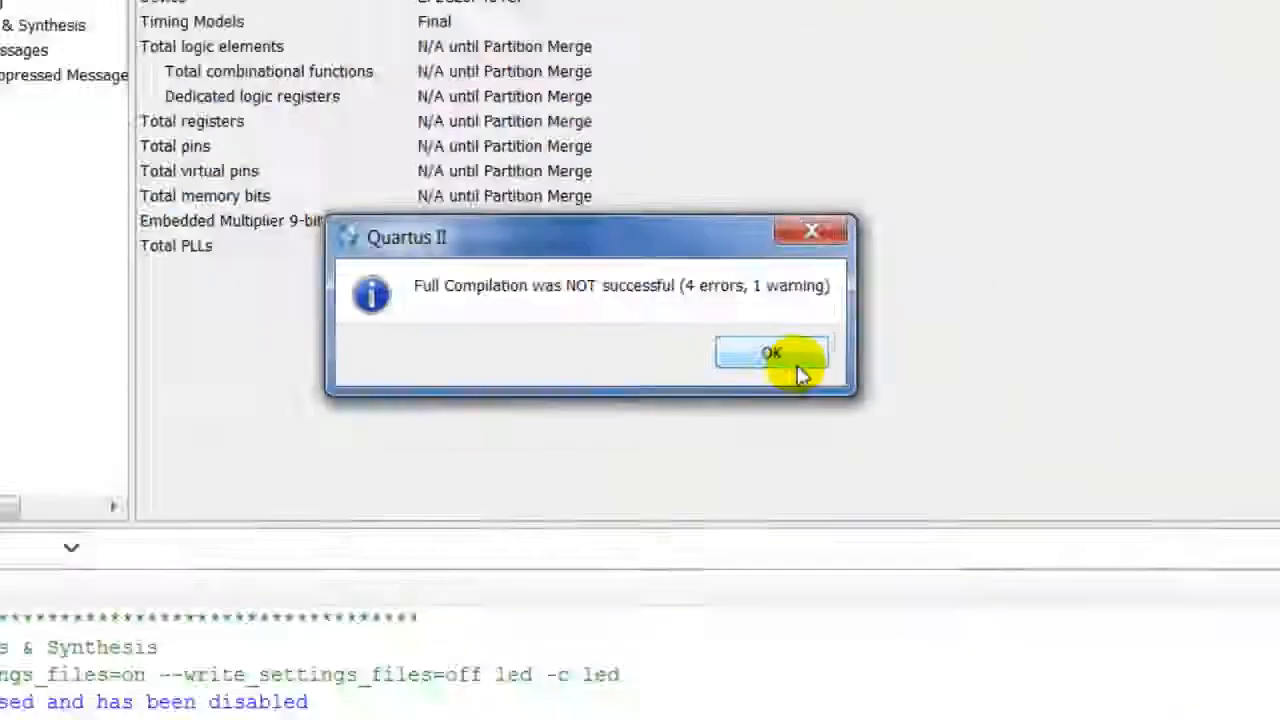
pyautogui.click(772, 353)
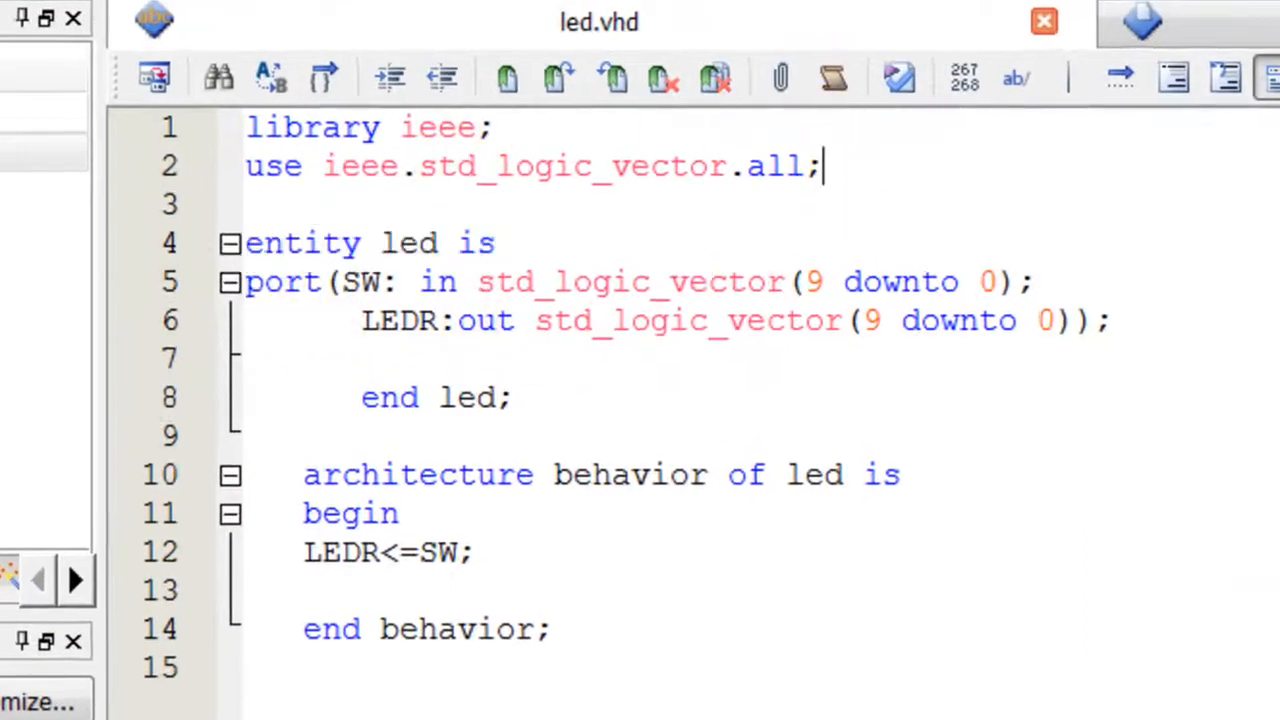
# Change line 2 to 'use ieee.std_logic_1164.all;', then save and recompile led successfully.
pyautogui.click(726, 166)
pyautogui.write('1164')
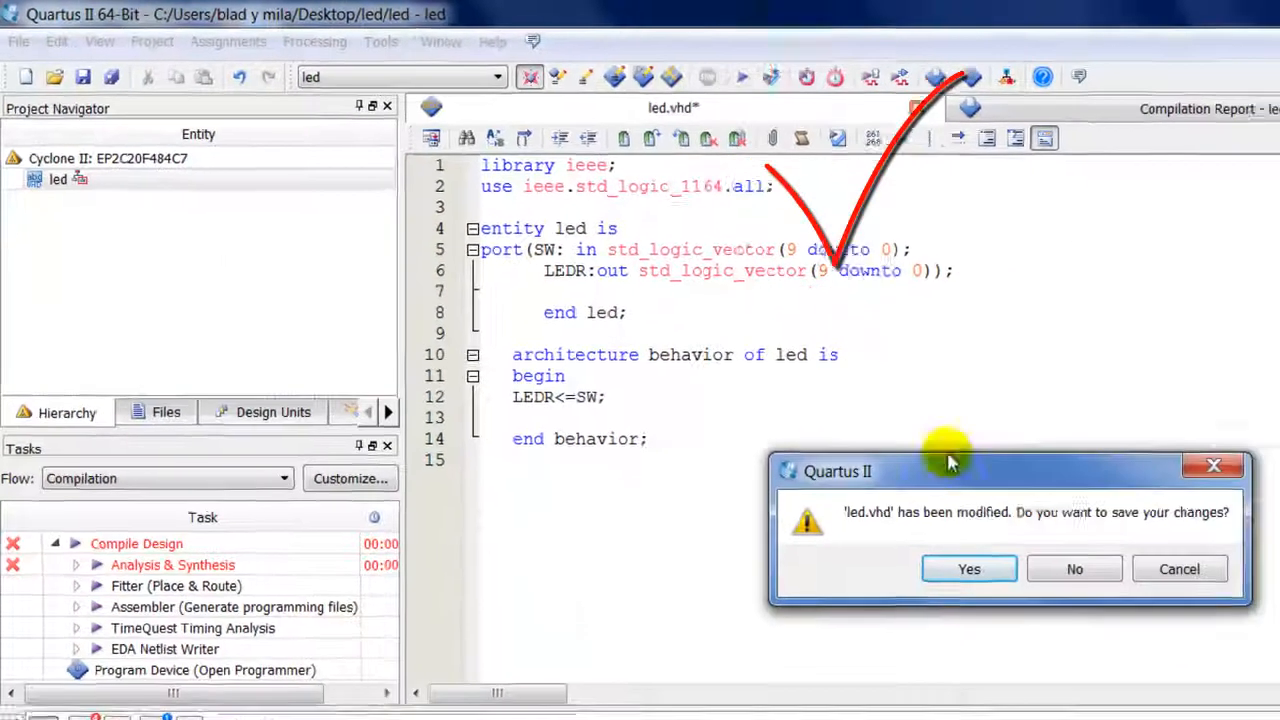
pyautogui.click(968, 569)
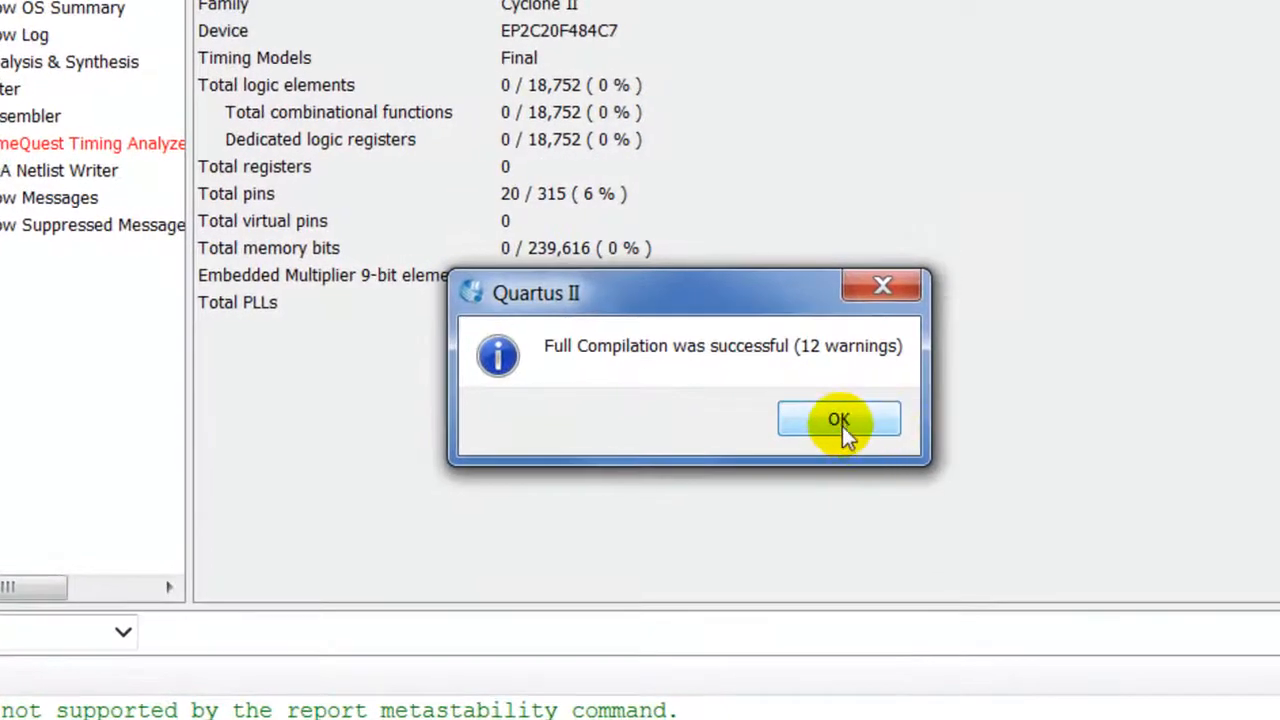
pyautogui.click(838, 419)
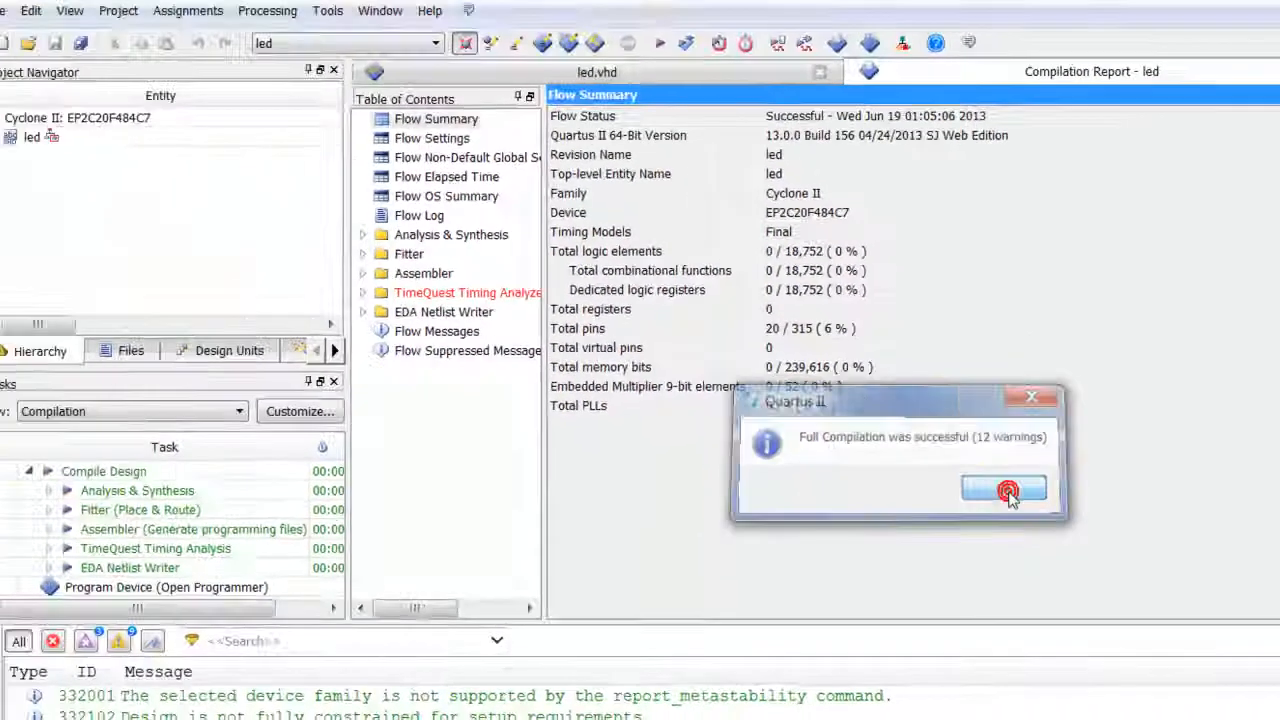
pyautogui.click(1004, 488)
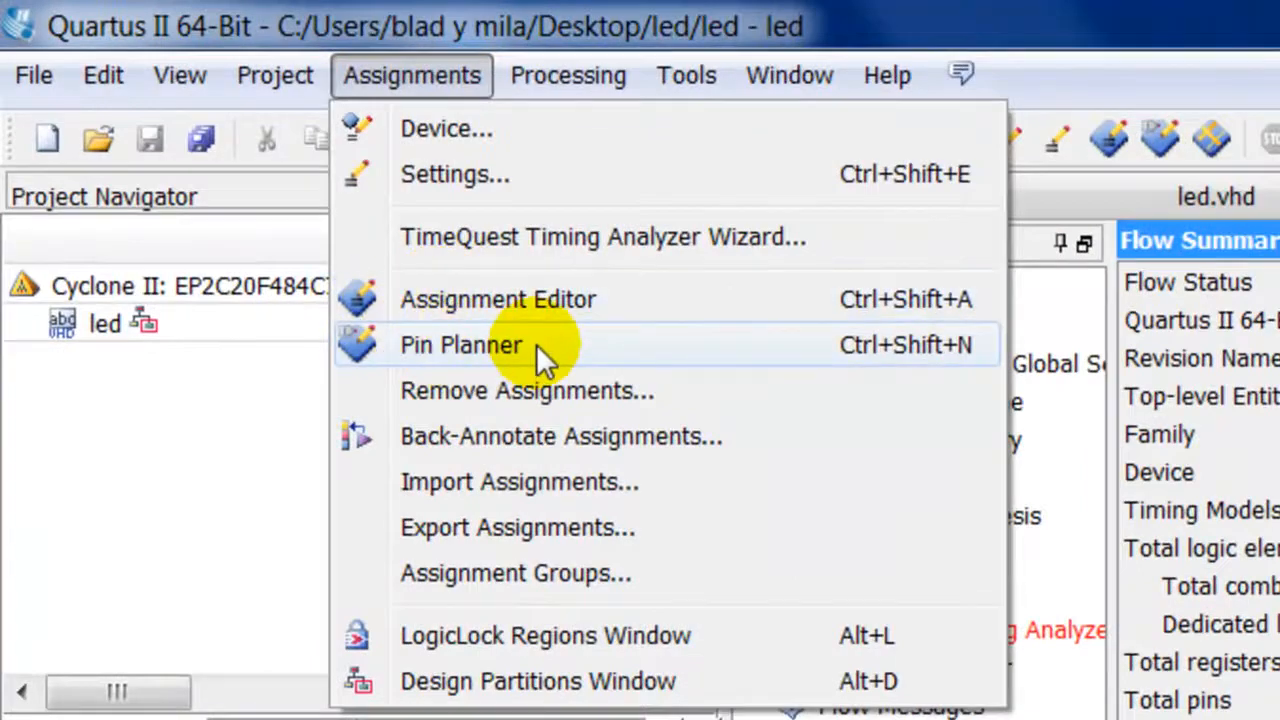
# Open the Assignment Editor and select the <<new>> cell in the From column.
pyautogui.click(460, 344)
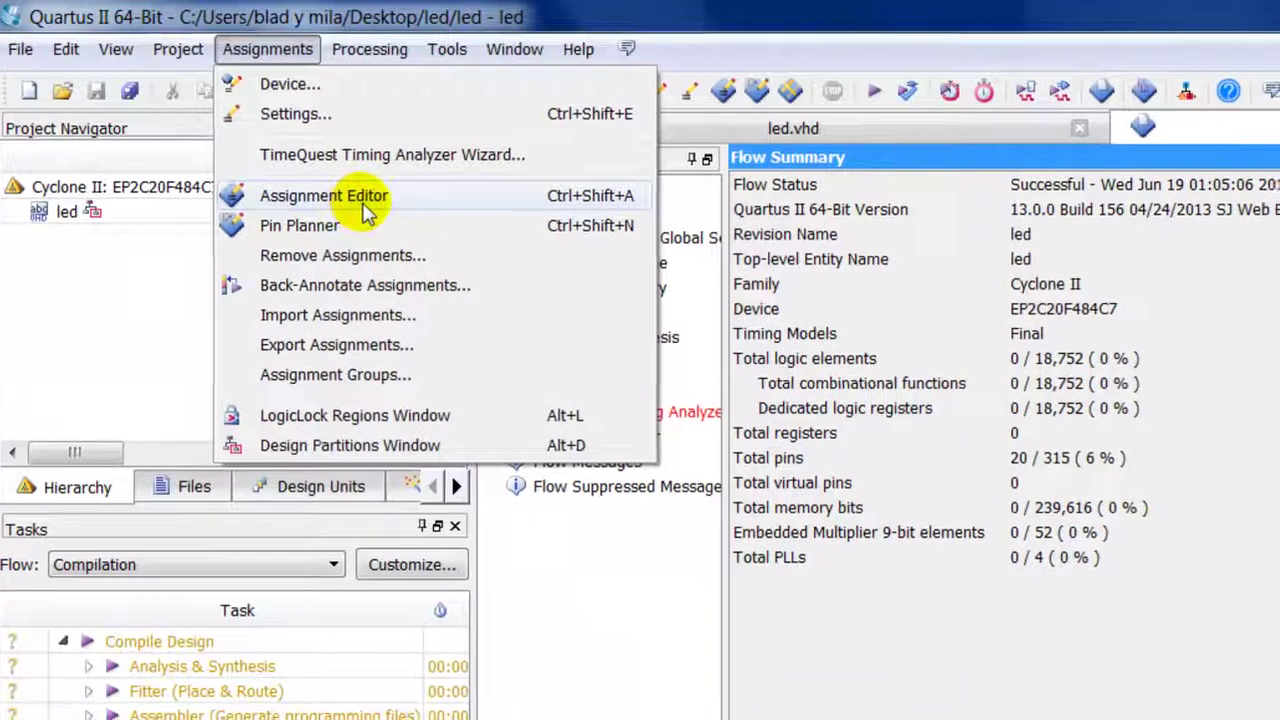
pyautogui.click(323, 195)
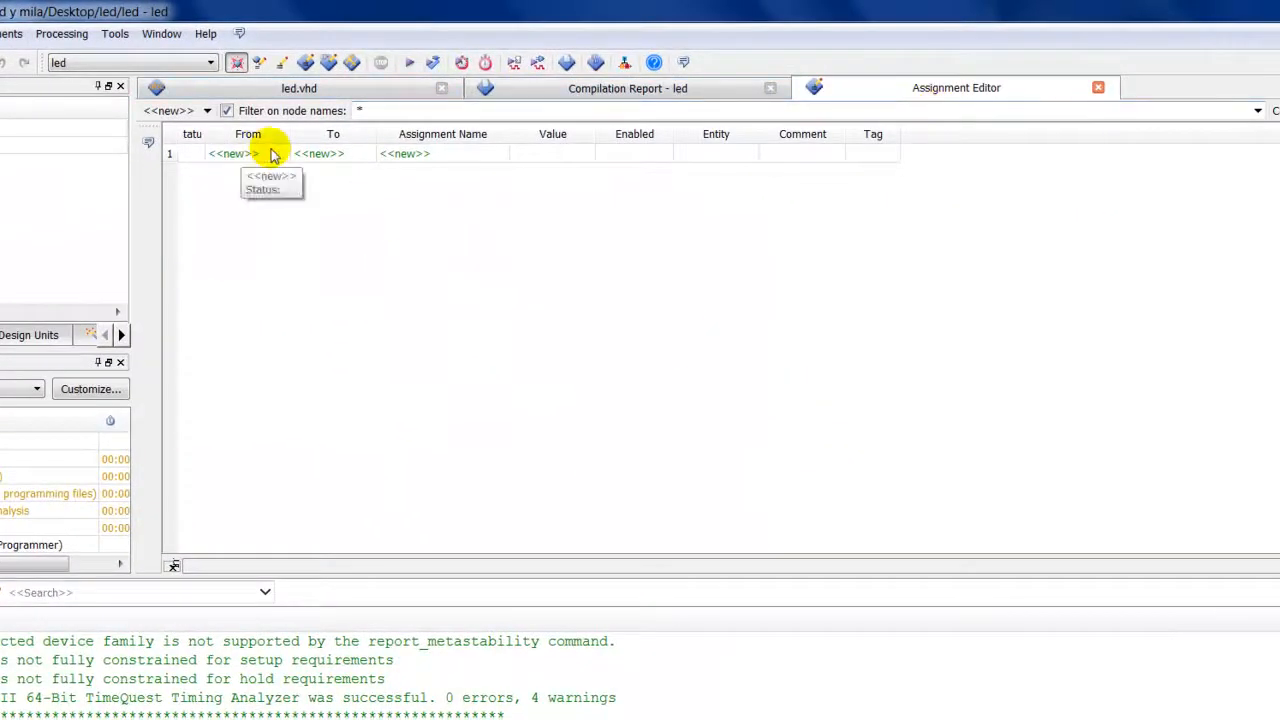
pyautogui.click(235, 153)
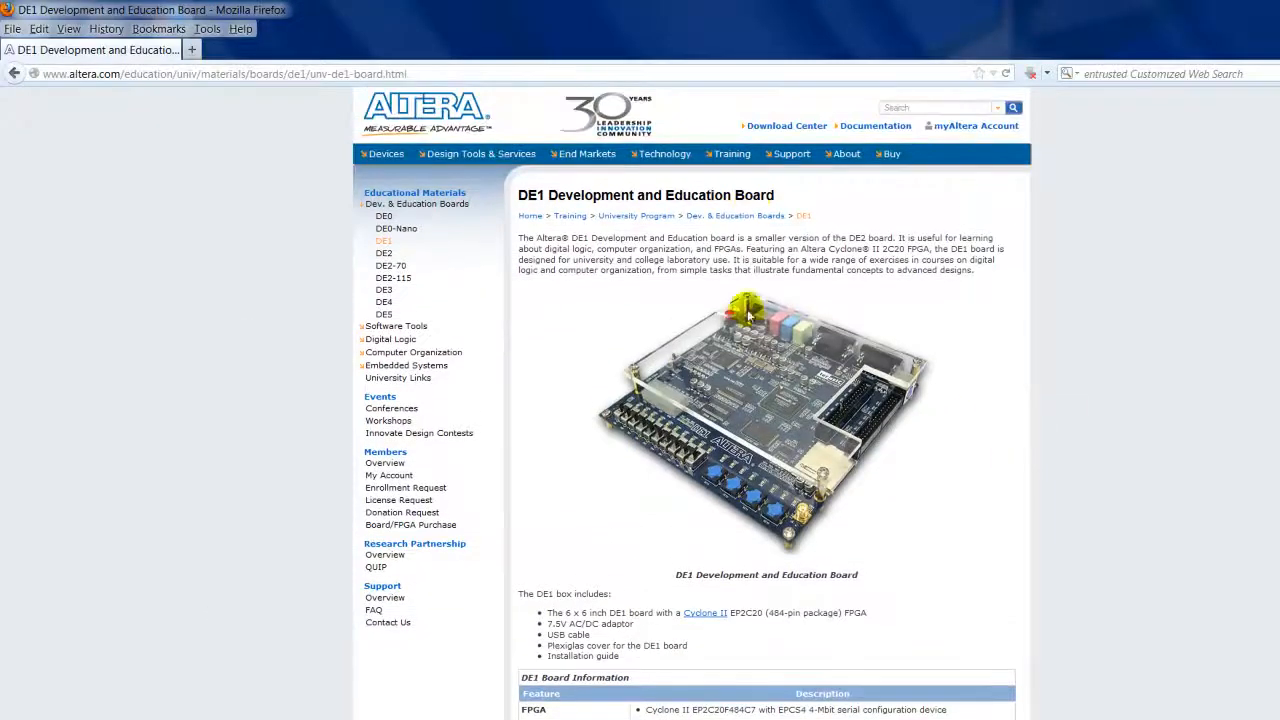
# Download the DE1 Quartus II settings file DE1.qsf from Altera's DE1 page to the Desktop.
pyautogui.scroll(-3)
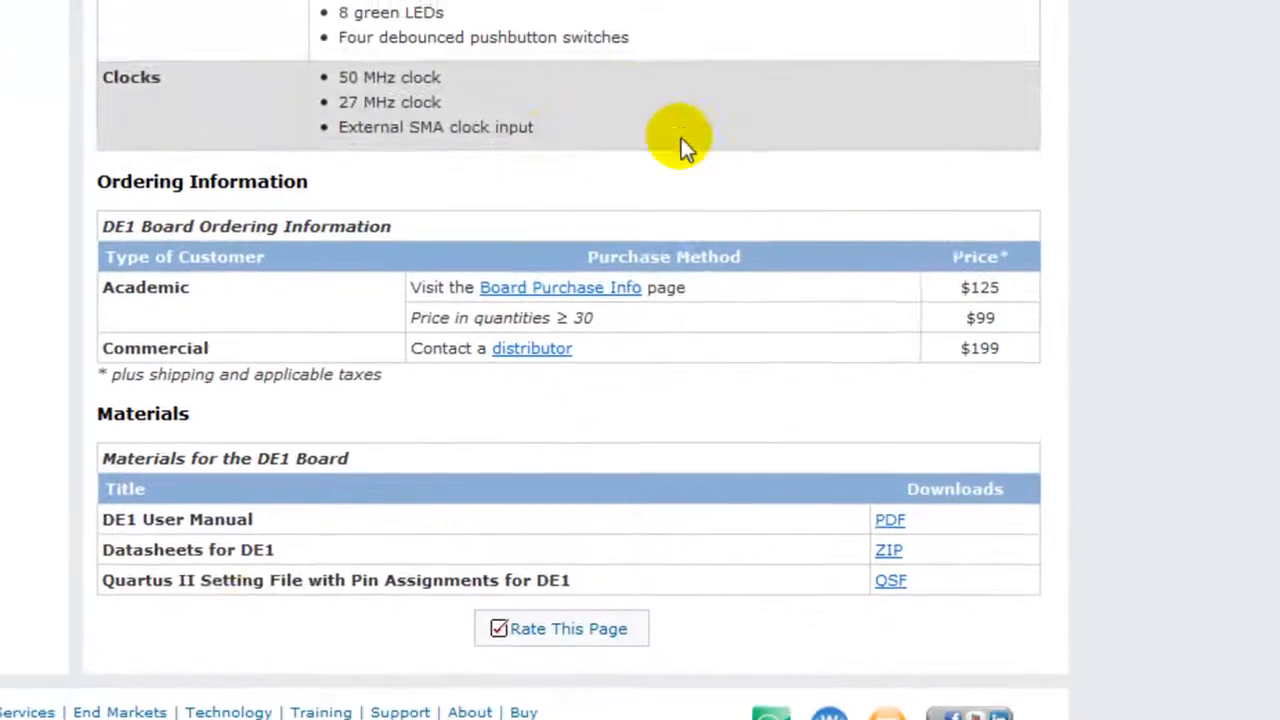
pyautogui.scroll(-3)
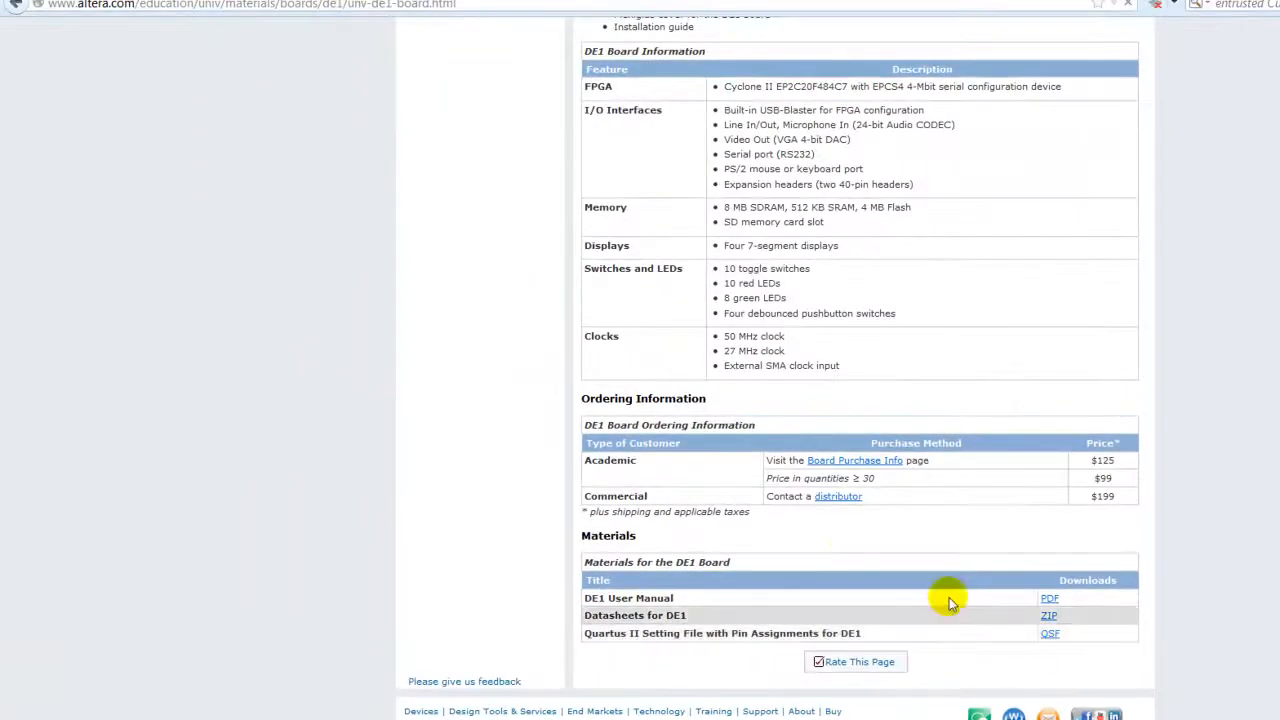
pyautogui.click(1050, 633)
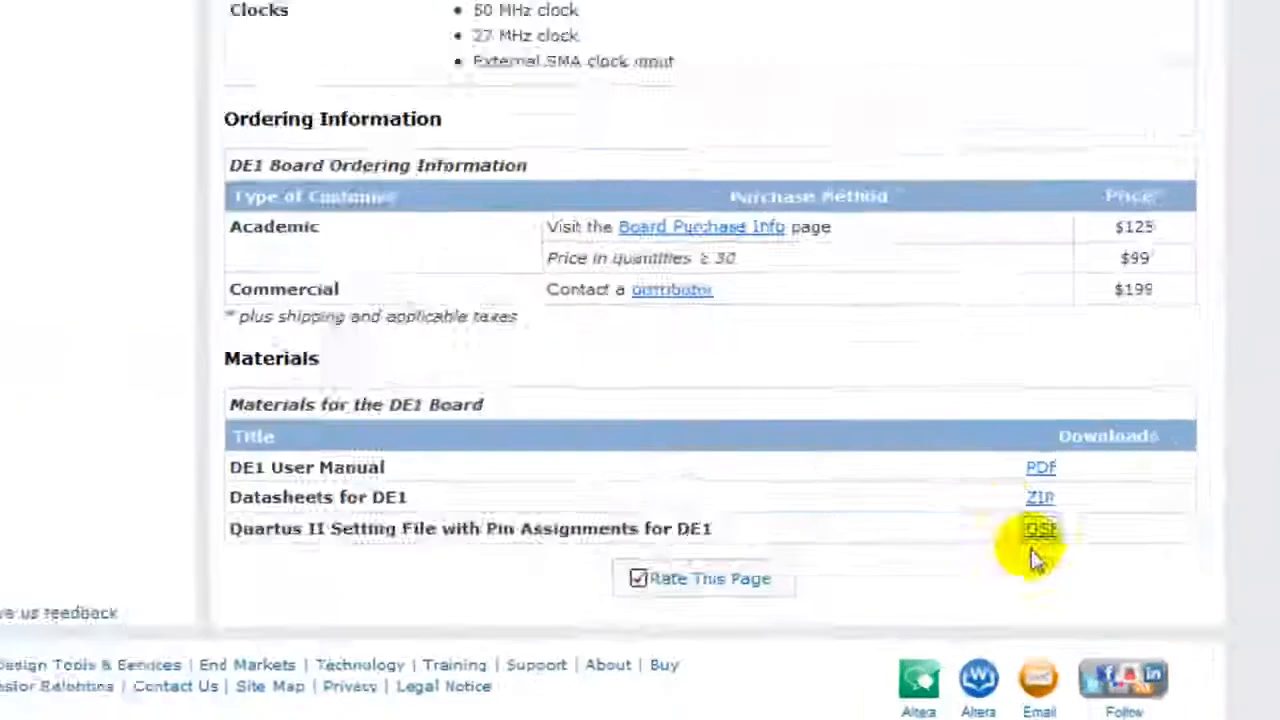
pyautogui.rightClick(1038, 526)
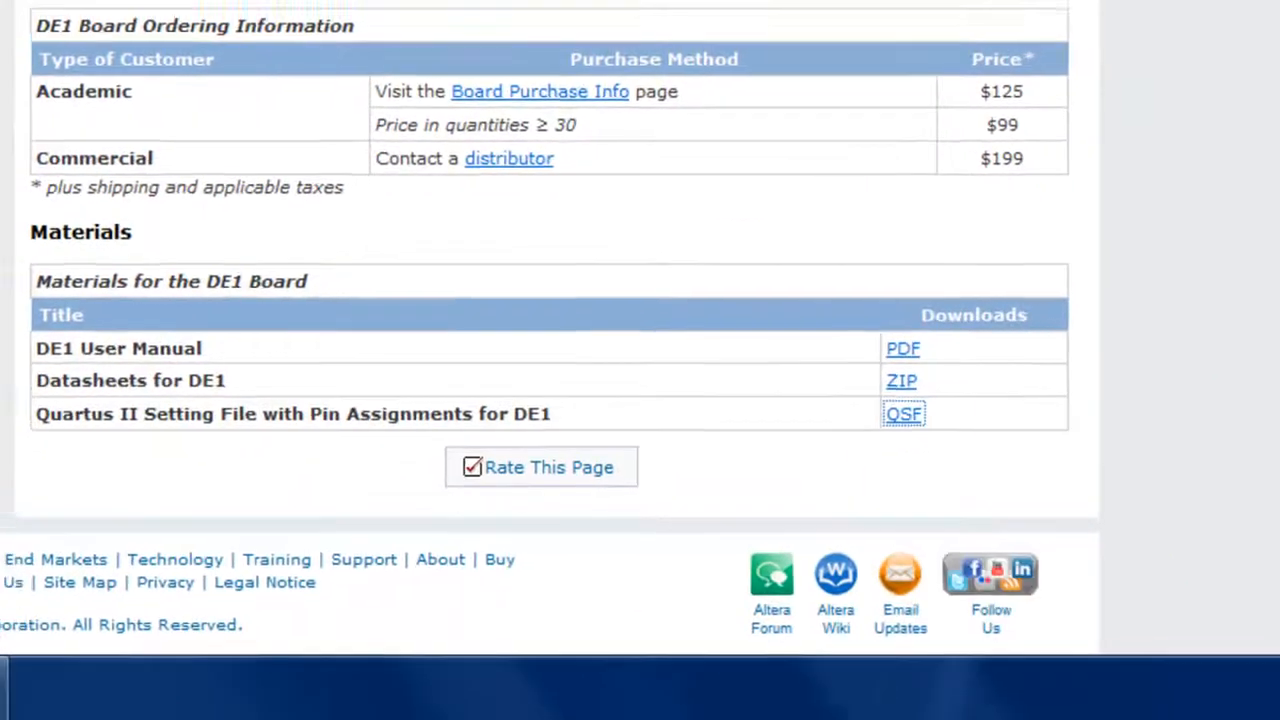
pyautogui.click(902, 413)
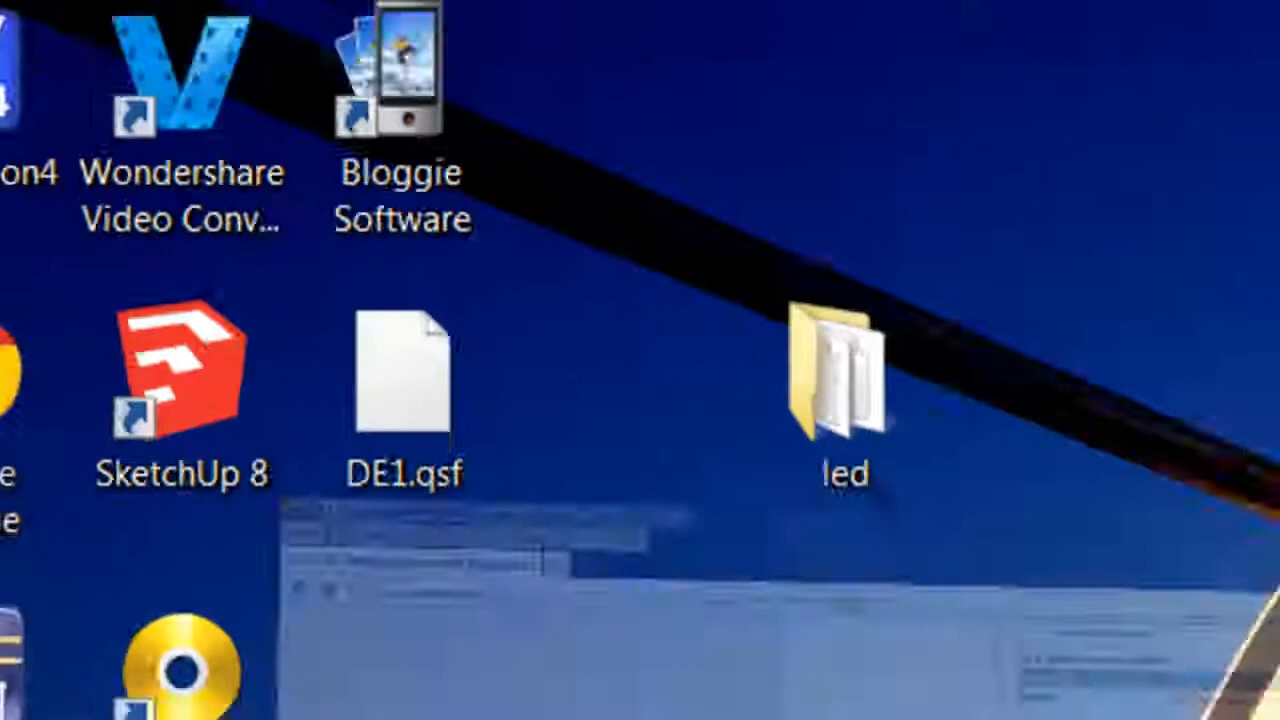
# Import the pin assignments from Desktop/DE1.qsf into the led project.
pyautogui.click(407, 375)
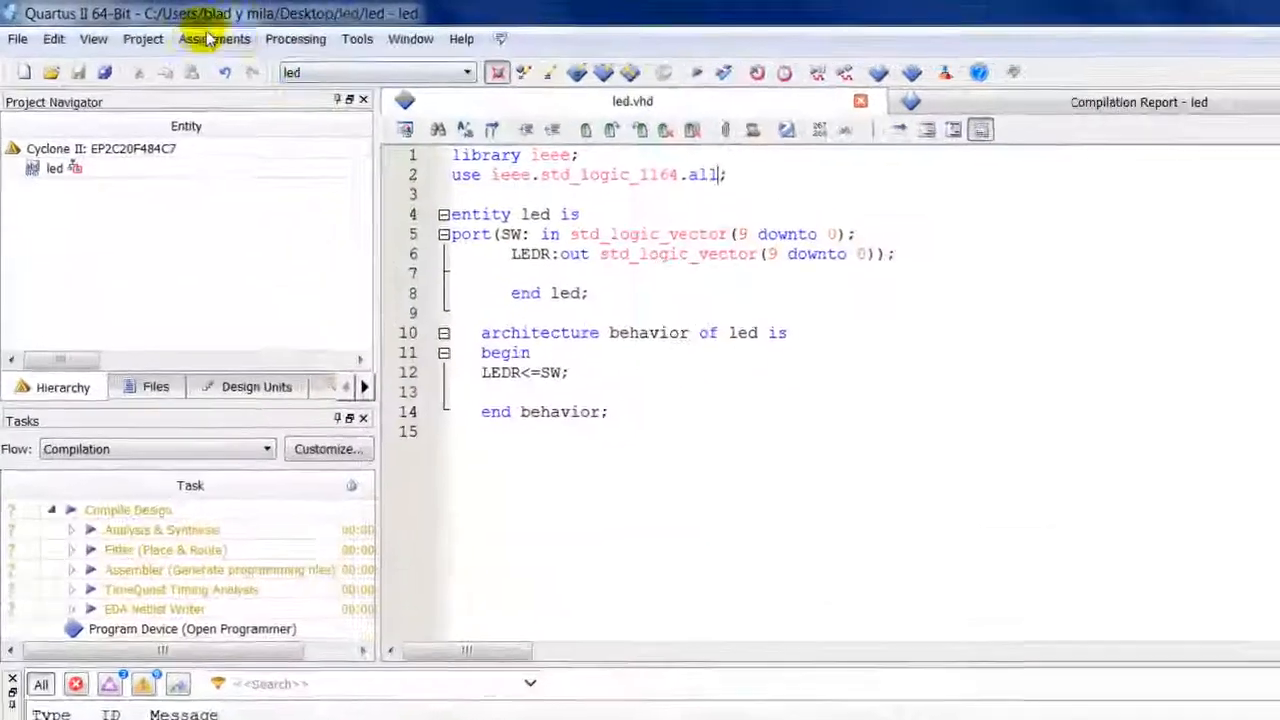
pyautogui.click(216, 39)
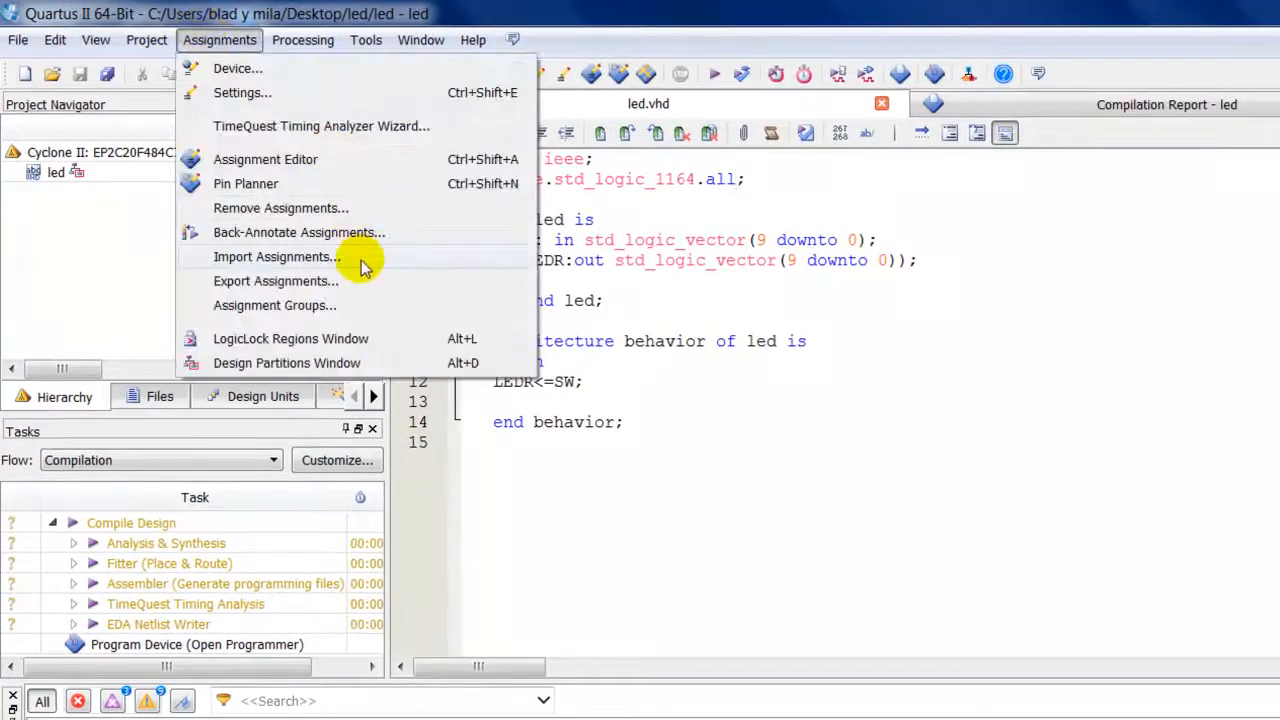
pyautogui.click(276, 257)
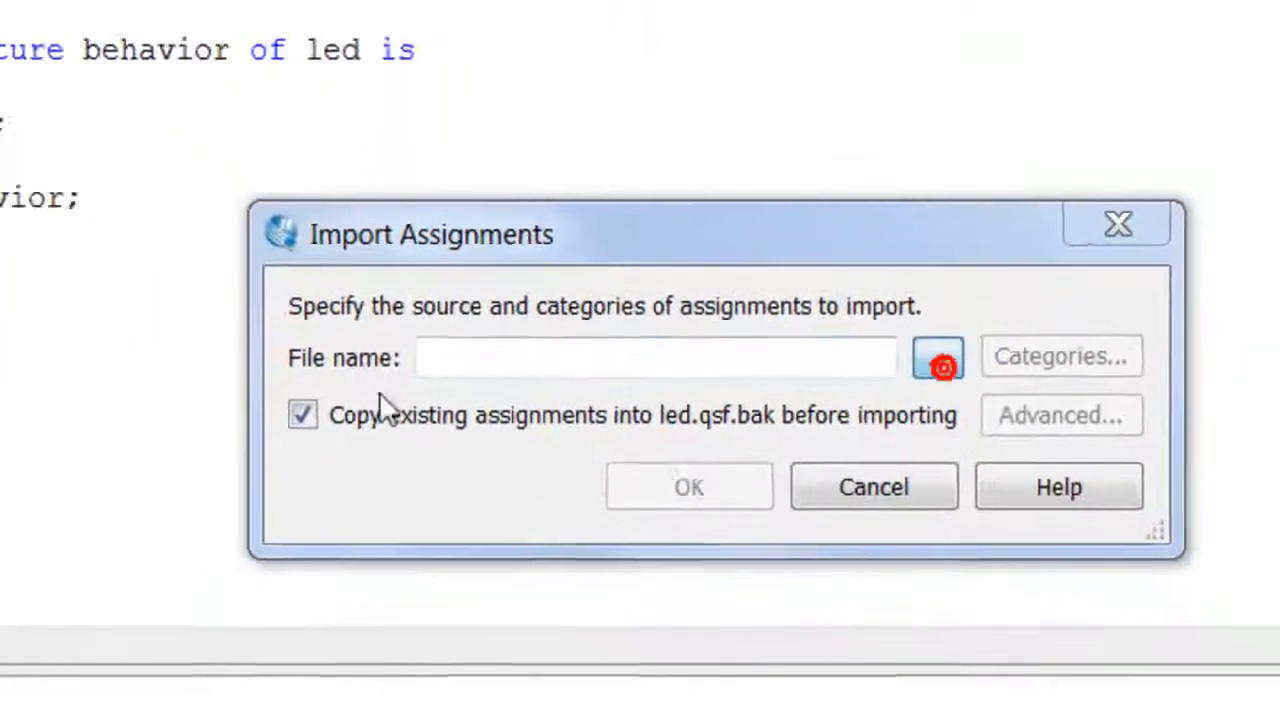
pyautogui.click(937, 357)
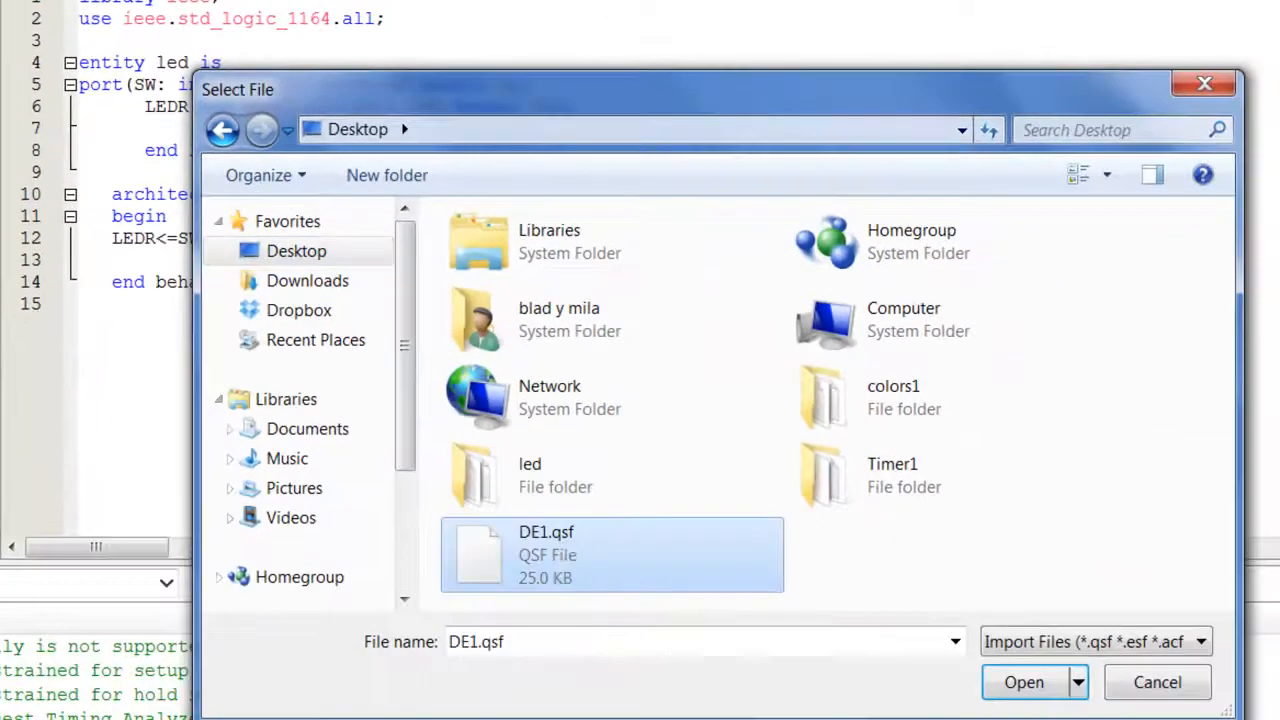
pyautogui.click(1025, 681)
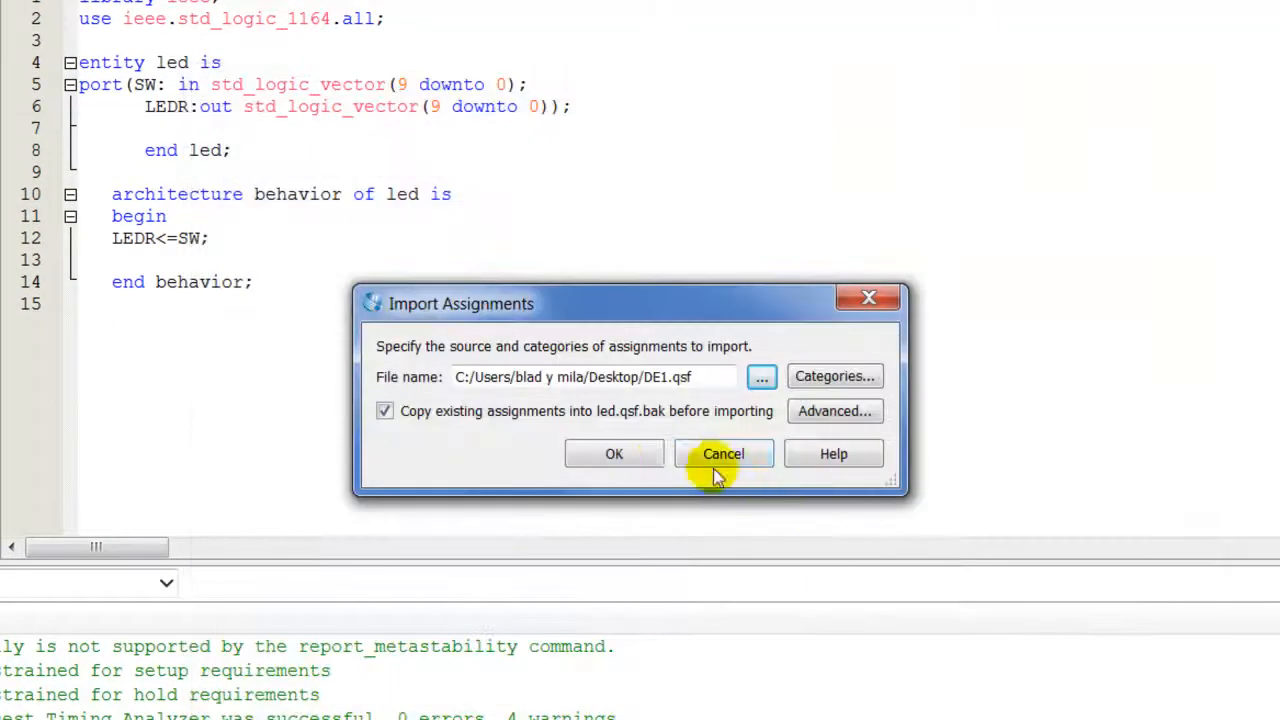
pyautogui.click(723, 453)
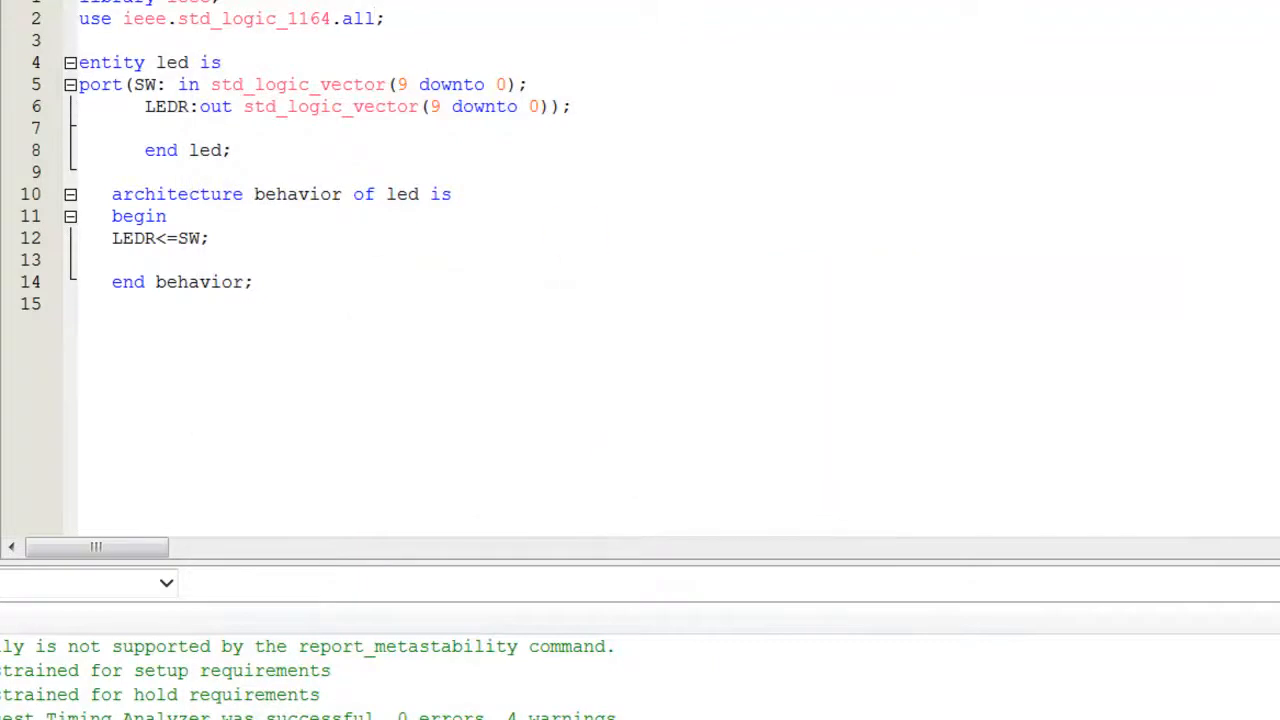
pyautogui.click(237, 43)
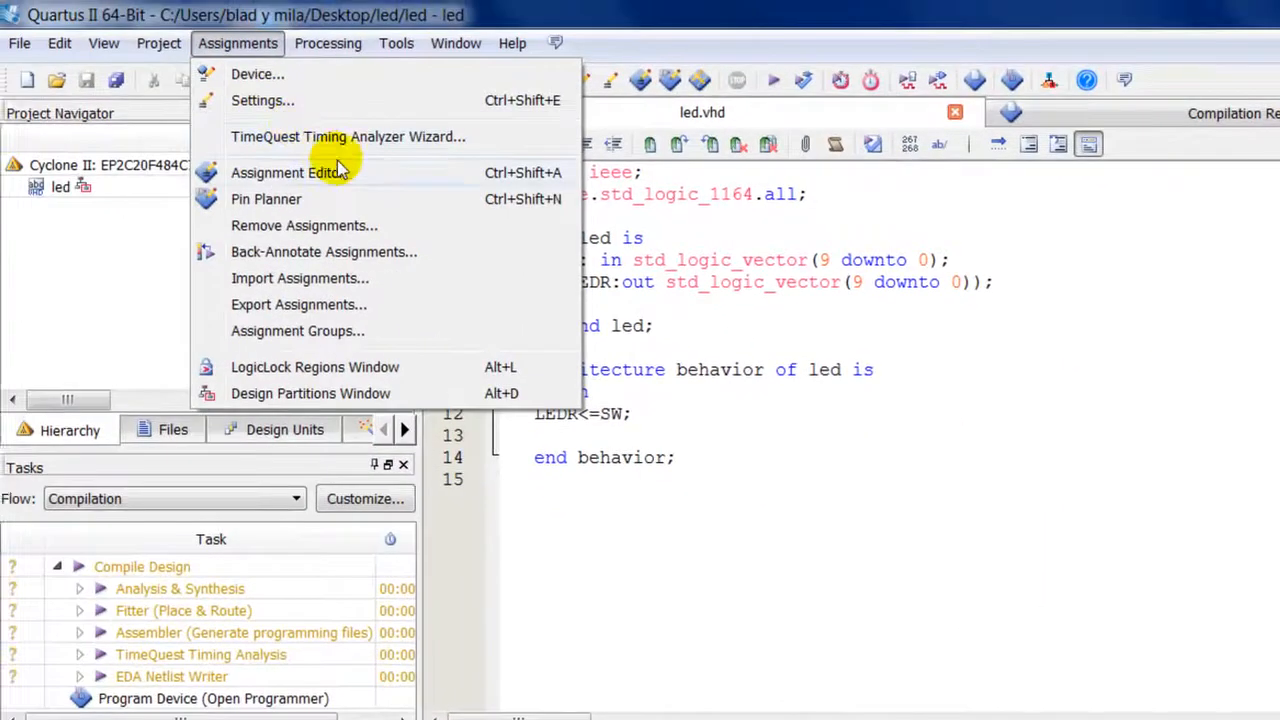
# Review the imported DE1 location assignments, including SW[0]–SW[9], in the Assignment Editor.
pyautogui.click(285, 172)
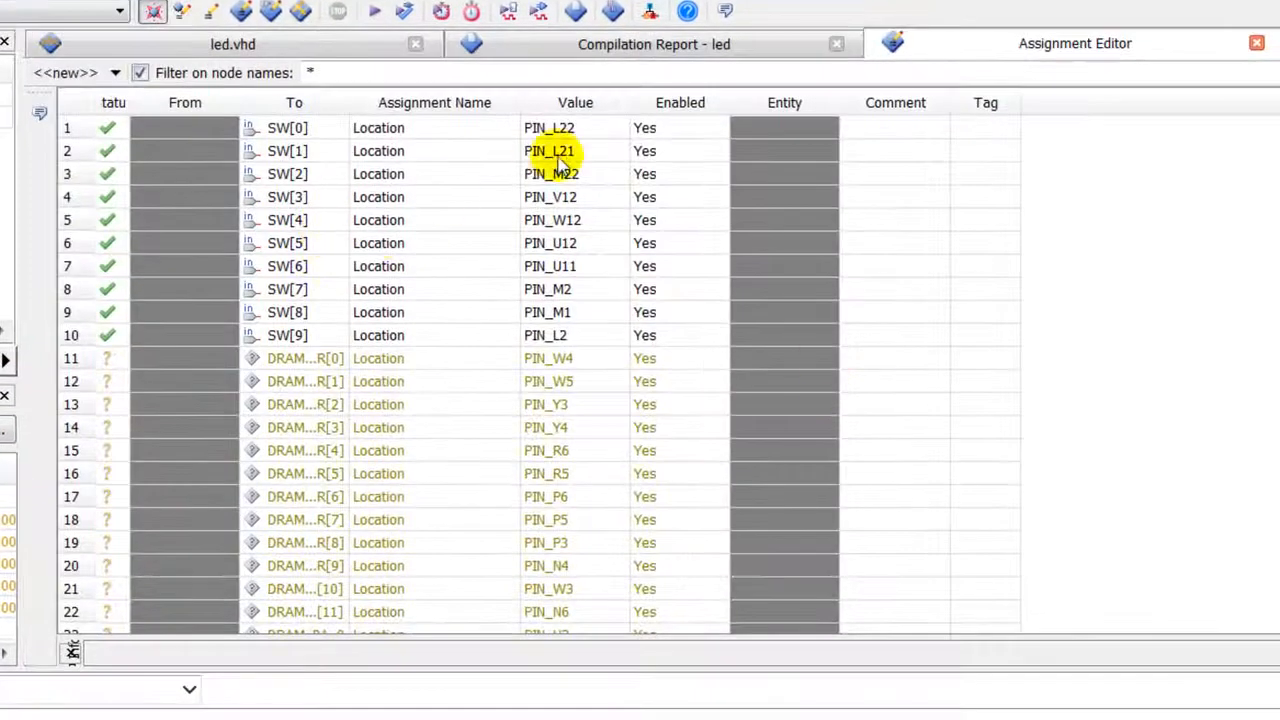
pyautogui.scroll(-3)
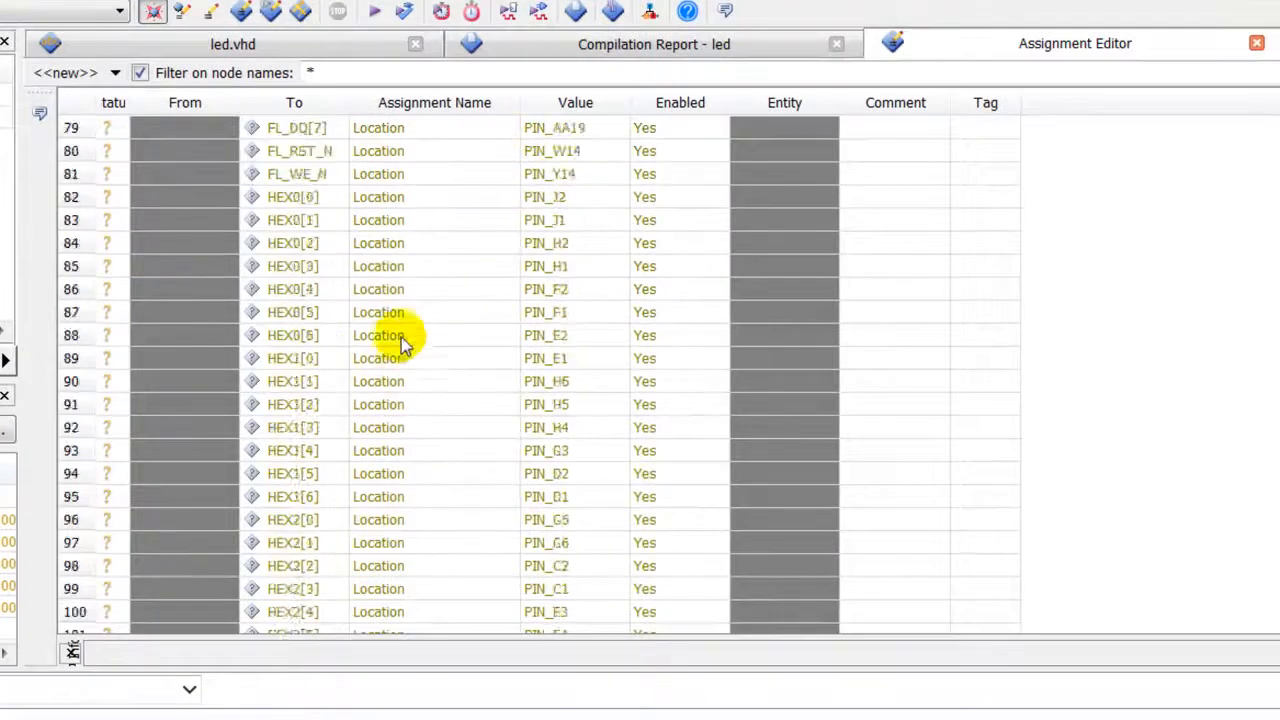
pyautogui.scroll(-3)
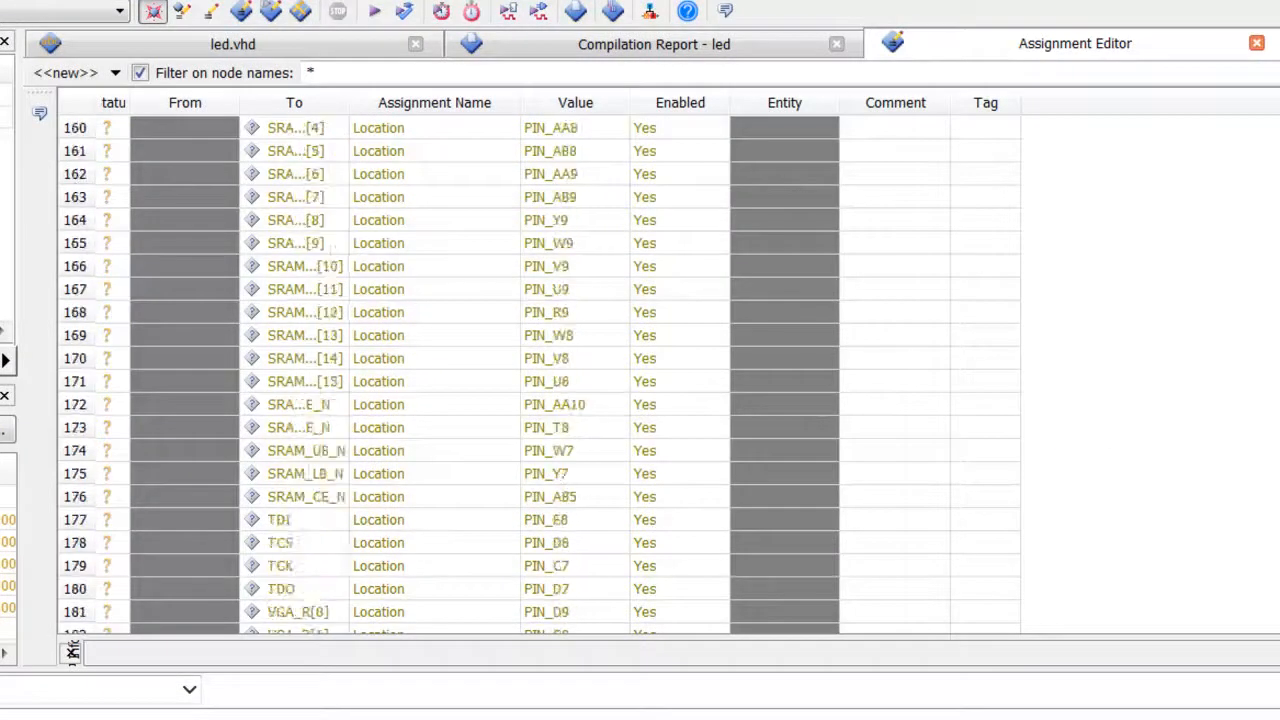
pyautogui.scroll(-3)
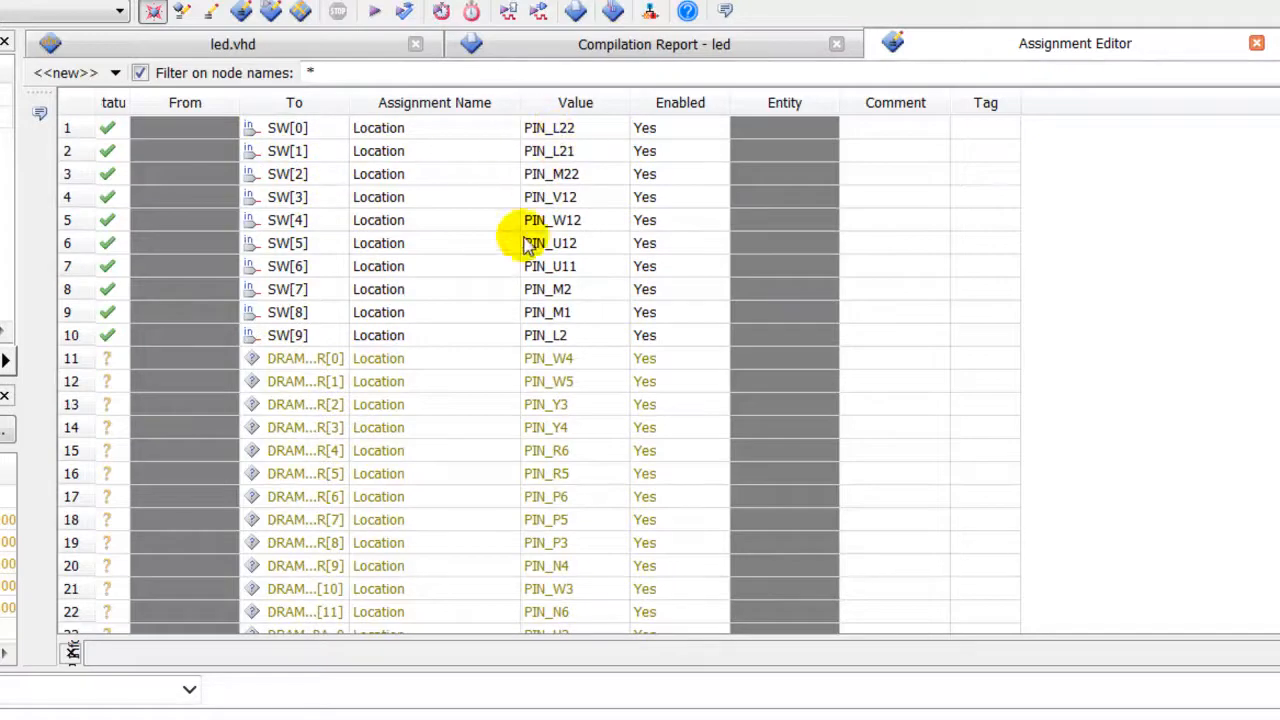
pyautogui.scroll(-3)
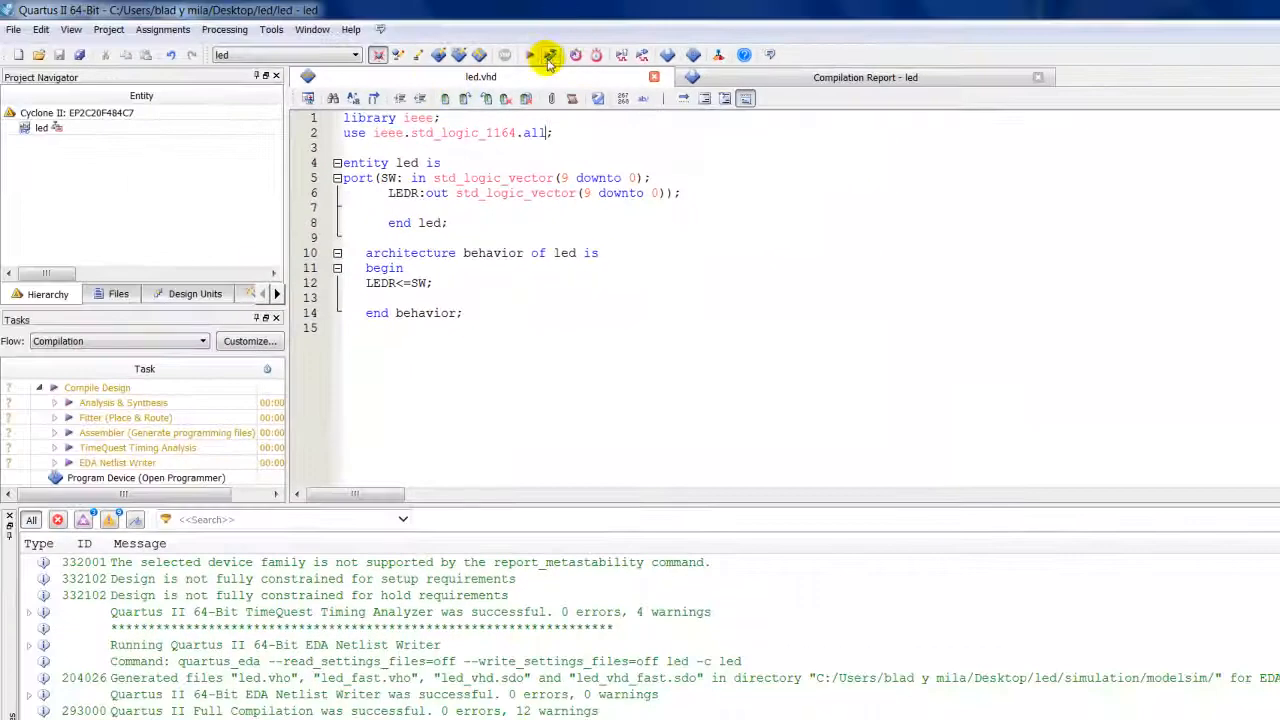
# Recompile led with the imported pin assignments, succeeding with 275 warnings.
pyautogui.click(540, 55)
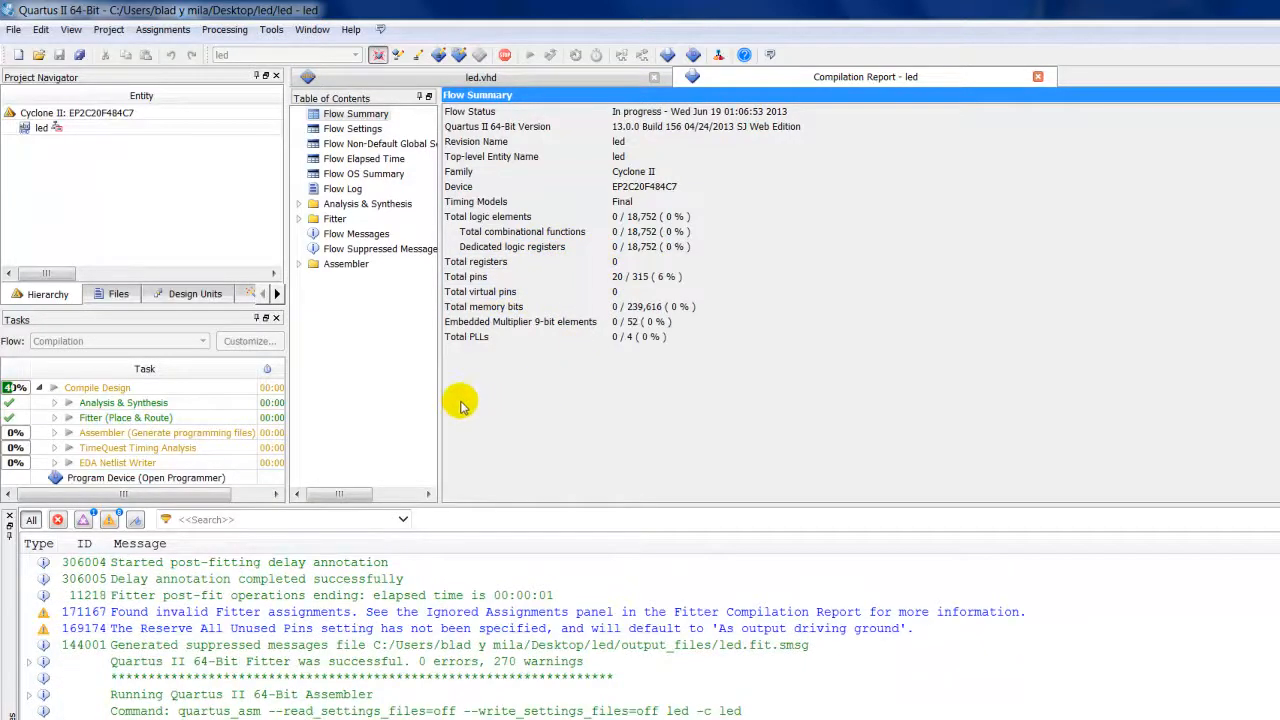
pyautogui.moveTo(545, 370)
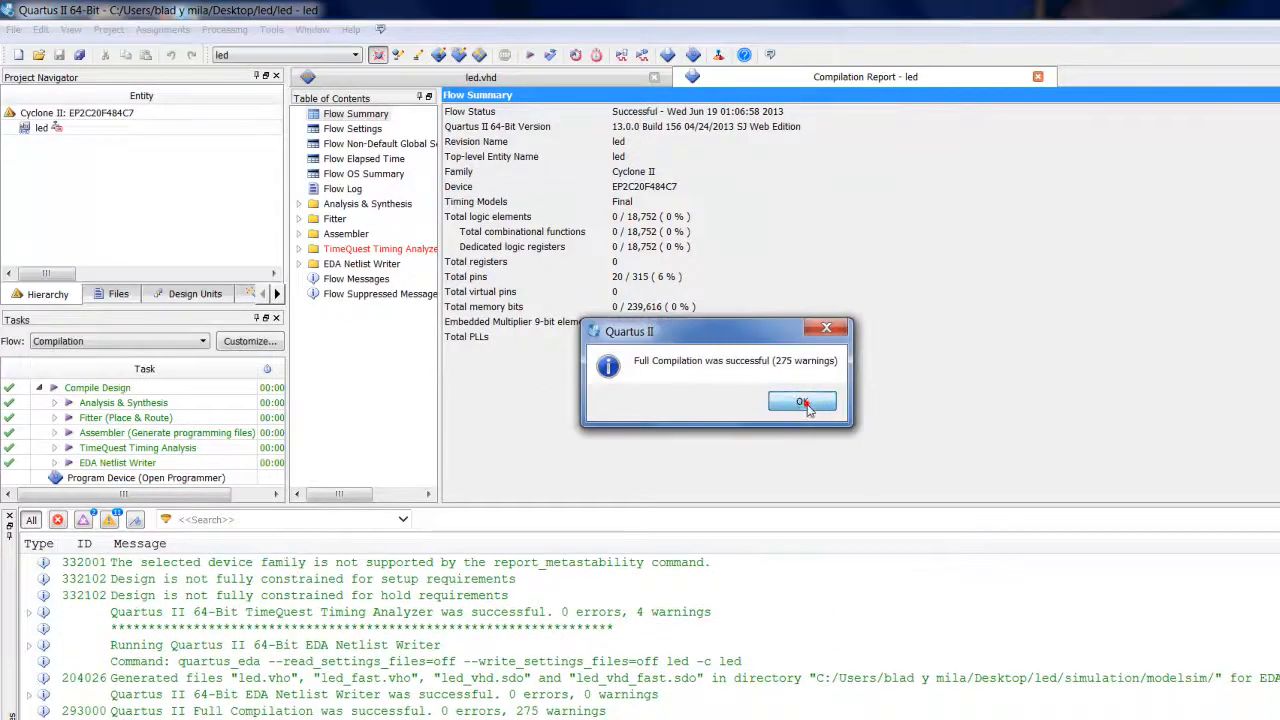
pyautogui.click(803, 402)
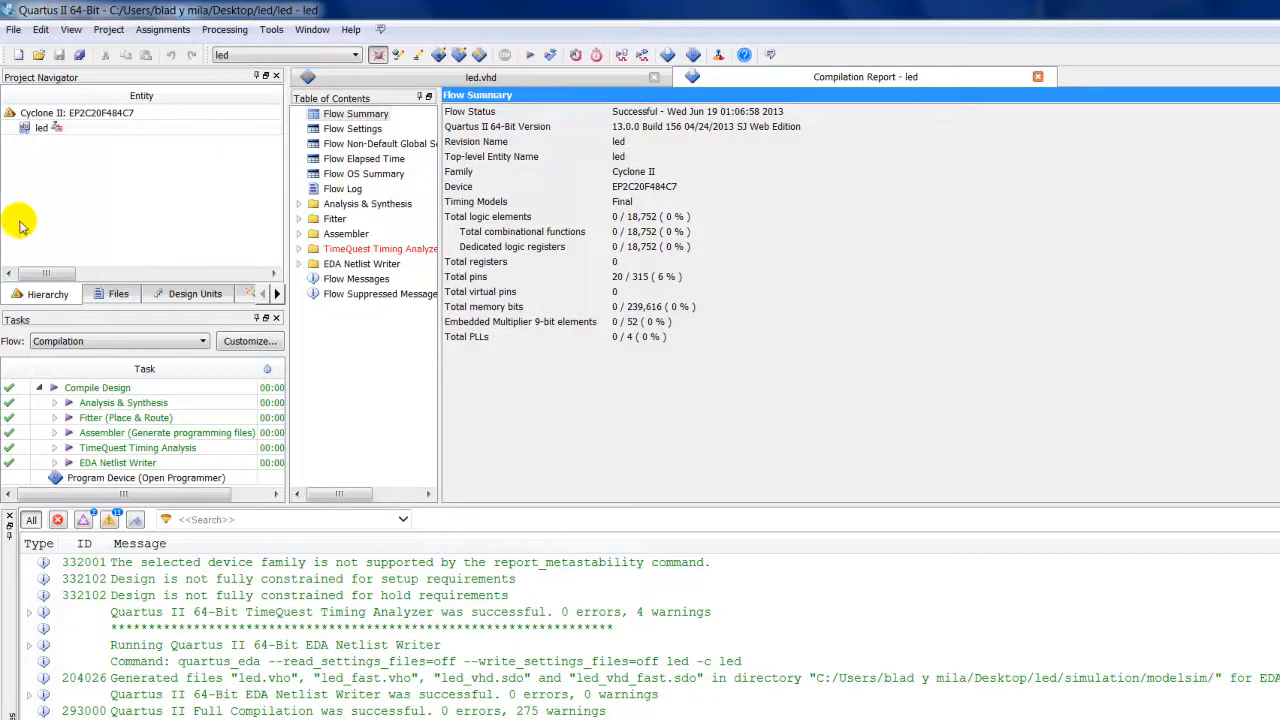
pyautogui.moveTo(272, 464)
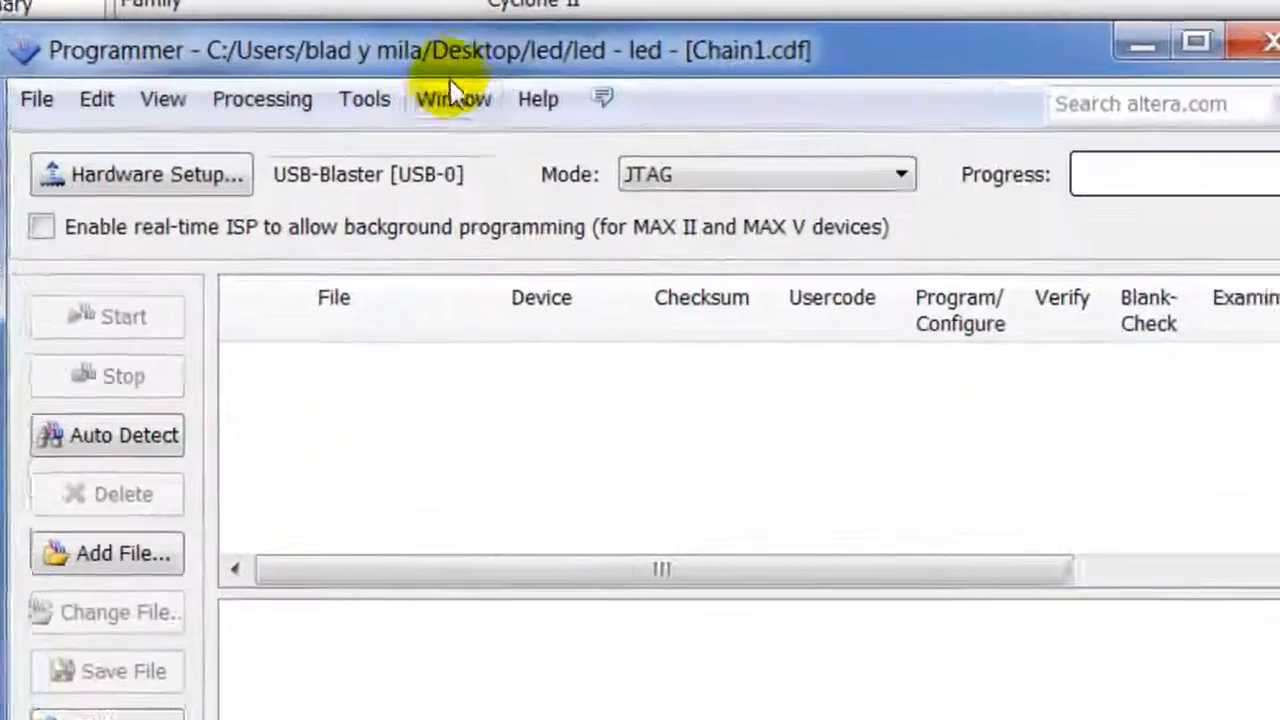
# Set the Programmer's hardware to USB-Blaster.
pyautogui.click(140, 174)
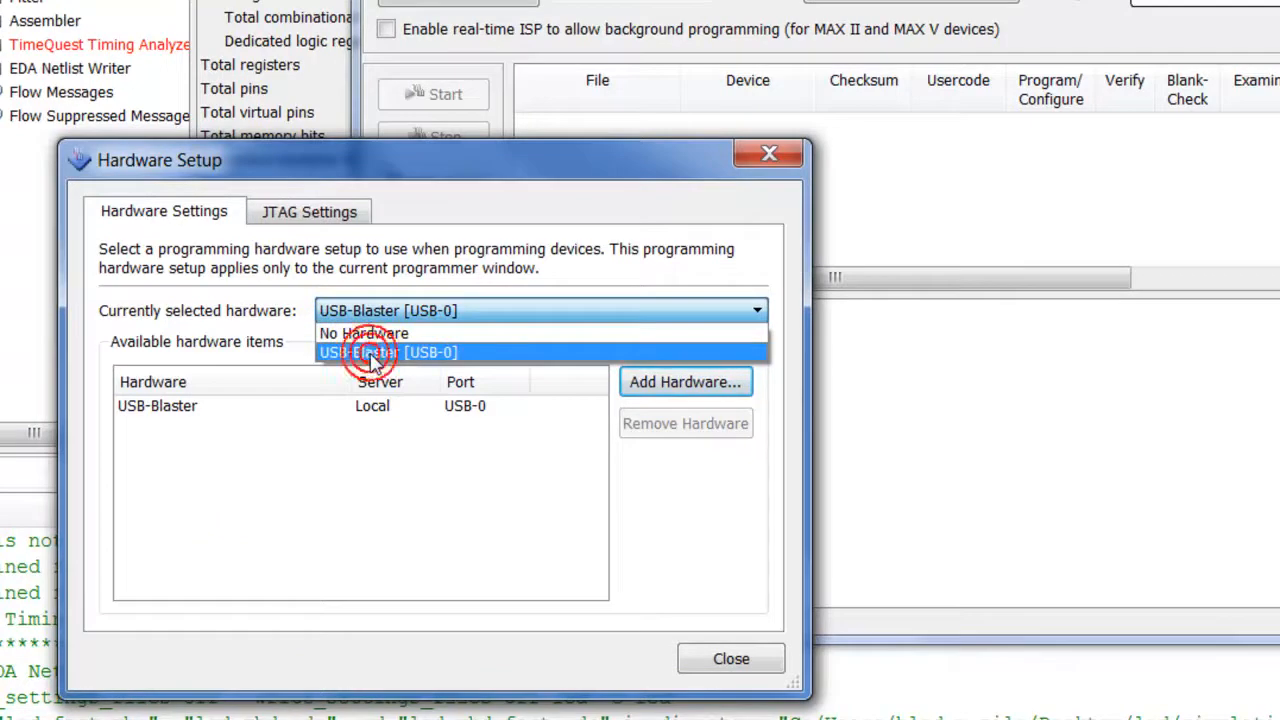
pyautogui.click(373, 352)
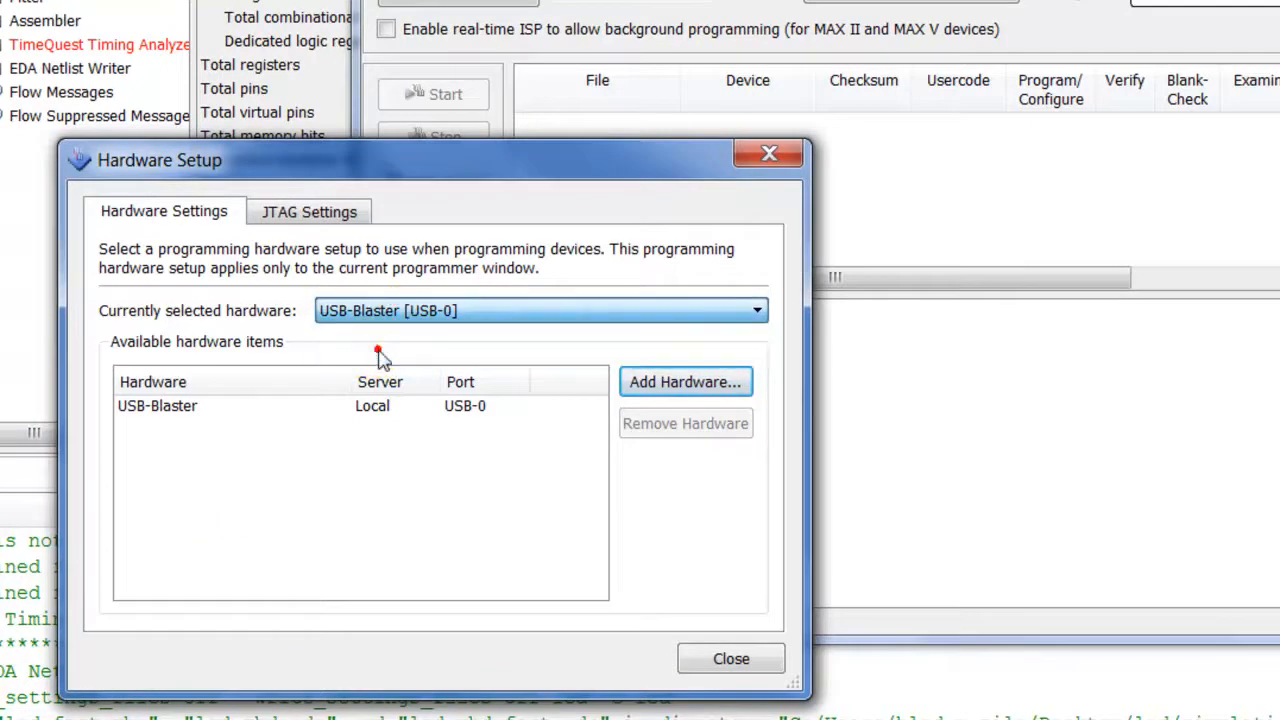
pyautogui.moveTo(726, 658)
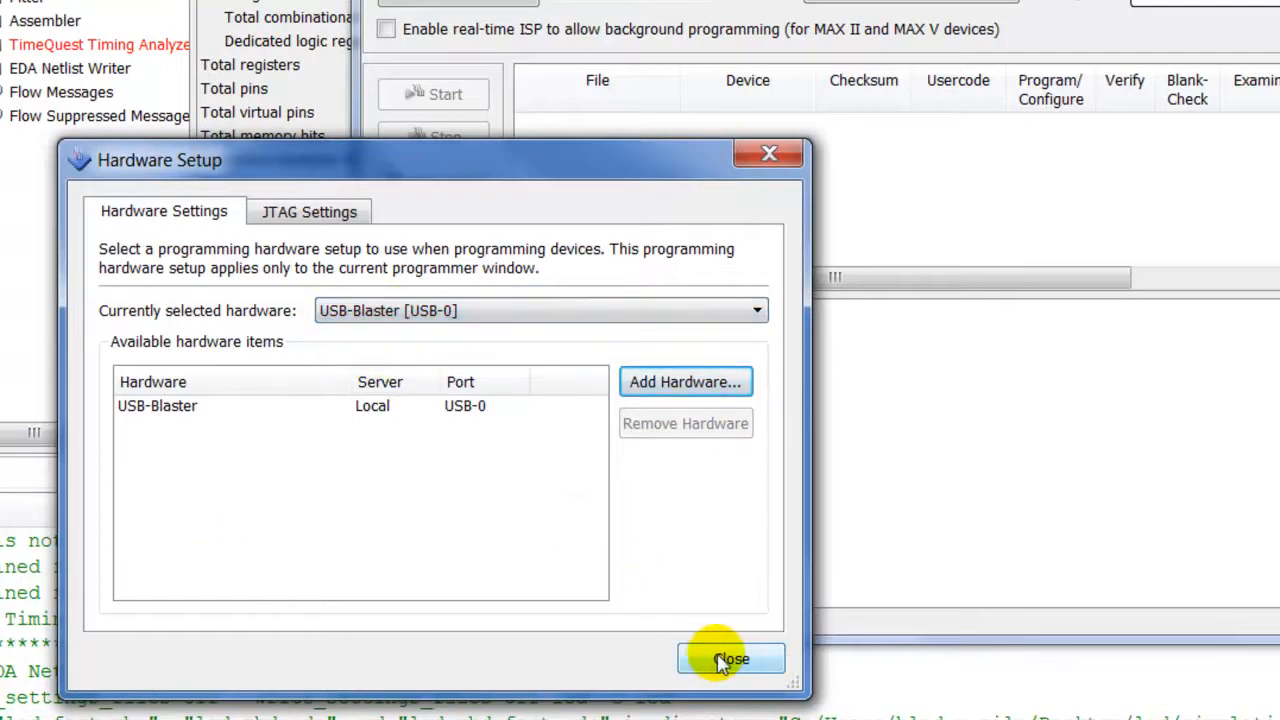
pyautogui.click(730, 658)
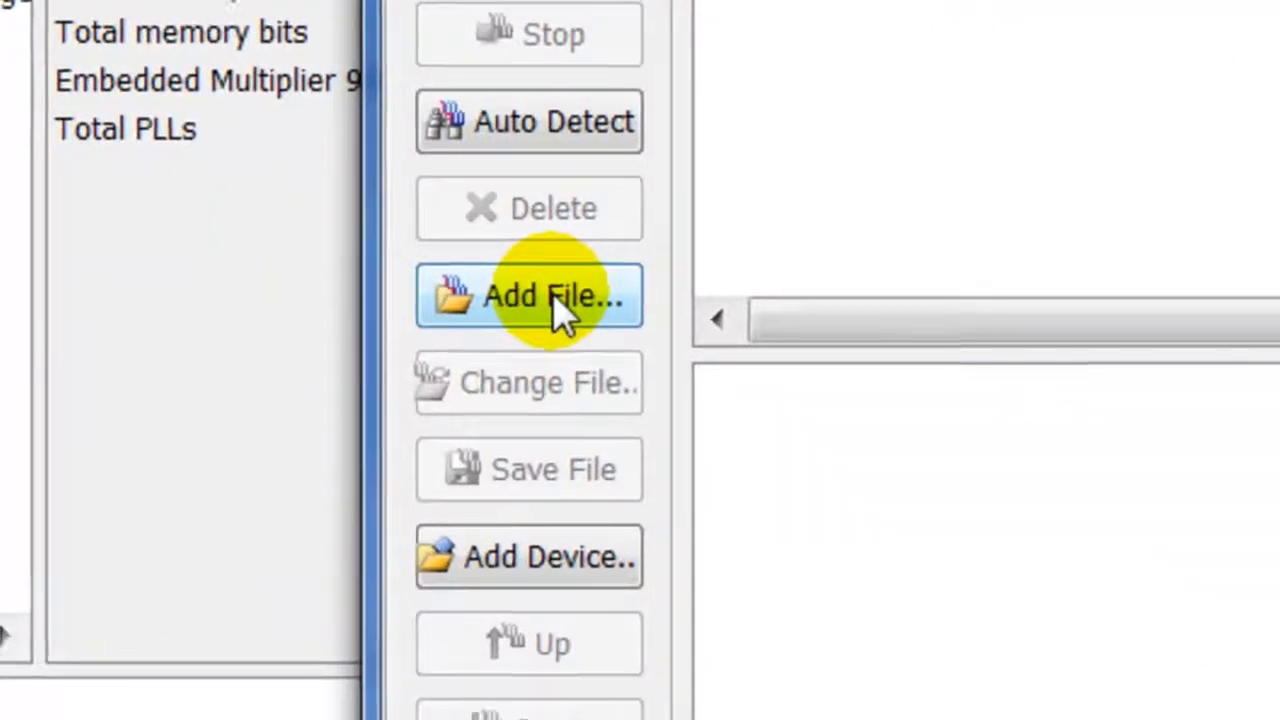
# Add output_files/led.sof, program the board to 100% success, and close the Programmer.
pyautogui.click(528, 295)
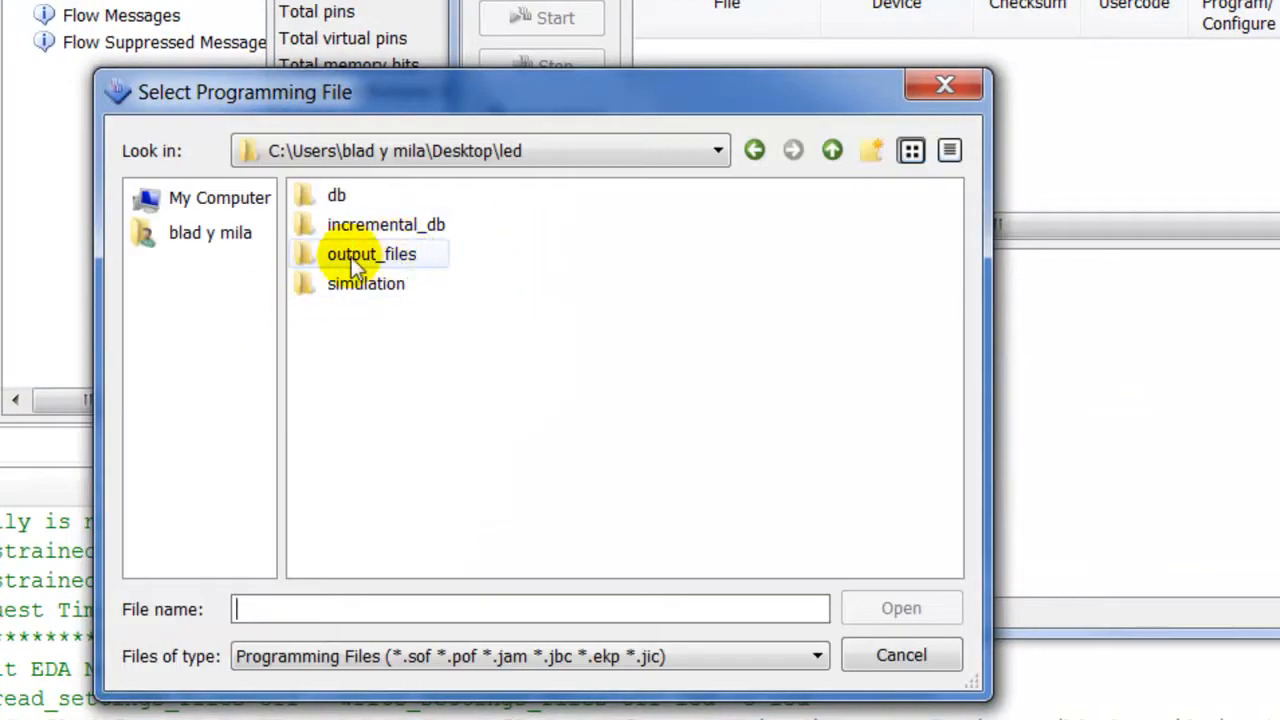
pyautogui.doubleClick(371, 253)
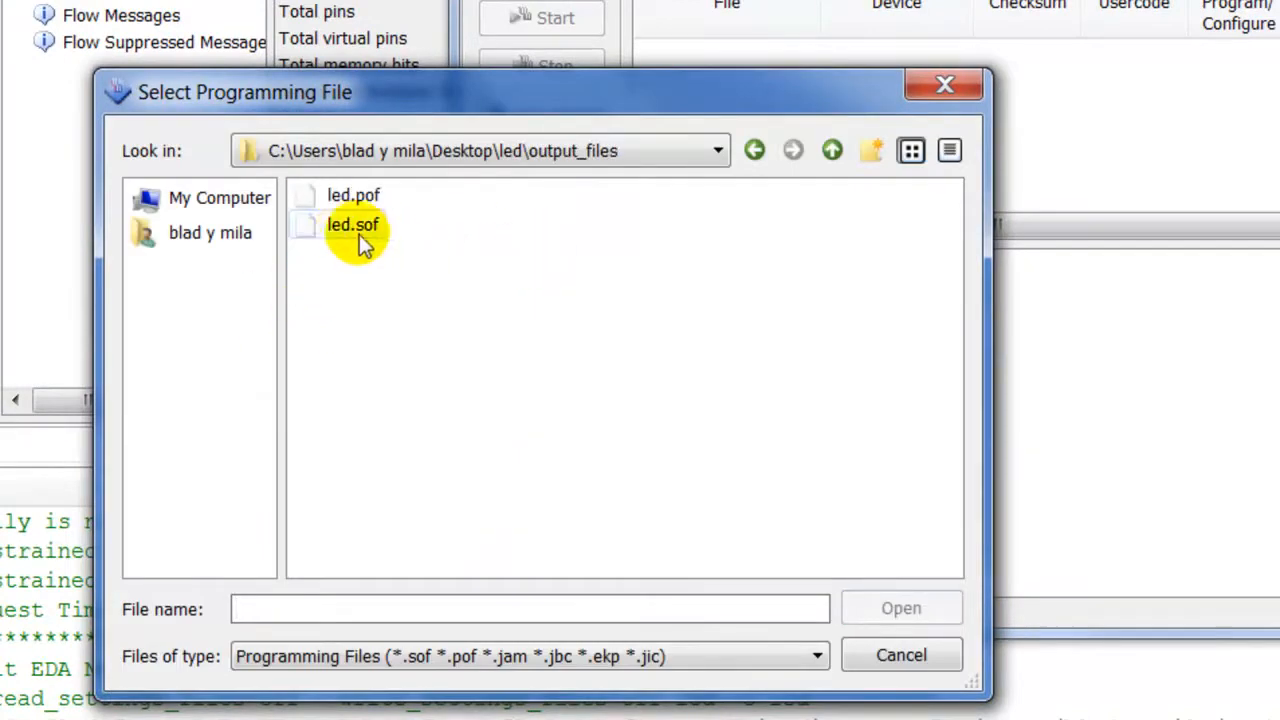
pyautogui.click(352, 224)
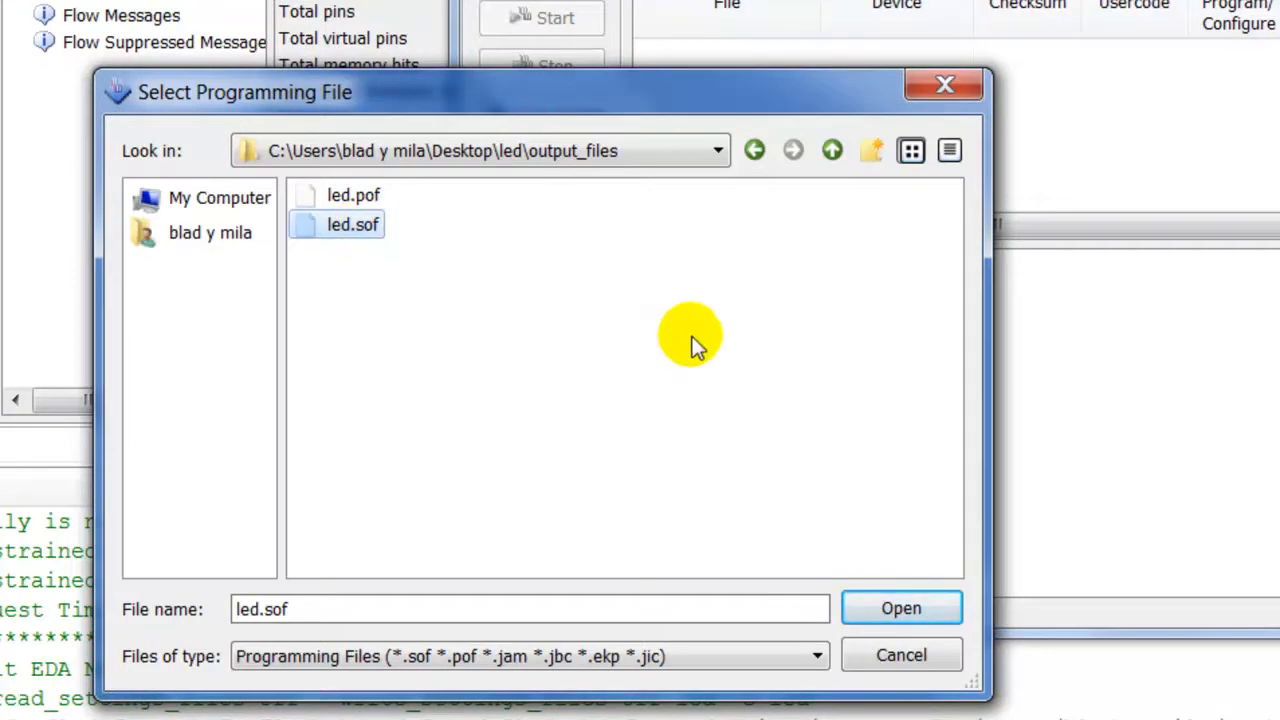
pyautogui.click(899, 608)
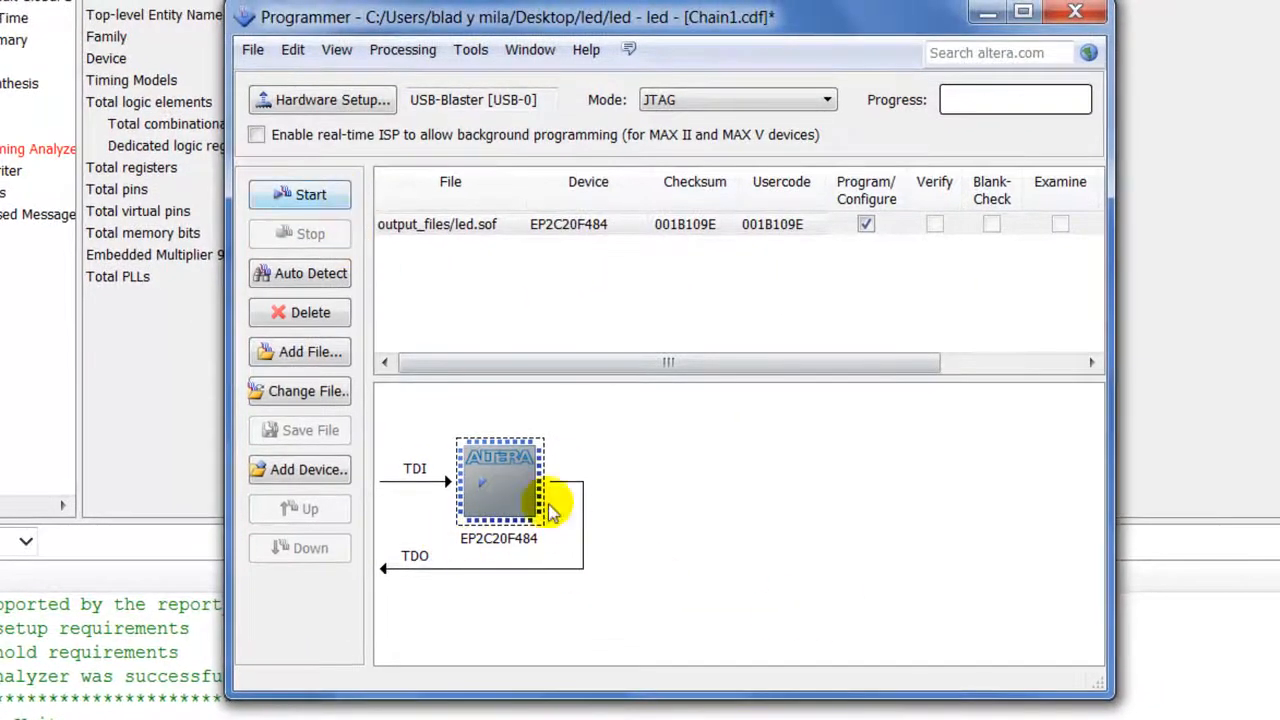
pyautogui.moveTo(310, 195)
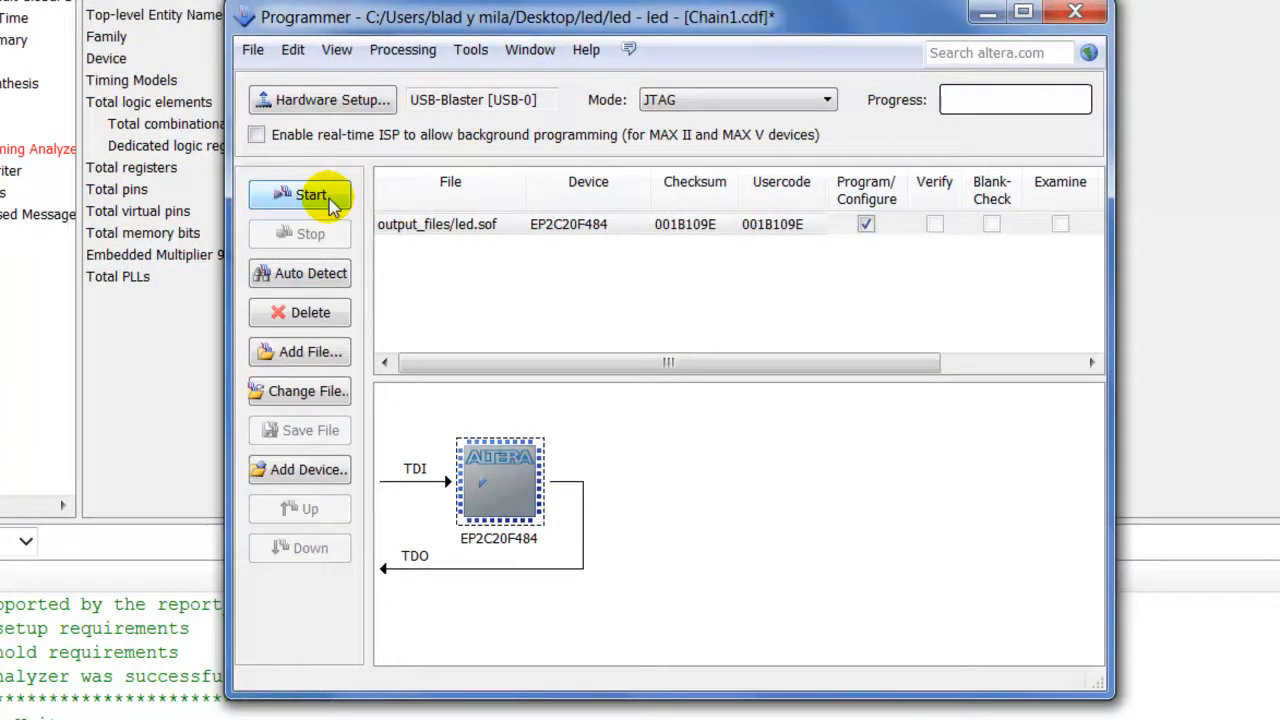
pyautogui.click(310, 194)
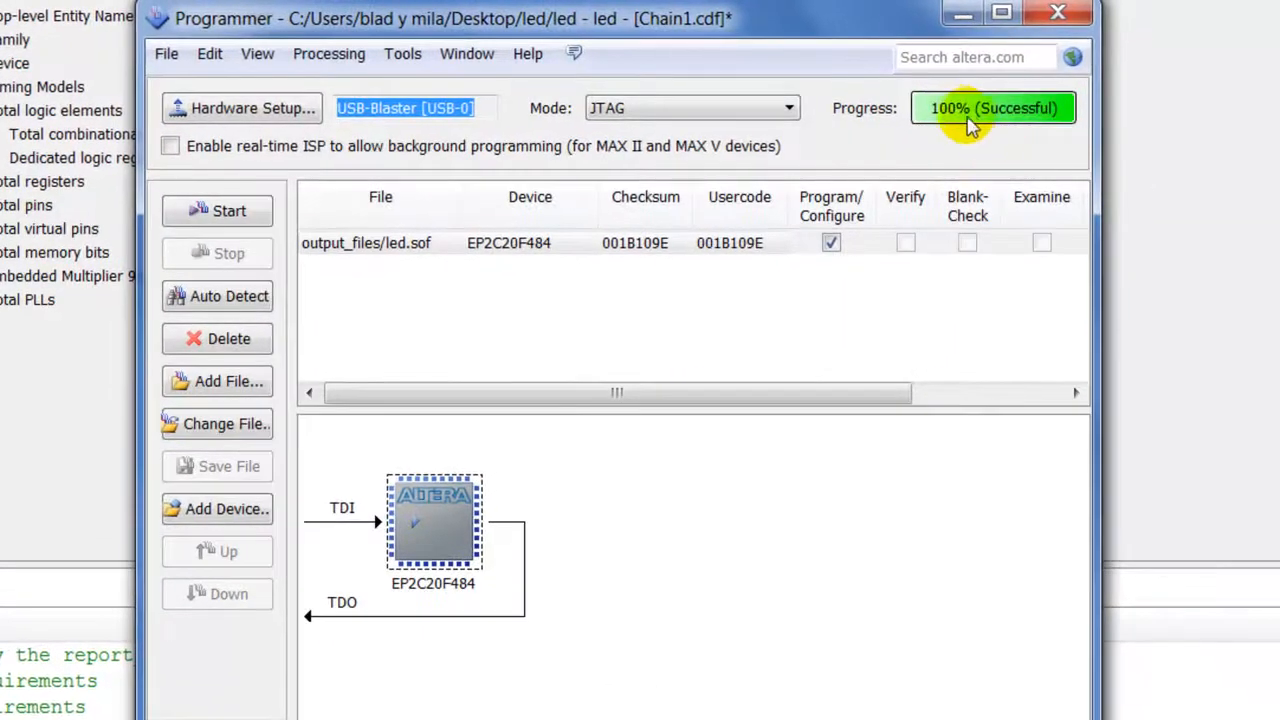
pyautogui.moveTo(1087, 40)
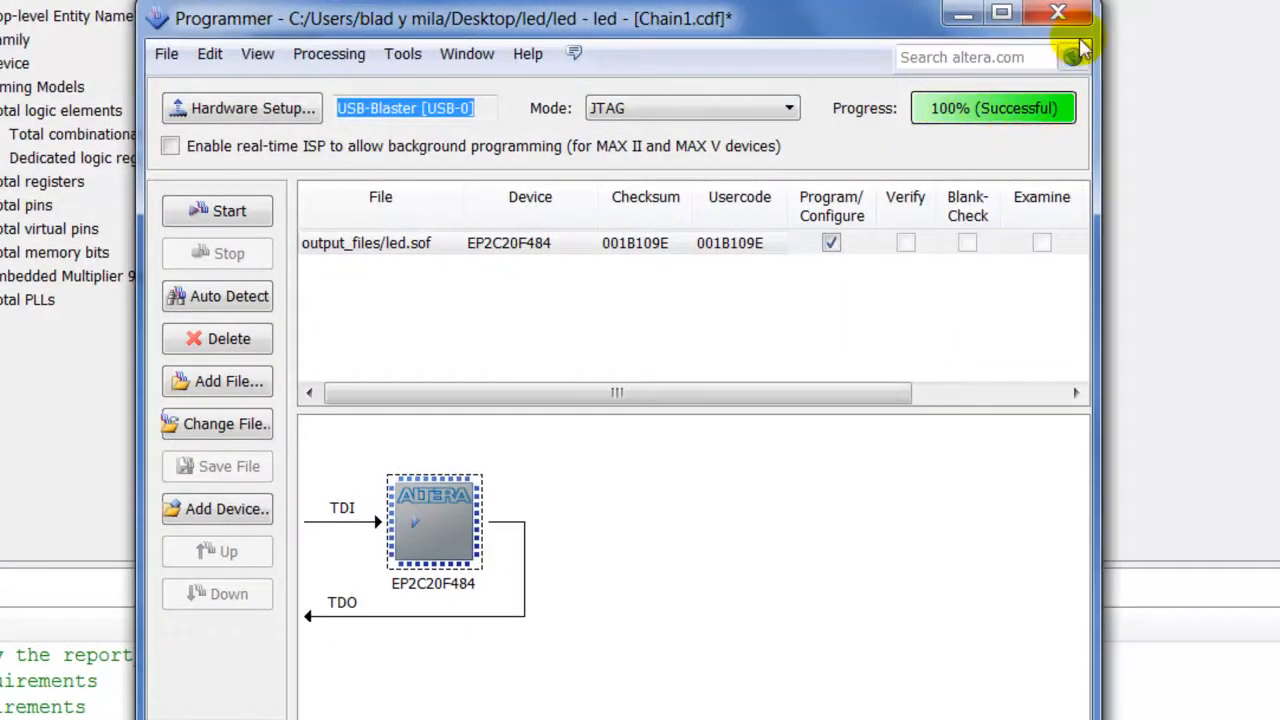
pyautogui.click(1046, 17)
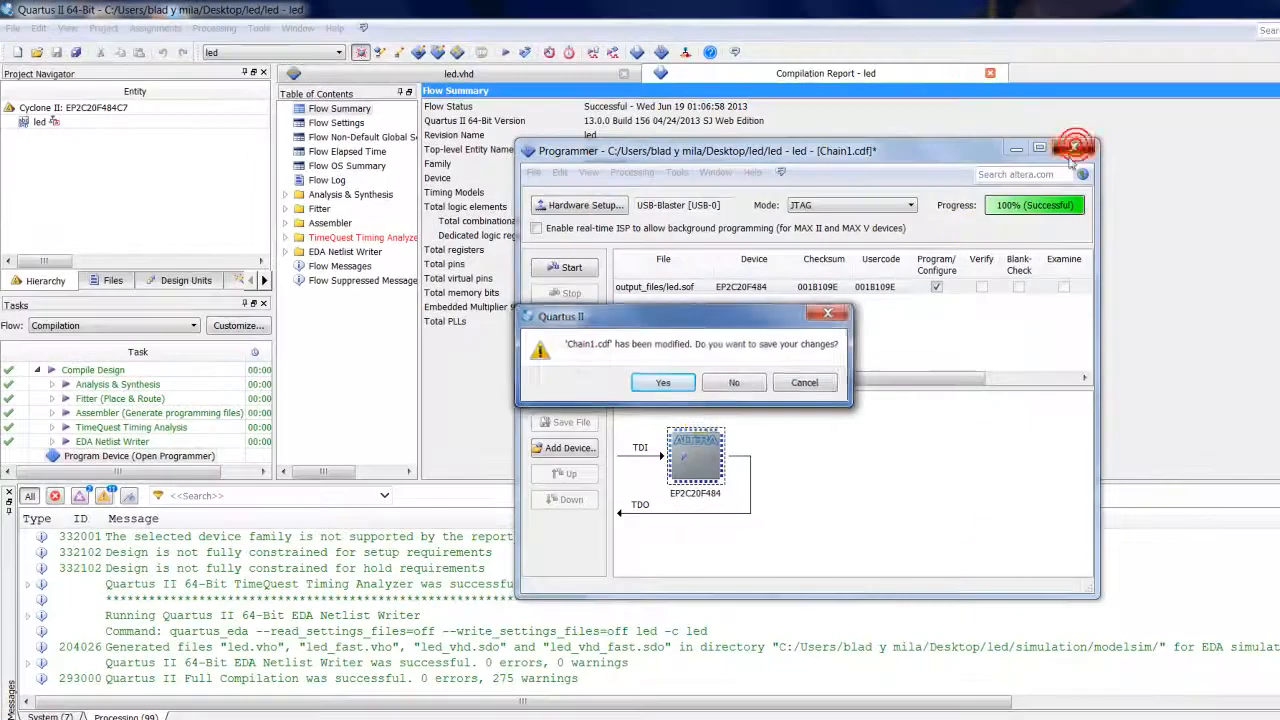
# Answer the Chain1.cdf save prompt, returning to the Flow Summary with 20 of 315 pins used.
pyautogui.click(733, 382)
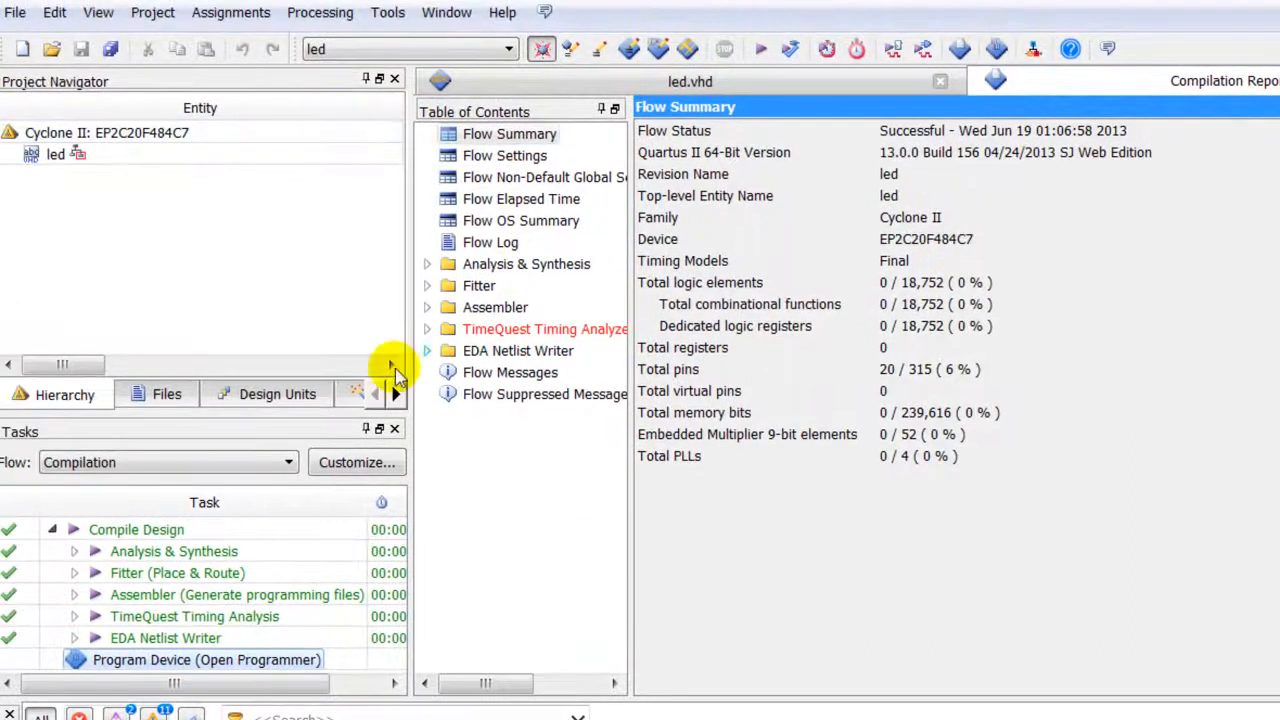
pyautogui.moveTo(805, 172)
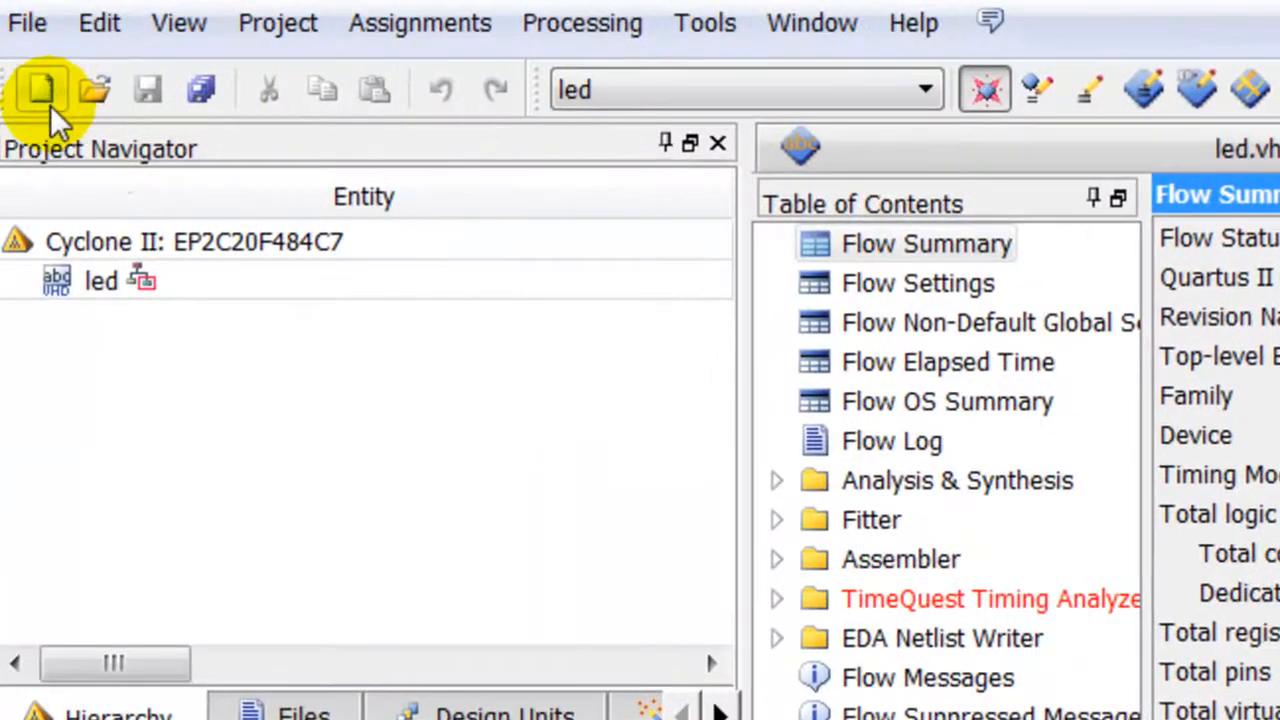
# Create a University Program VWF file and insert all design pins, SW and LEDR, via Node Finder.
pyautogui.click(43, 90)
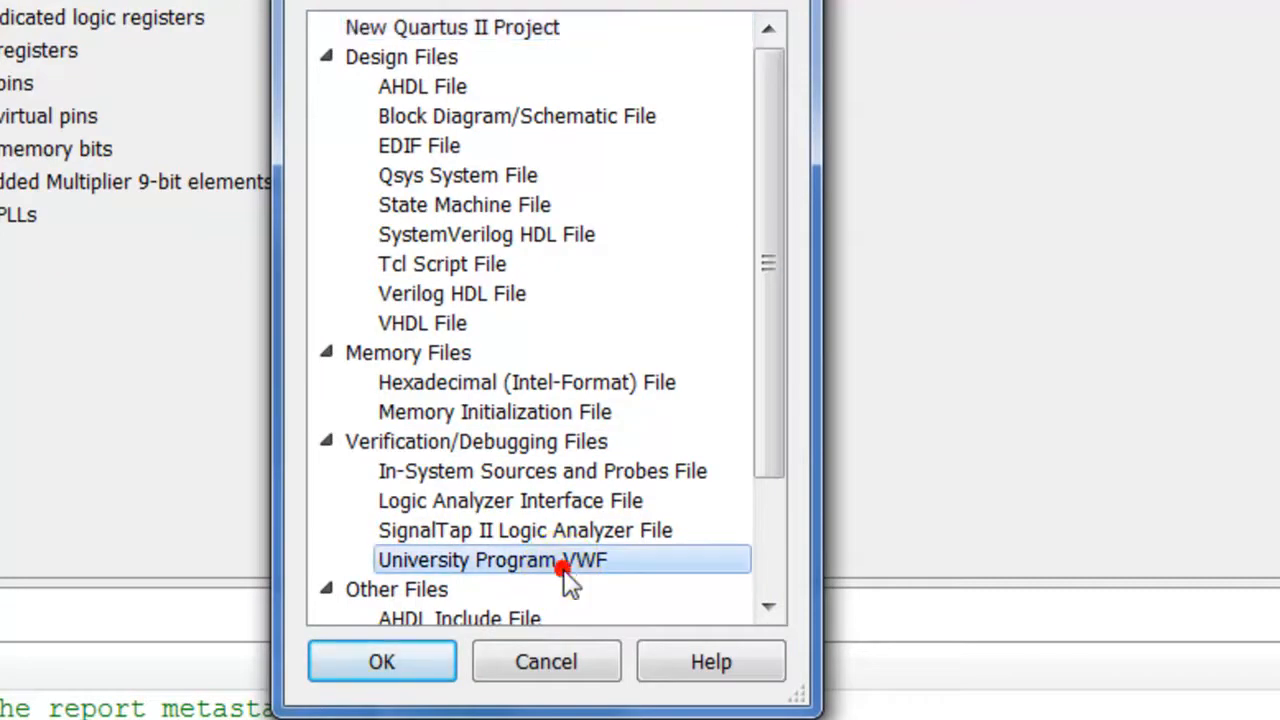
pyautogui.click(381, 661)
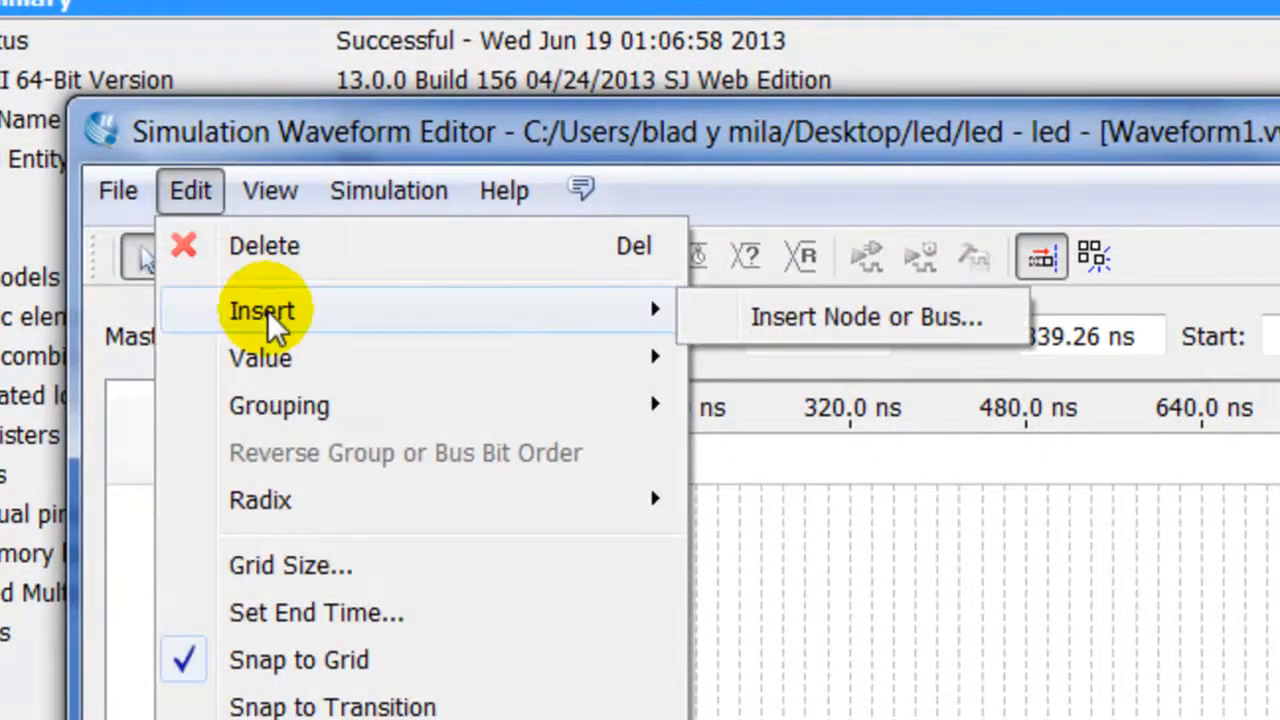
pyautogui.moveTo(804, 330)
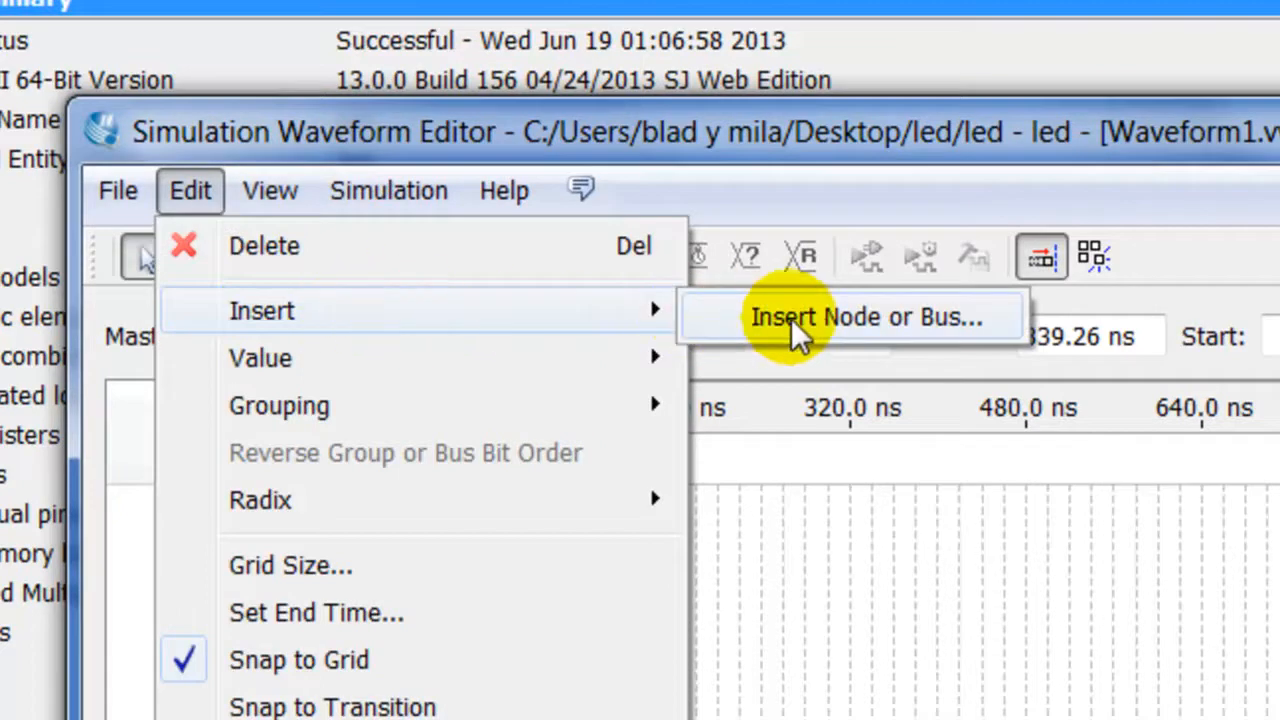
pyautogui.click(864, 318)
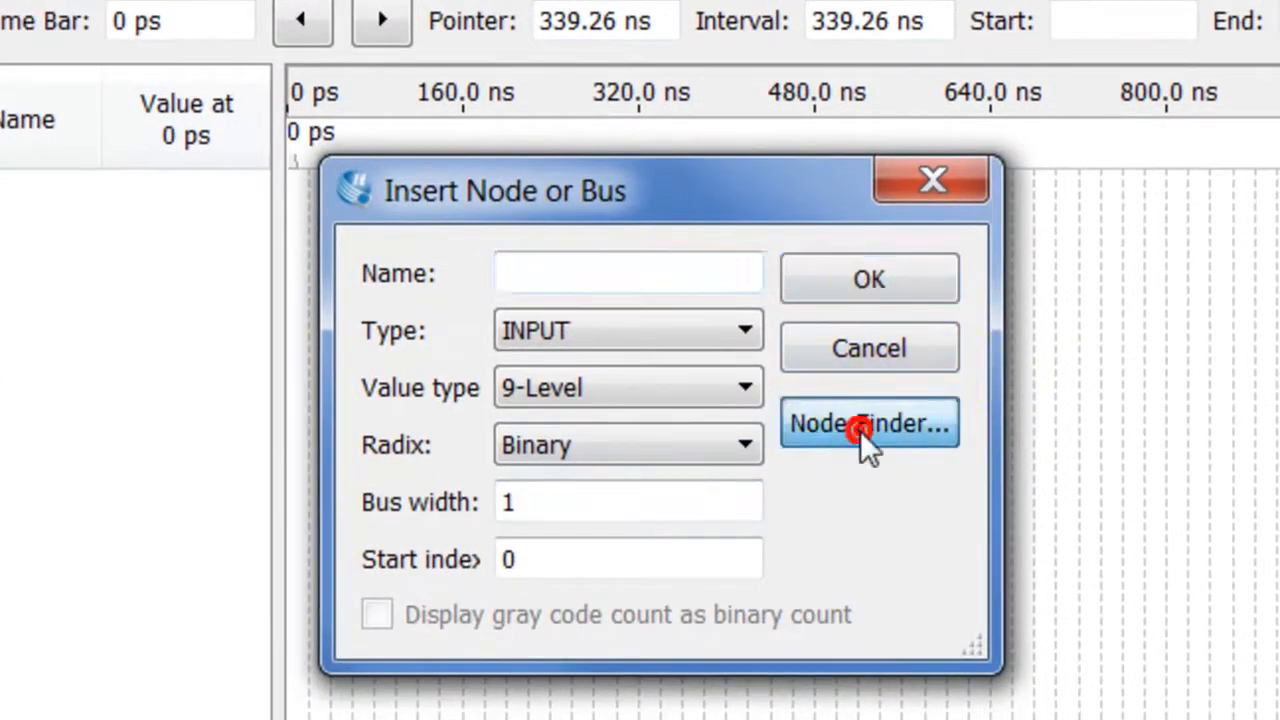
pyautogui.click(868, 423)
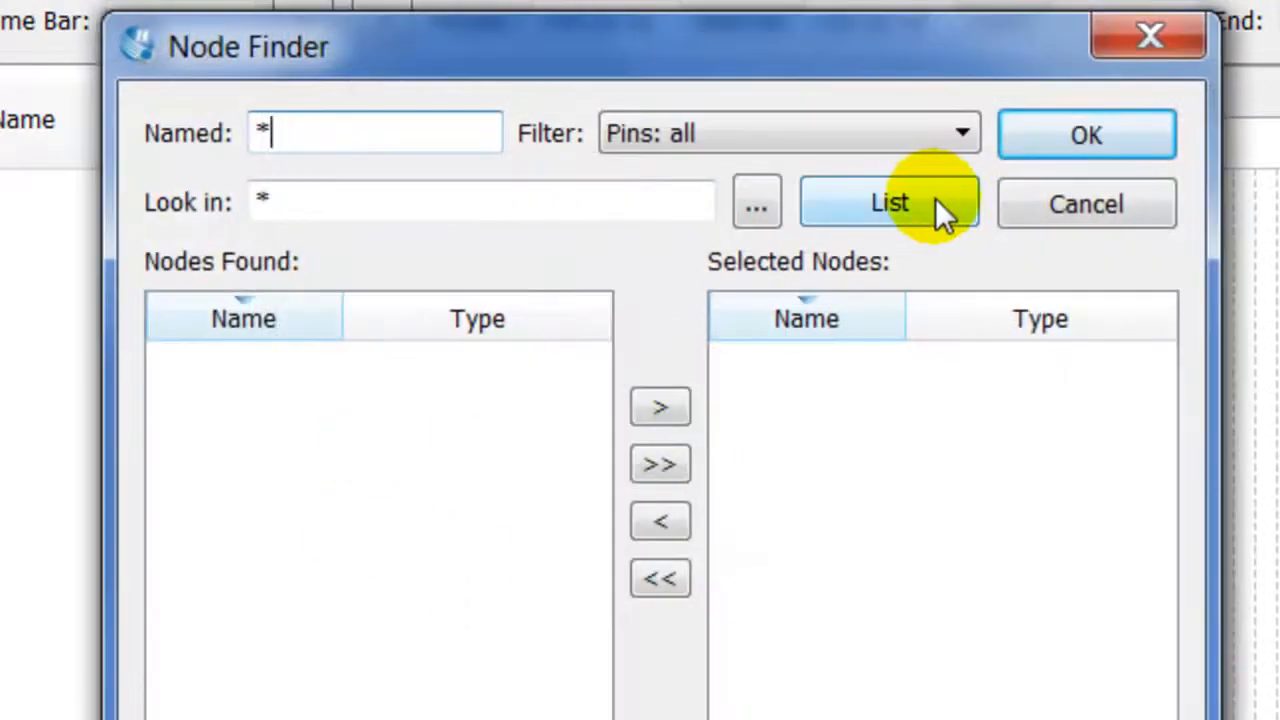
pyautogui.click(888, 202)
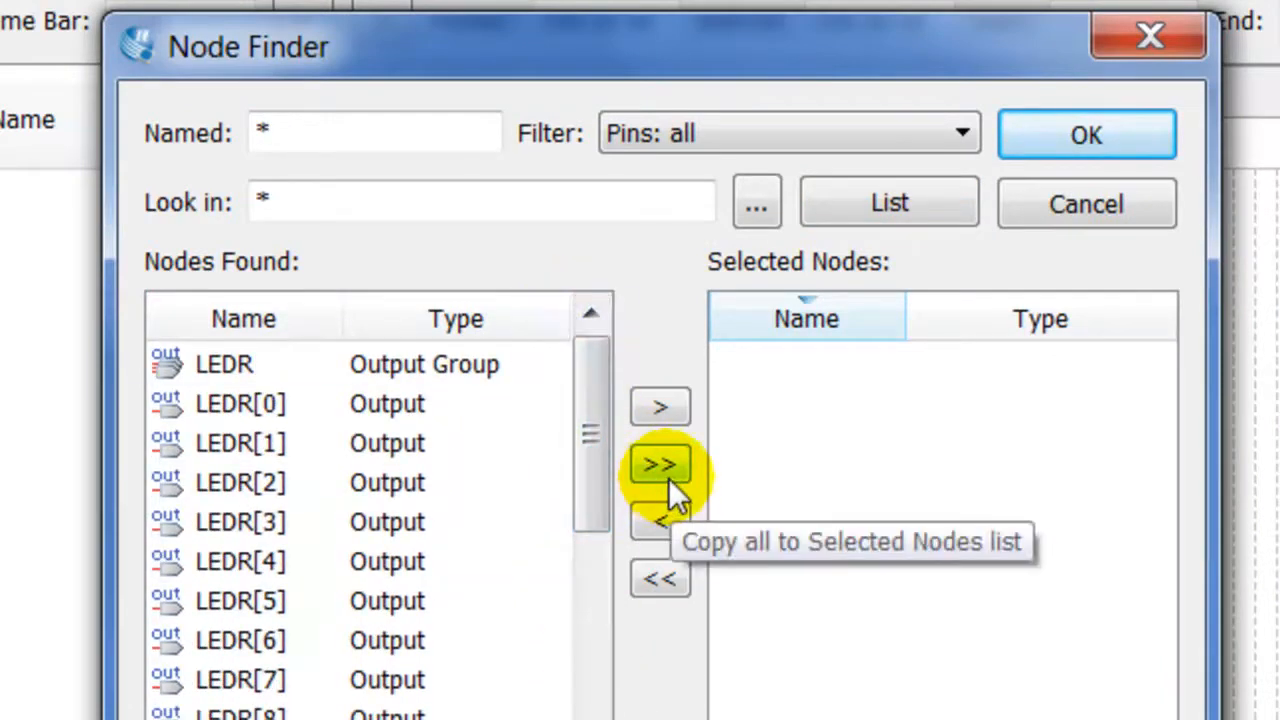
pyautogui.click(659, 464)
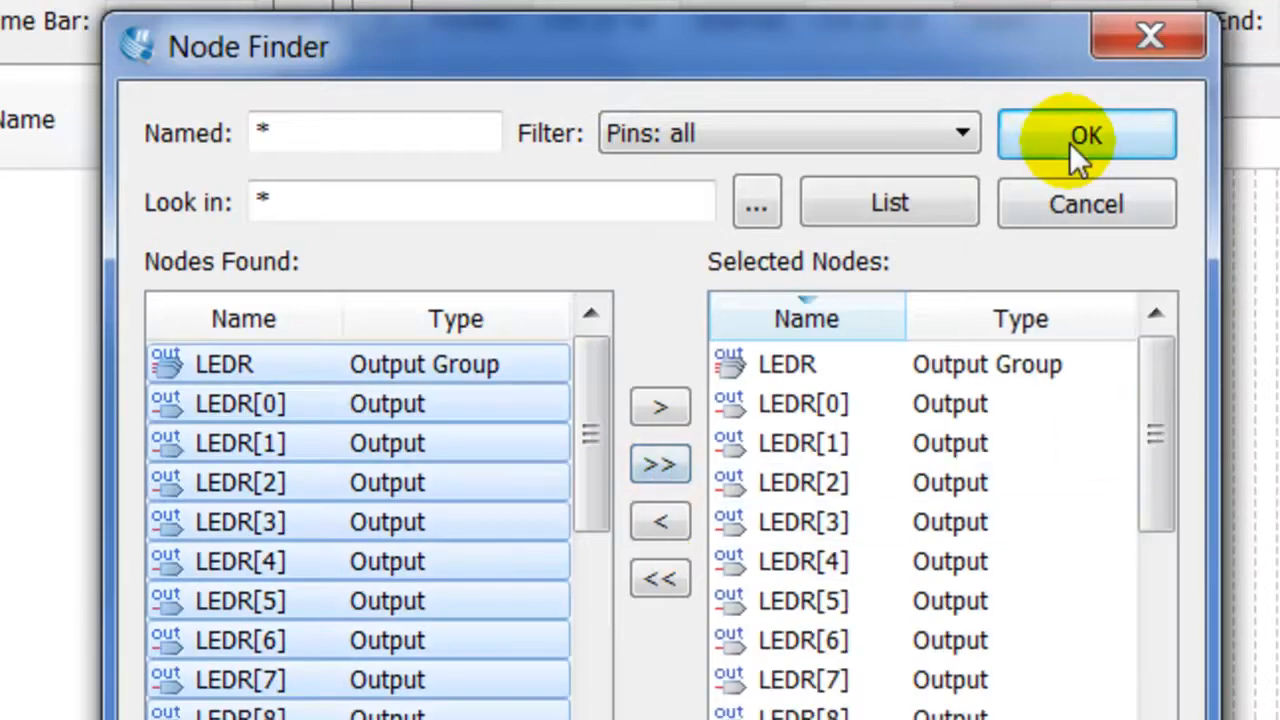
pyautogui.click(1086, 135)
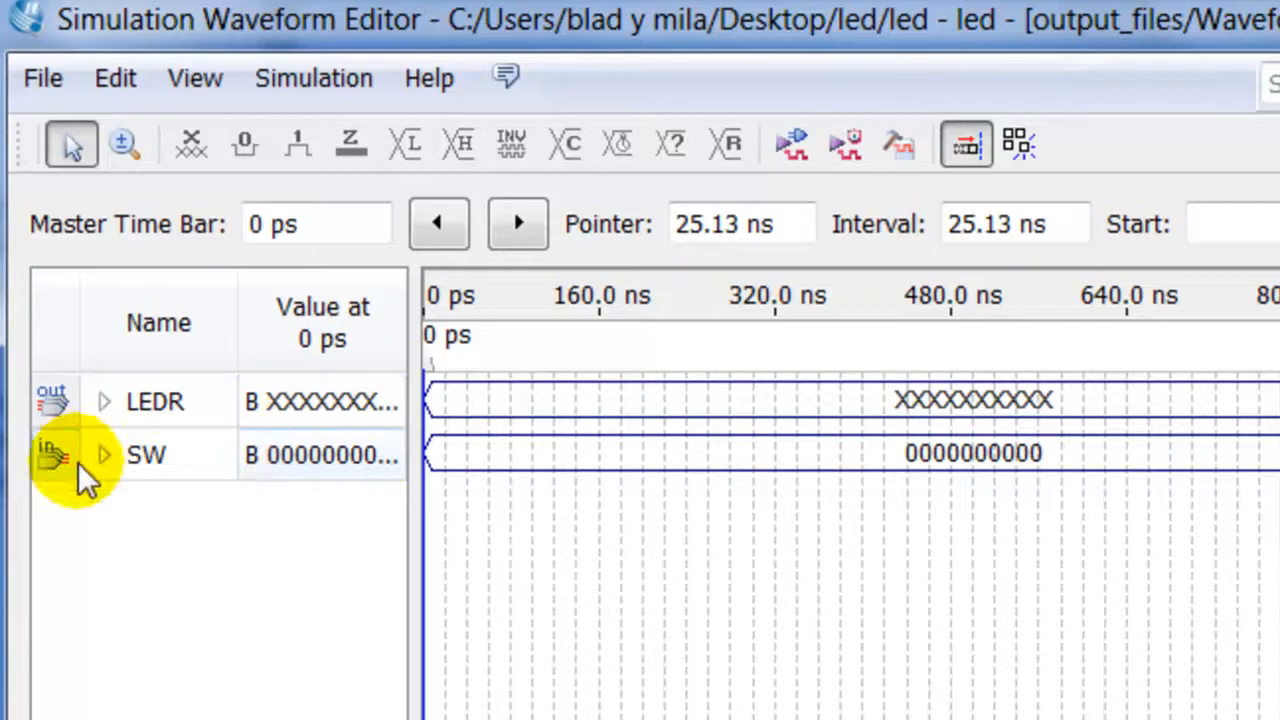
pyautogui.click(150, 455)
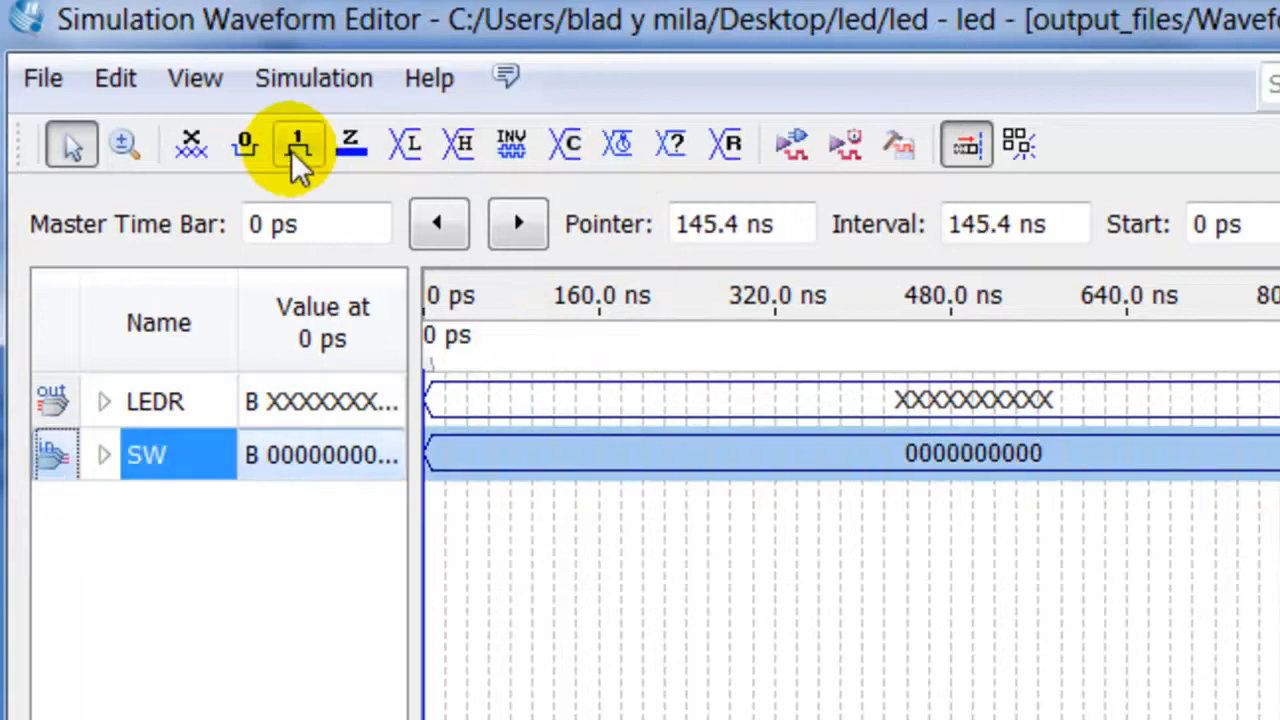
pyautogui.click(297, 144)
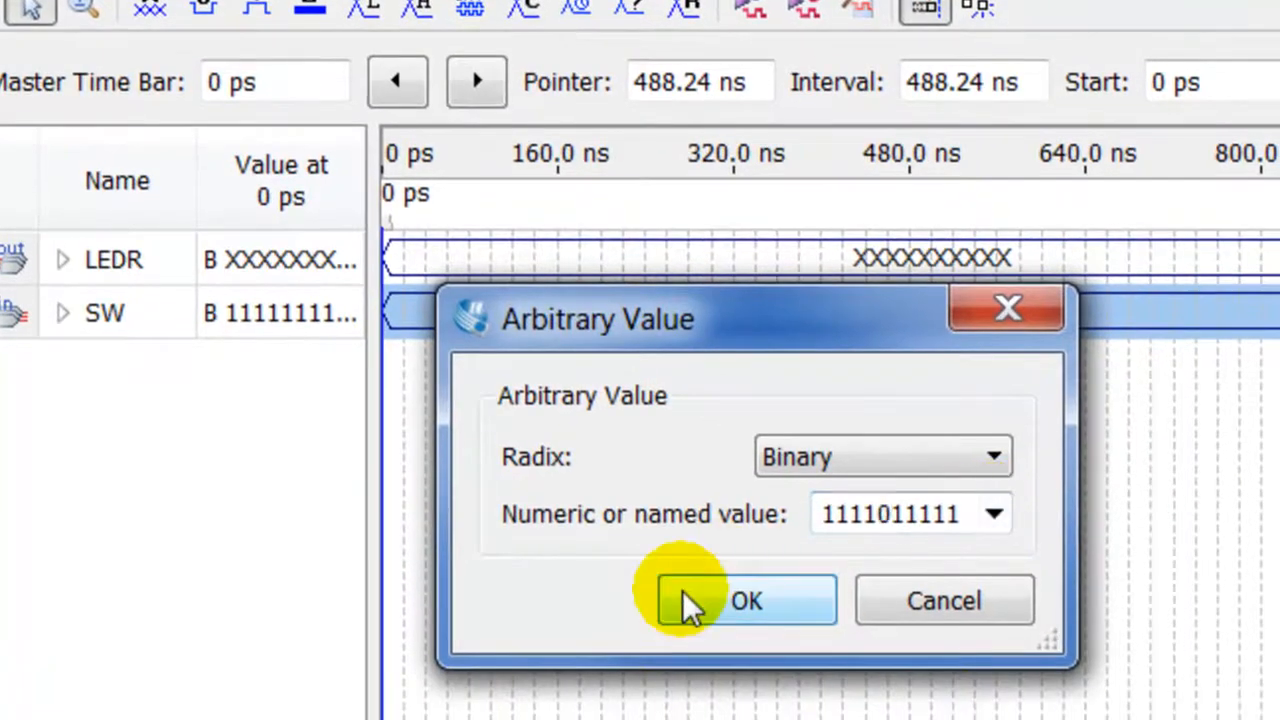
pyautogui.click(747, 601)
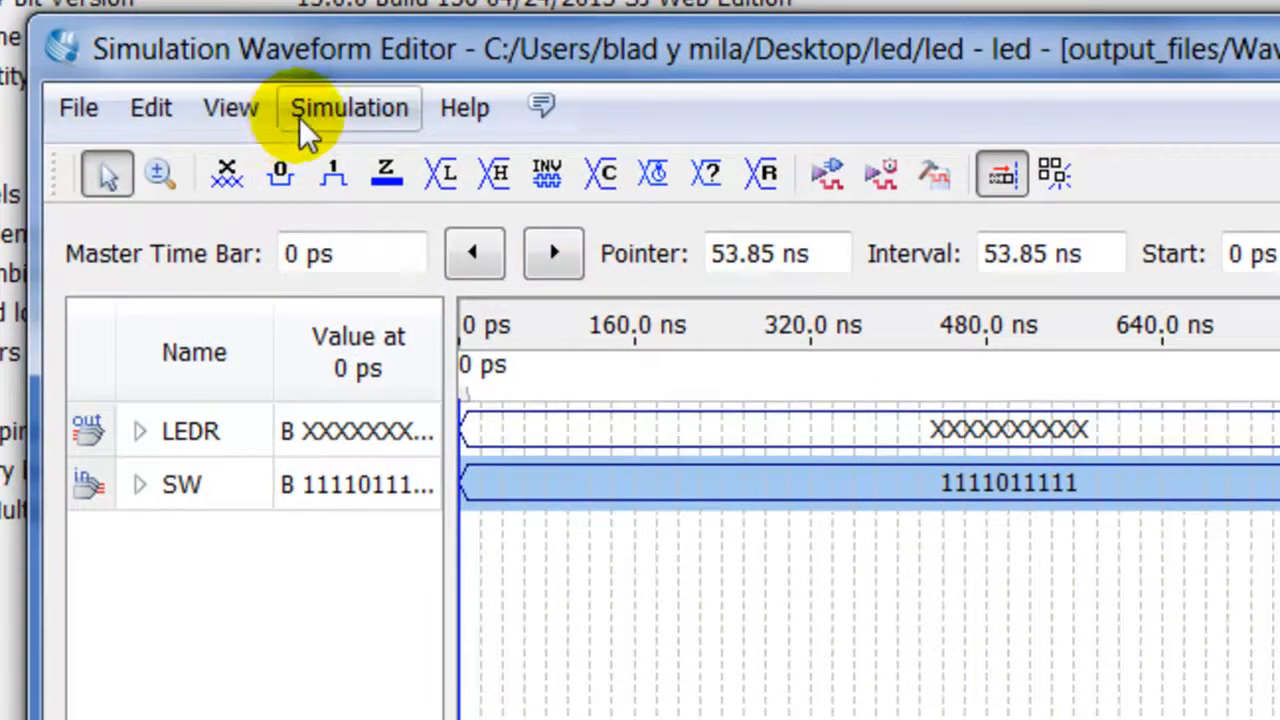
# Save the waveform file in output_files and run a functional simulation.
pyautogui.click(349, 108)
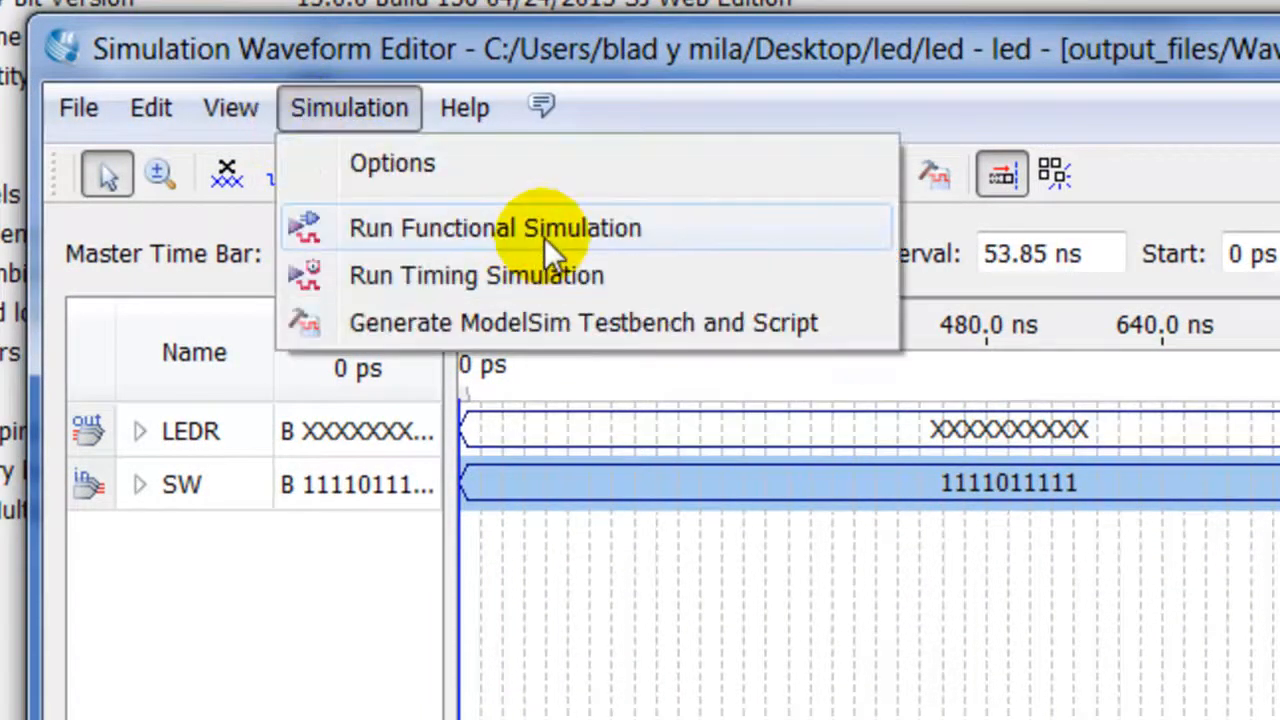
pyautogui.click(500, 228)
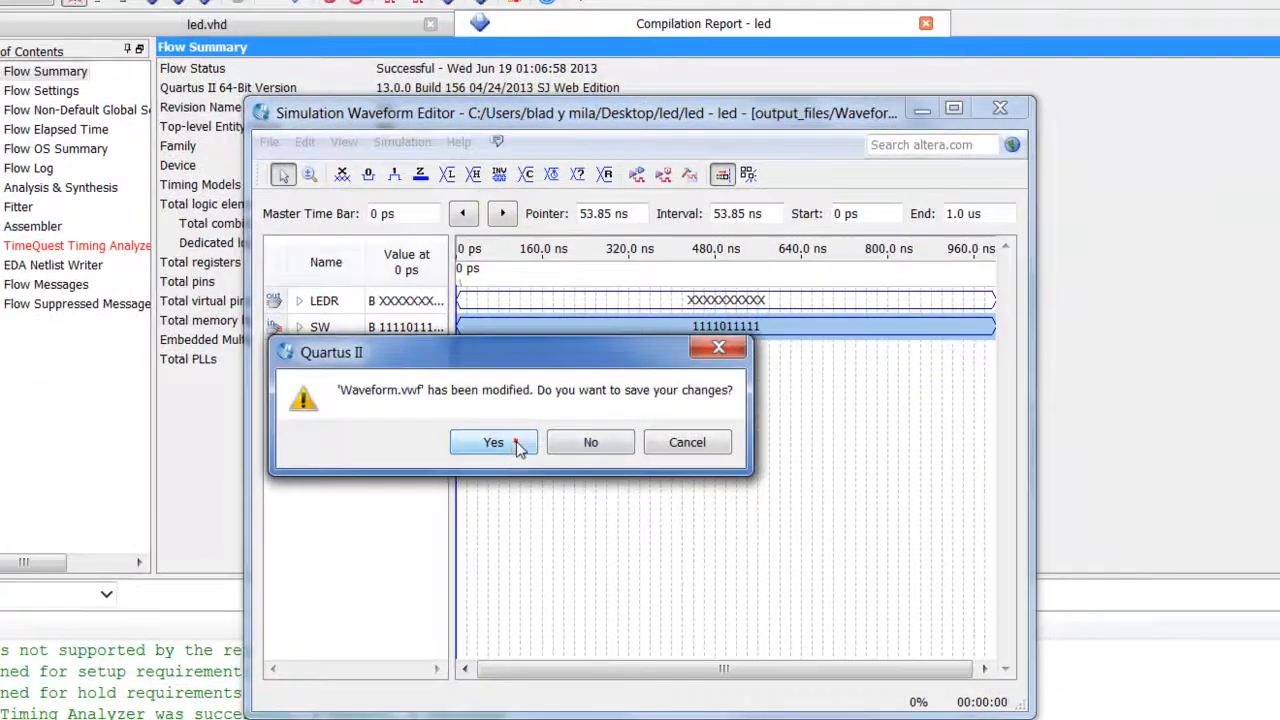
pyautogui.click(493, 442)
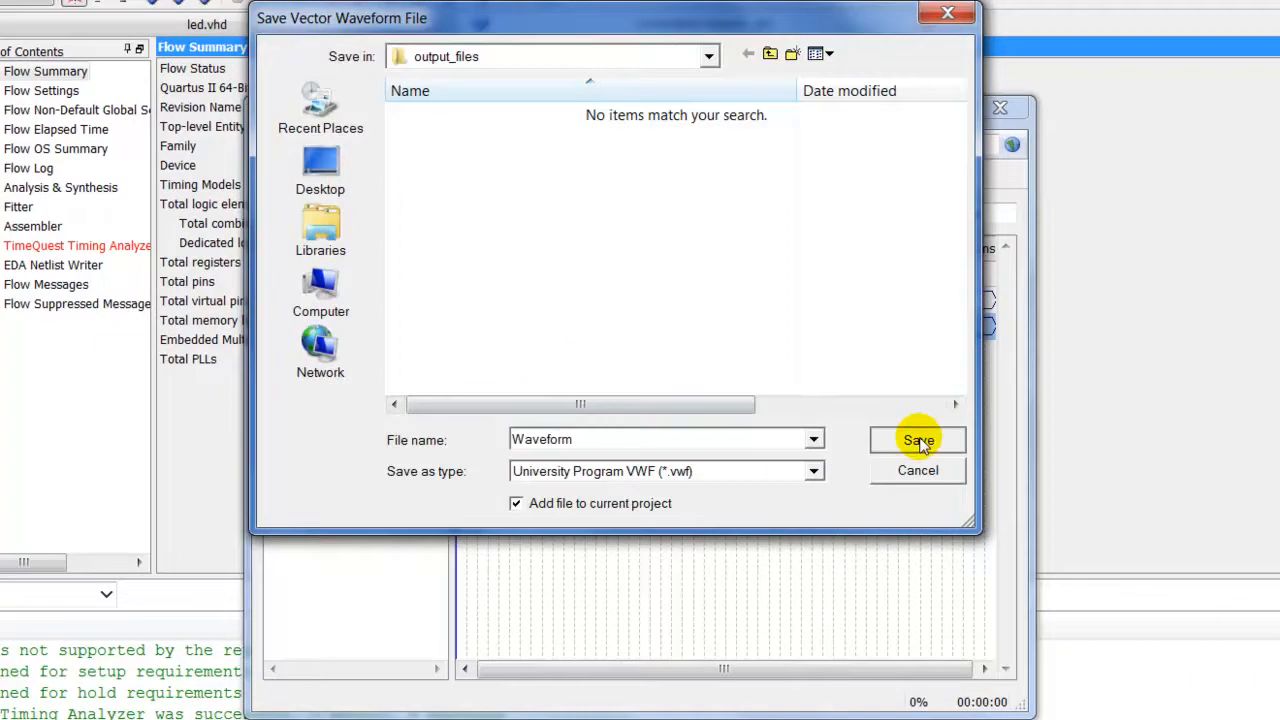
pyautogui.click(918, 440)
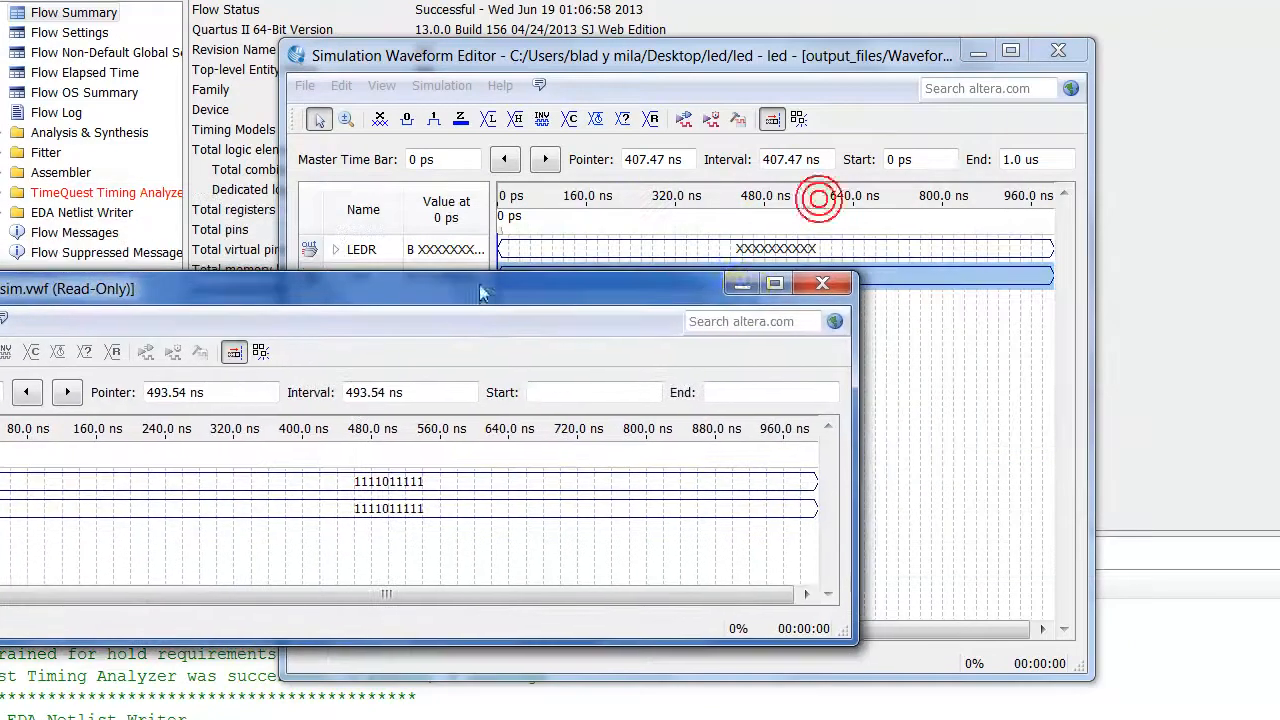
pyautogui.moveTo(822, 283)
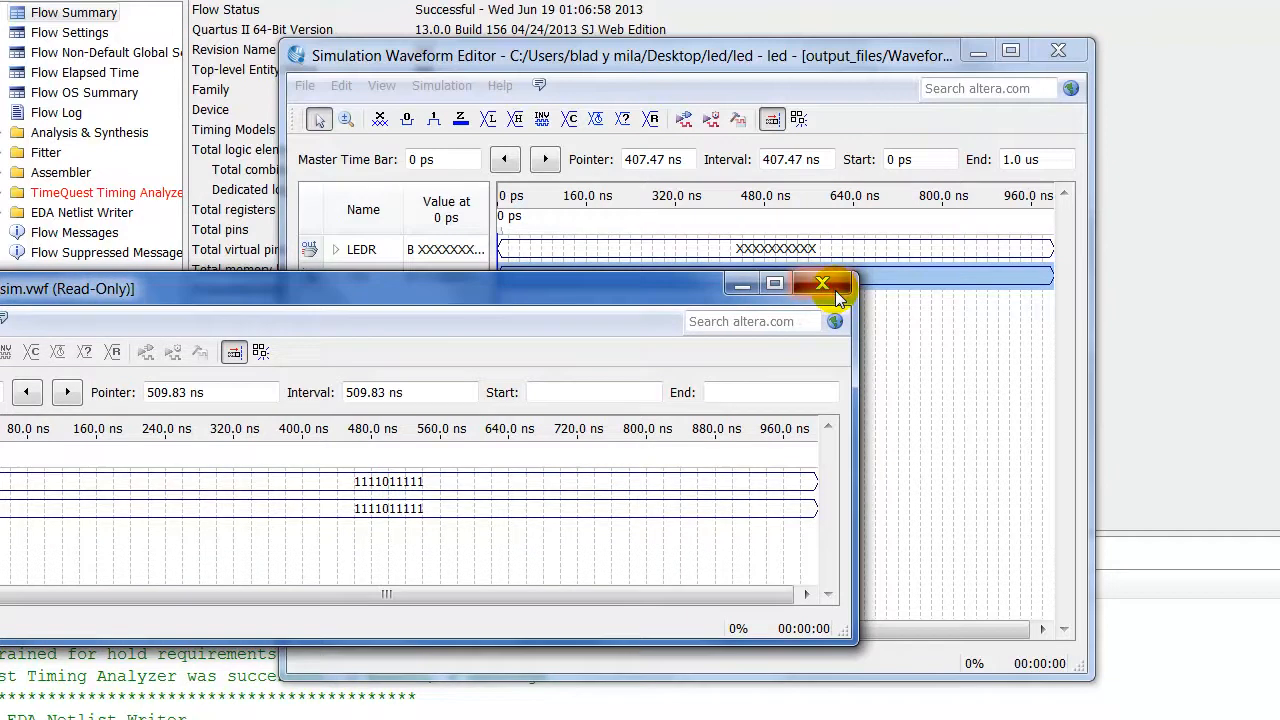
# Close the result window and select Quartus II Simulator in the simulation options.
pyautogui.click(822, 284)
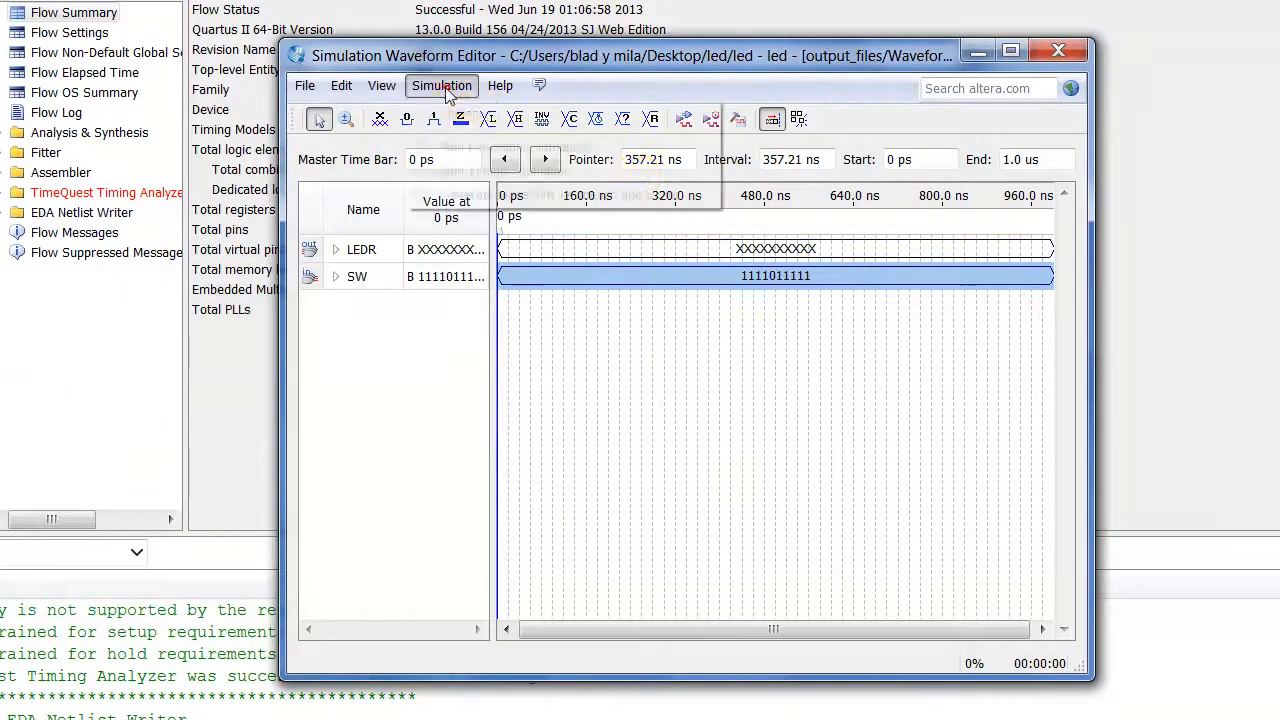
pyautogui.click(441, 85)
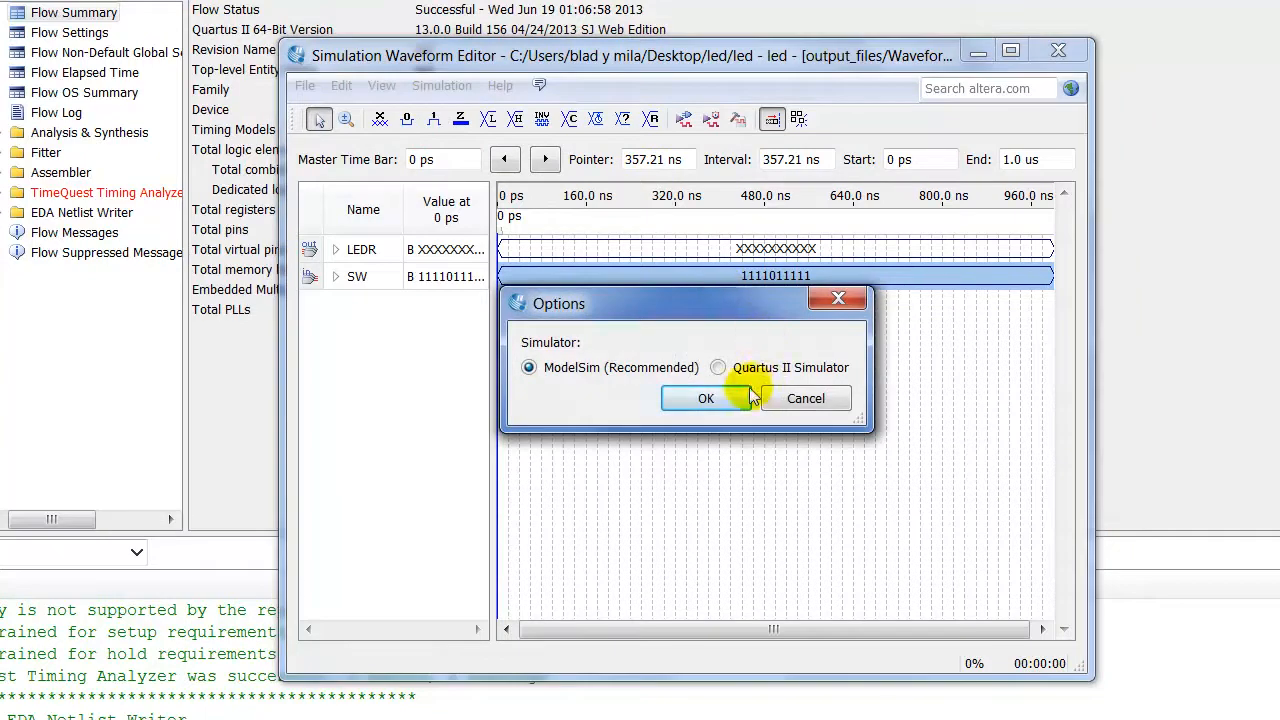
pyautogui.click(718, 367)
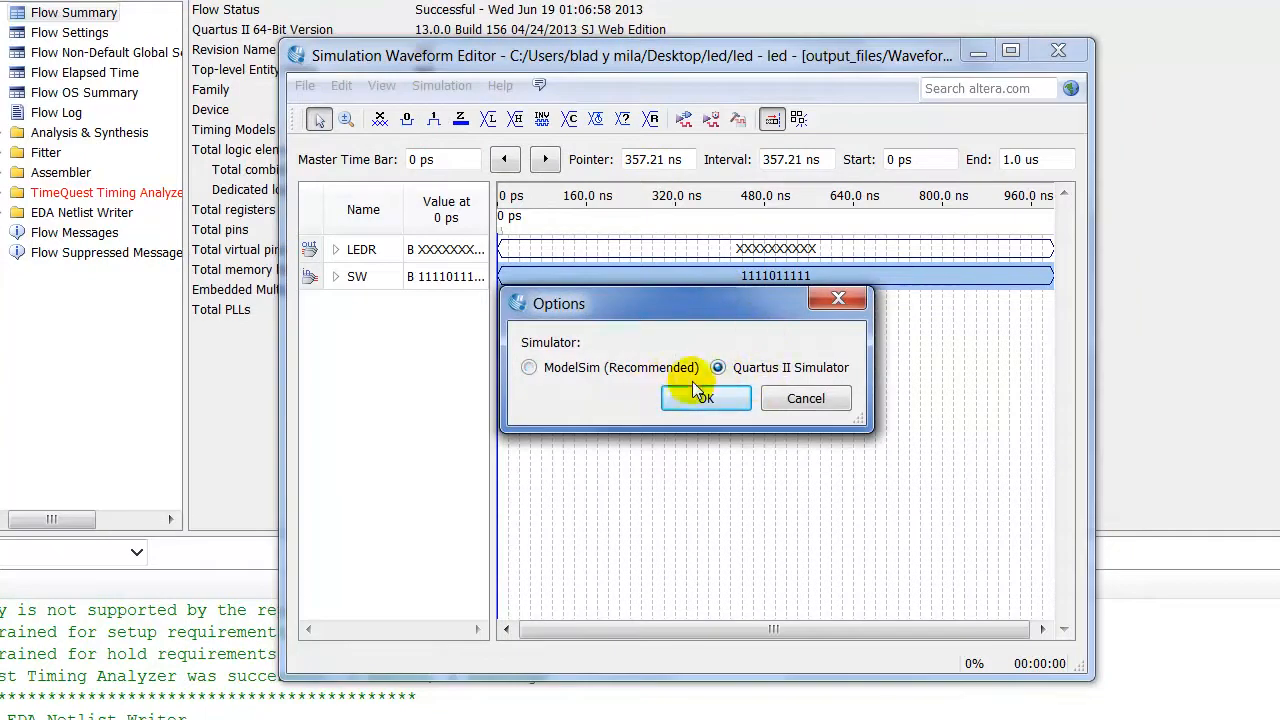
pyautogui.click(706, 398)
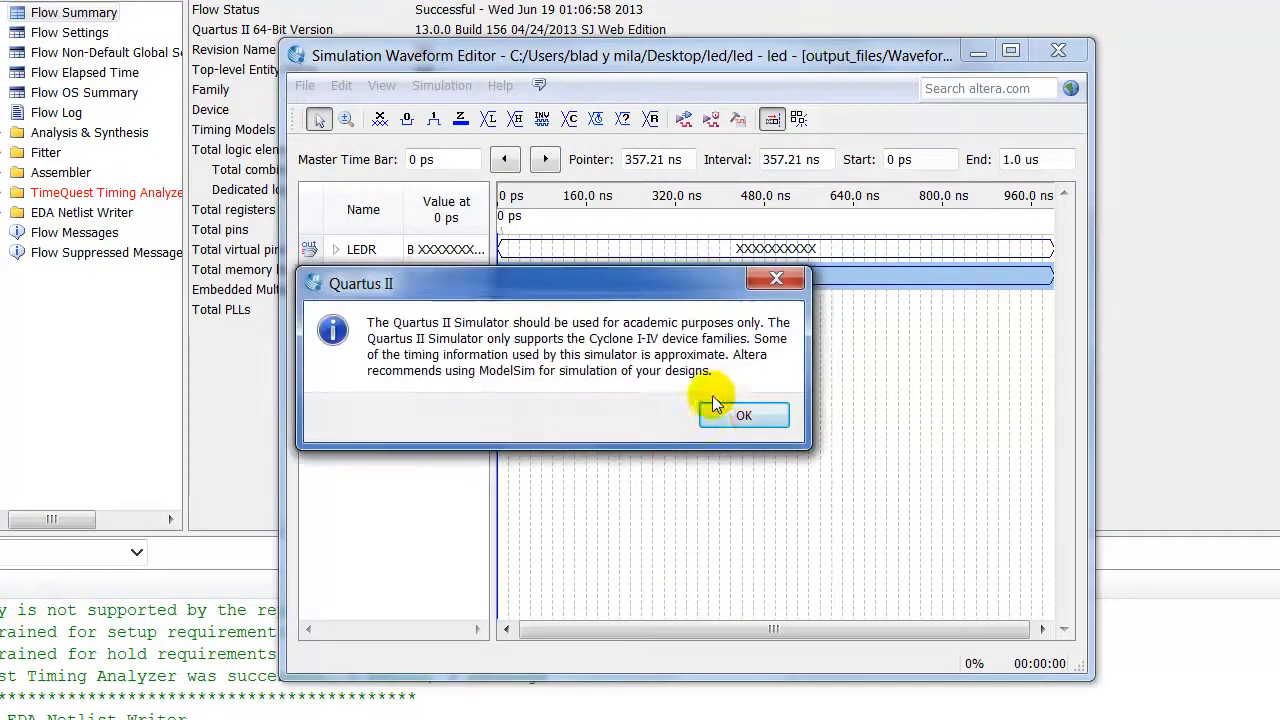
pyautogui.click(743, 415)
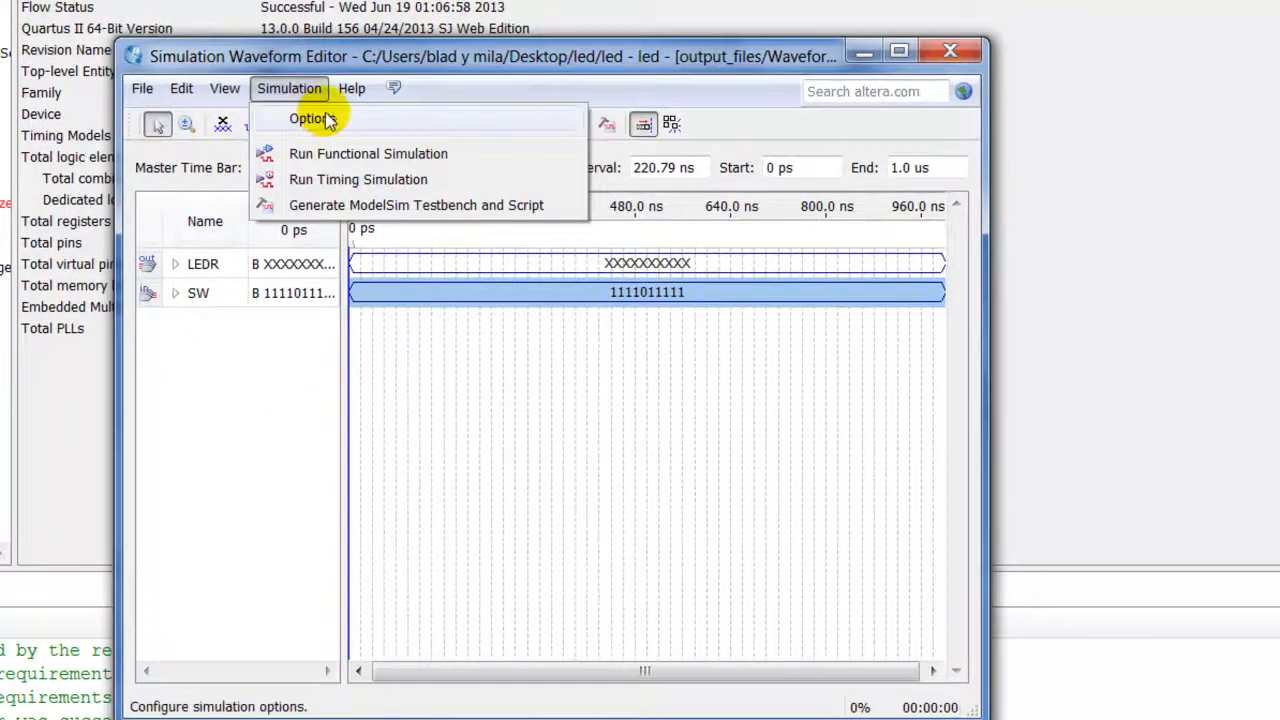
# Reopen the simulation options, dismiss the simulator notice, and close the rerun's result window.
pyautogui.click(367, 153)
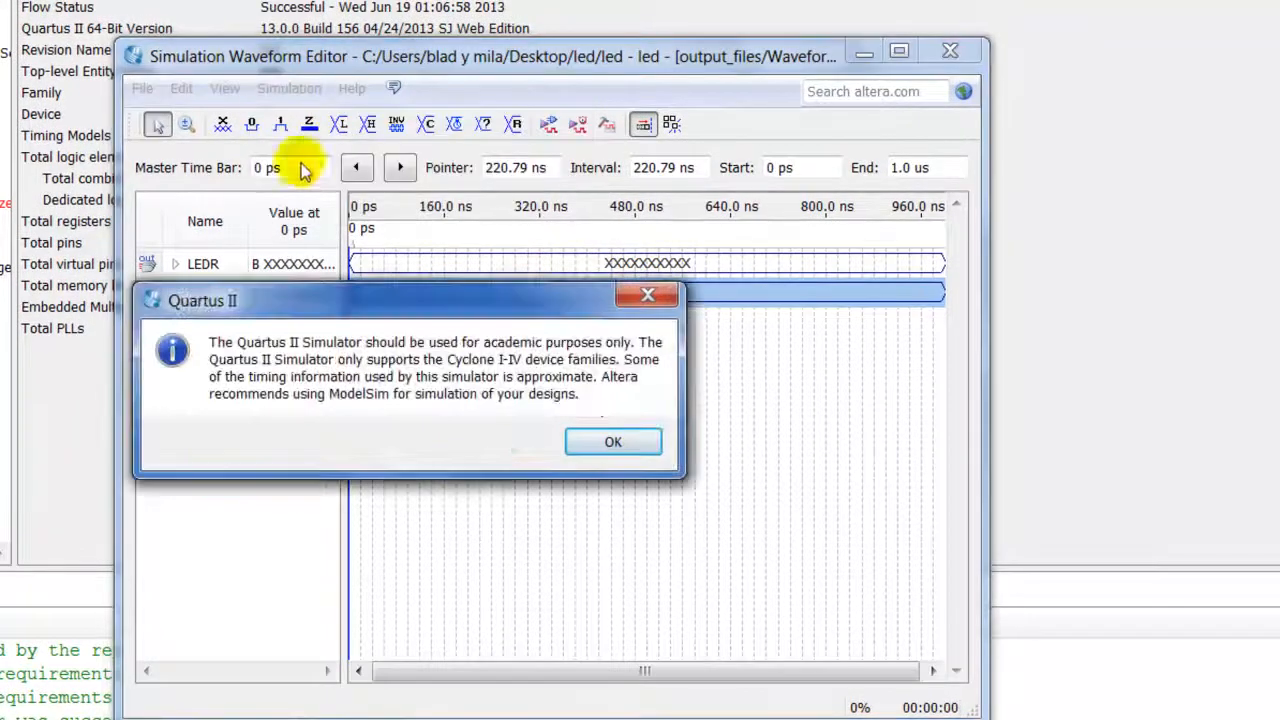
pyautogui.click(613, 441)
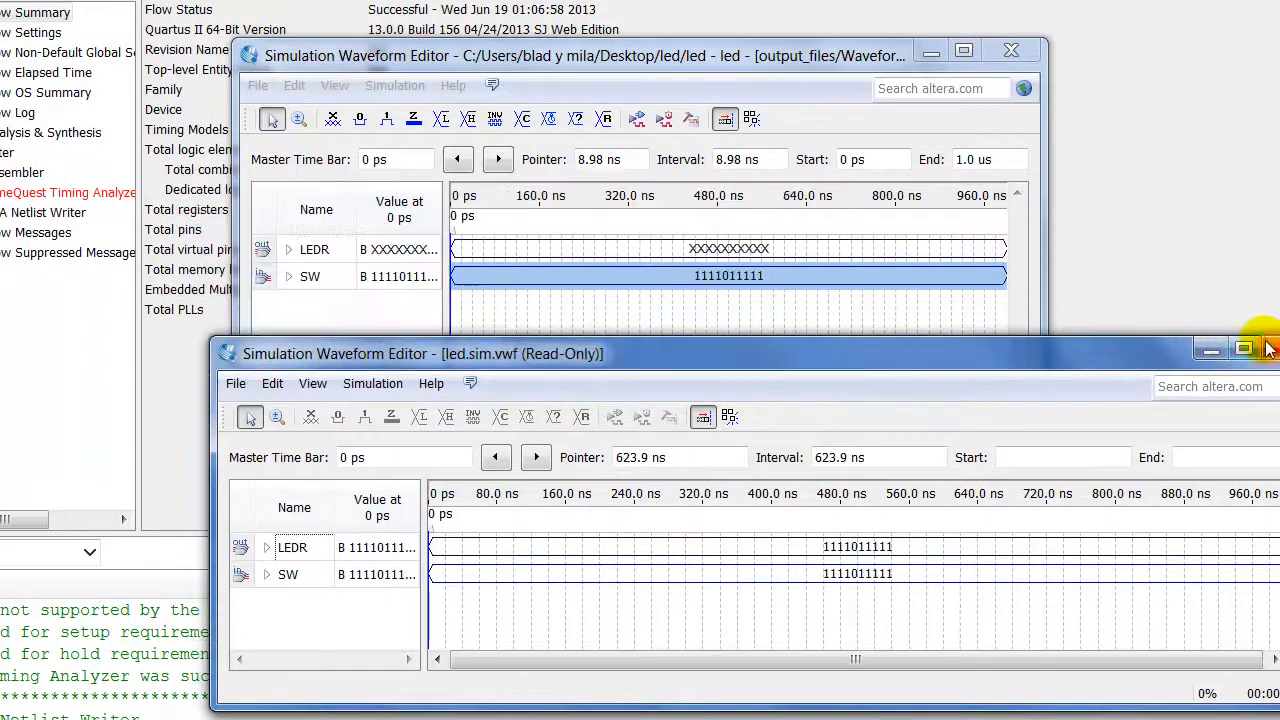
pyautogui.click(1242, 347)
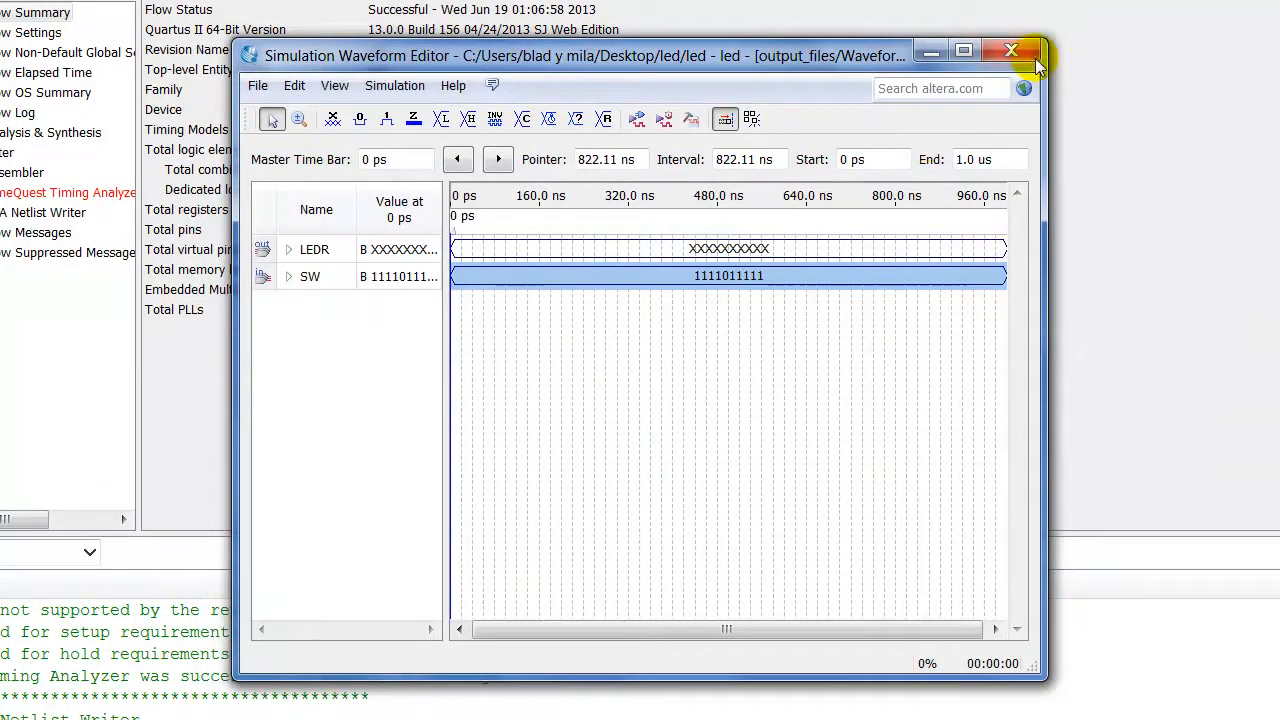